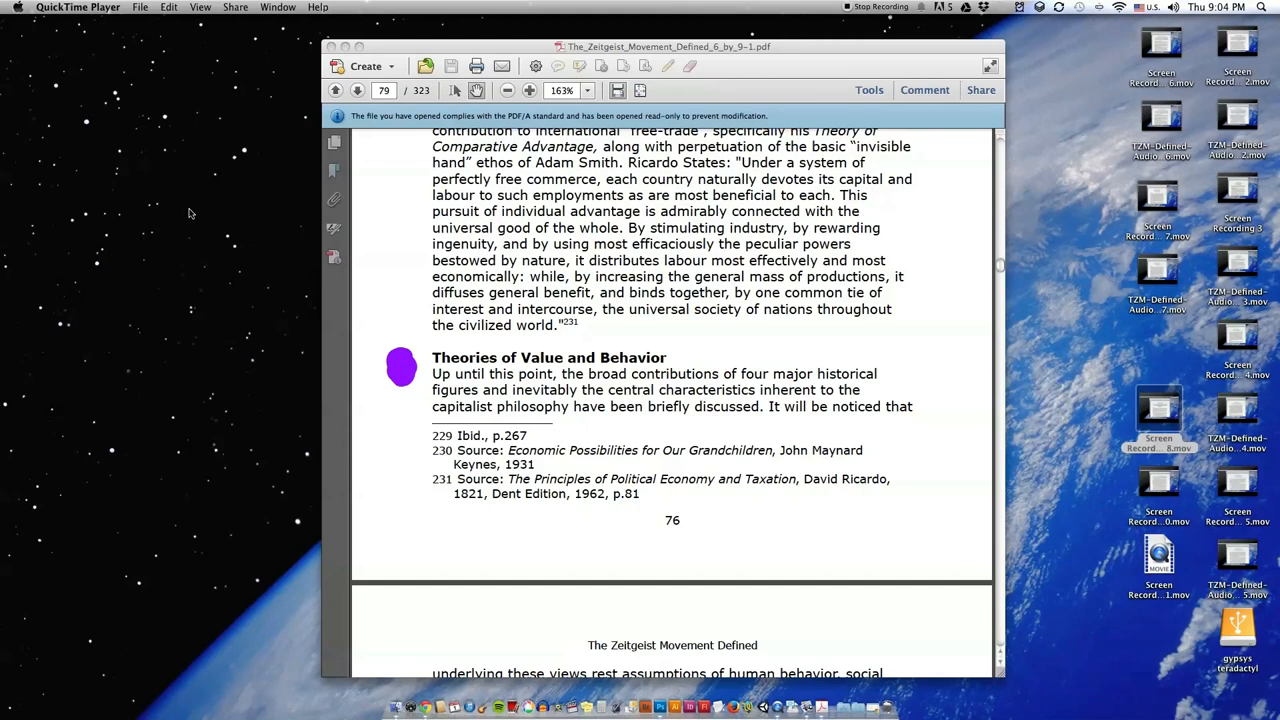
{"action": "mouse_move", "coordinate": [953, 311]}
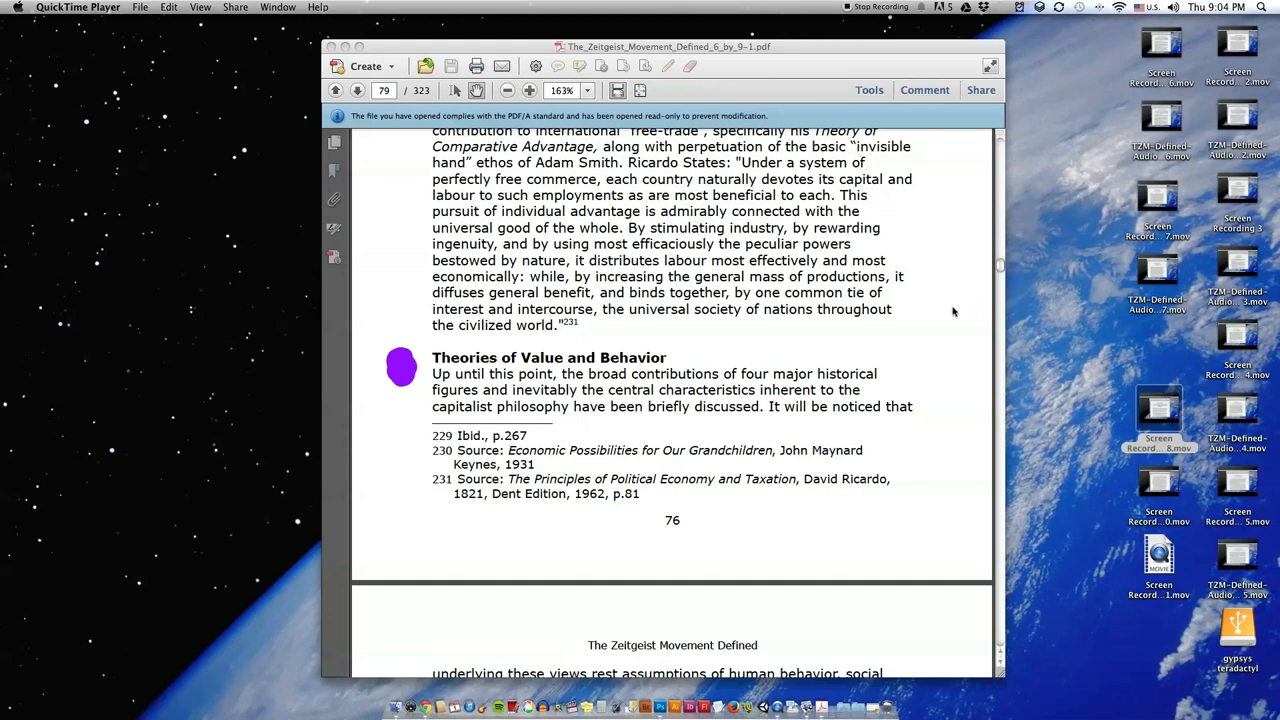
Step: Scroll from page 76's end to the next page's labor theory of value text
{"action": "scroll", "scroll_direction": "down", "scroll_amount": 3}
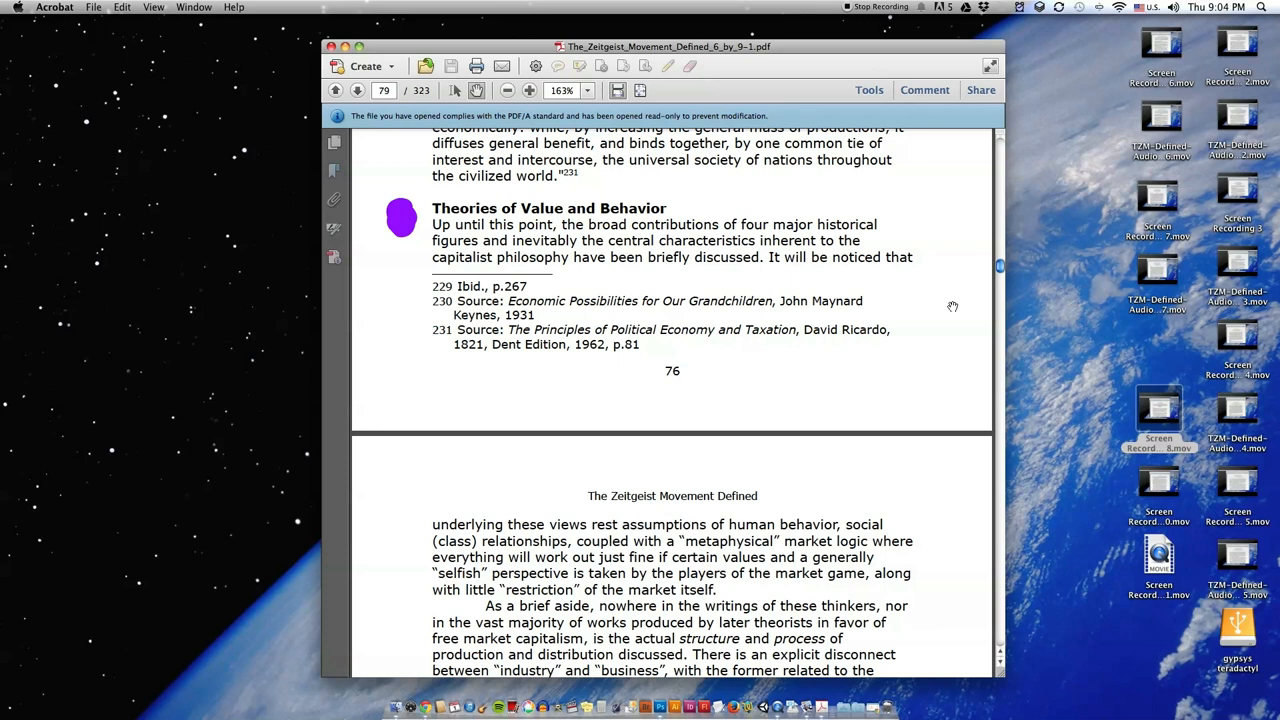
{"action": "scroll", "scroll_direction": "up", "scroll_amount": 3}
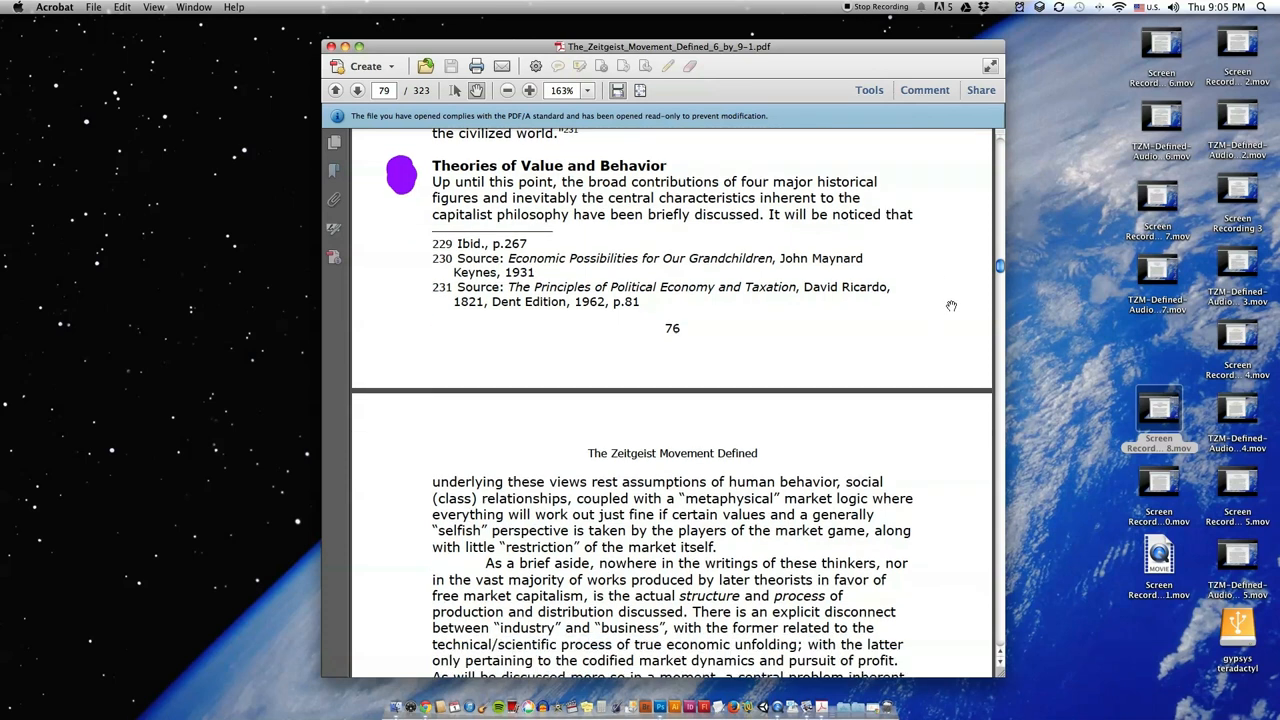
{"action": "scroll", "scroll_direction": "down", "scroll_amount": 3}
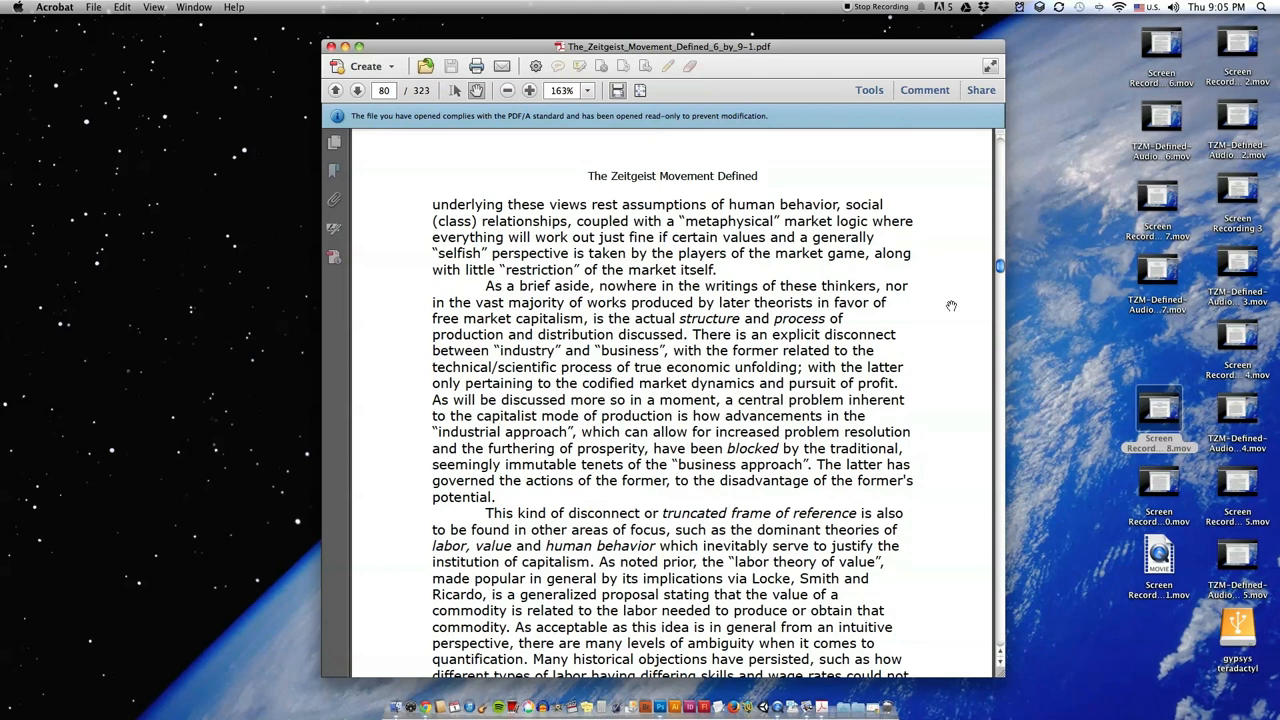
{"action": "scroll", "scroll_direction": "up", "scroll_amount": 3}
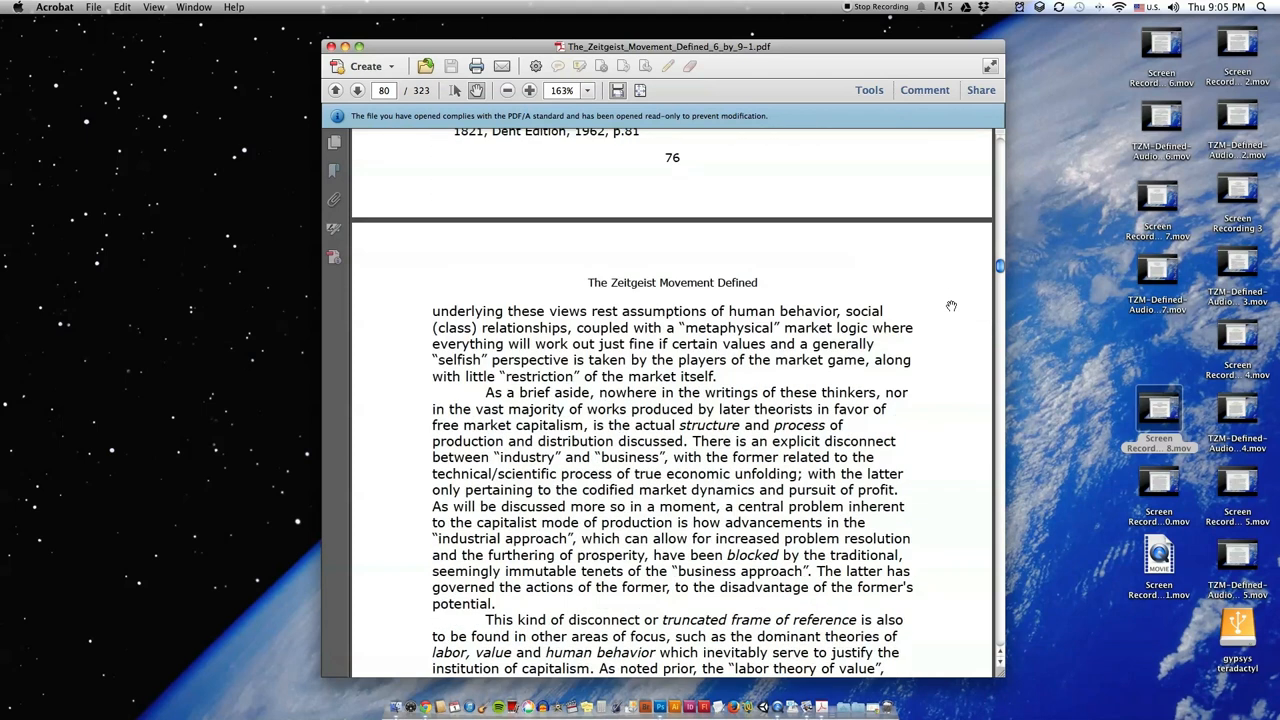
{"action": "scroll", "scroll_direction": "down", "scroll_amount": 3}
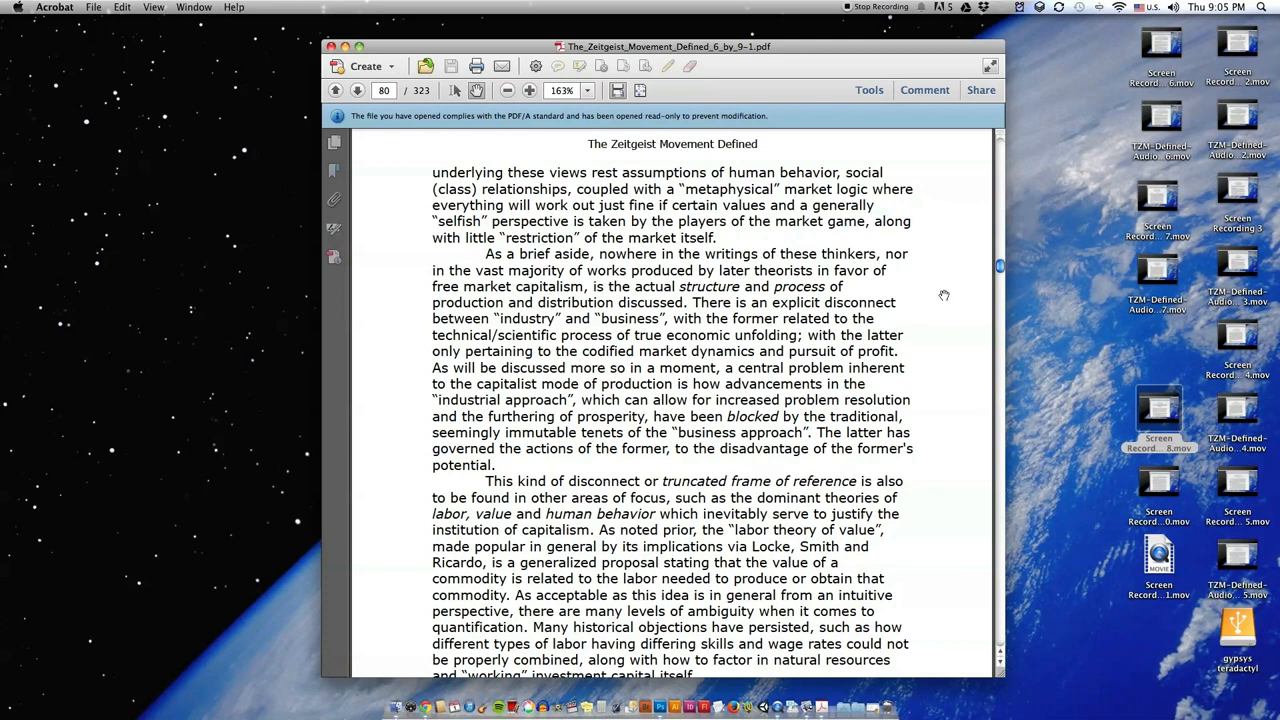
{"action": "scroll", "scroll_direction": "down", "scroll_amount": 3}
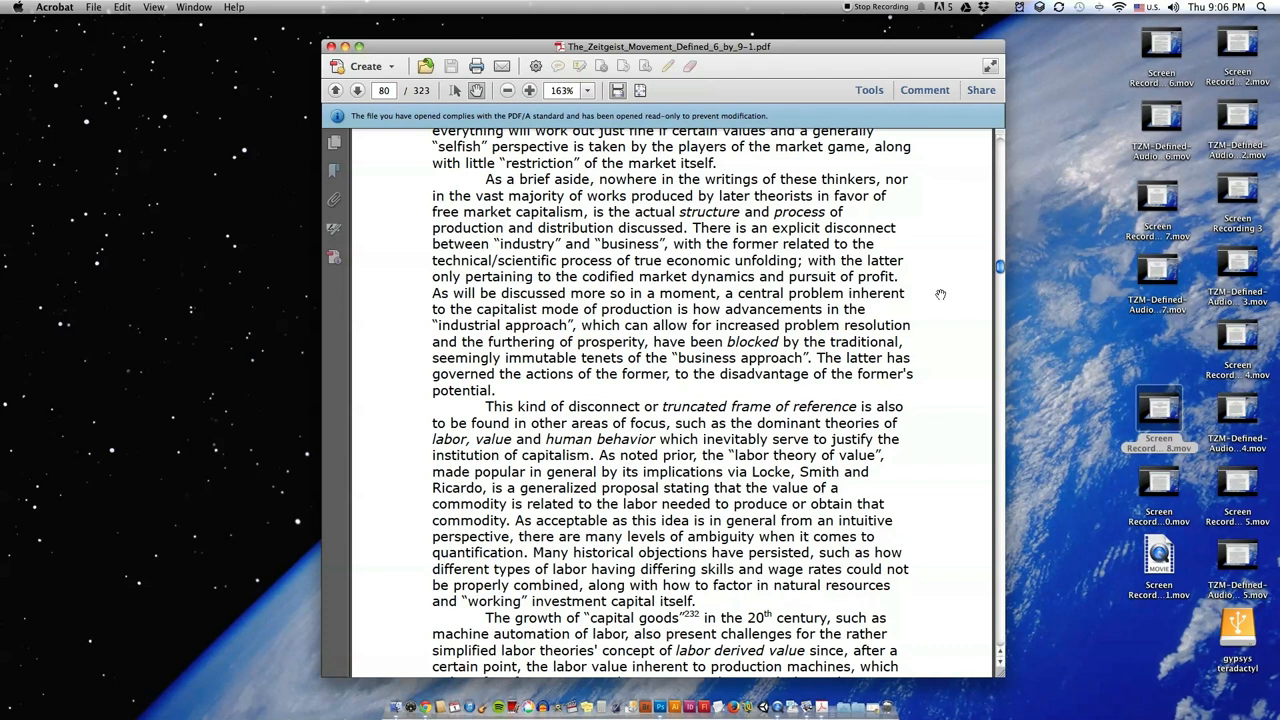
Step: Scroll down to the capital goods paragraph and footnote 232 on printed page 77
{"action": "scroll", "scroll_direction": "down", "scroll_amount": 3}
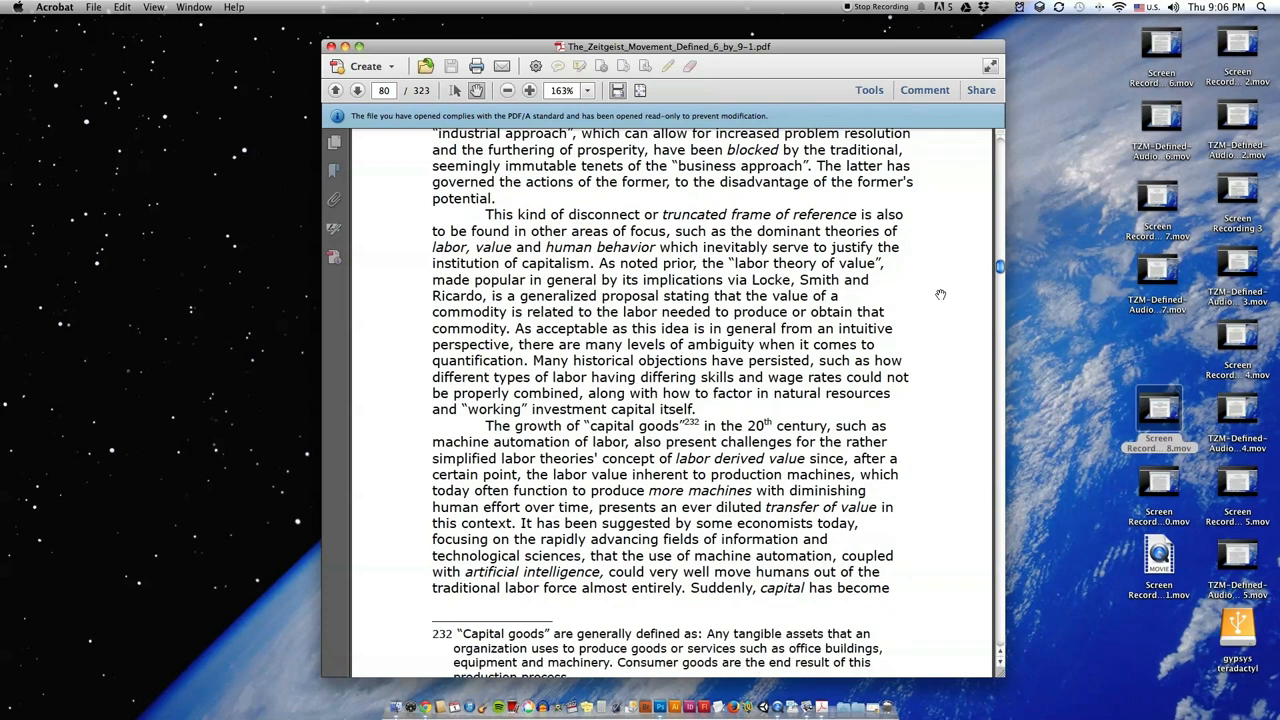
{"action": "scroll", "scroll_direction": "down", "scroll_amount": 3}
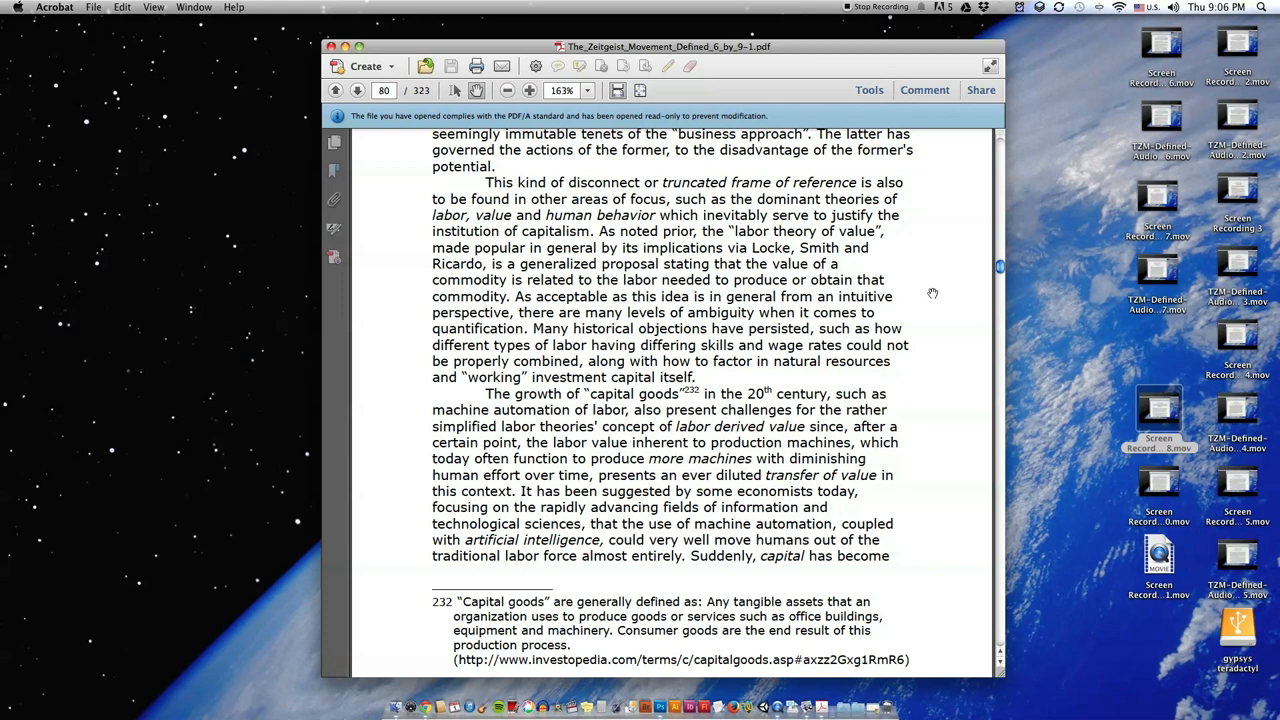
{"action": "scroll", "scroll_direction": "down", "scroll_amount": 3}
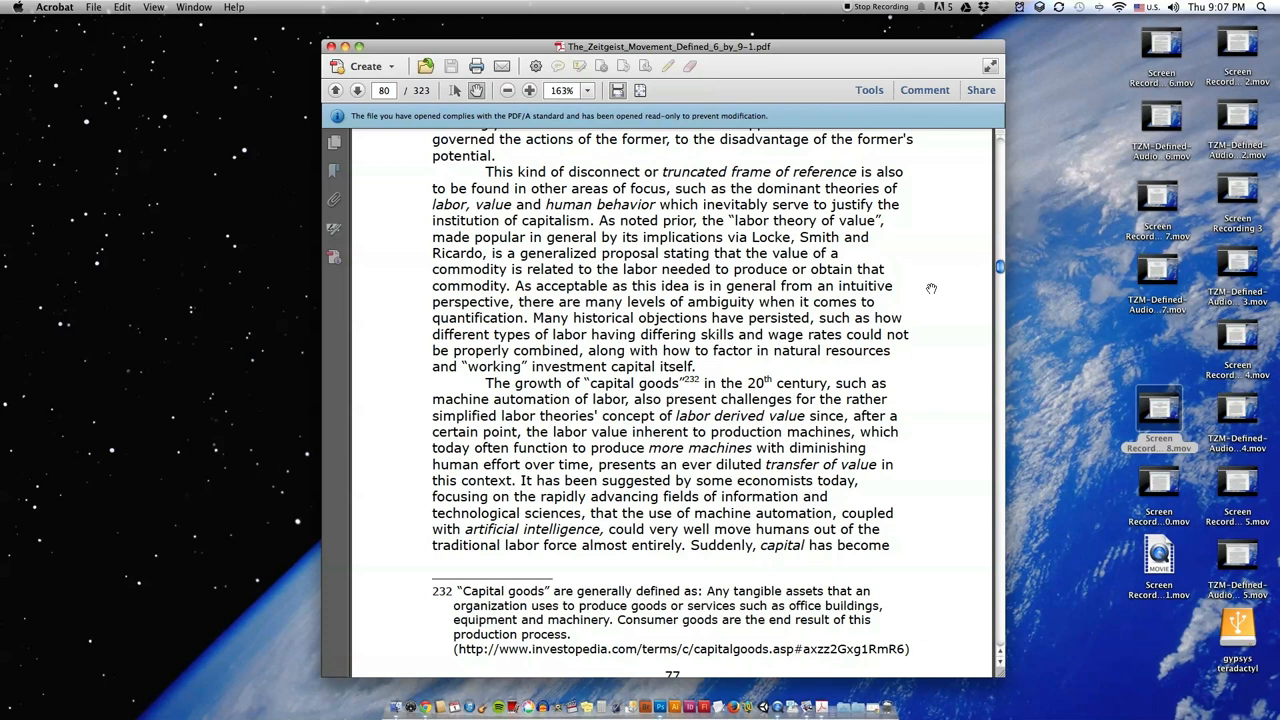
{"action": "mouse_move", "coordinate": [922, 284]}
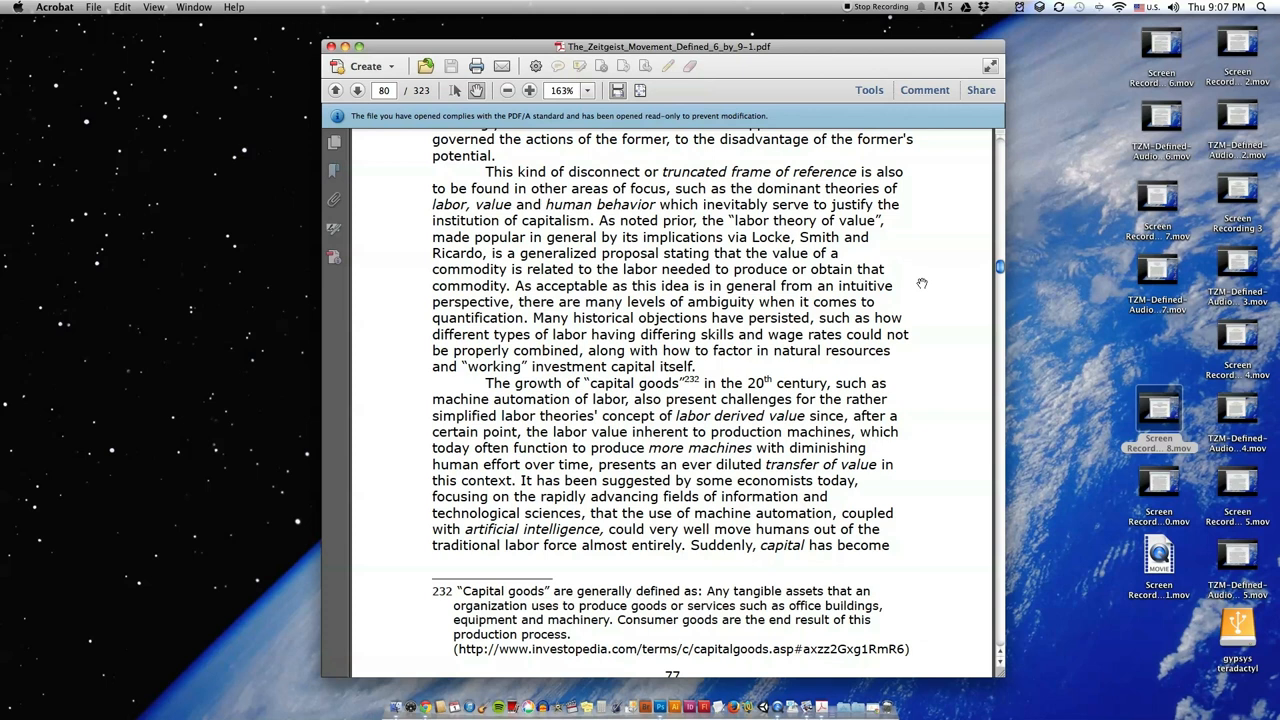
Step: Scroll until the next page's top, beginning 'labor, so to speak' with footnote 233, appears
{"action": "scroll", "scroll_direction": "down", "scroll_amount": 3}
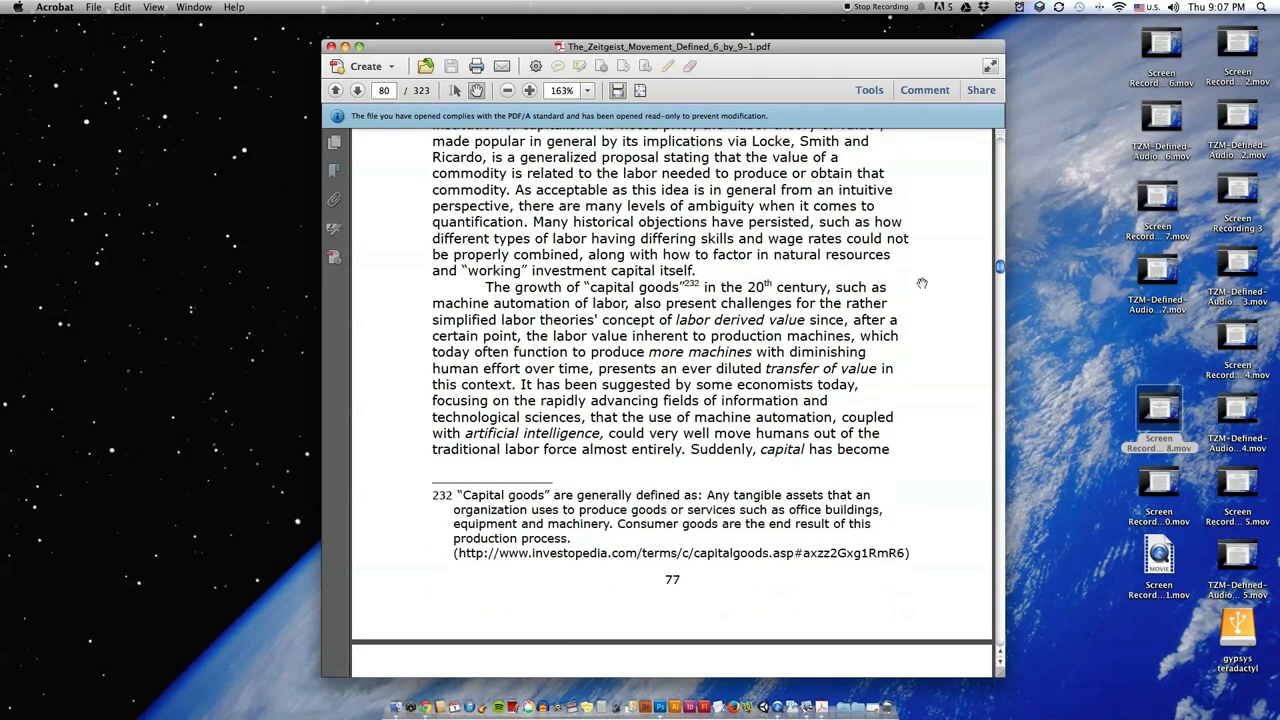
{"action": "scroll", "scroll_direction": "down", "scroll_amount": 3}
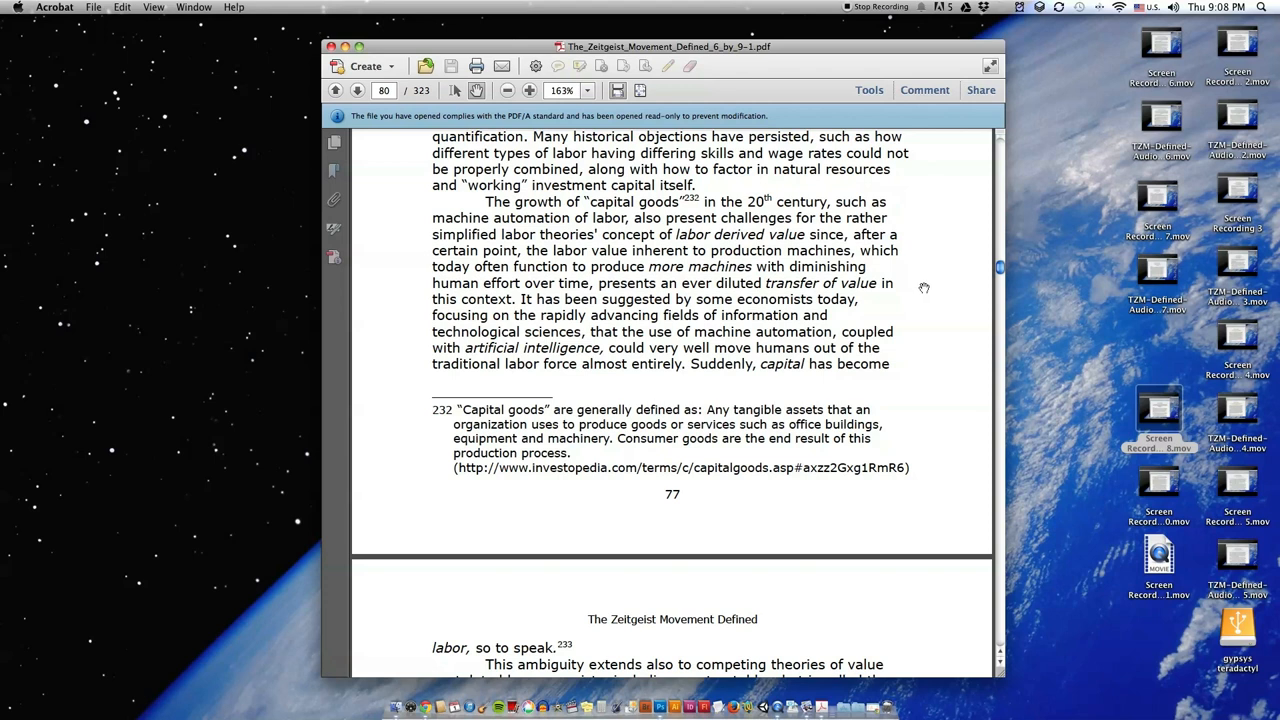
Step: Scroll onto page 81 to the utility theory of value and Jean-Baptiste Say's quote
{"action": "scroll", "scroll_direction": "down", "scroll_amount": 3}
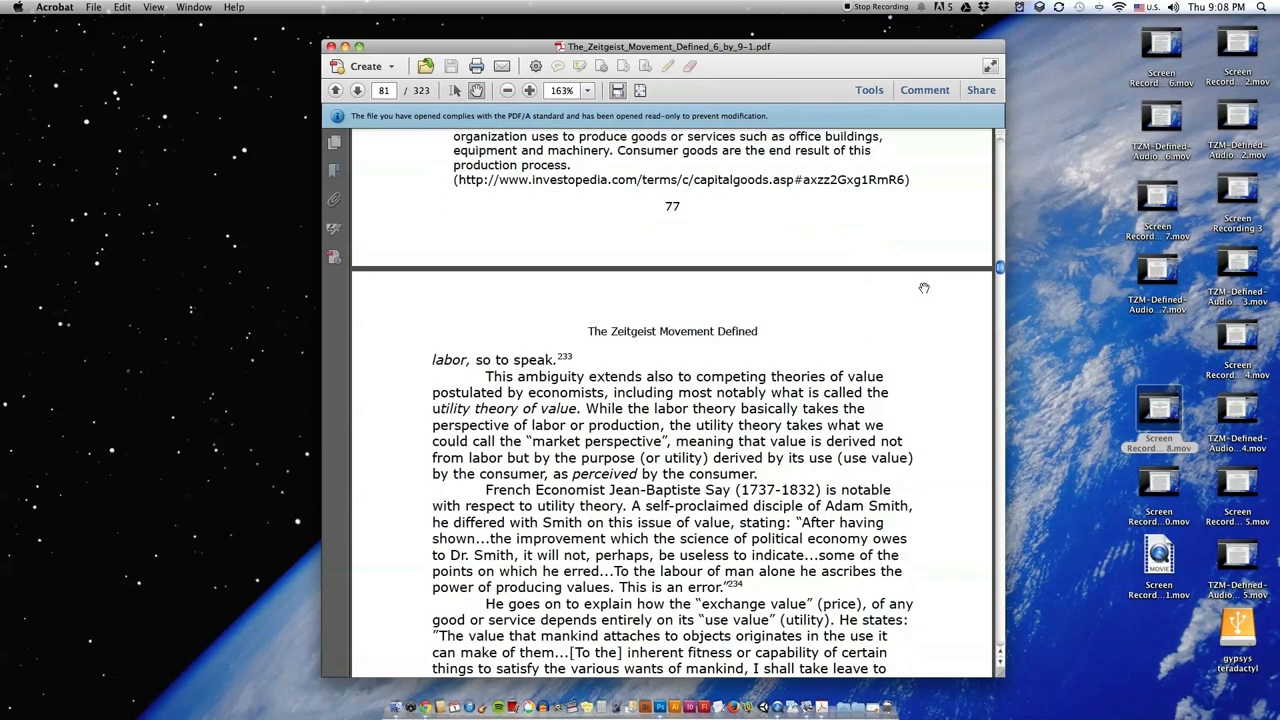
{"action": "scroll", "scroll_direction": "down", "scroll_amount": 3}
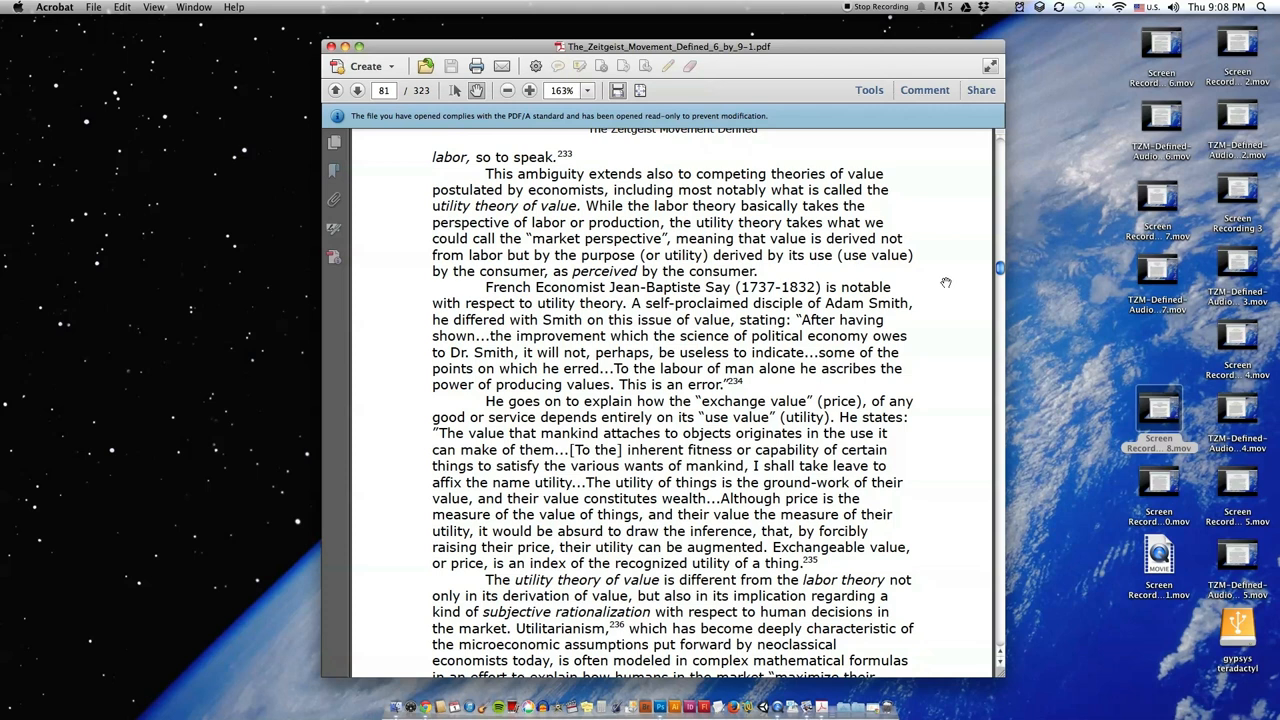
{"action": "mouse_move", "coordinate": [950, 281]}
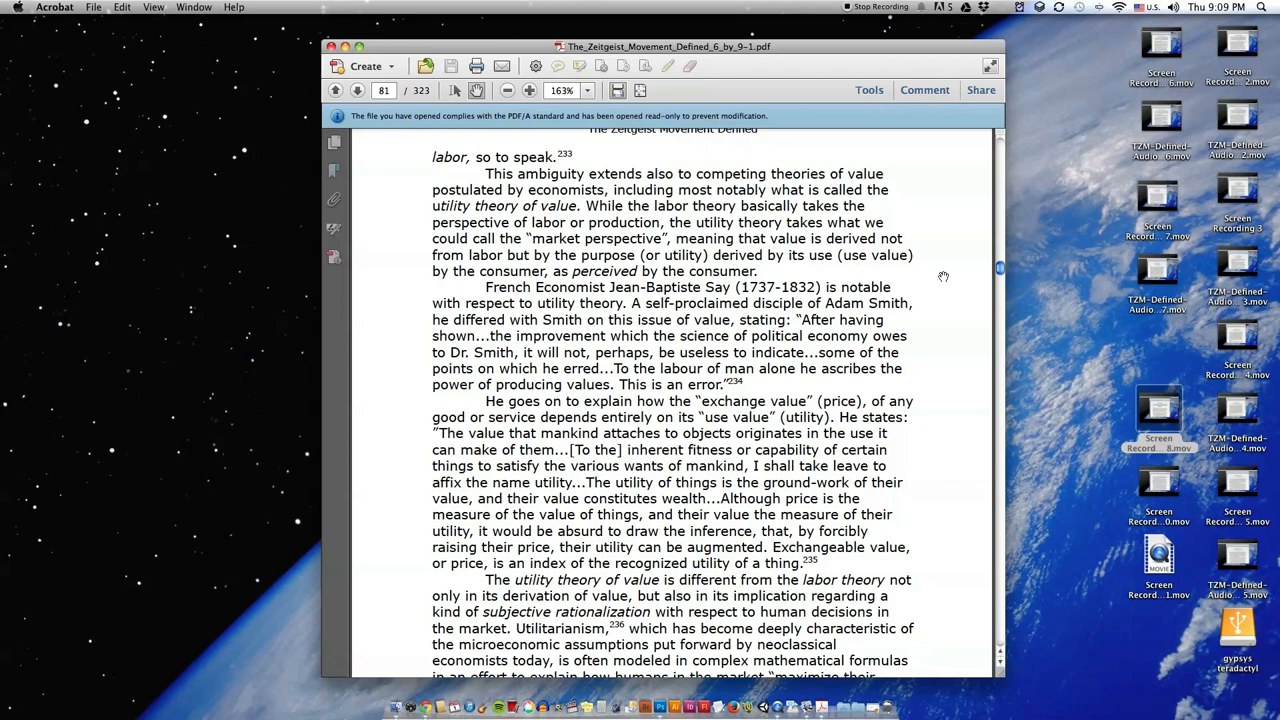
Step: Scroll to printed page 78's bottom with the Bentham quote and footnotes 233–236
{"action": "scroll", "scroll_direction": "down", "scroll_amount": 3}
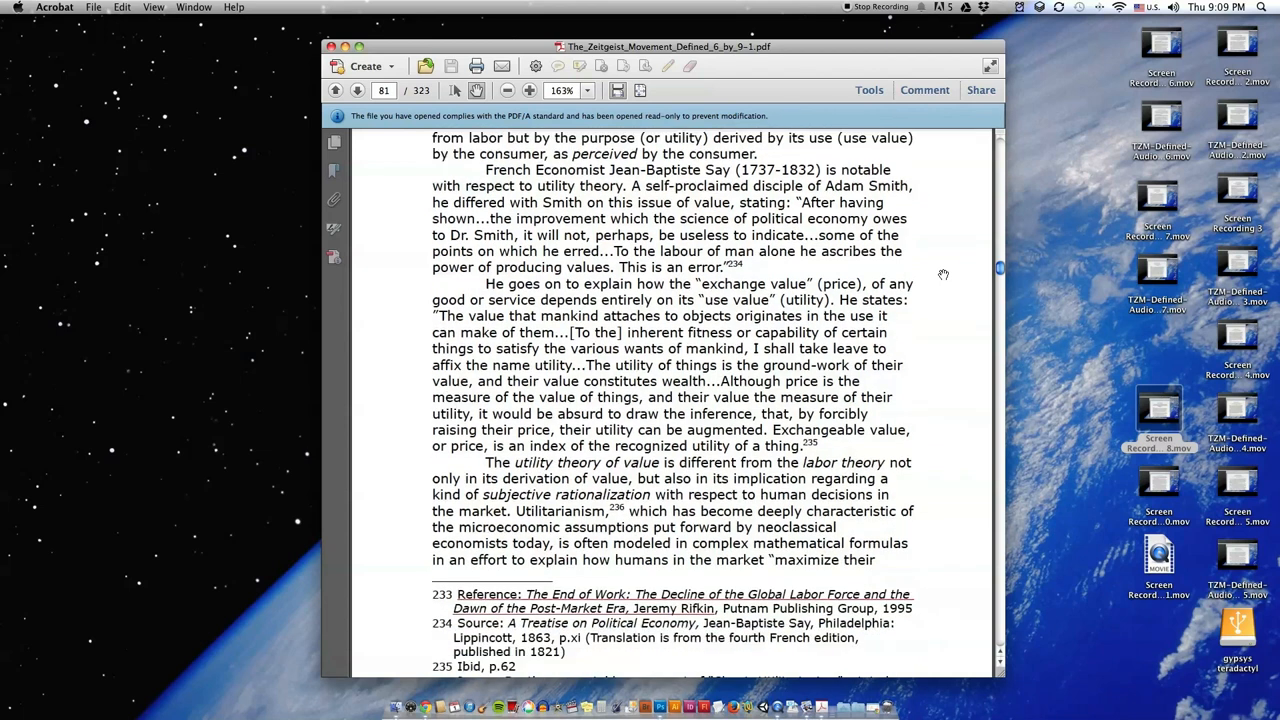
{"action": "scroll", "scroll_direction": "down", "scroll_amount": 3}
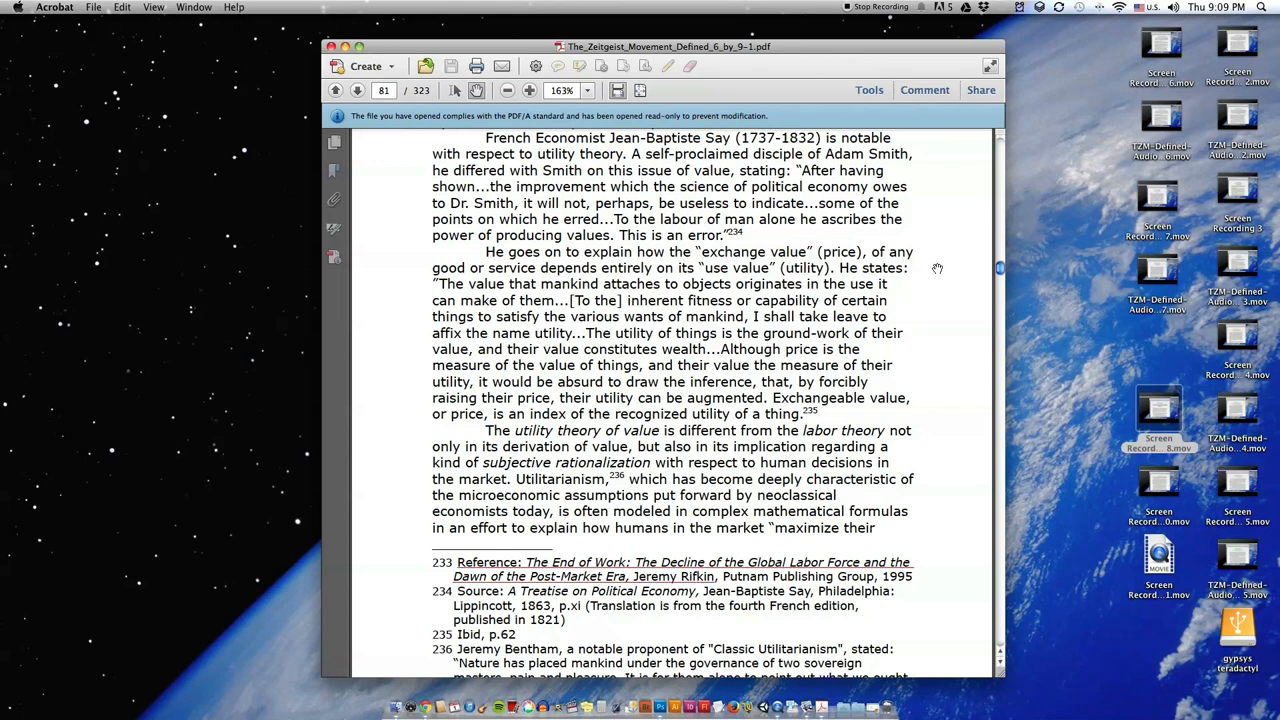
{"action": "mouse_move", "coordinate": [940, 234]}
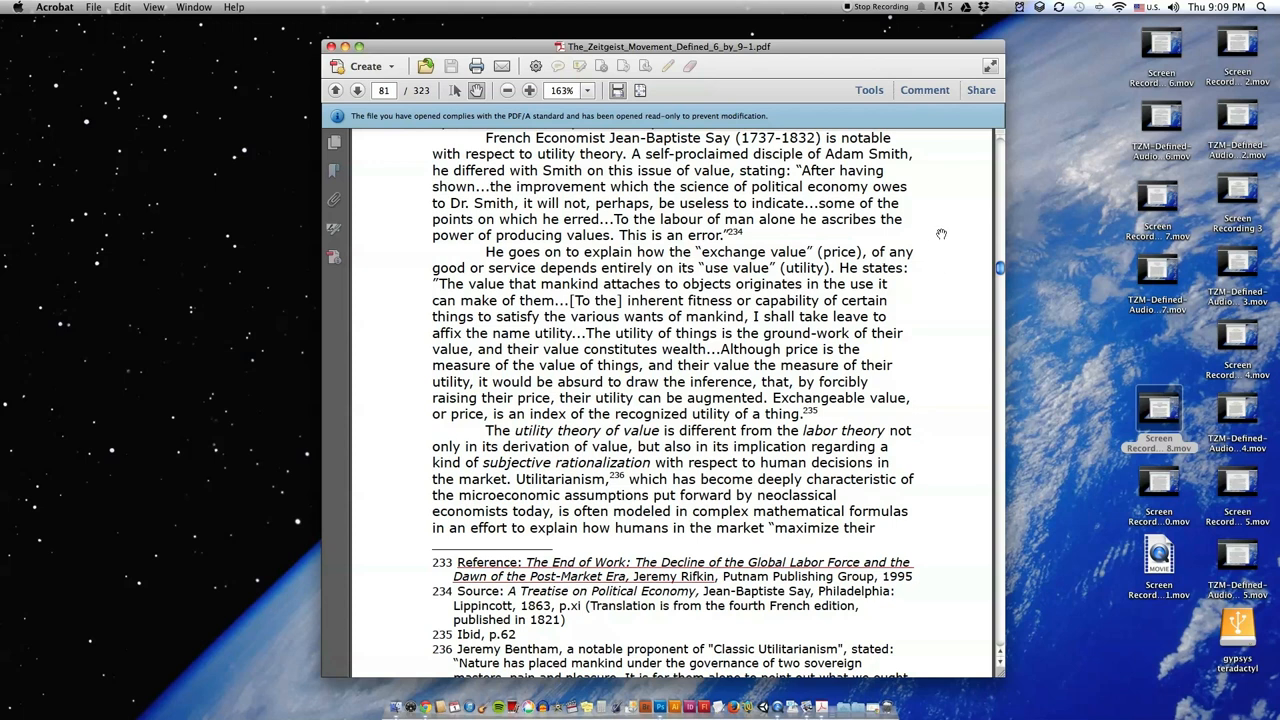
{"action": "scroll", "scroll_direction": "down", "scroll_amount": 3}
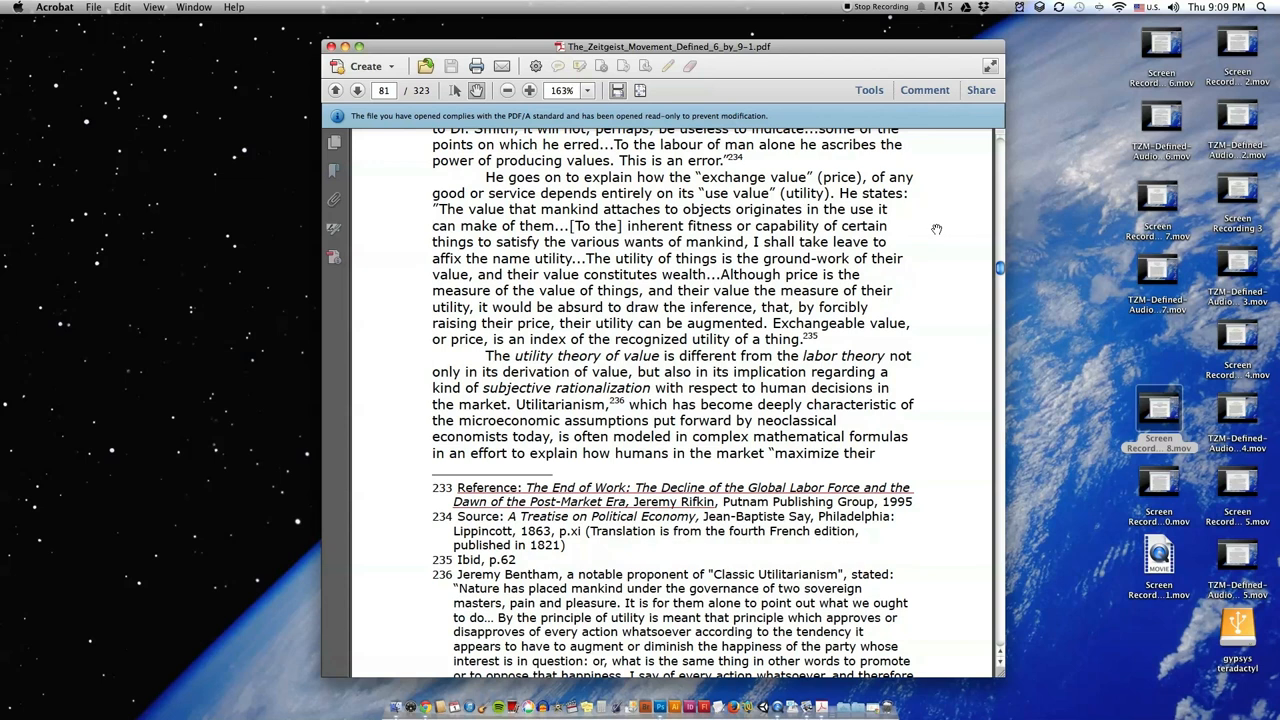
{"action": "mouse_move", "coordinate": [940, 230]}
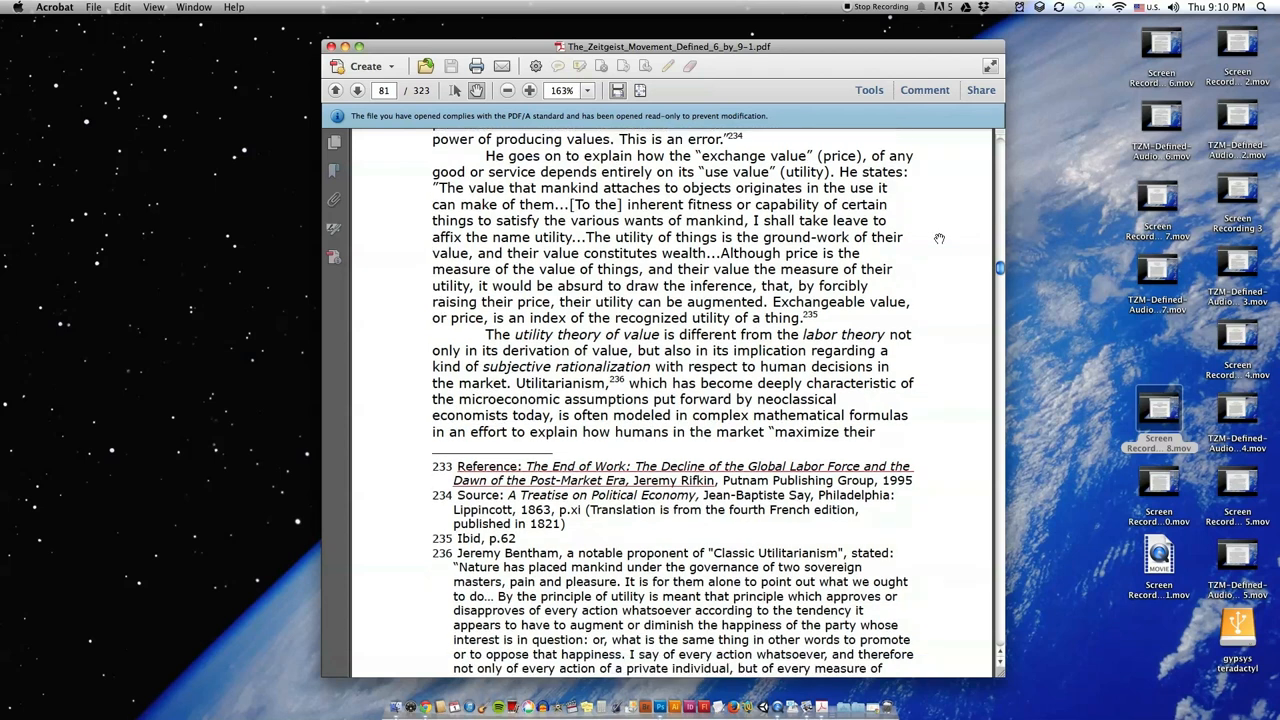
{"action": "scroll", "scroll_direction": "down", "scroll_amount": 3}
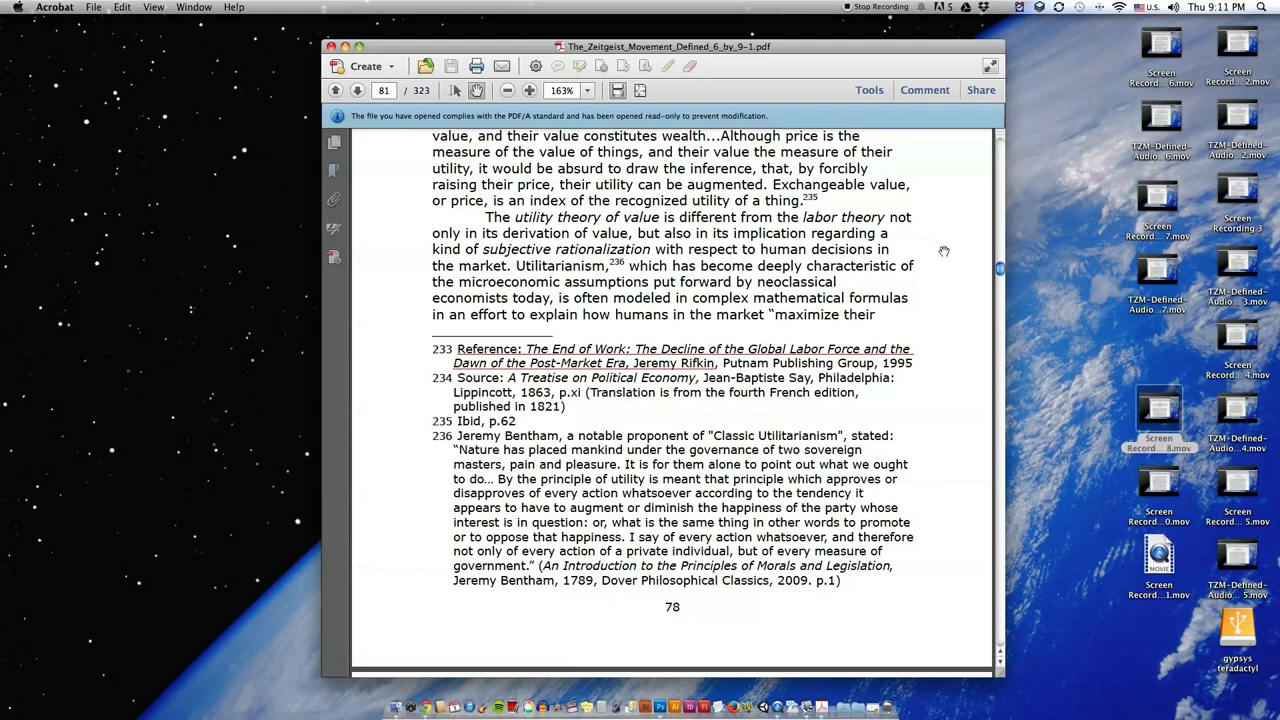
Step: Scroll through page 79's utilitarian critique to footnotes 237–238 and the page number
{"action": "scroll", "scroll_direction": "down", "scroll_amount": 3}
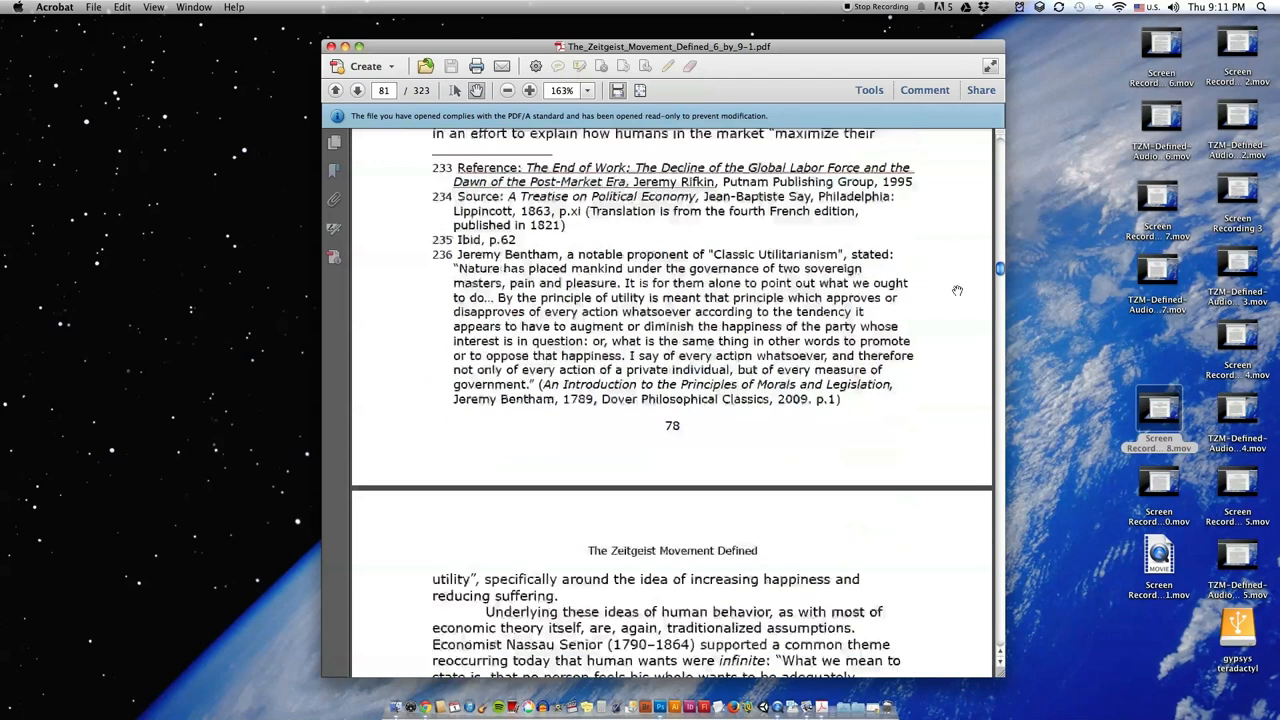
{"action": "scroll", "scroll_direction": "down", "scroll_amount": 3}
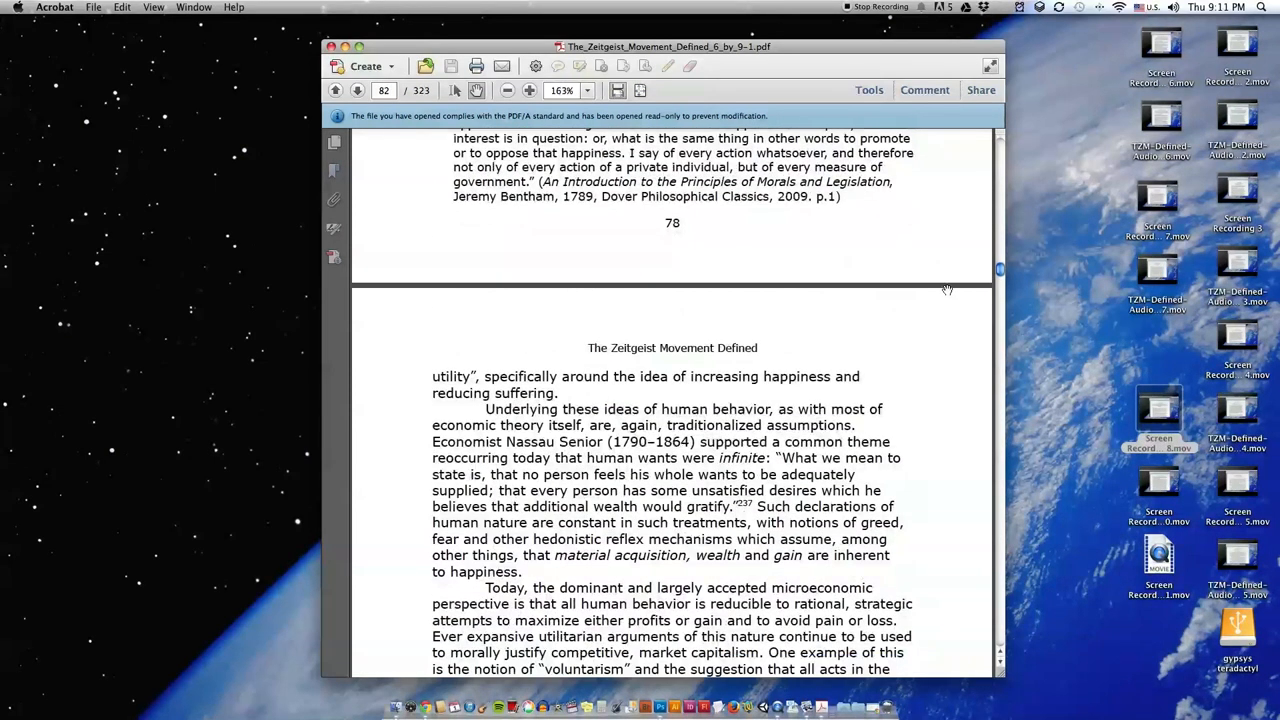
{"action": "scroll", "scroll_direction": "down", "scroll_amount": 3}
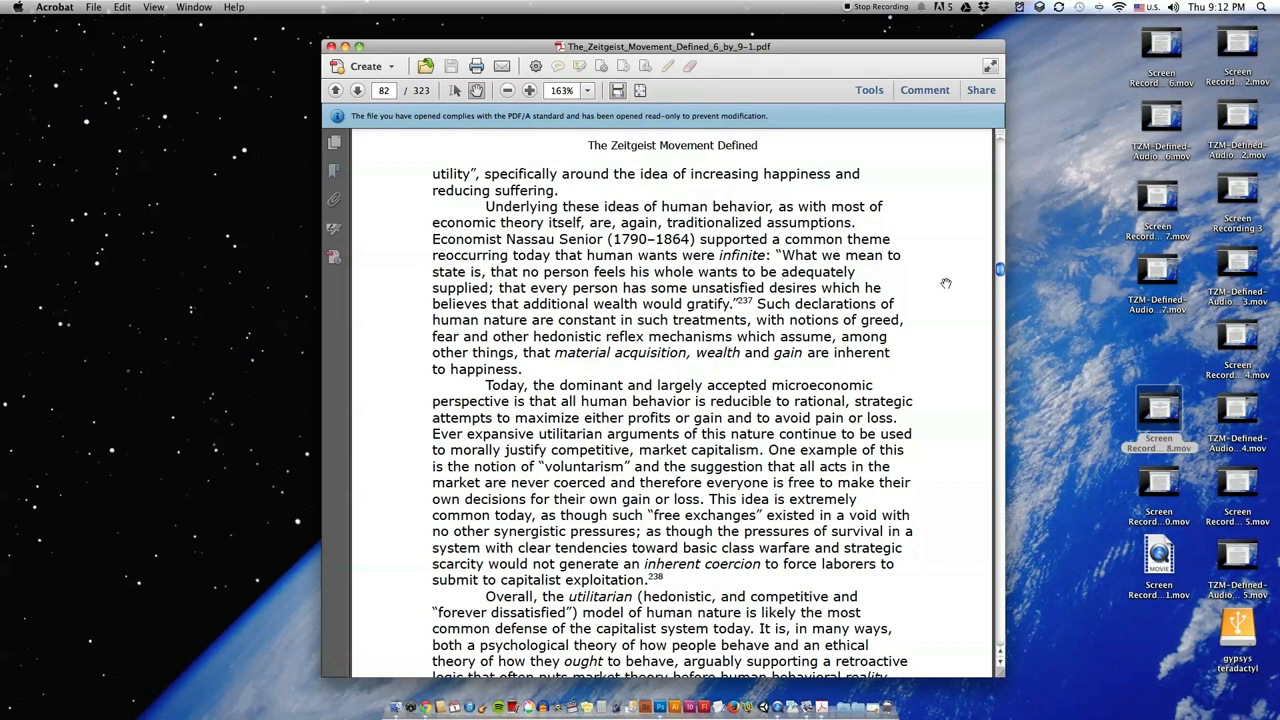
{"action": "scroll", "scroll_direction": "down", "scroll_amount": 3}
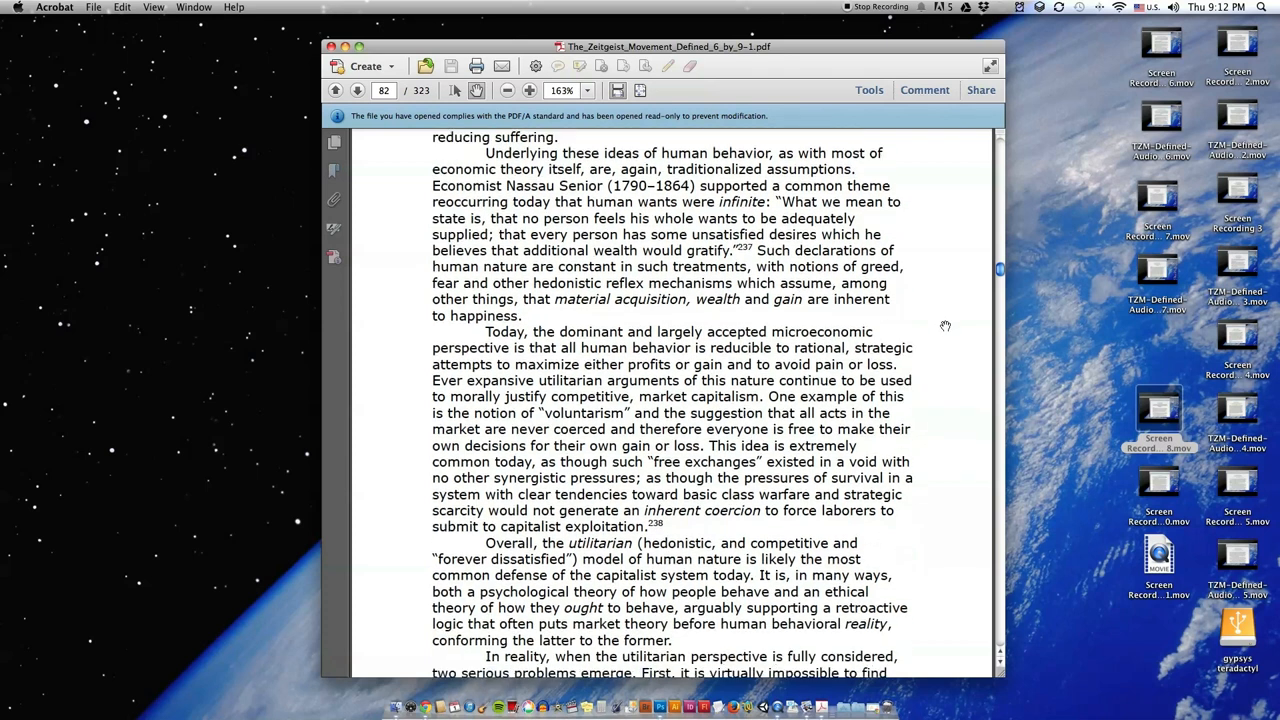
{"action": "scroll", "scroll_direction": "down", "scroll_amount": 3}
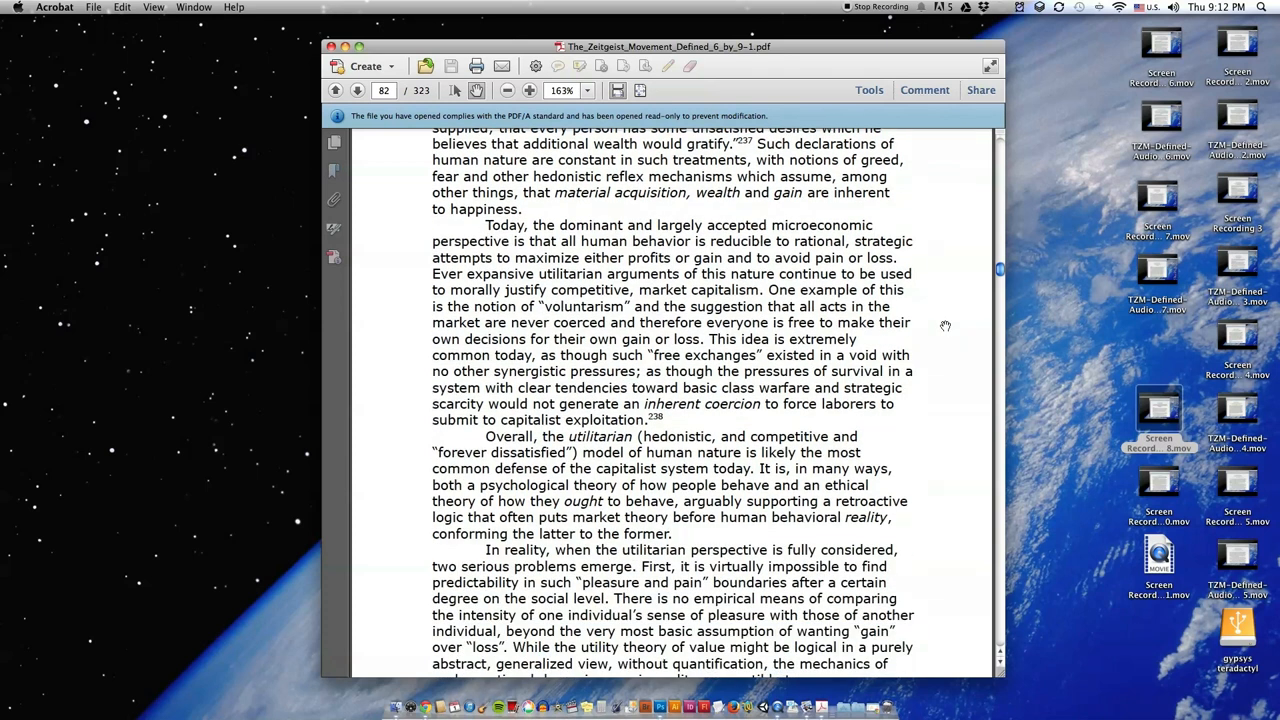
{"action": "scroll", "scroll_direction": "down", "scroll_amount": 3}
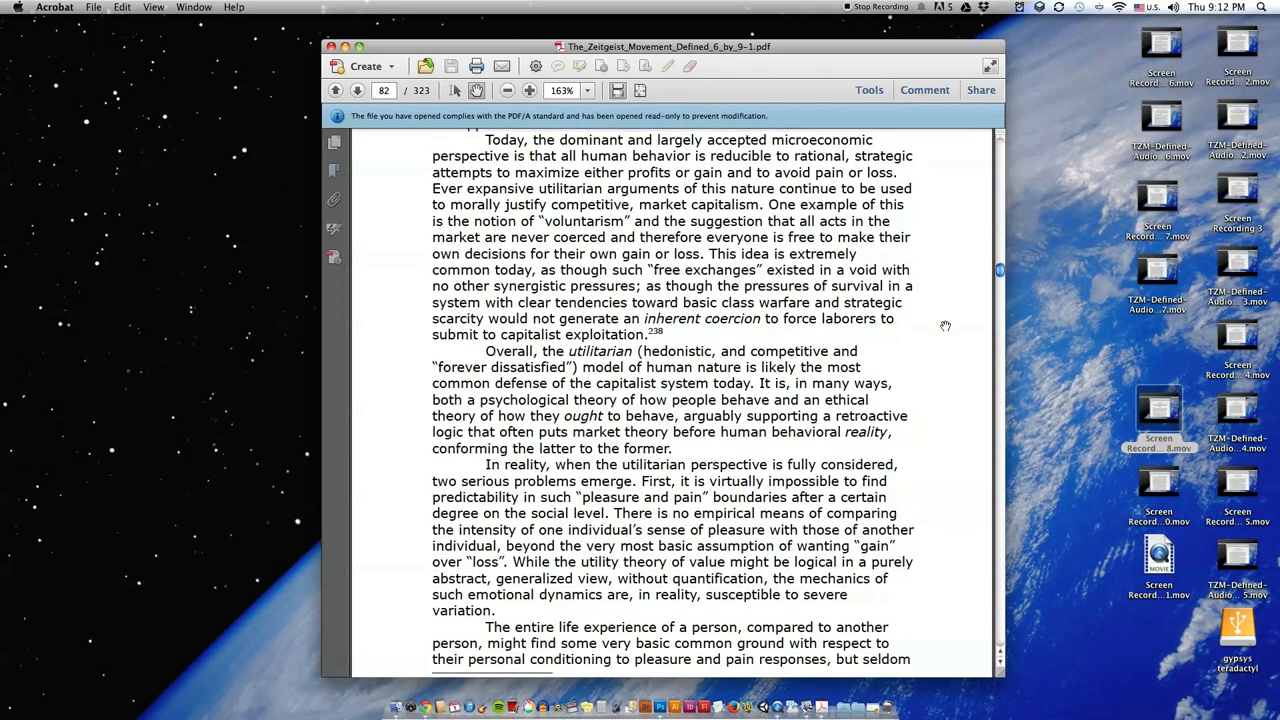
{"action": "mouse_move", "coordinate": [943, 304]}
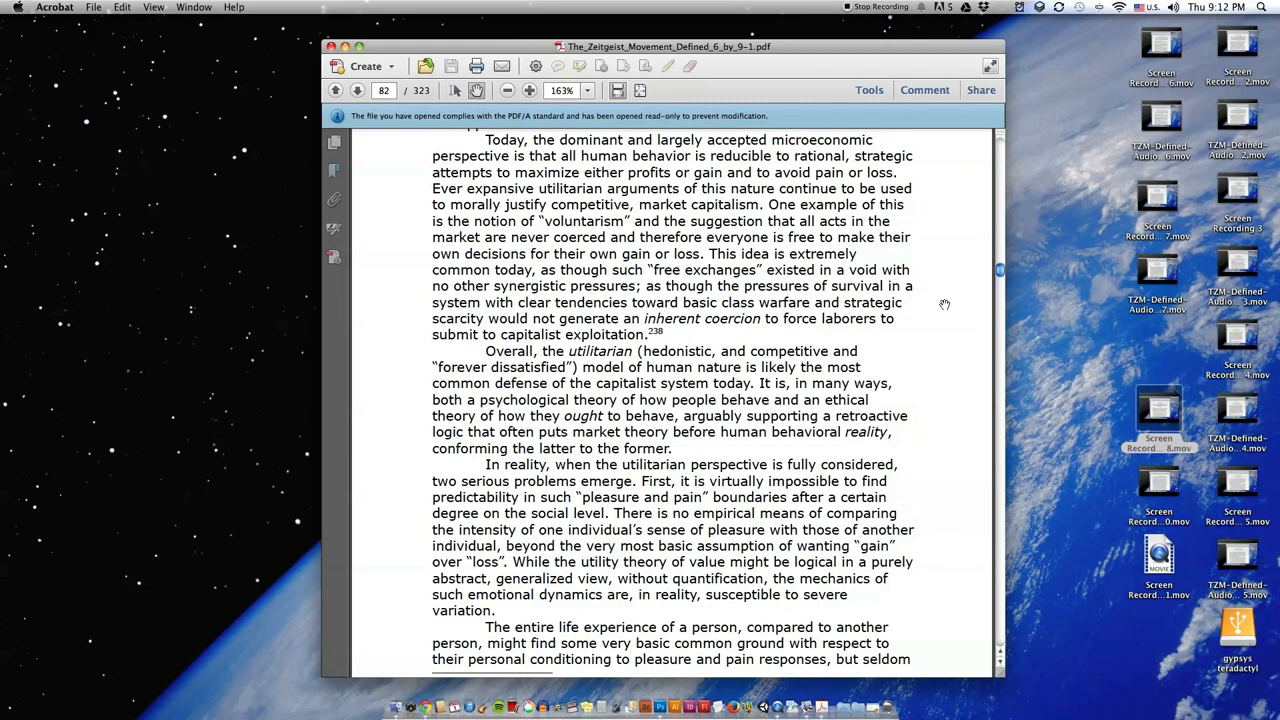
{"action": "scroll", "scroll_direction": "down", "scroll_amount": 3}
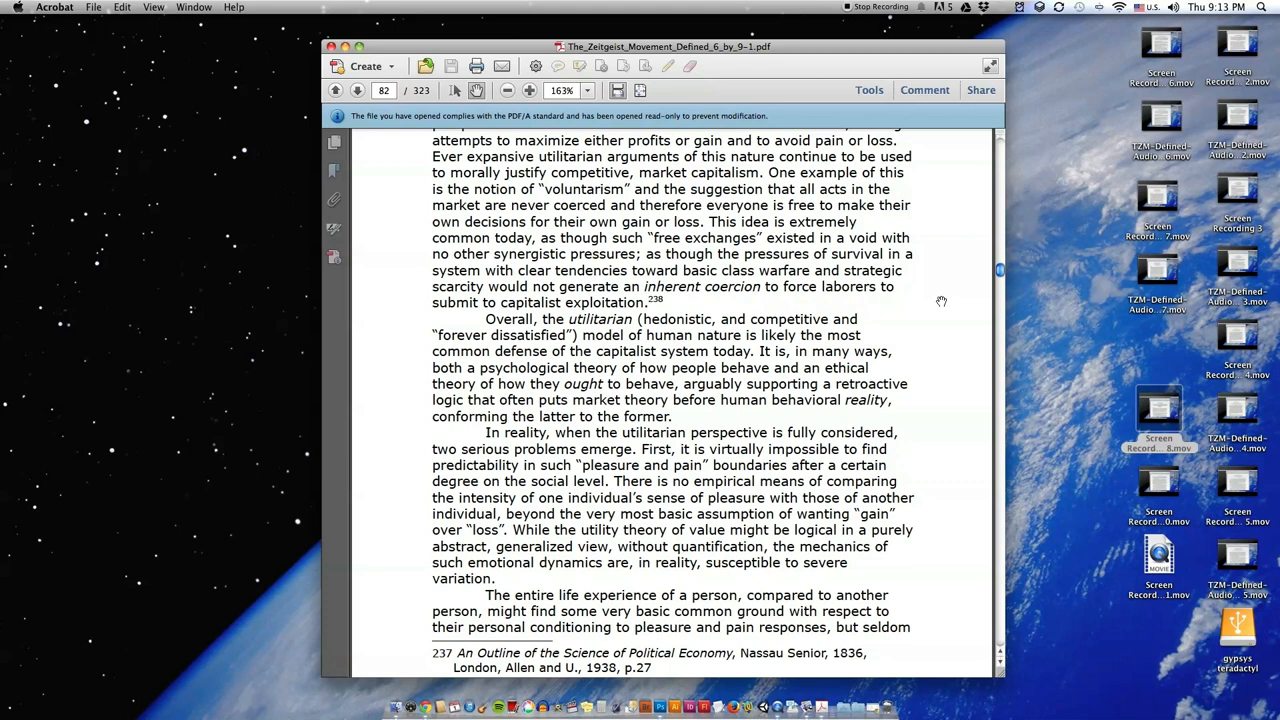
{"action": "mouse_move", "coordinate": [927, 300]}
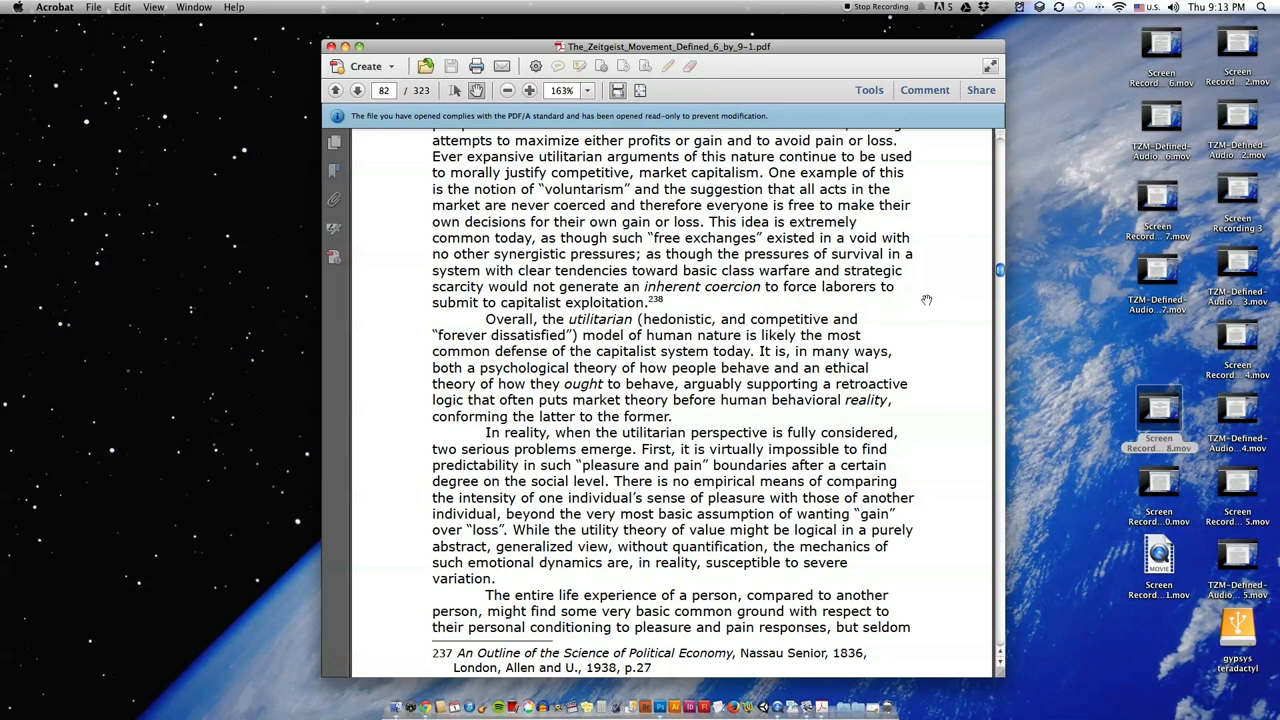
{"action": "scroll", "scroll_direction": "down", "scroll_amount": 3}
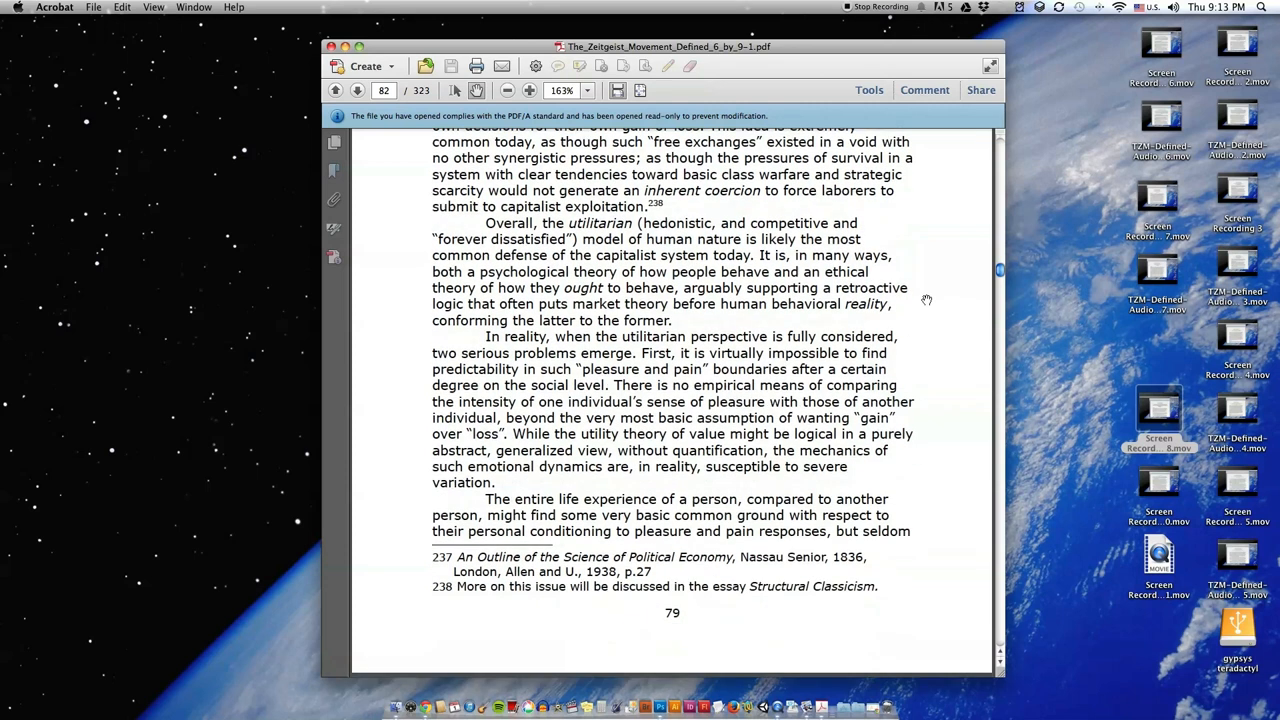
Step: Advance to page 83, showing the Bentham push-pin quote and shortsighted-reaction passage
{"action": "scroll", "scroll_direction": "down", "scroll_amount": 3}
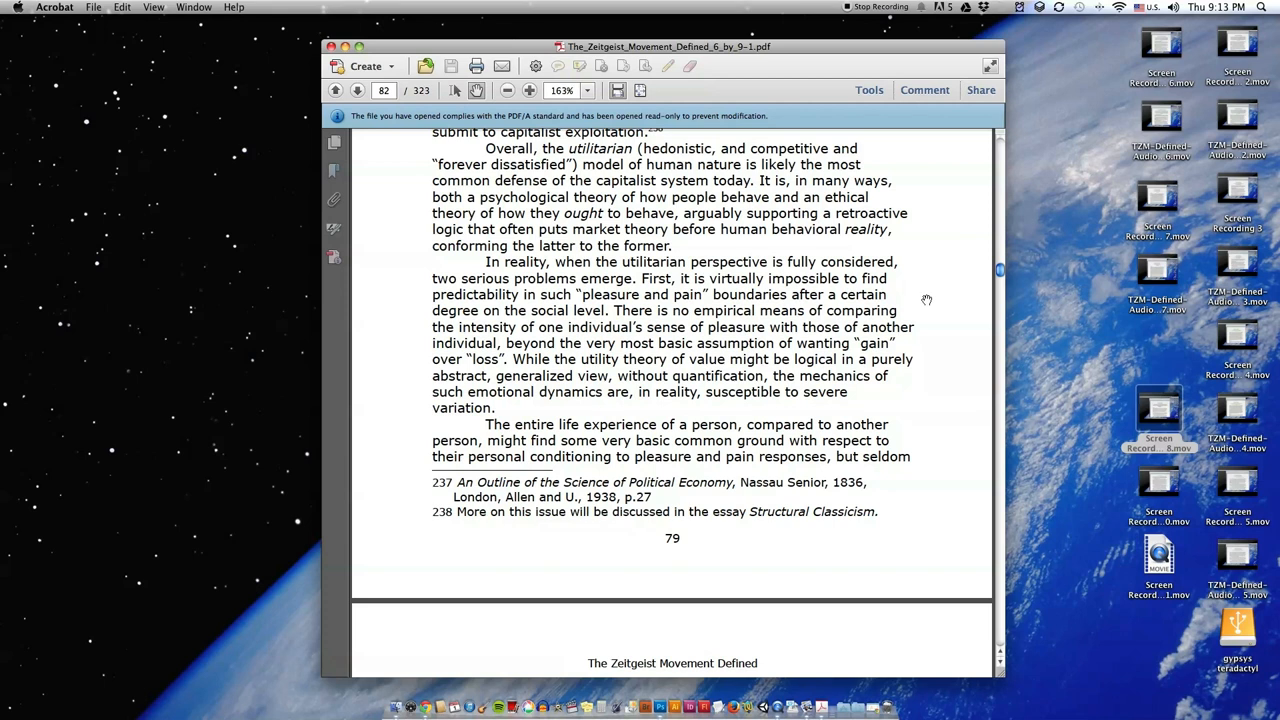
{"action": "mouse_move", "coordinate": [920, 283]}
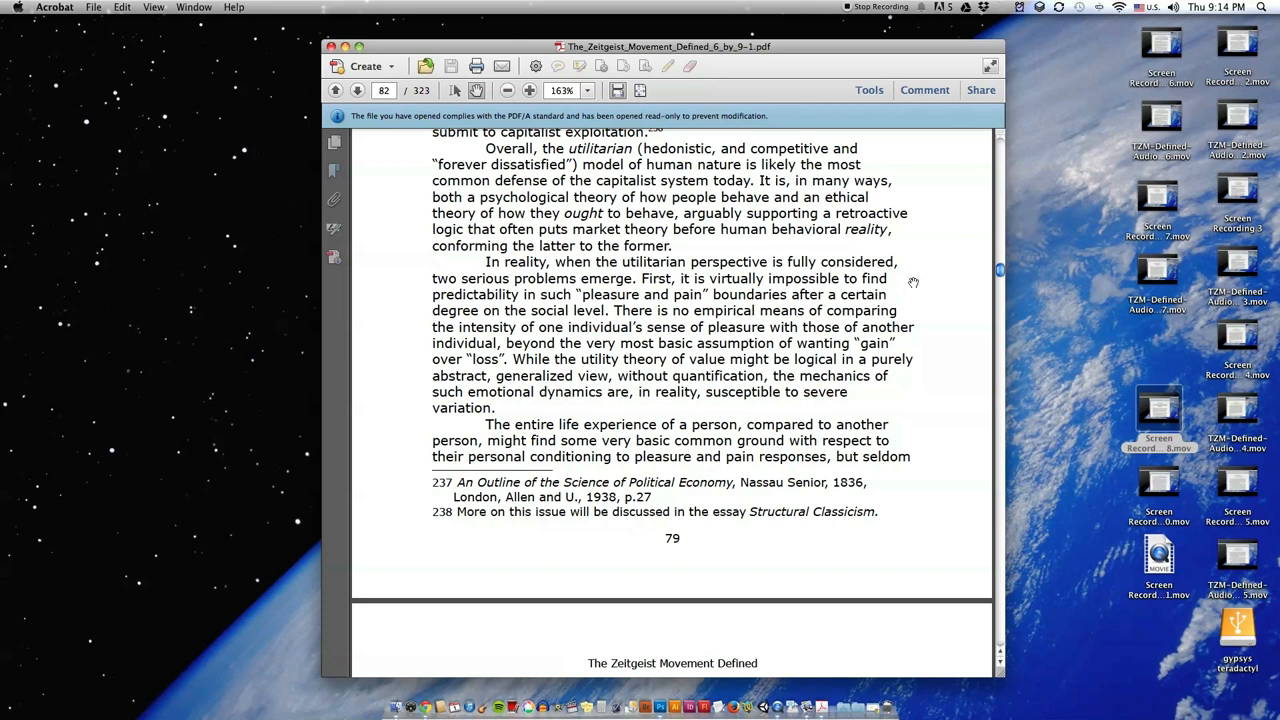
{"action": "scroll", "scroll_direction": "down", "scroll_amount": 3}
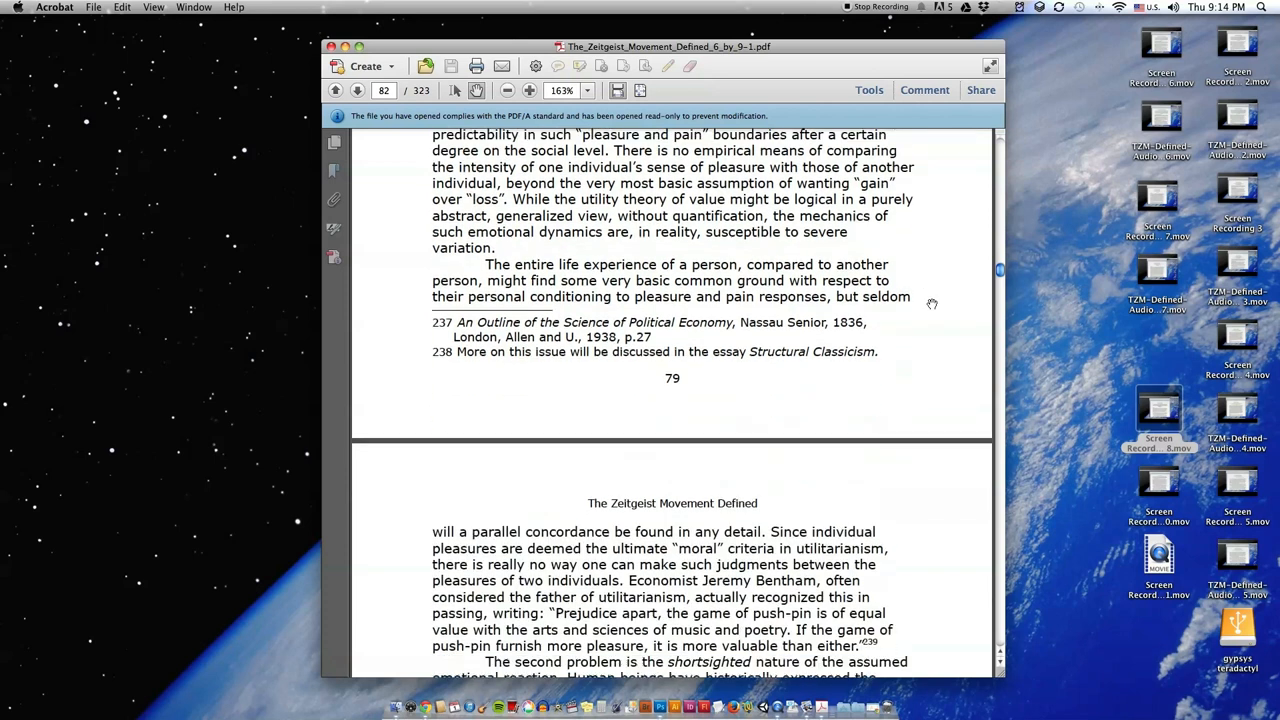
{"action": "scroll", "scroll_direction": "up", "scroll_amount": 3}
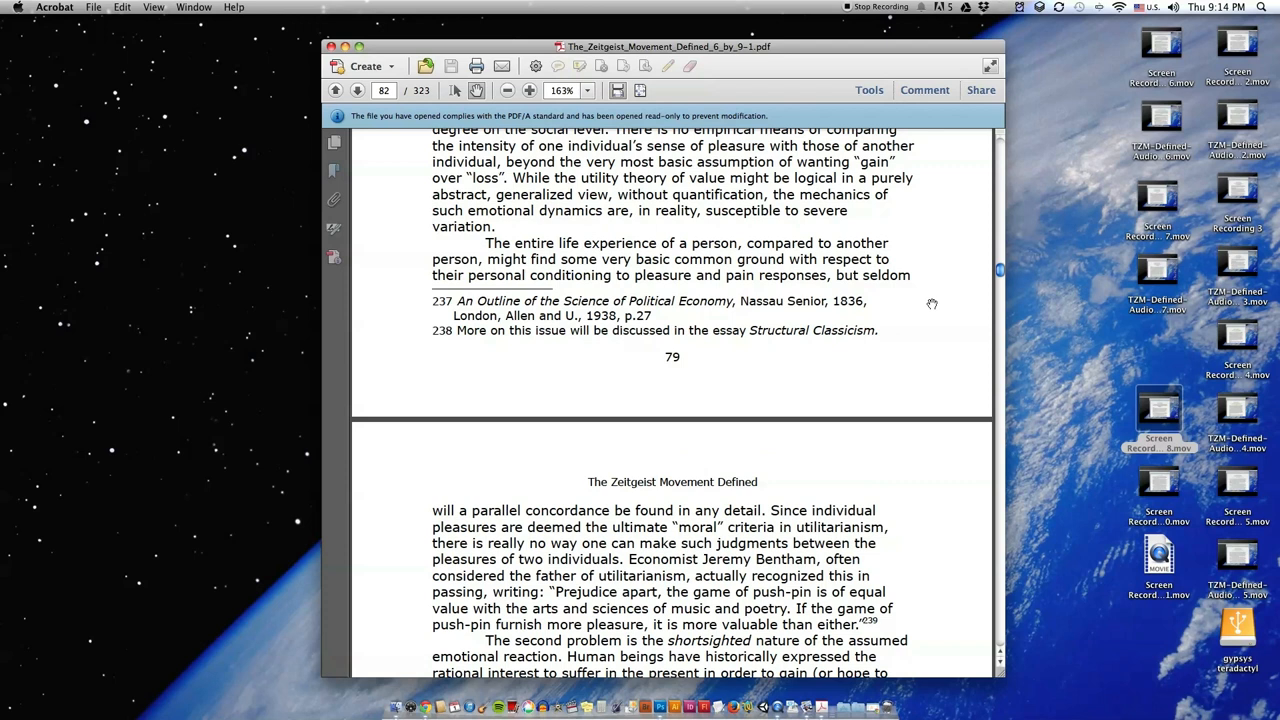
{"action": "left_click", "coordinate": [357, 90]}
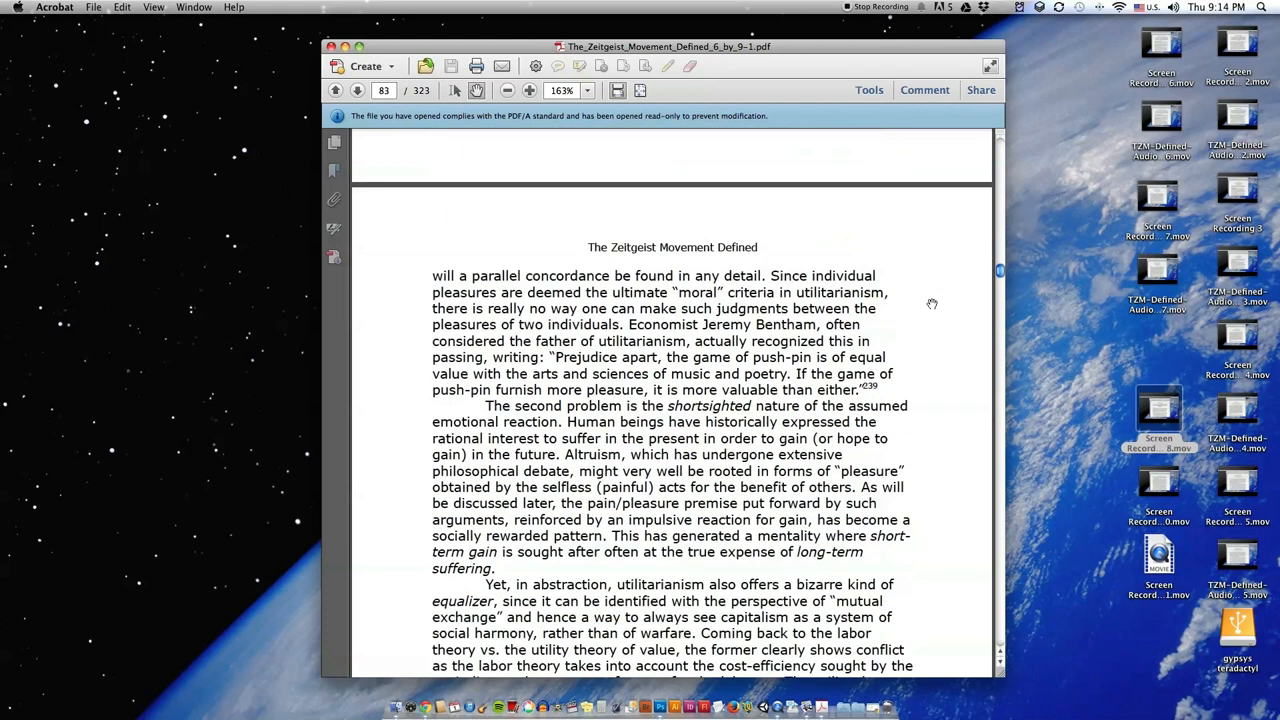
Step: Scroll past the utilitarianism discussion until 'The "Socialist" Uprising' heading appears
{"action": "scroll", "scroll_direction": "down", "scroll_amount": 3}
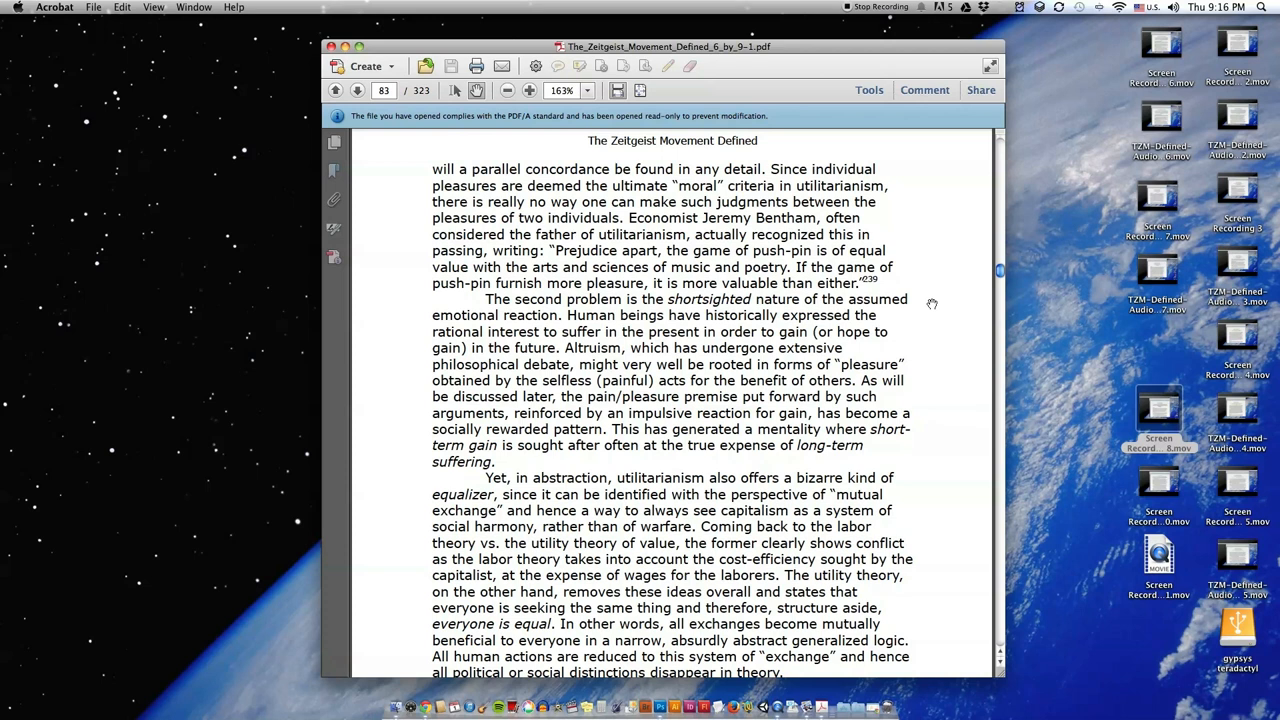
{"action": "mouse_move", "coordinate": [964, 365]}
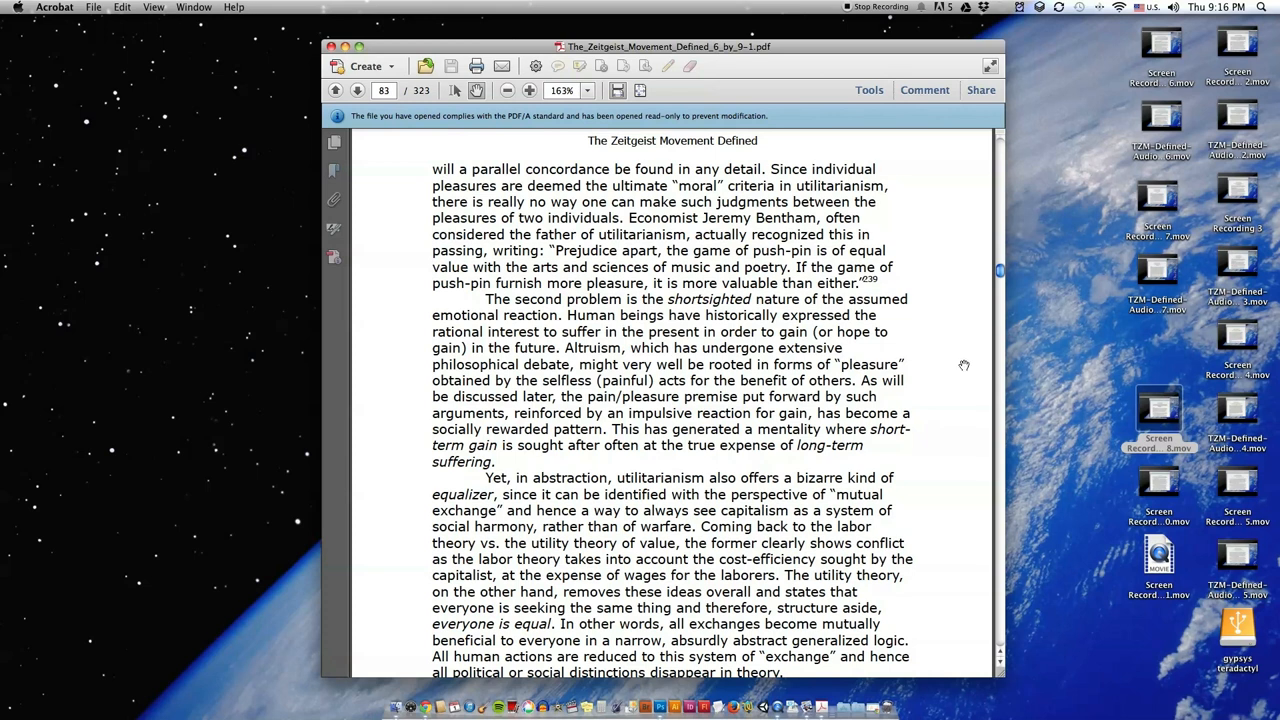
{"action": "scroll", "scroll_direction": "down", "scroll_amount": 3}
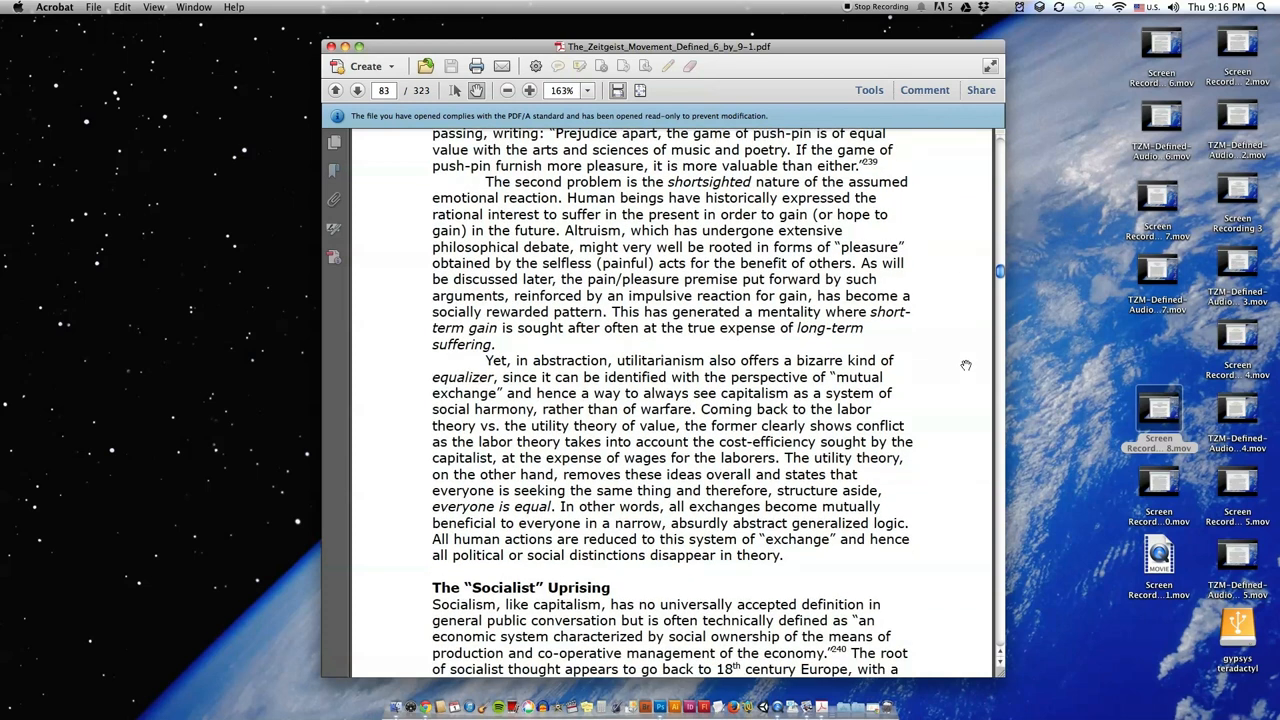
Step: Scroll to printed page 80's bottom with the Gracchus Babeuf quote and footnotes 239–241
{"action": "scroll", "scroll_direction": "down", "scroll_amount": 3}
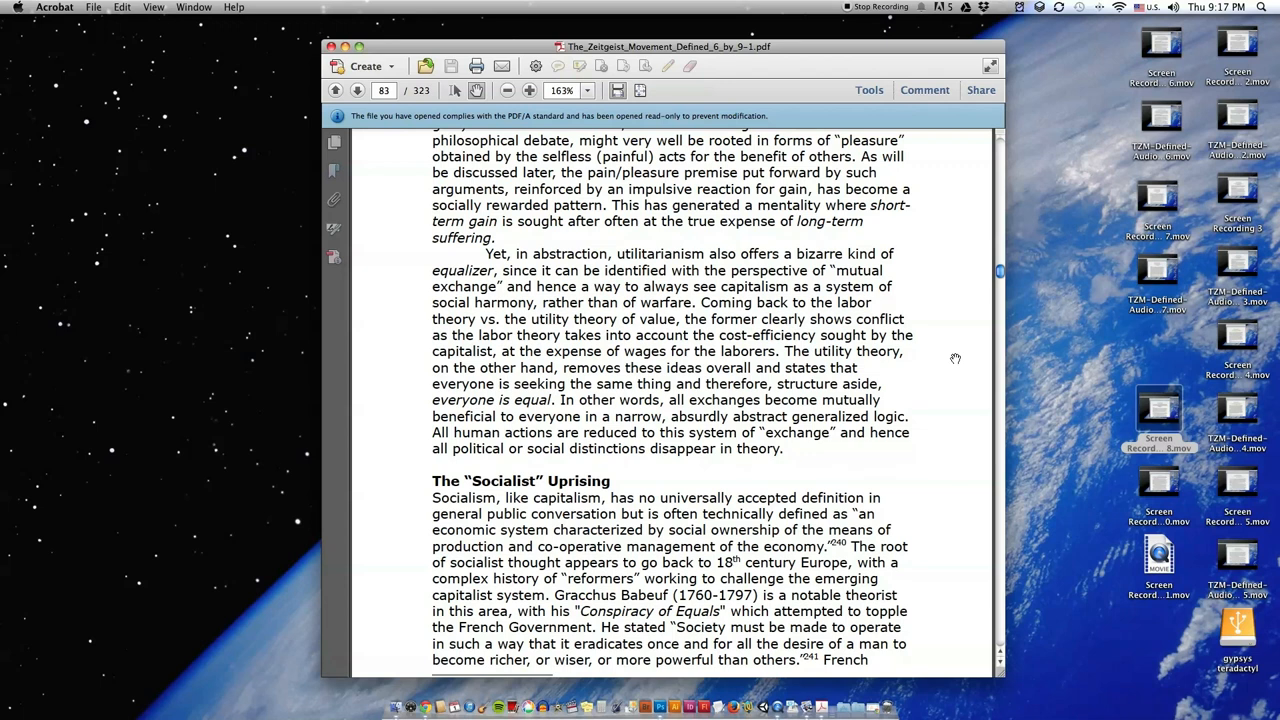
{"action": "scroll", "scroll_direction": "down", "scroll_amount": 3}
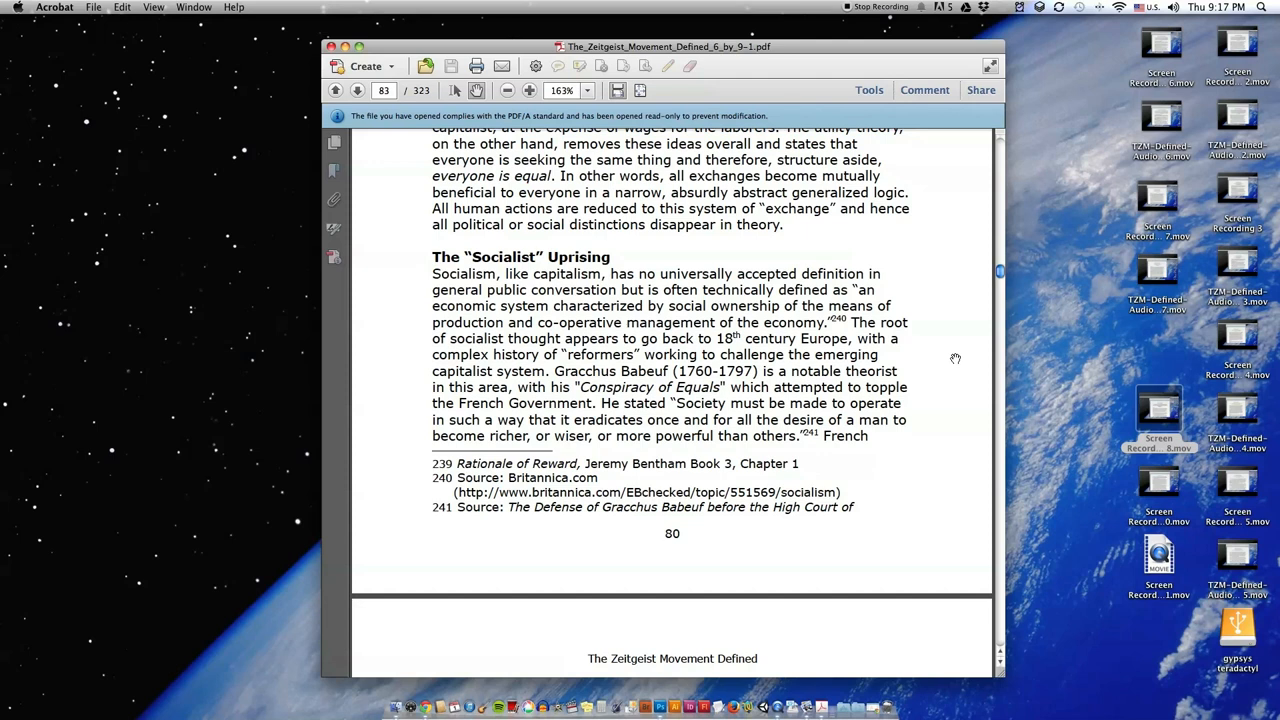
{"action": "mouse_move", "coordinate": [949, 356]}
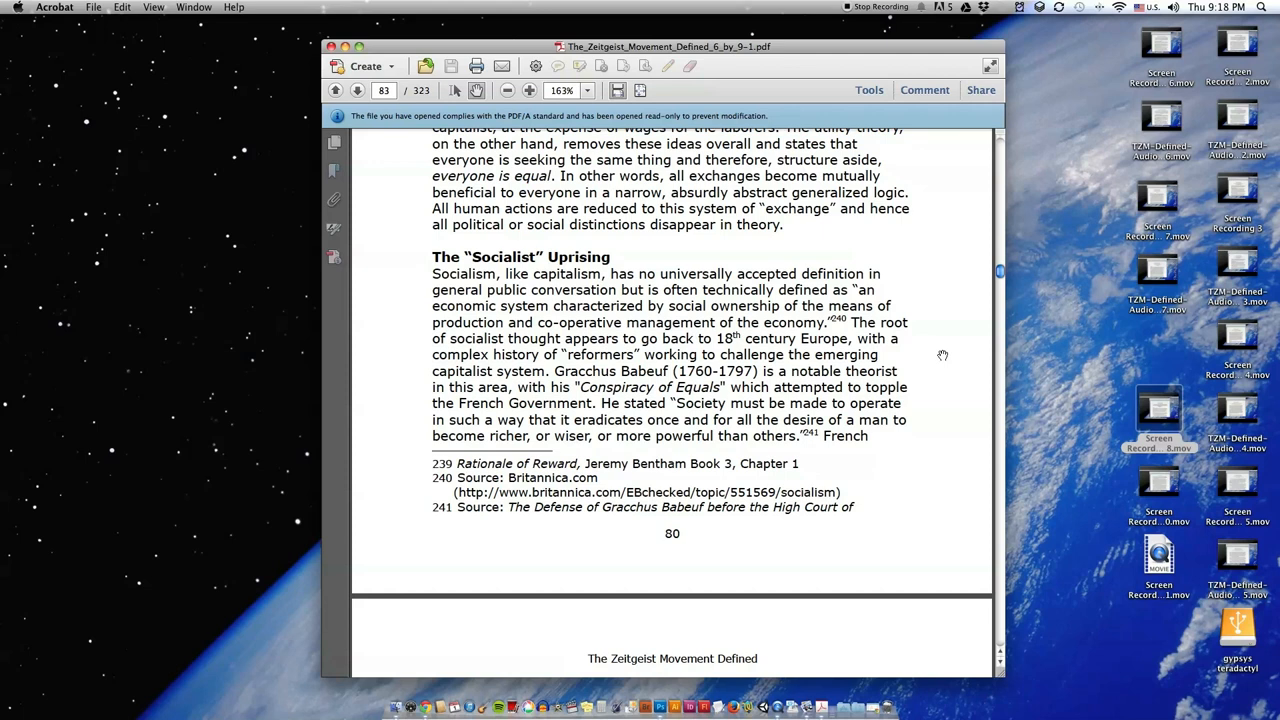
Step: Scroll onto page 84, showing Proudhon and the William Thompson market socialism passage
{"action": "scroll", "scroll_direction": "down", "scroll_amount": 3}
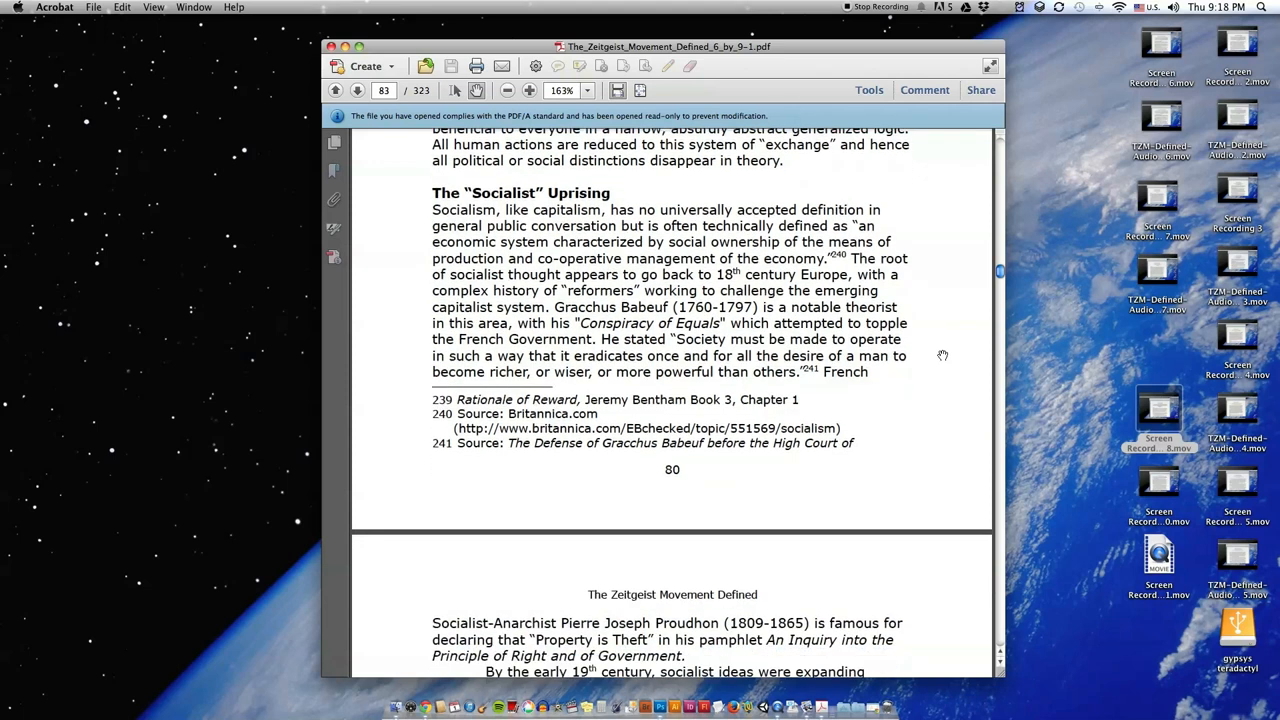
{"action": "scroll", "scroll_direction": "down", "scroll_amount": 3}
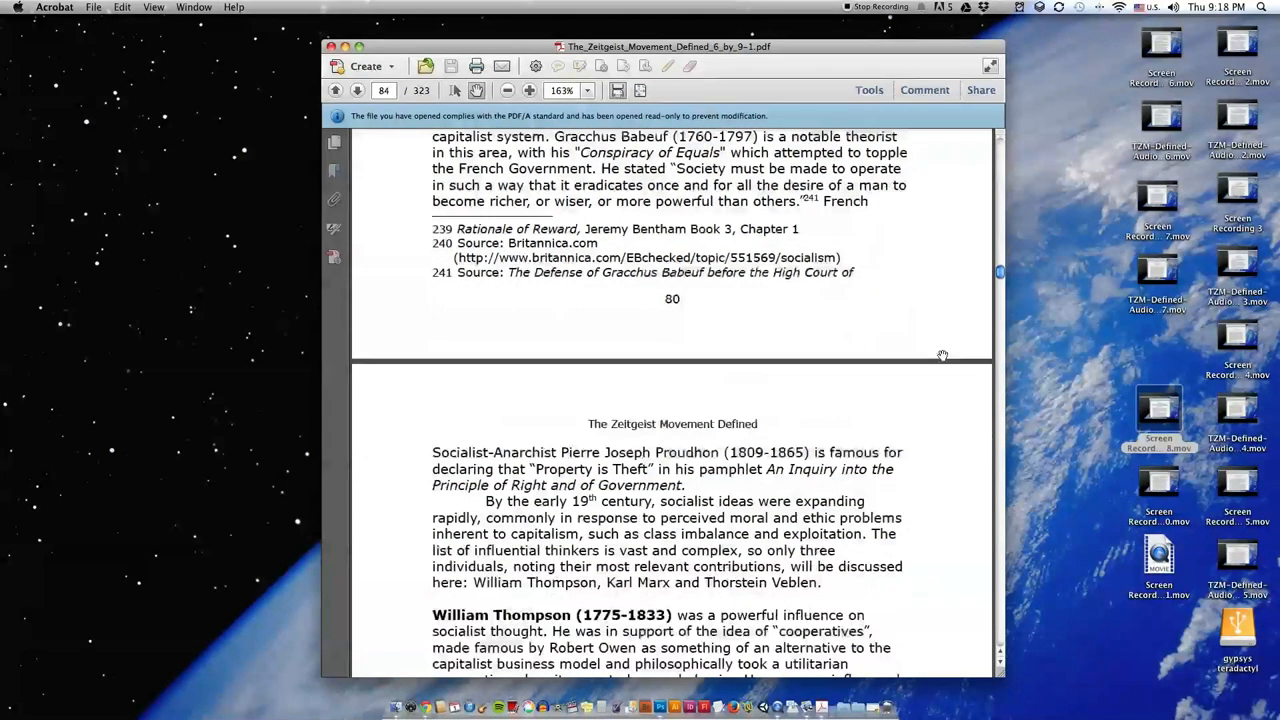
{"action": "scroll", "scroll_direction": "down", "scroll_amount": 3}
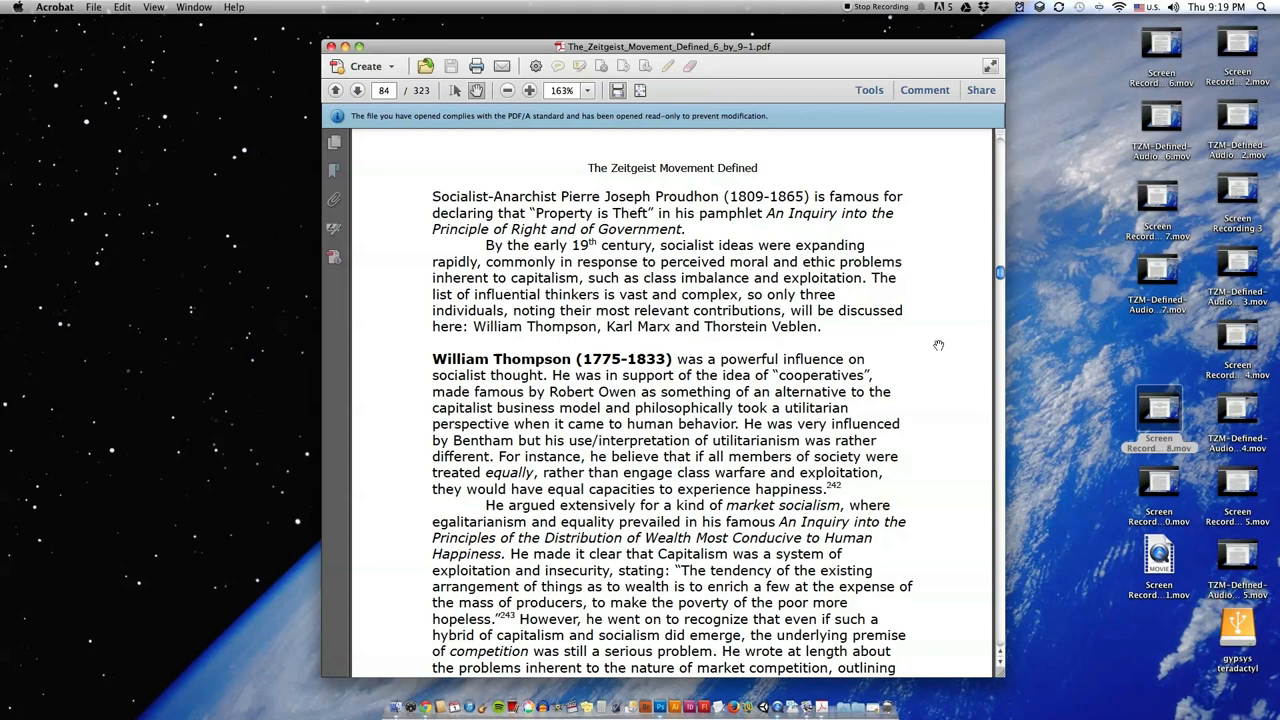
{"action": "mouse_move", "coordinate": [940, 335]}
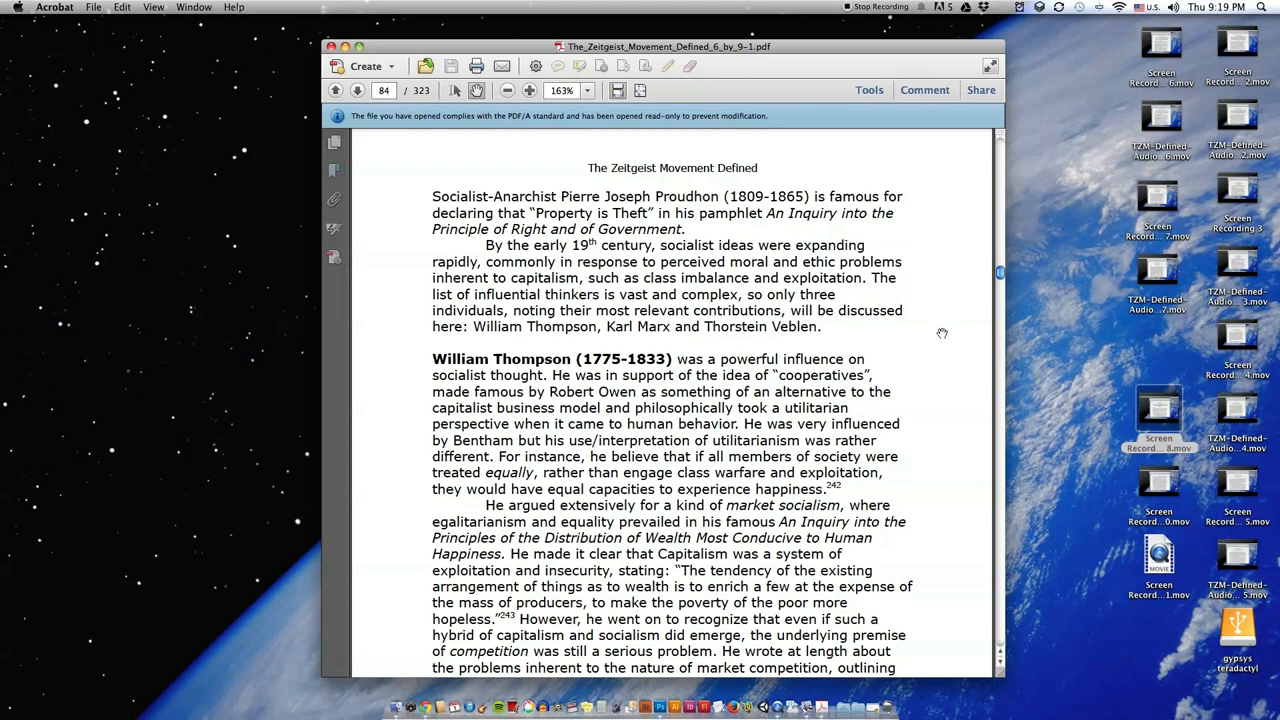
Step: Scroll through the William Thompson section to page 81's bottom with footnotes 242–245
{"action": "scroll", "scroll_direction": "down", "scroll_amount": 3}
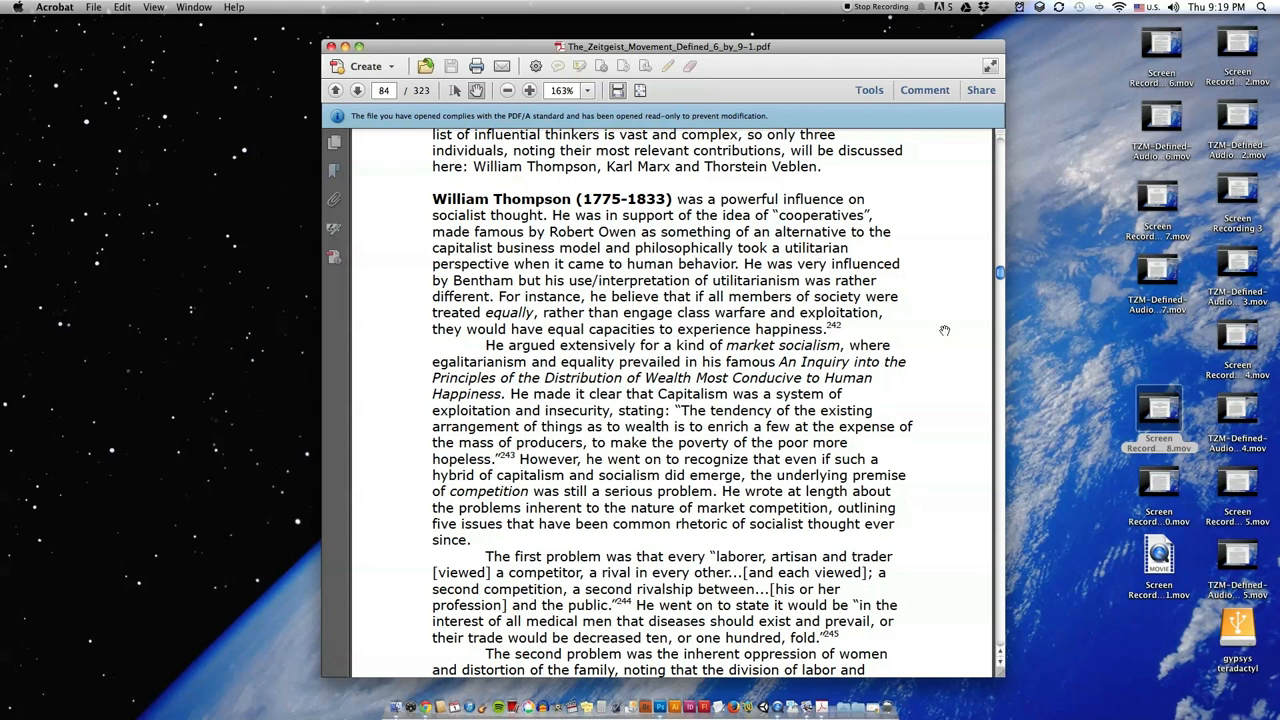
{"action": "mouse_move", "coordinate": [942, 318]}
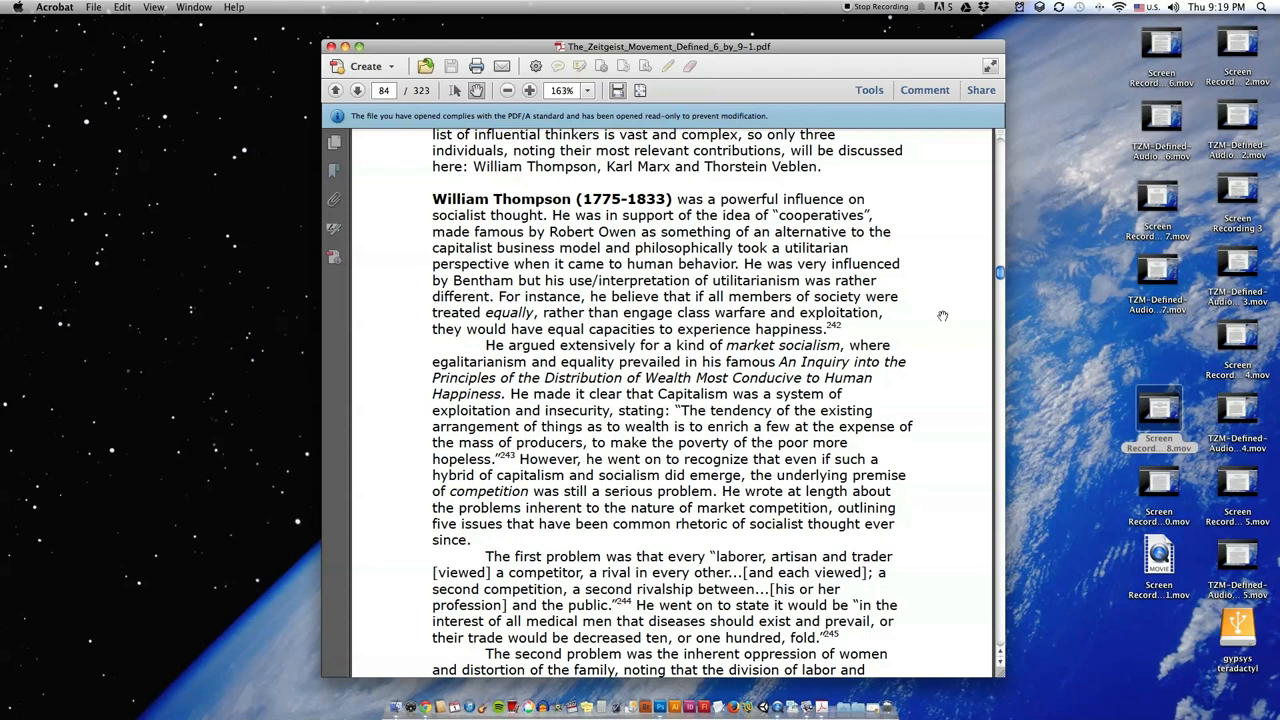
{"action": "scroll", "scroll_direction": "down", "scroll_amount": 3}
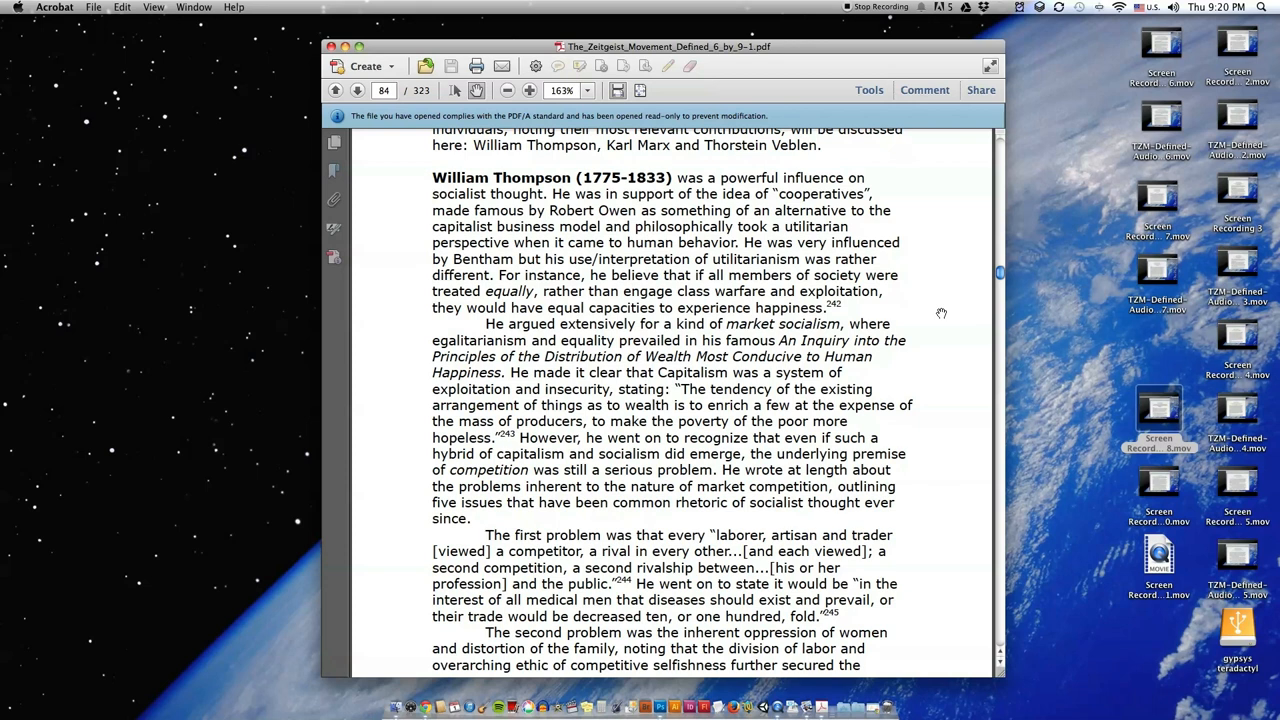
{"action": "scroll", "scroll_direction": "down", "scroll_amount": 3}
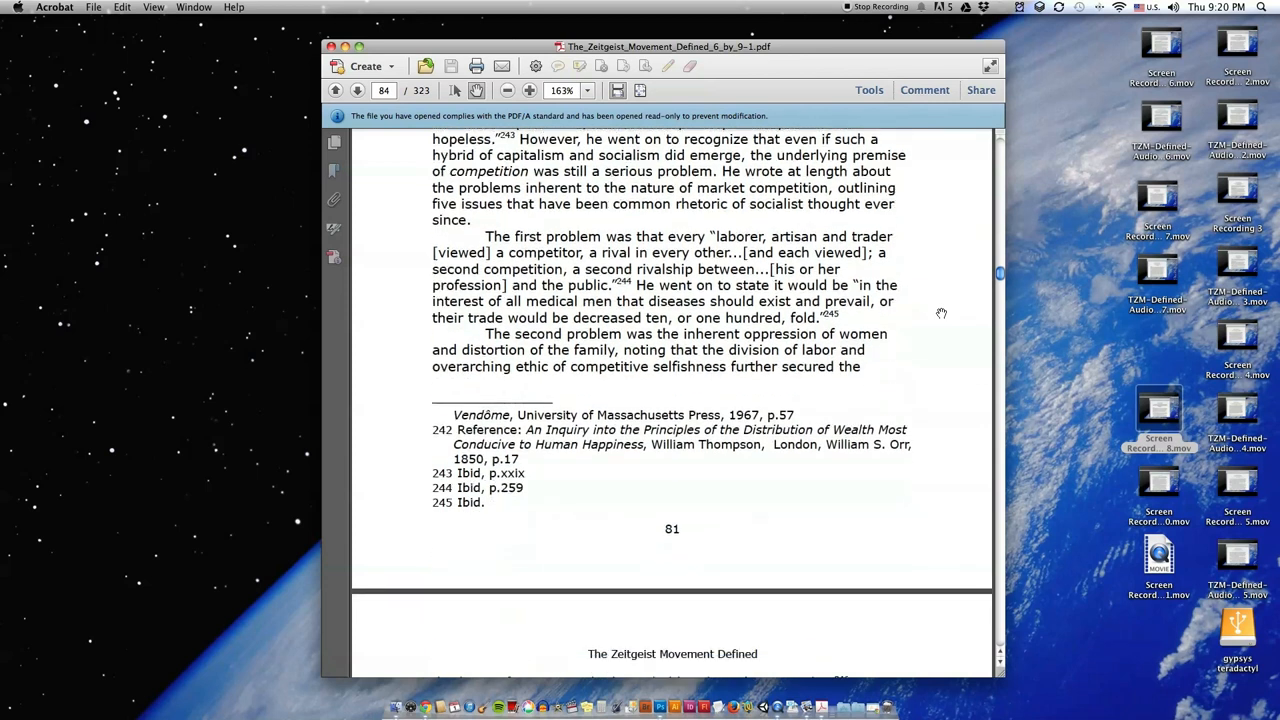
{"action": "scroll", "scroll_direction": "down", "scroll_amount": 3}
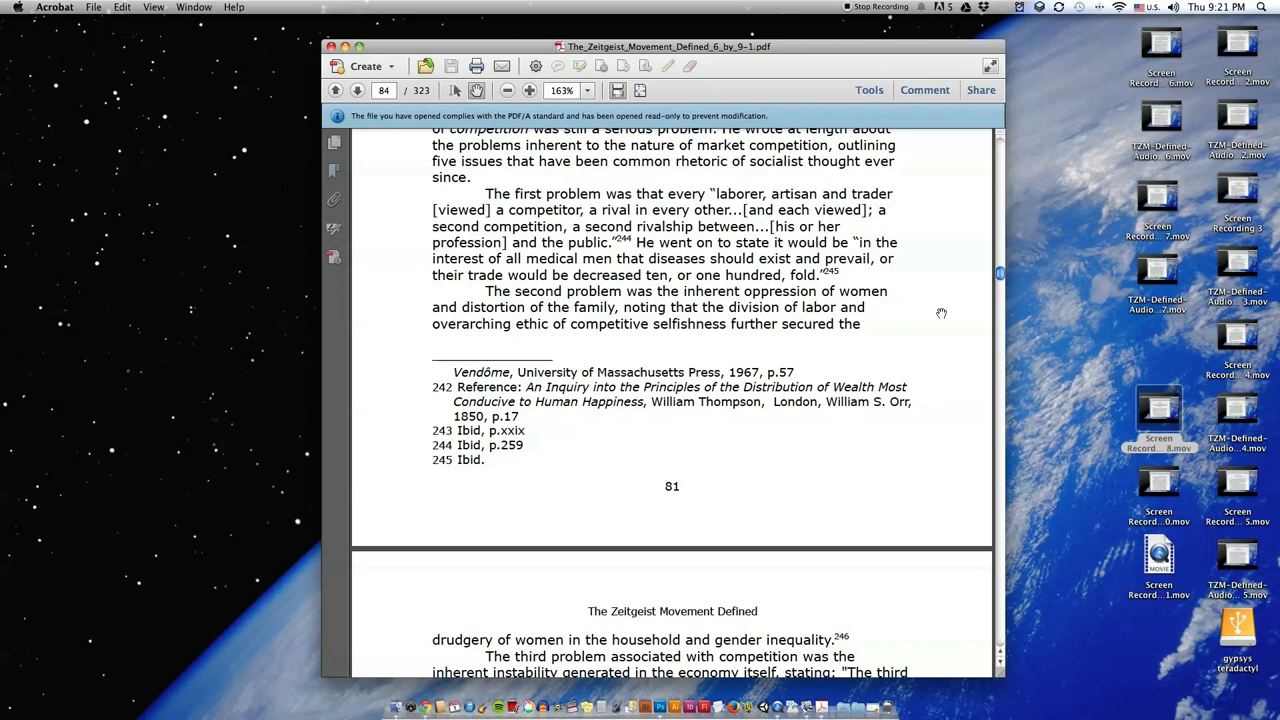
{"action": "mouse_move", "coordinate": [905, 337]}
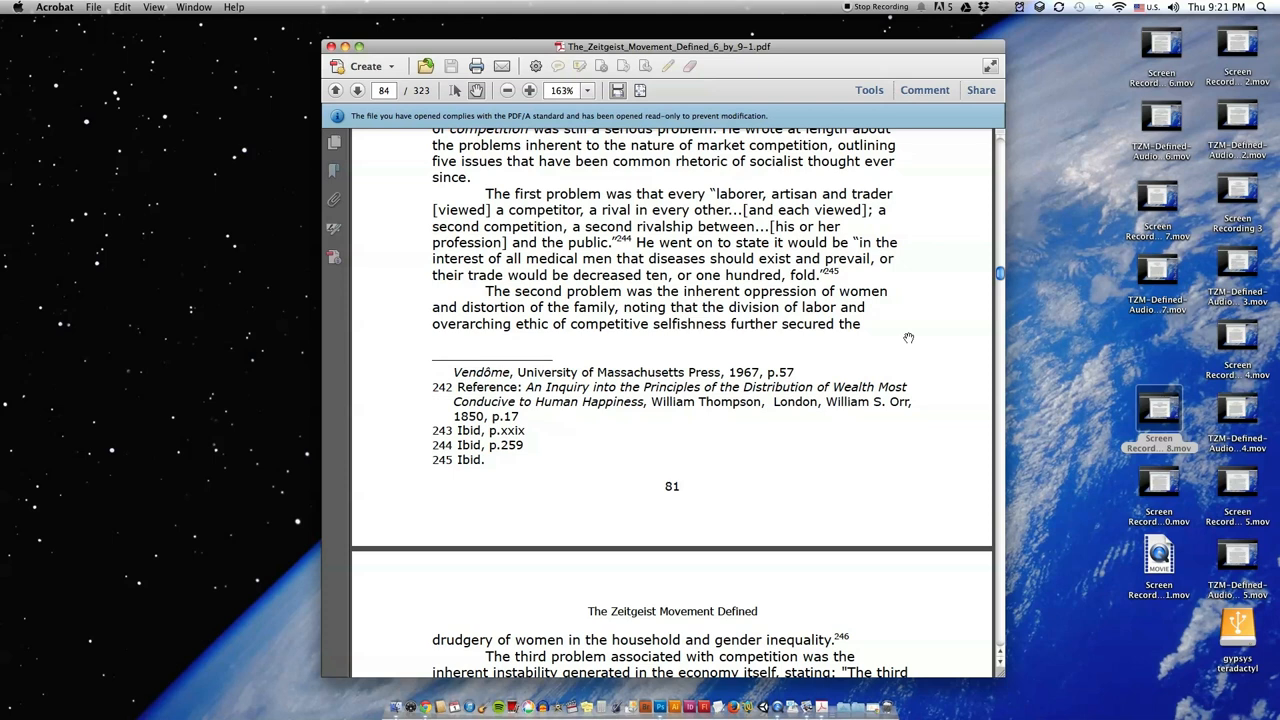
Step: Scroll onto printed page 82 (page box 85), showing competition problems three to five and Karl Marx
{"action": "scroll", "scroll_direction": "down", "scroll_amount": 3}
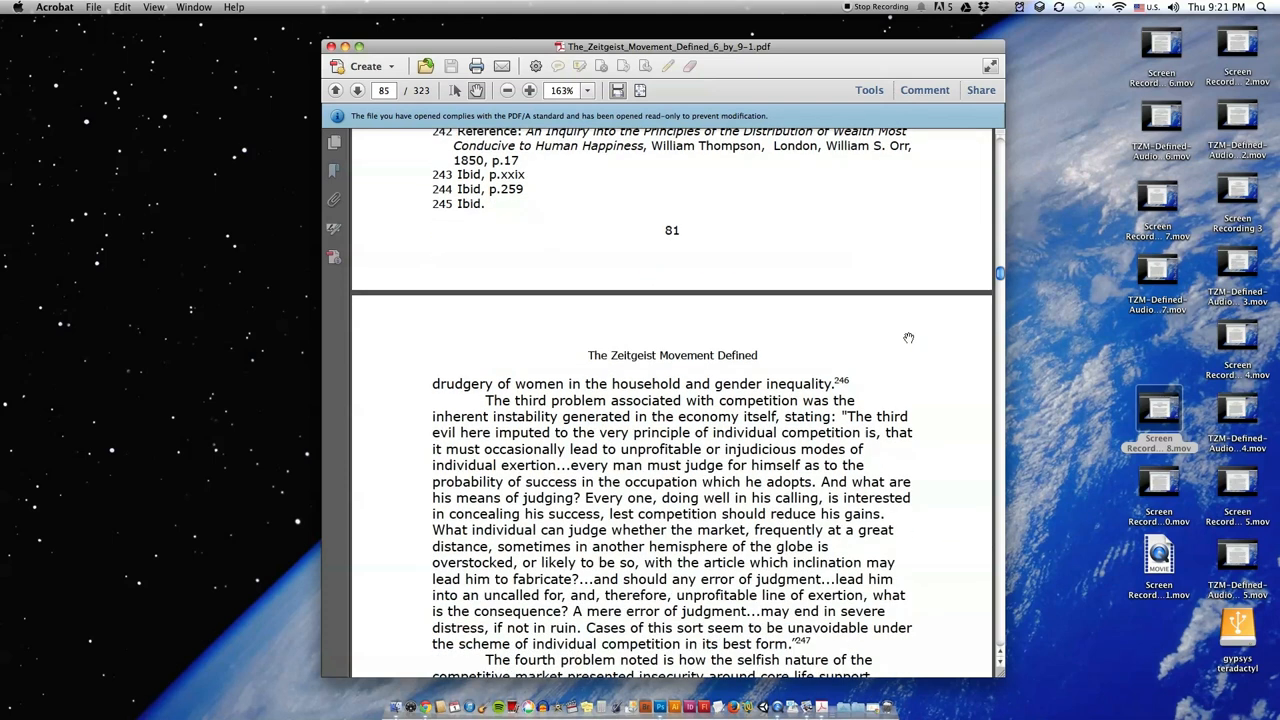
{"action": "scroll", "scroll_direction": "down", "scroll_amount": 3}
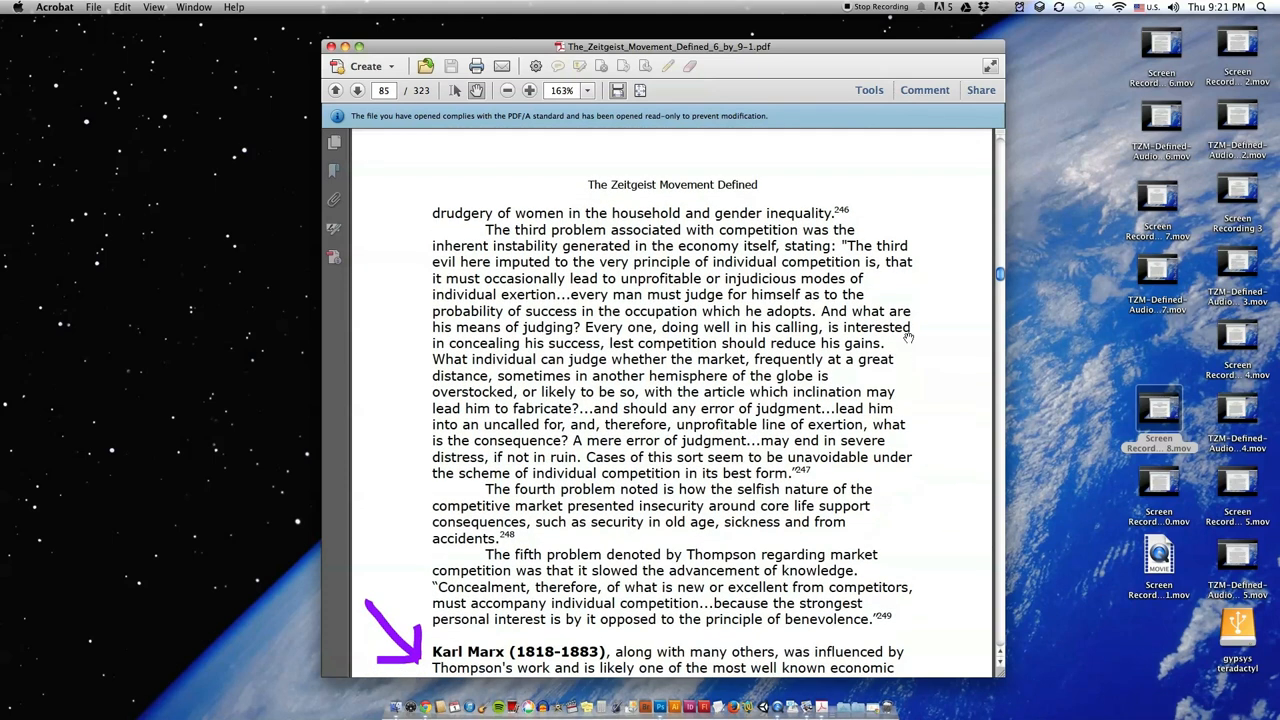
{"action": "scroll", "scroll_direction": "down", "scroll_amount": 3}
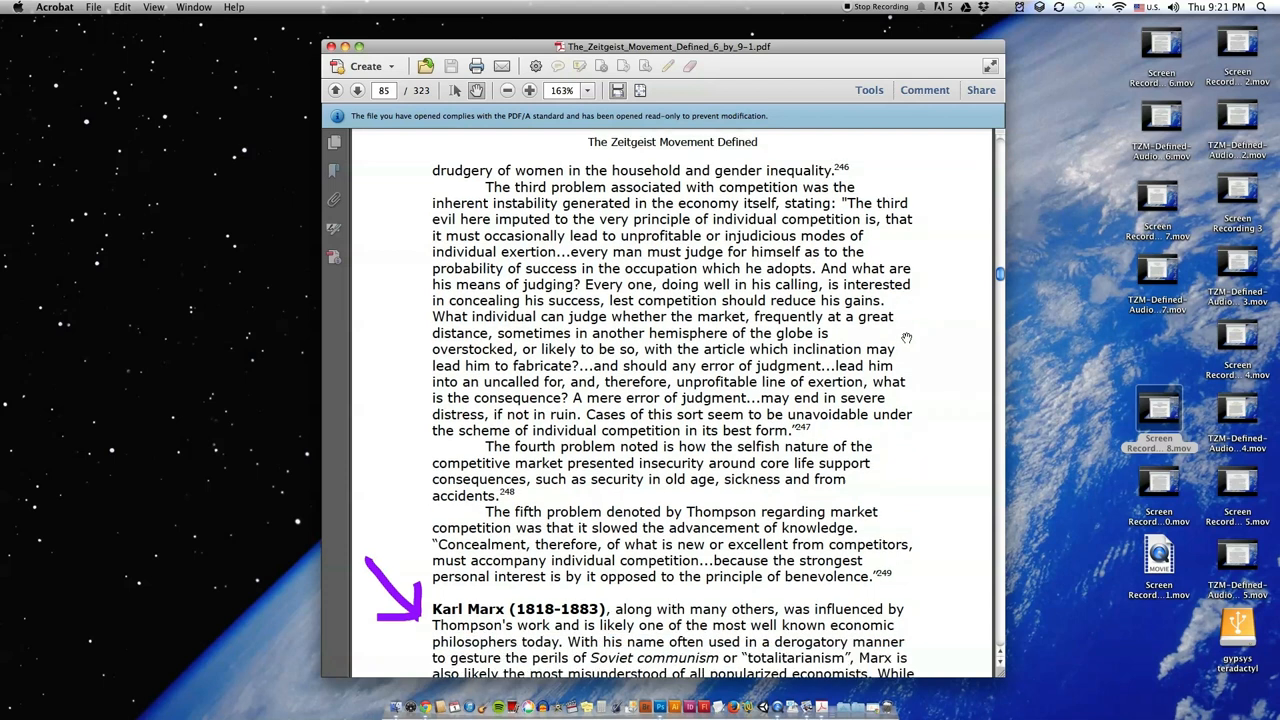
{"action": "scroll", "scroll_direction": "up", "scroll_amount": 3}
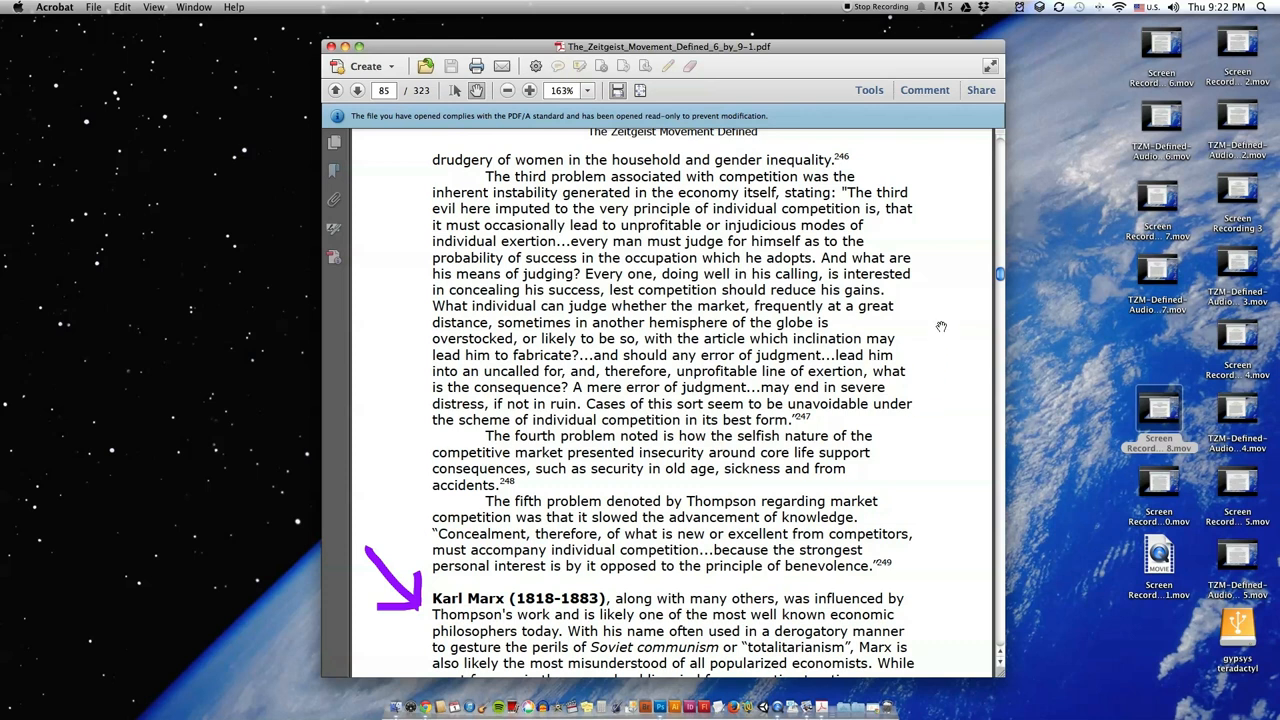
{"action": "mouse_move", "coordinate": [929, 287]}
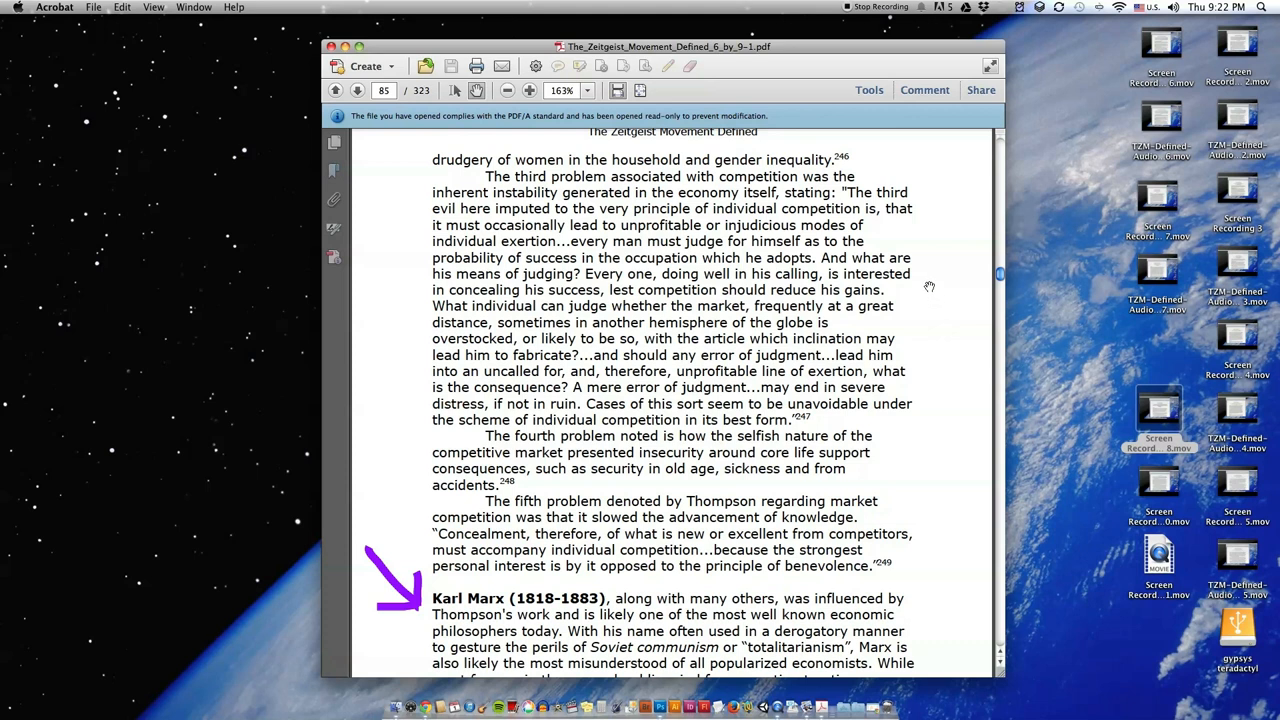
{"action": "mouse_move", "coordinate": [932, 287]}
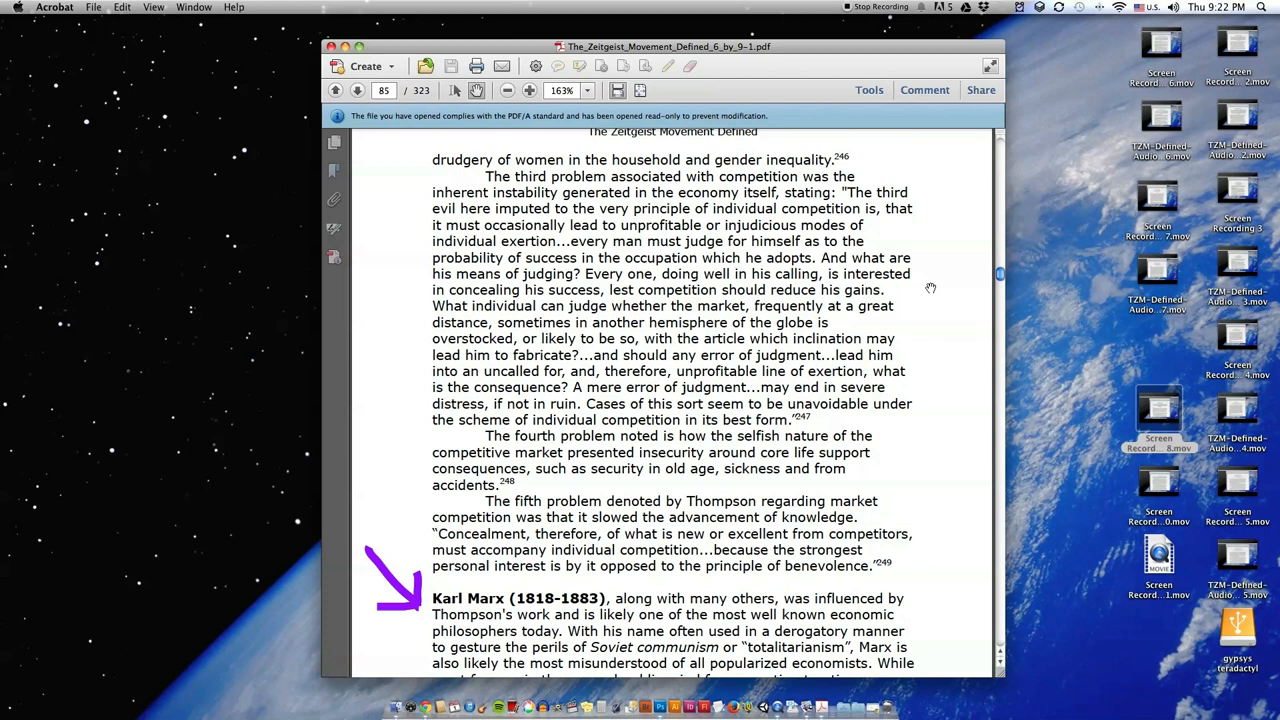
{"action": "scroll", "scroll_direction": "up", "scroll_amount": 3}
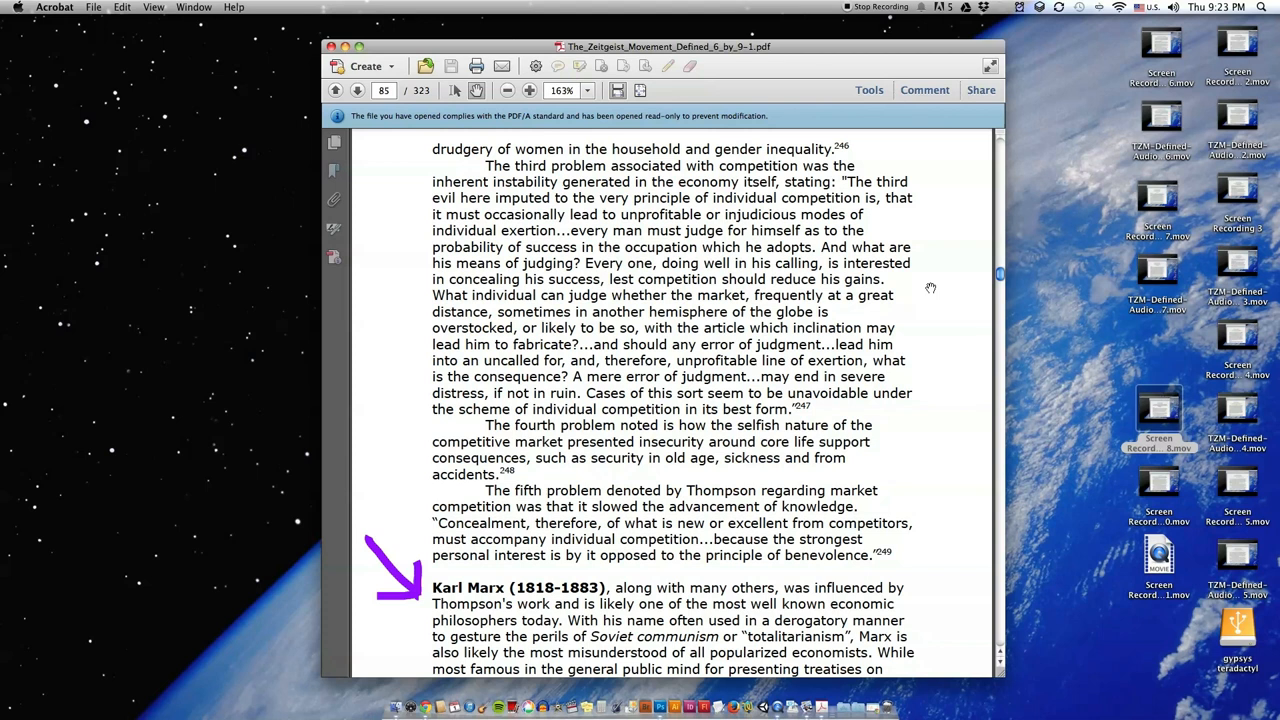
Step: Scroll to the bottom of printed page 82, showing footnotes 246–249
{"action": "scroll", "scroll_direction": "down", "scroll_amount": 3}
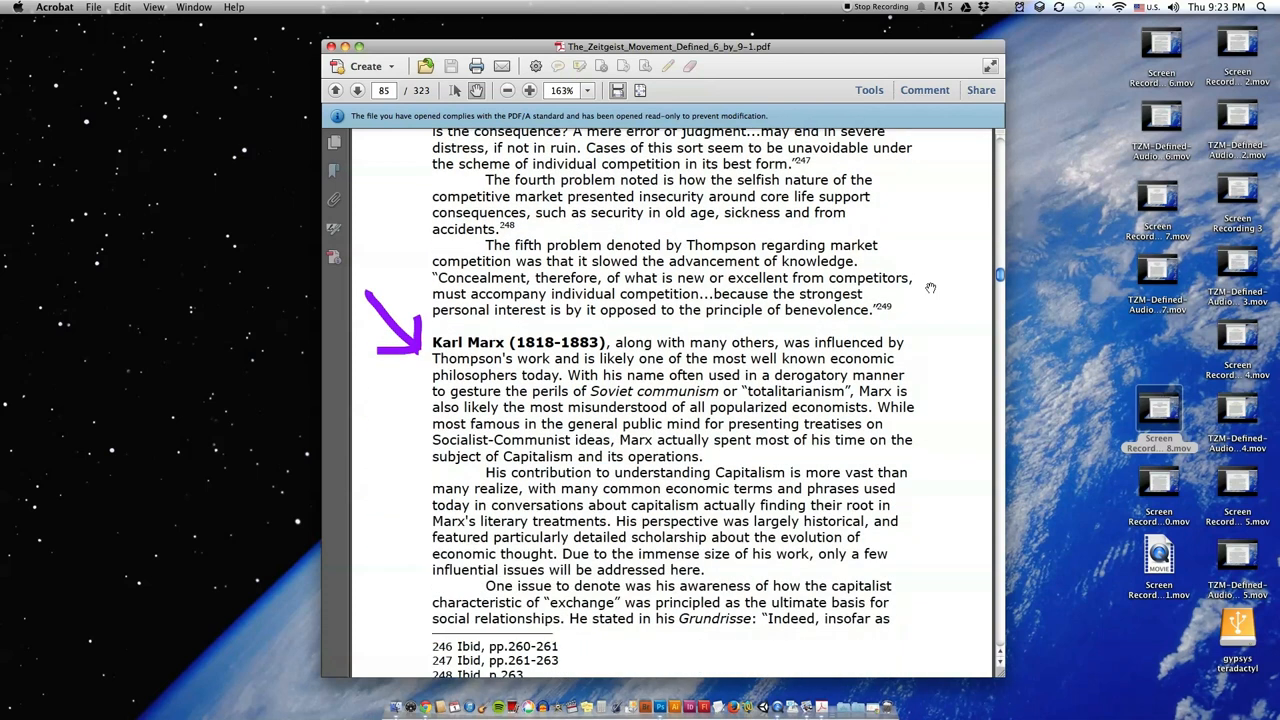
{"action": "scroll", "scroll_direction": "down", "scroll_amount": 3}
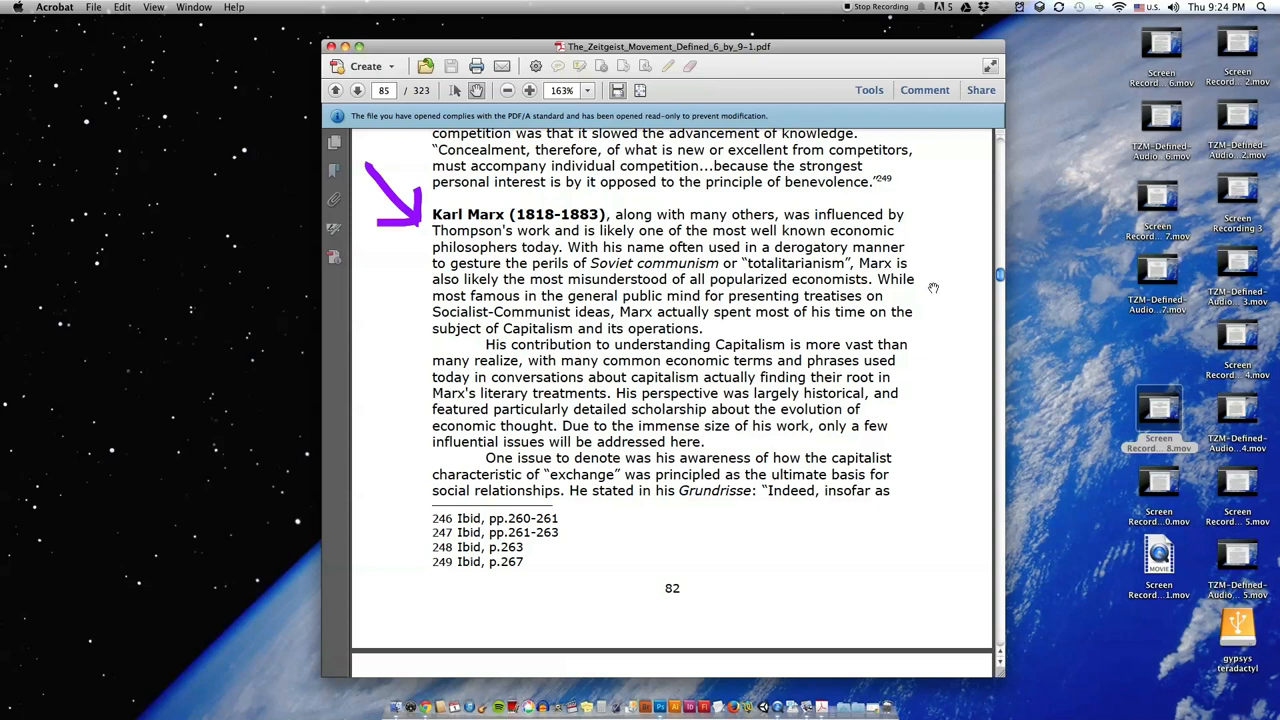
{"action": "scroll", "scroll_direction": "up", "scroll_amount": 3}
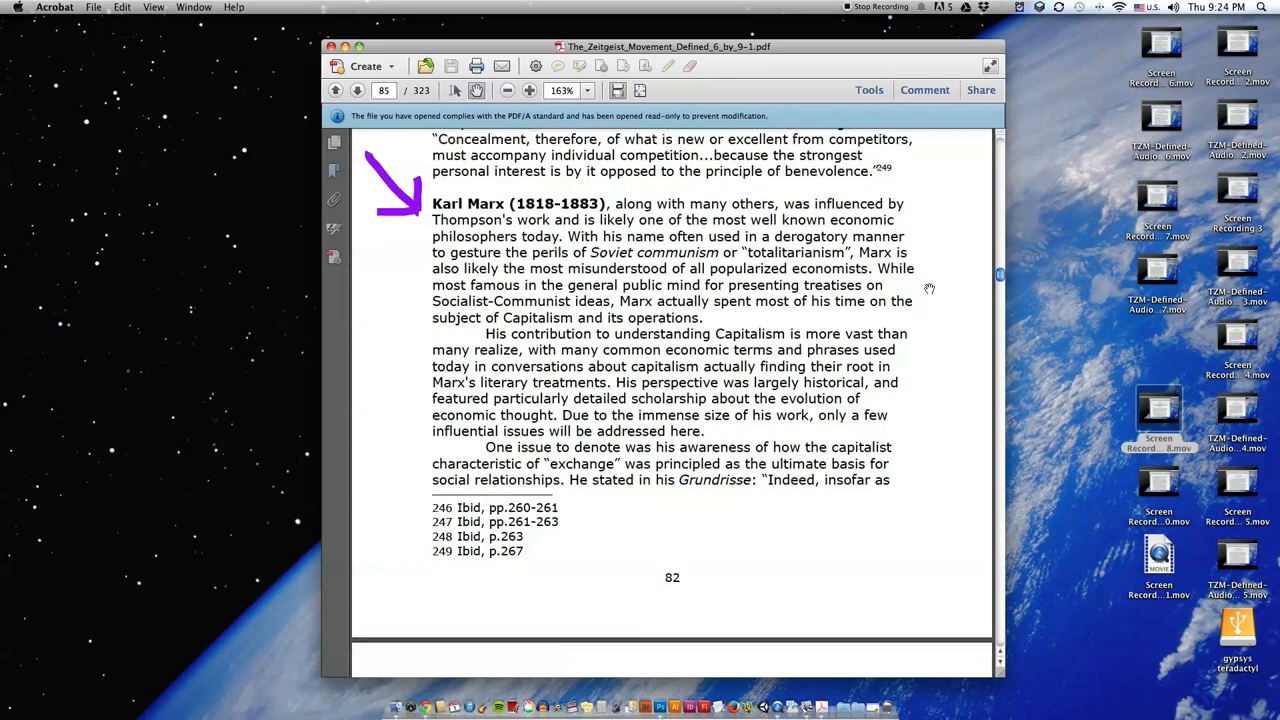
{"action": "scroll", "scroll_direction": "down", "scroll_amount": 3}
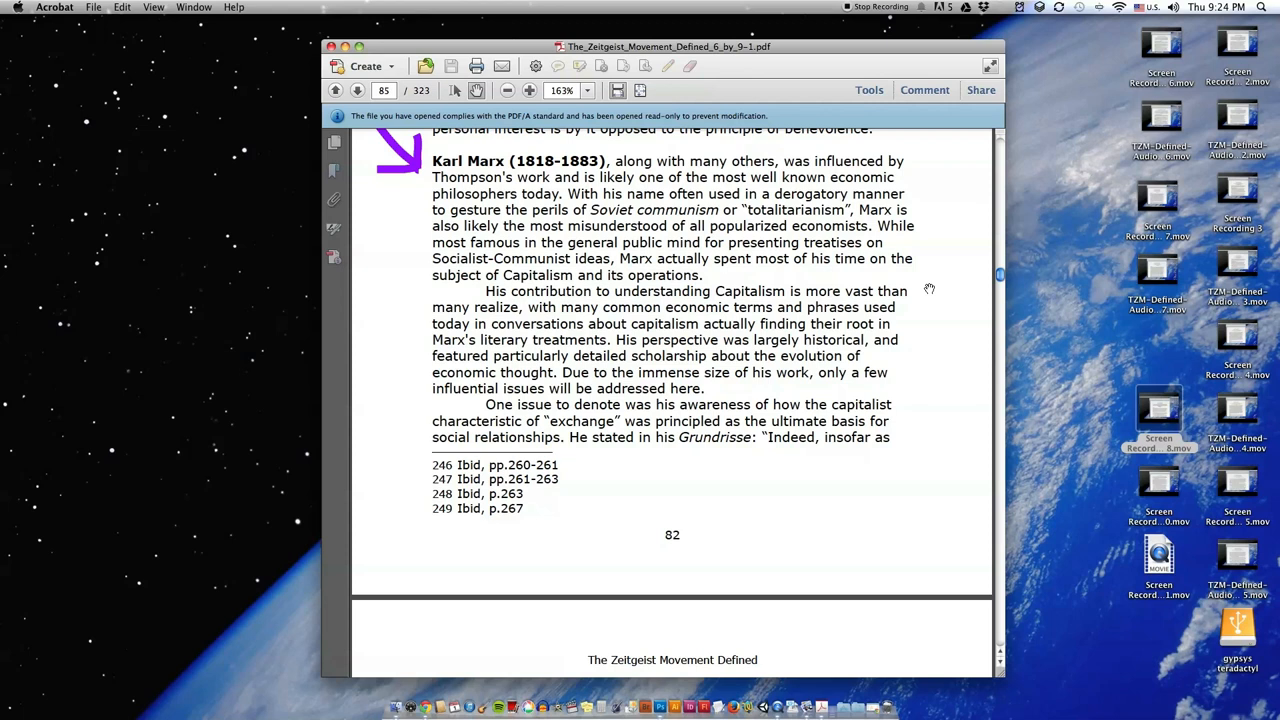
{"action": "mouse_move", "coordinate": [943, 298]}
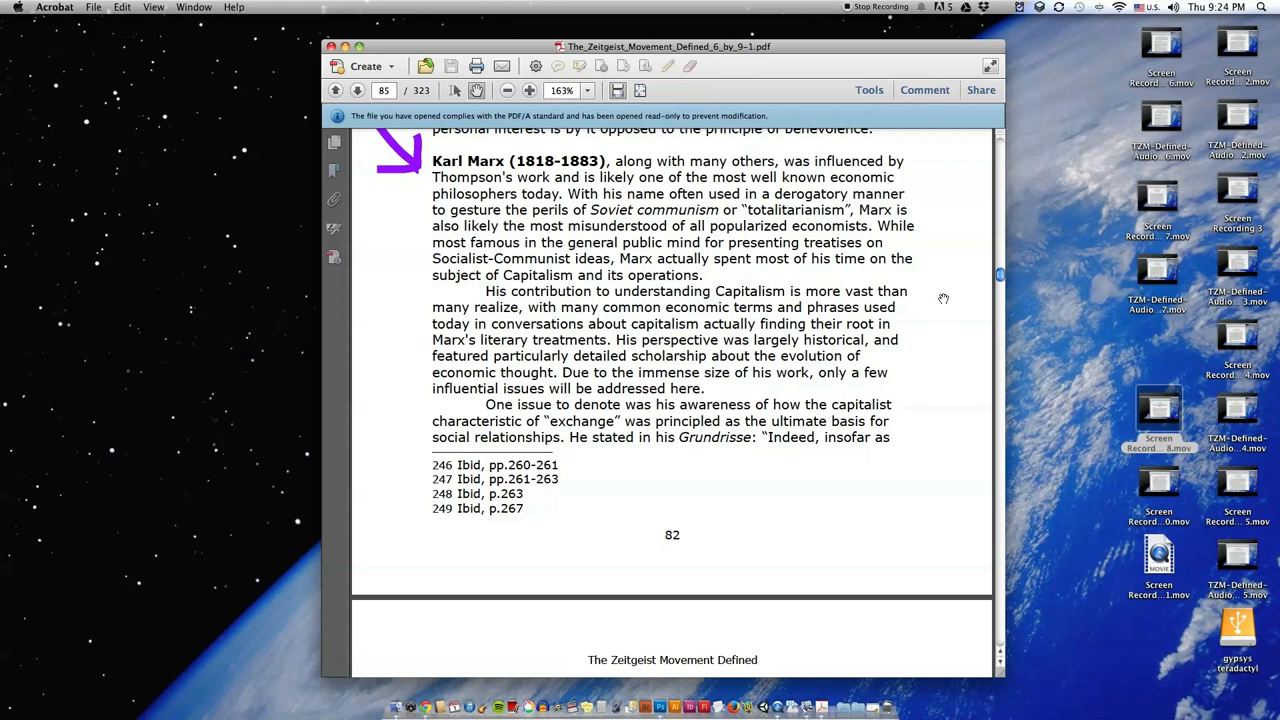
{"action": "scroll", "scroll_direction": "down", "scroll_amount": 3}
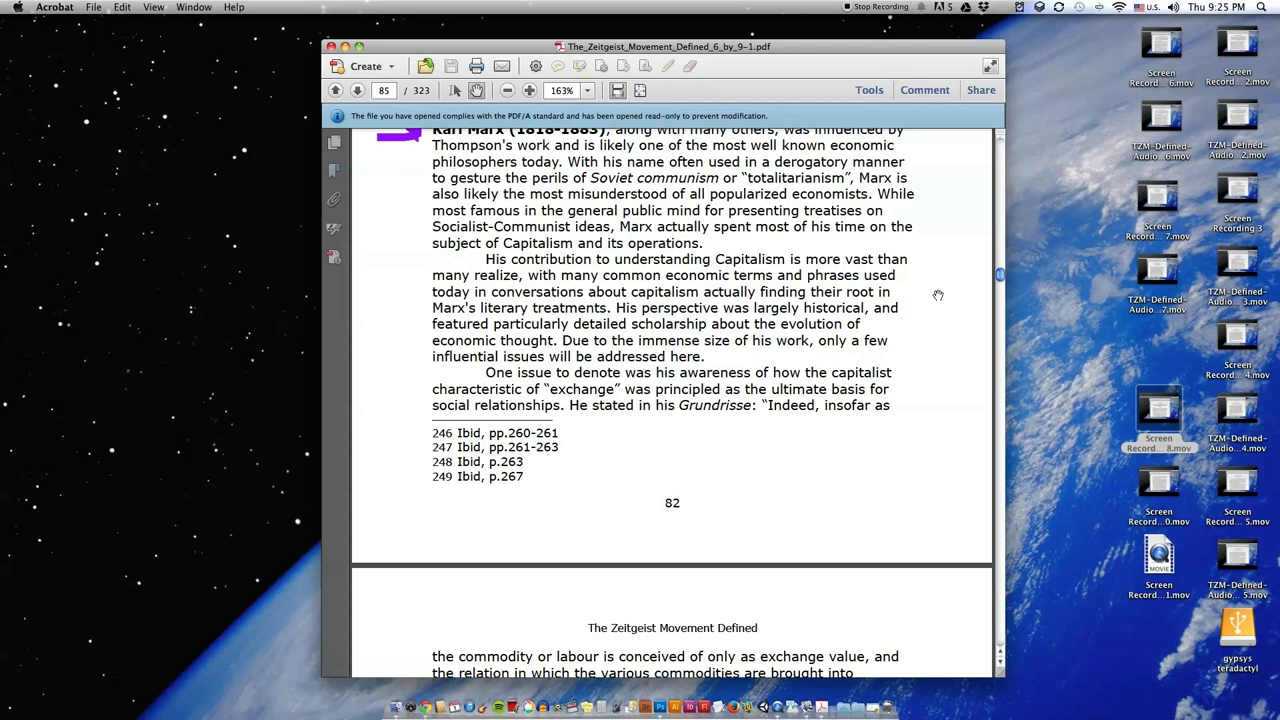
Step: Scroll to page 86, showing the Marx exchange quotes and the money-relation passage
{"action": "scroll", "scroll_direction": "down", "scroll_amount": 3}
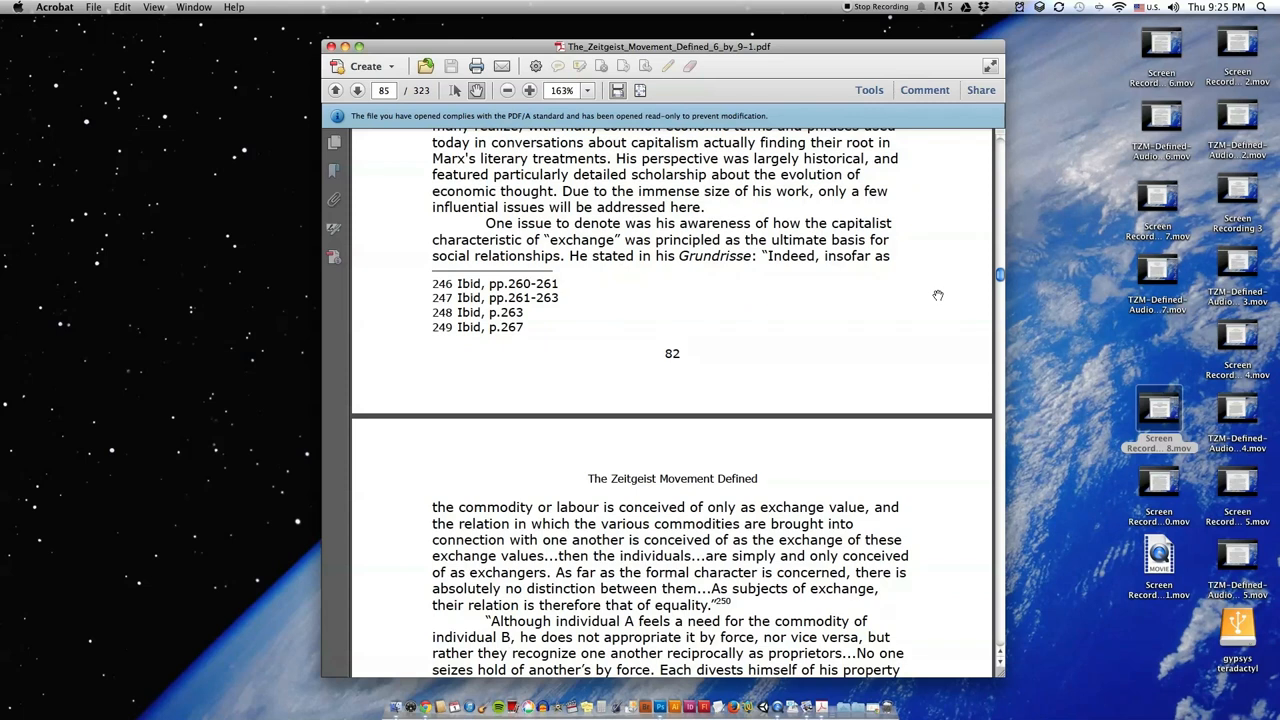
{"action": "scroll", "scroll_direction": "down", "scroll_amount": 3}
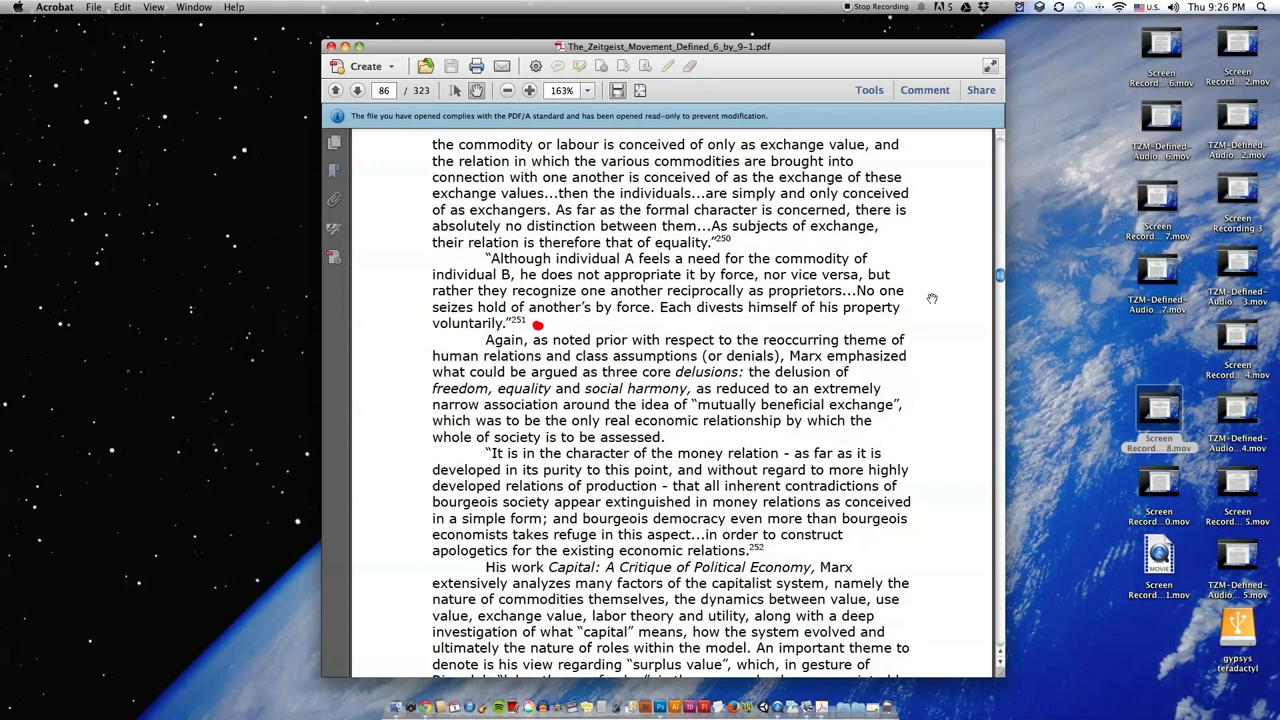
Step: Scroll past printed page 83's footnotes 250–253 to page 87's surplus-value exploitation passage
{"action": "scroll", "scroll_direction": "down", "scroll_amount": 3}
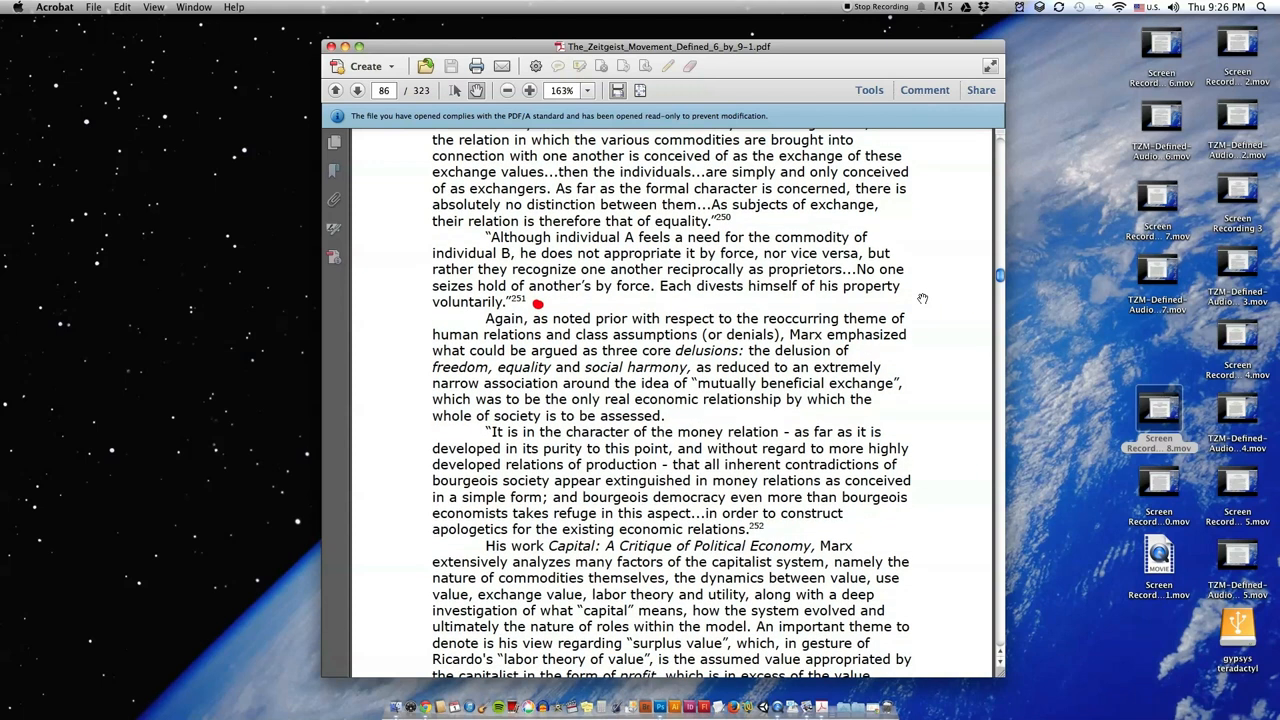
{"action": "scroll", "scroll_direction": "down", "scroll_amount": 3}
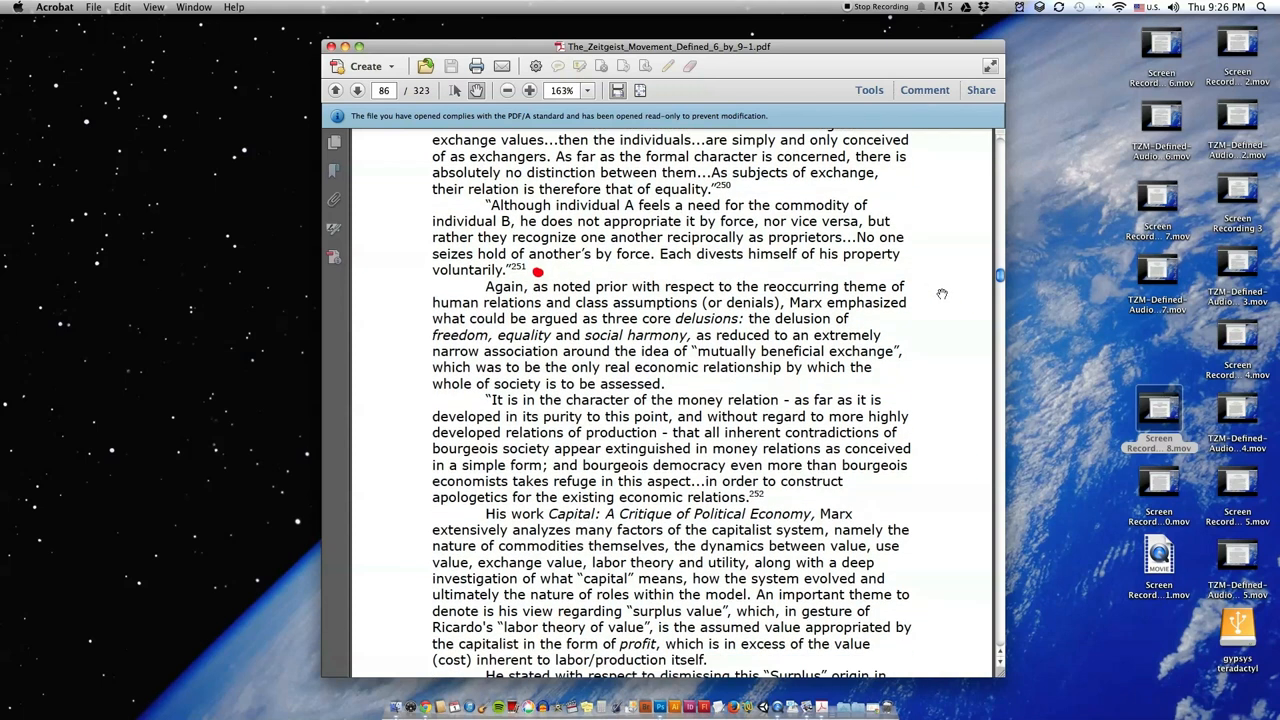
{"action": "scroll", "scroll_direction": "down", "scroll_amount": 3}
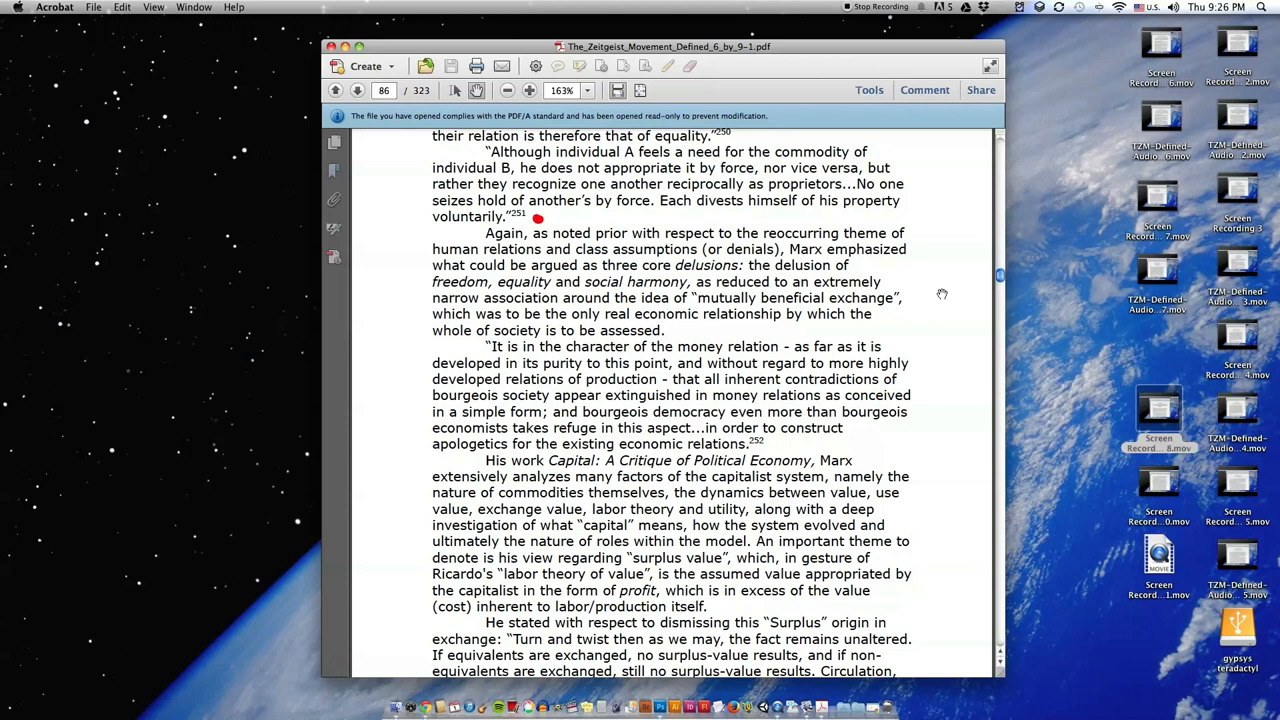
{"action": "scroll", "scroll_direction": "down", "scroll_amount": 3}
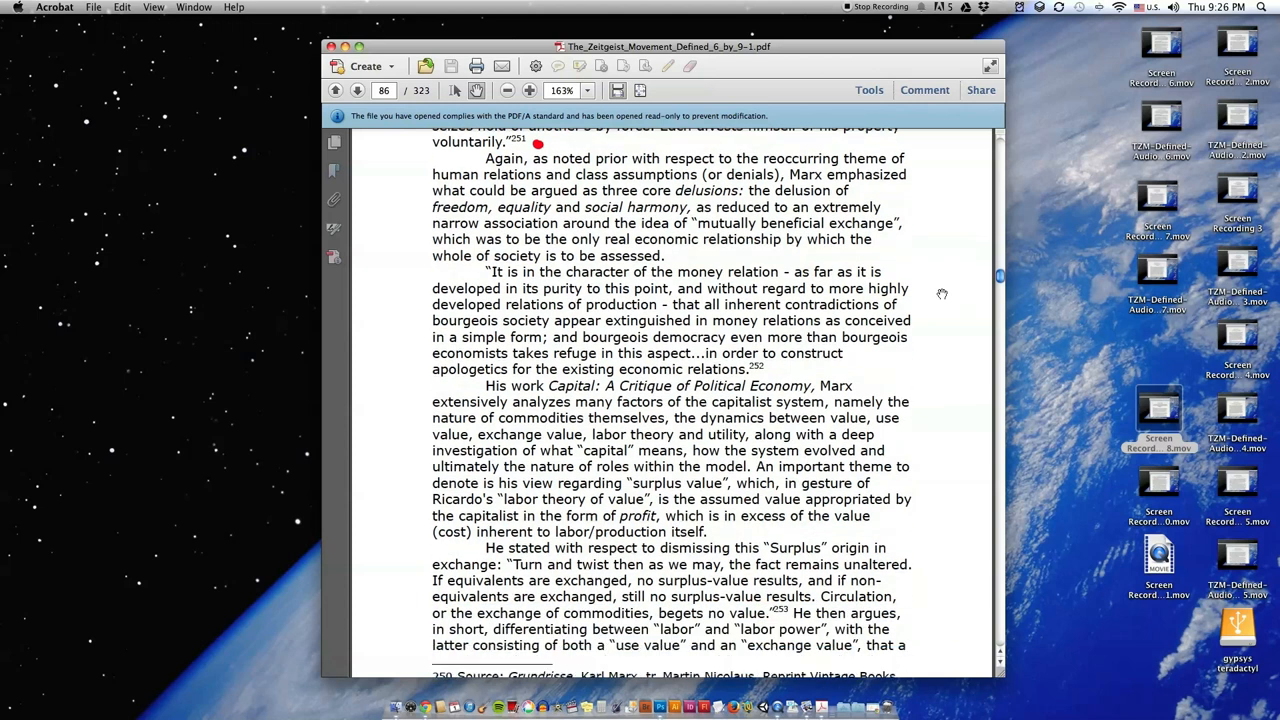
{"action": "scroll", "scroll_direction": "down", "scroll_amount": 3}
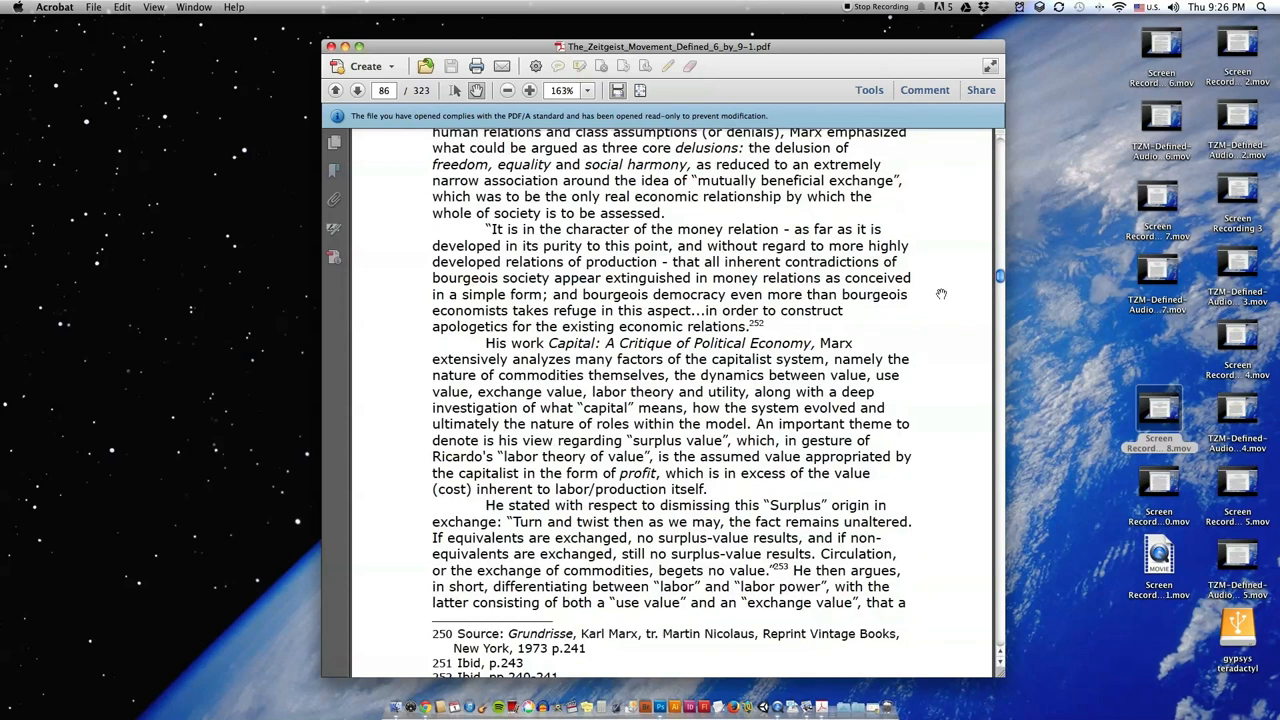
{"action": "scroll", "scroll_direction": "down", "scroll_amount": 3}
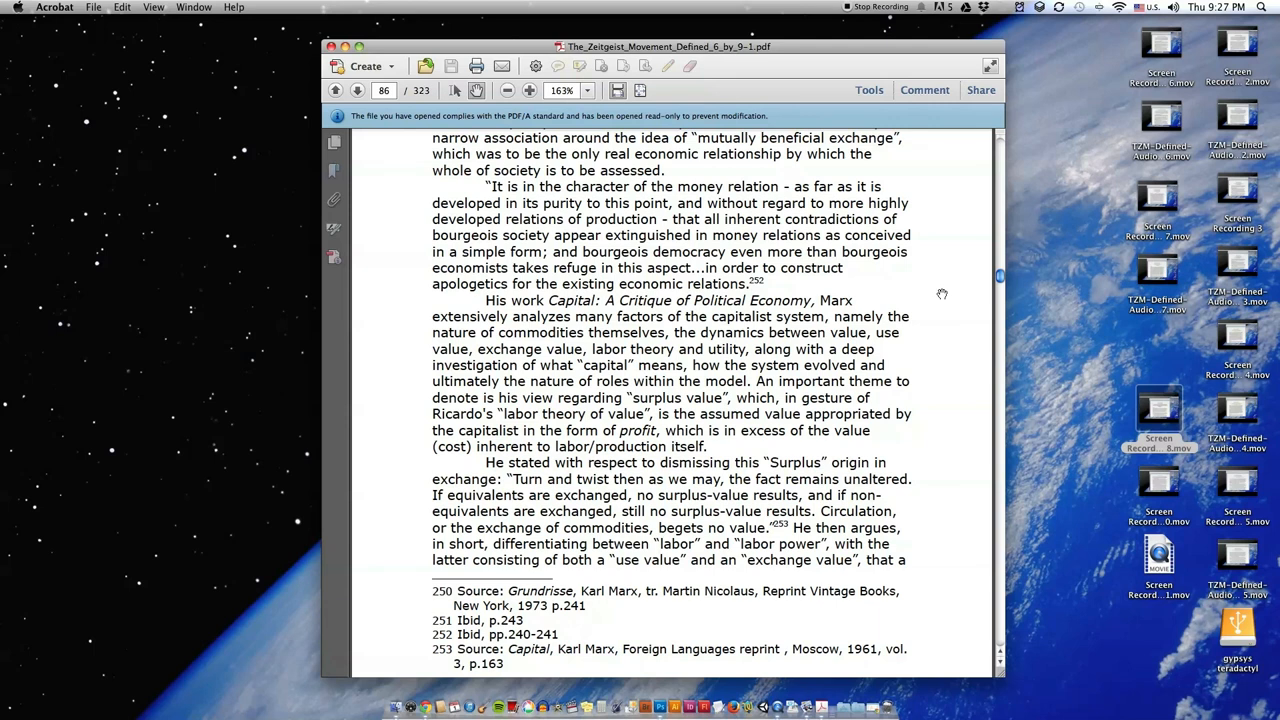
{"action": "mouse_move", "coordinate": [930, 288]}
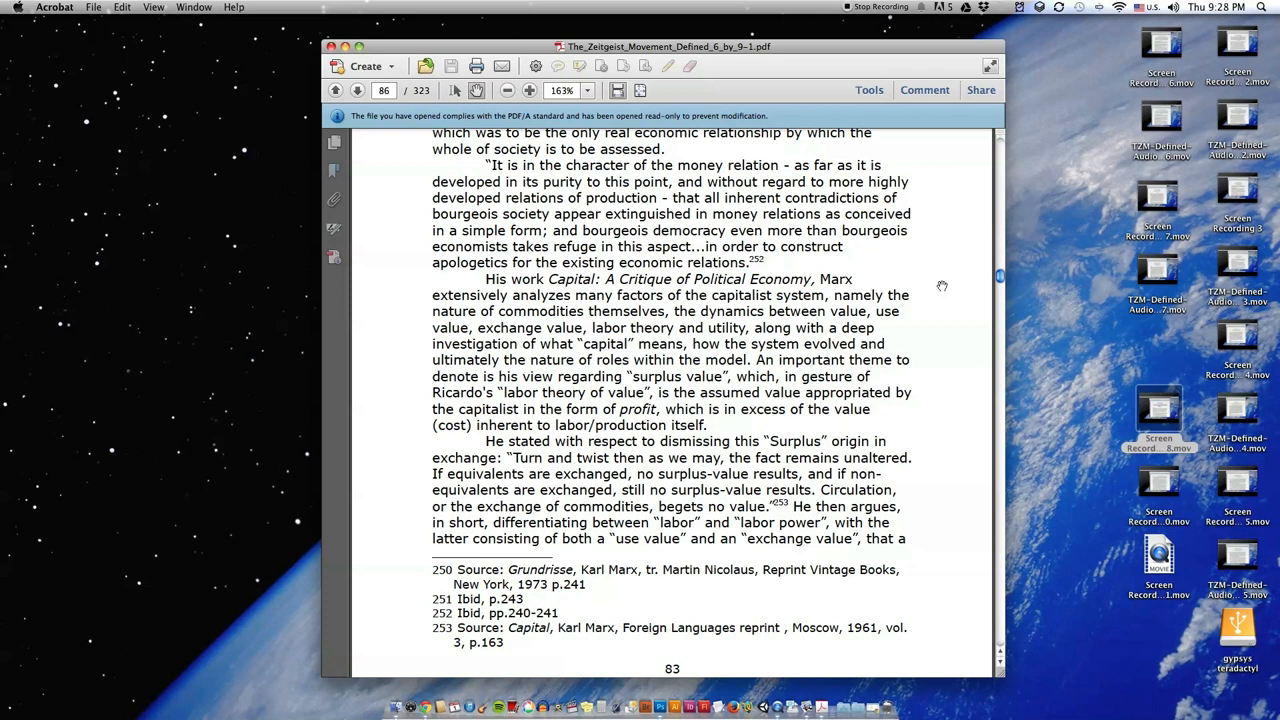
{"action": "scroll", "scroll_direction": "down", "scroll_amount": 3}
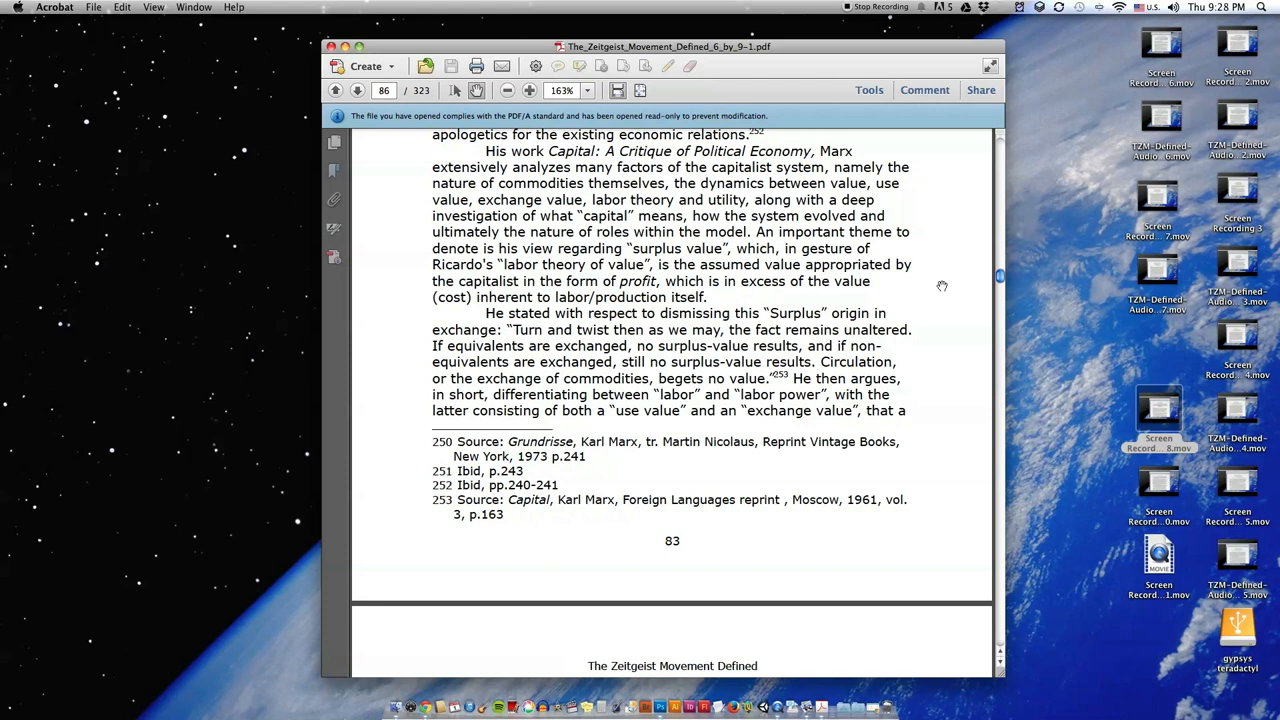
{"action": "scroll", "scroll_direction": "down", "scroll_amount": 3}
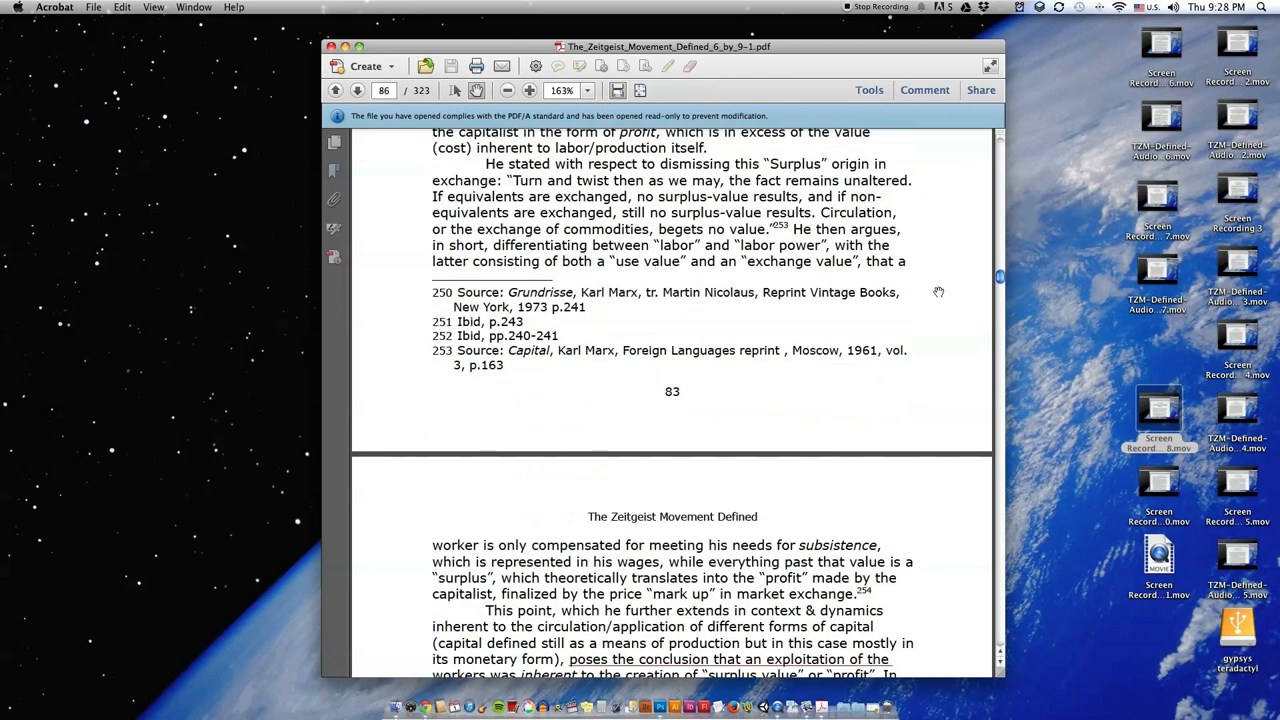
{"action": "scroll", "scroll_direction": "down", "scroll_amount": 3}
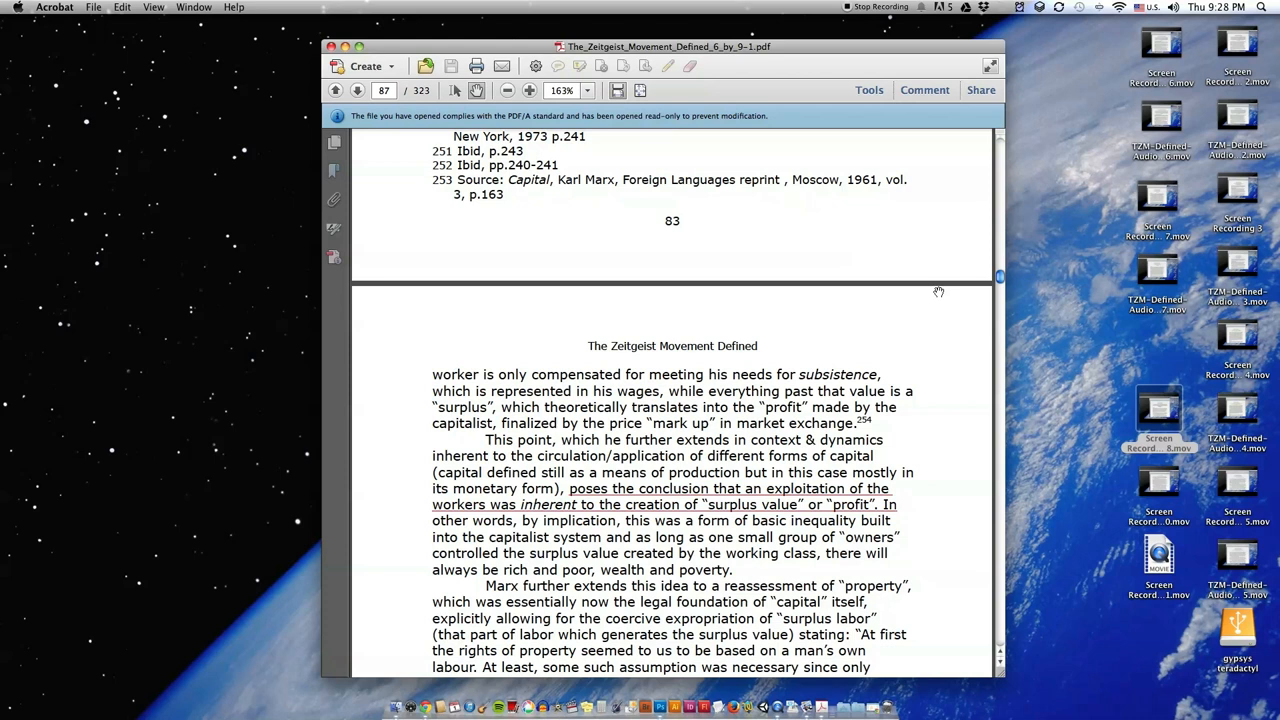
Step: Scroll to Marx's property reassessment and forced-labour quote with footnotes 255–256
{"action": "scroll", "scroll_direction": "down", "scroll_amount": 3}
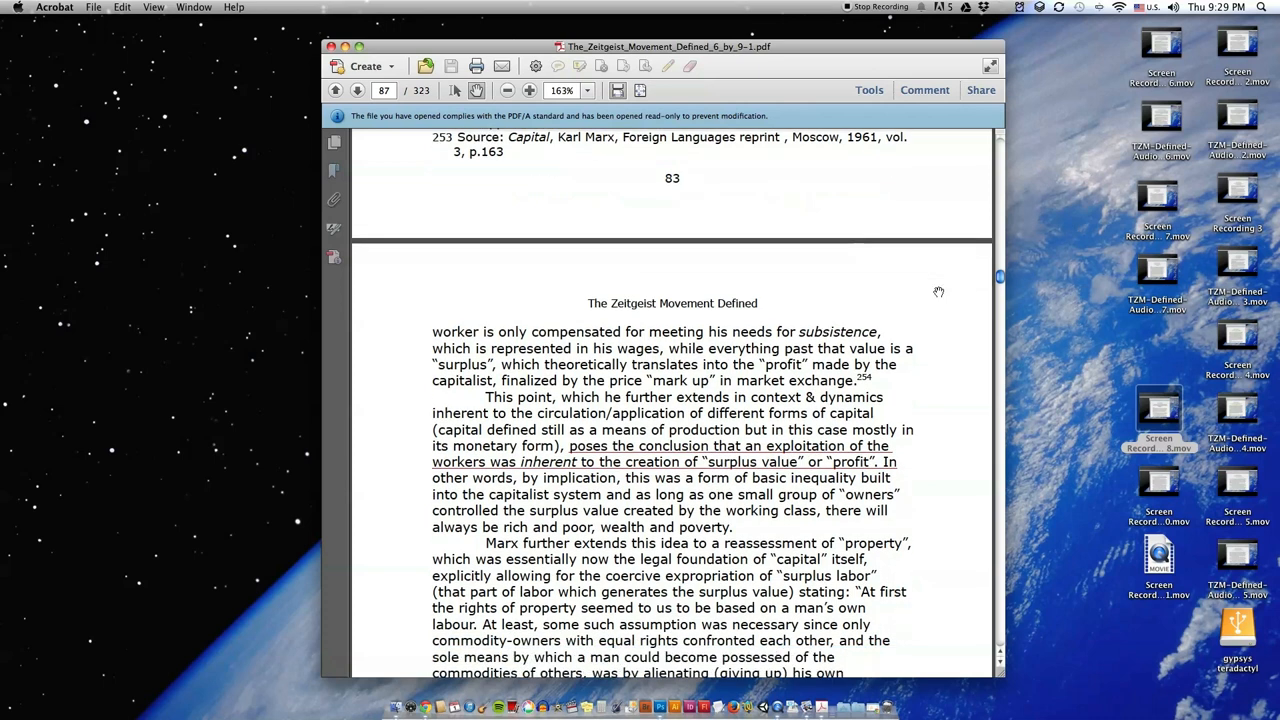
{"action": "scroll", "scroll_direction": "down", "scroll_amount": 3}
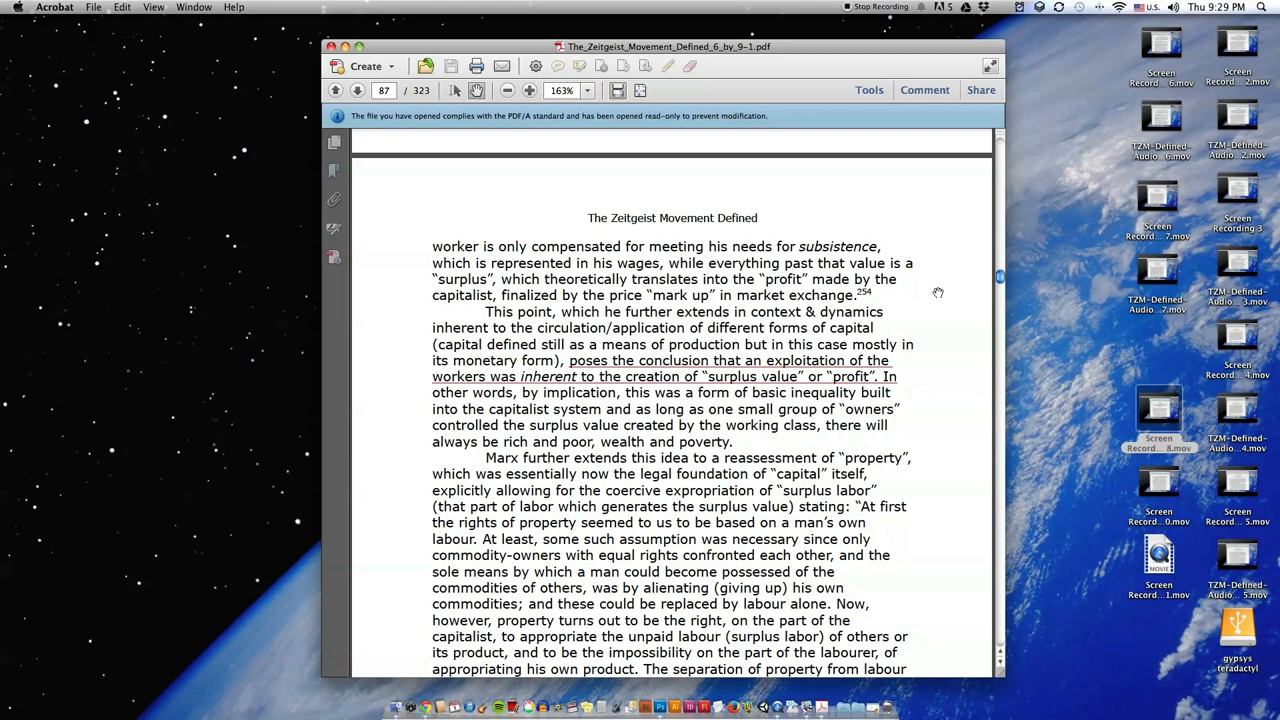
{"action": "scroll", "scroll_direction": "down", "scroll_amount": 3}
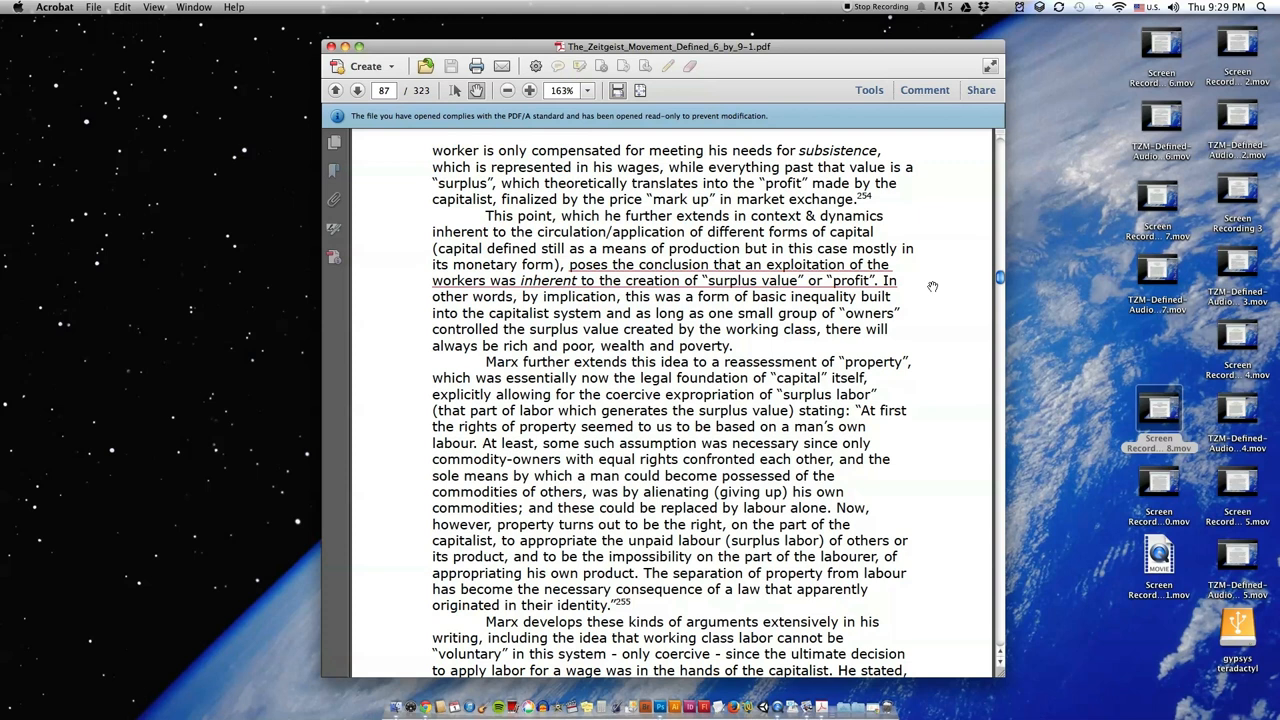
{"action": "scroll", "scroll_direction": "down", "scroll_amount": 3}
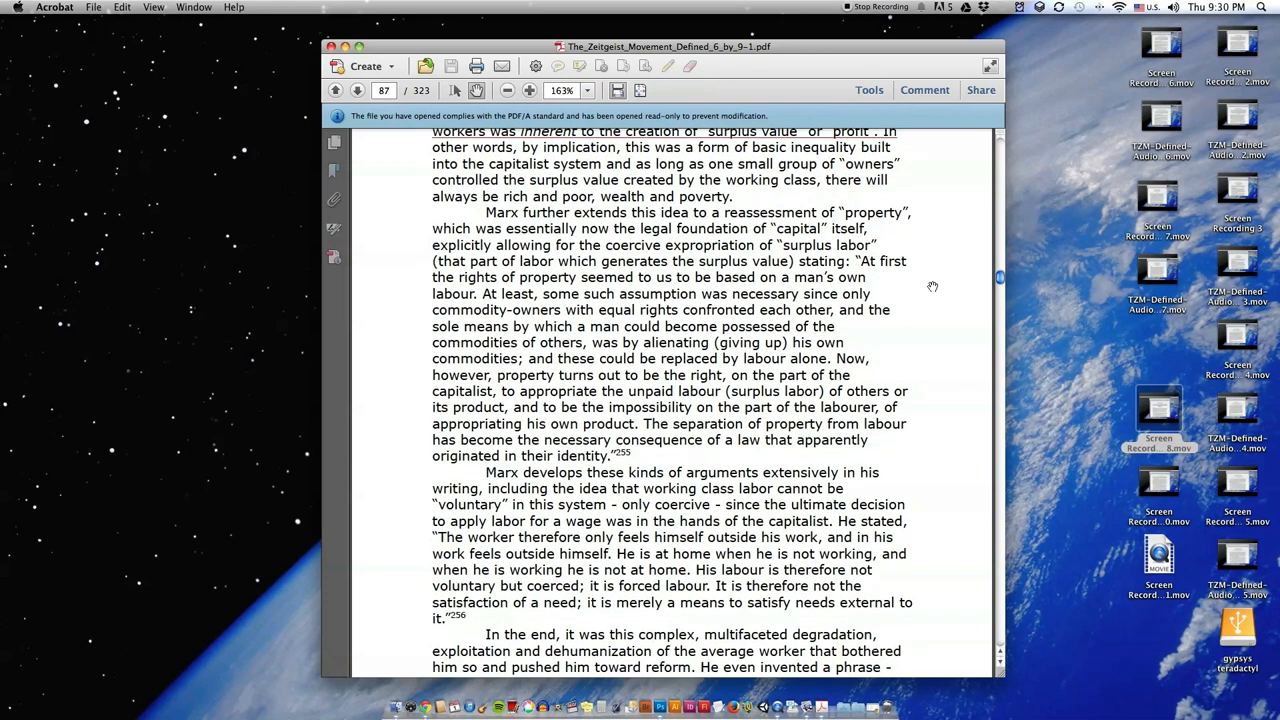
{"action": "scroll", "scroll_direction": "down", "scroll_amount": 3}
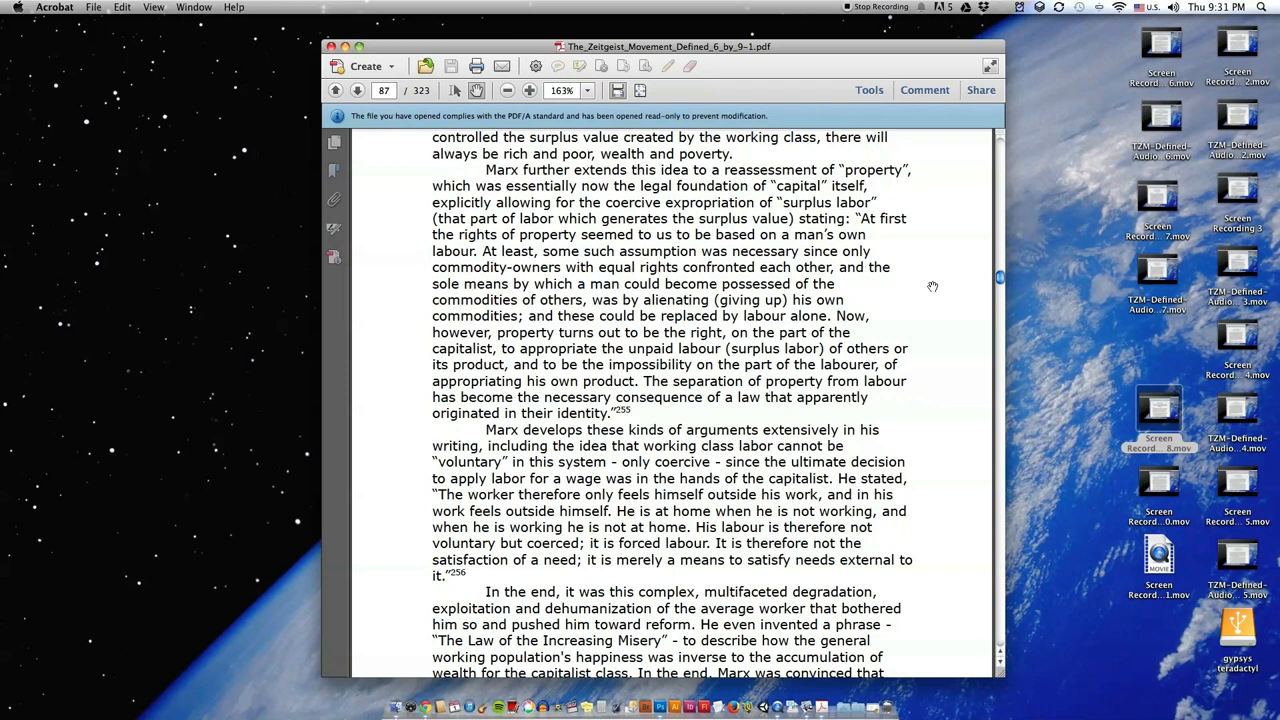
Step: Scroll to printed page 84's bottom with footnotes 254–256 and the Veblen page beginning
{"action": "scroll", "scroll_direction": "down", "scroll_amount": 3}
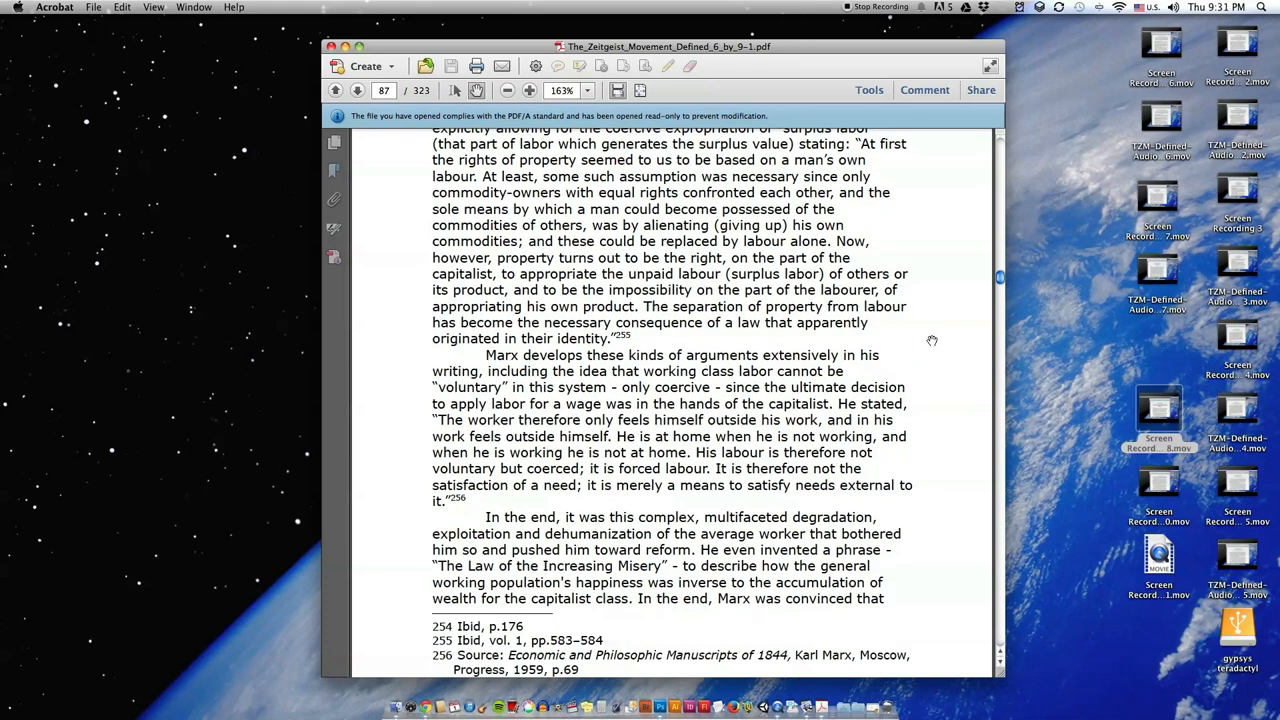
{"action": "scroll", "scroll_direction": "down", "scroll_amount": 3}
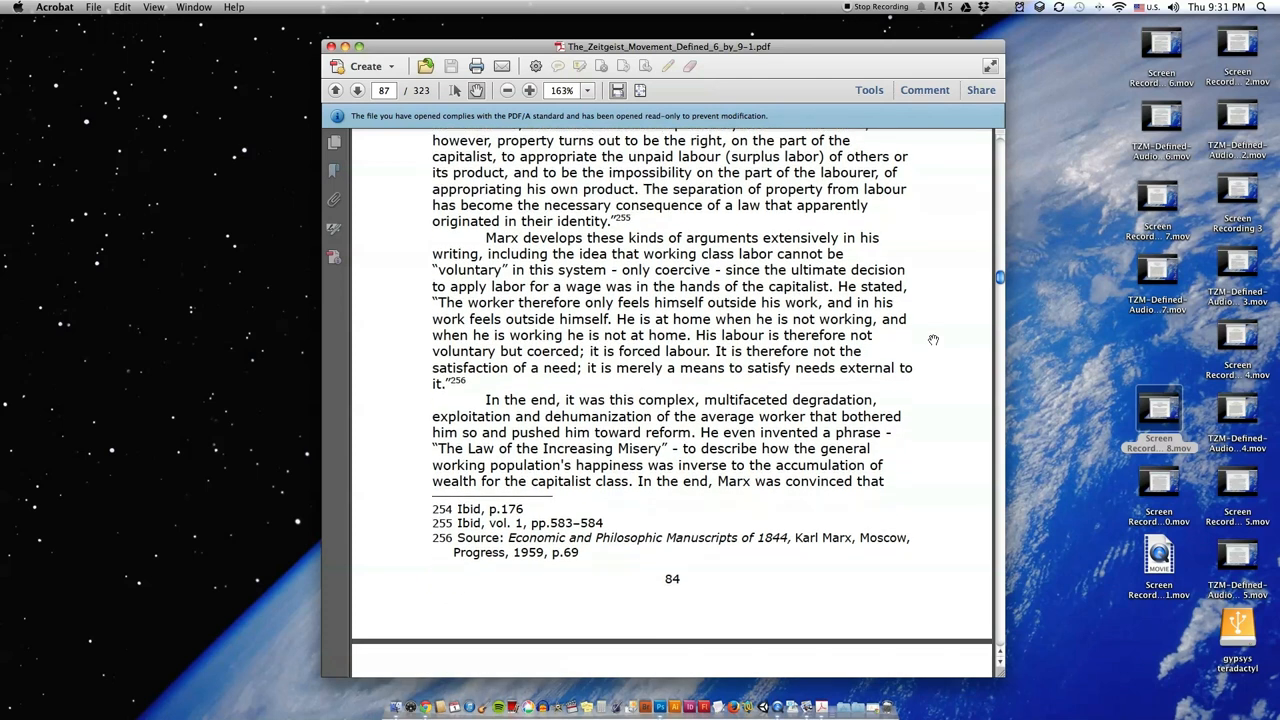
{"action": "scroll", "scroll_direction": "down", "scroll_amount": 3}
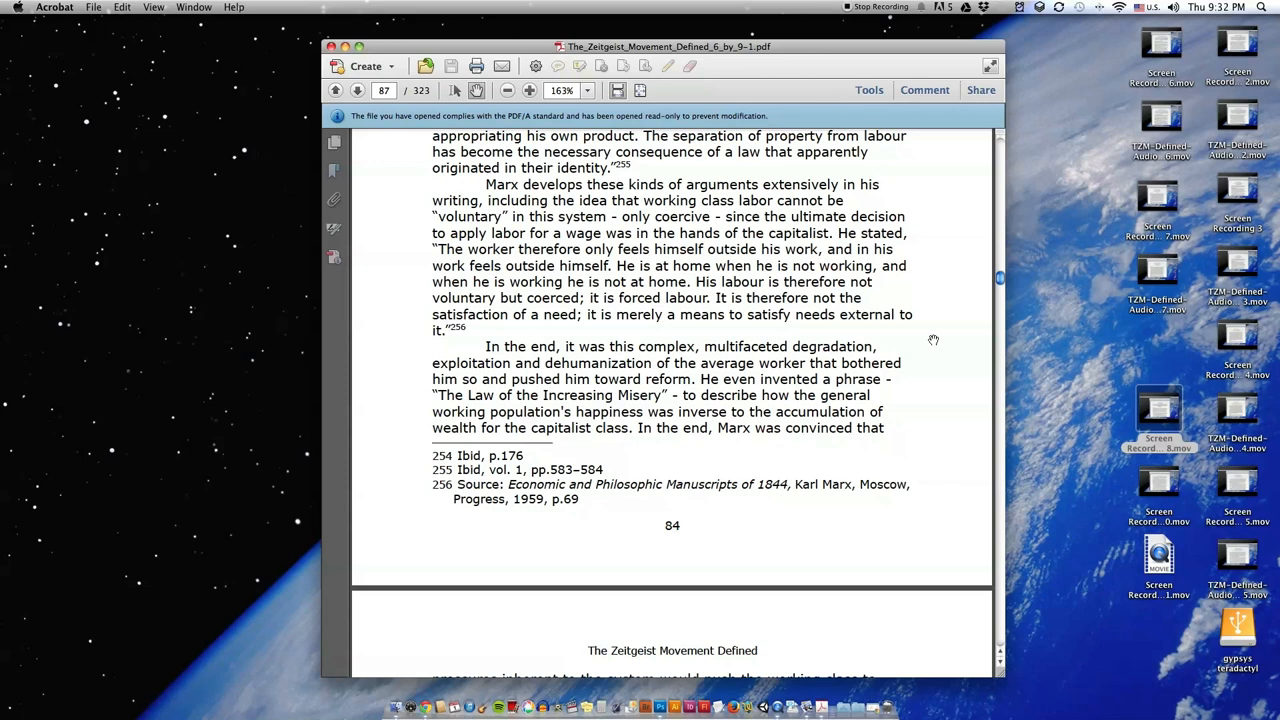
{"action": "scroll", "scroll_direction": "down", "scroll_amount": 3}
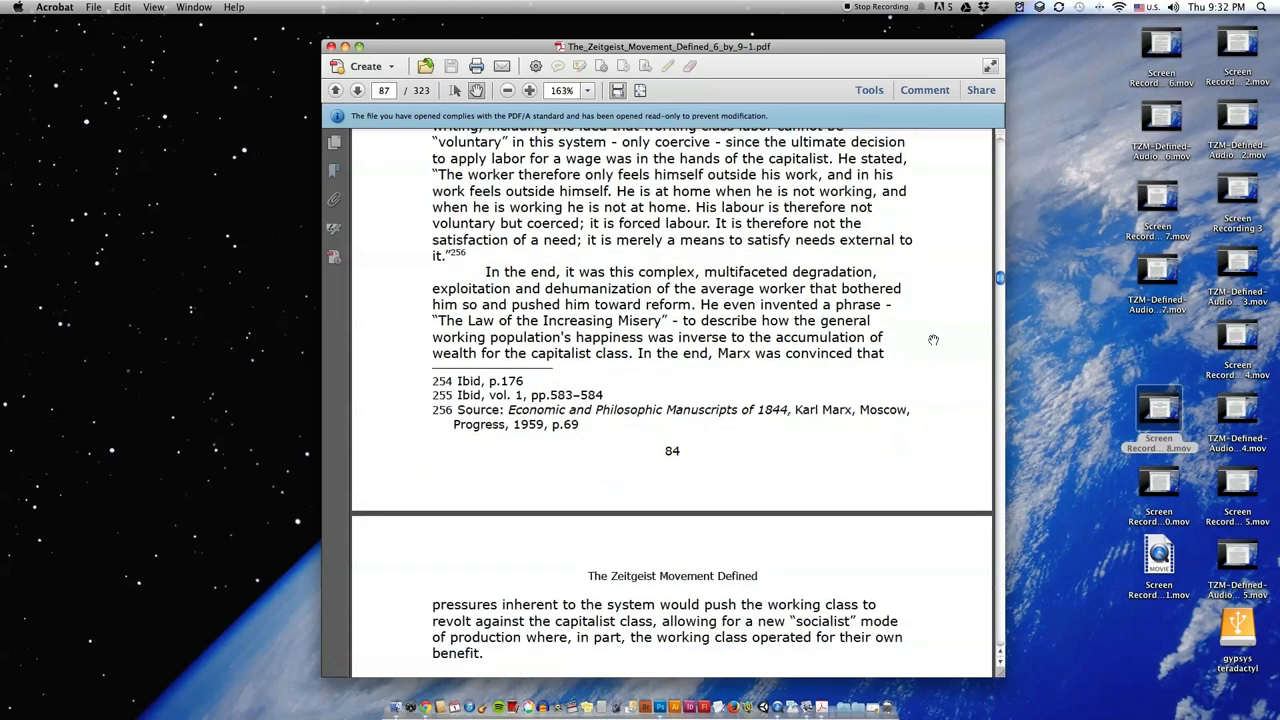
{"action": "scroll", "scroll_direction": "down", "scroll_amount": 3}
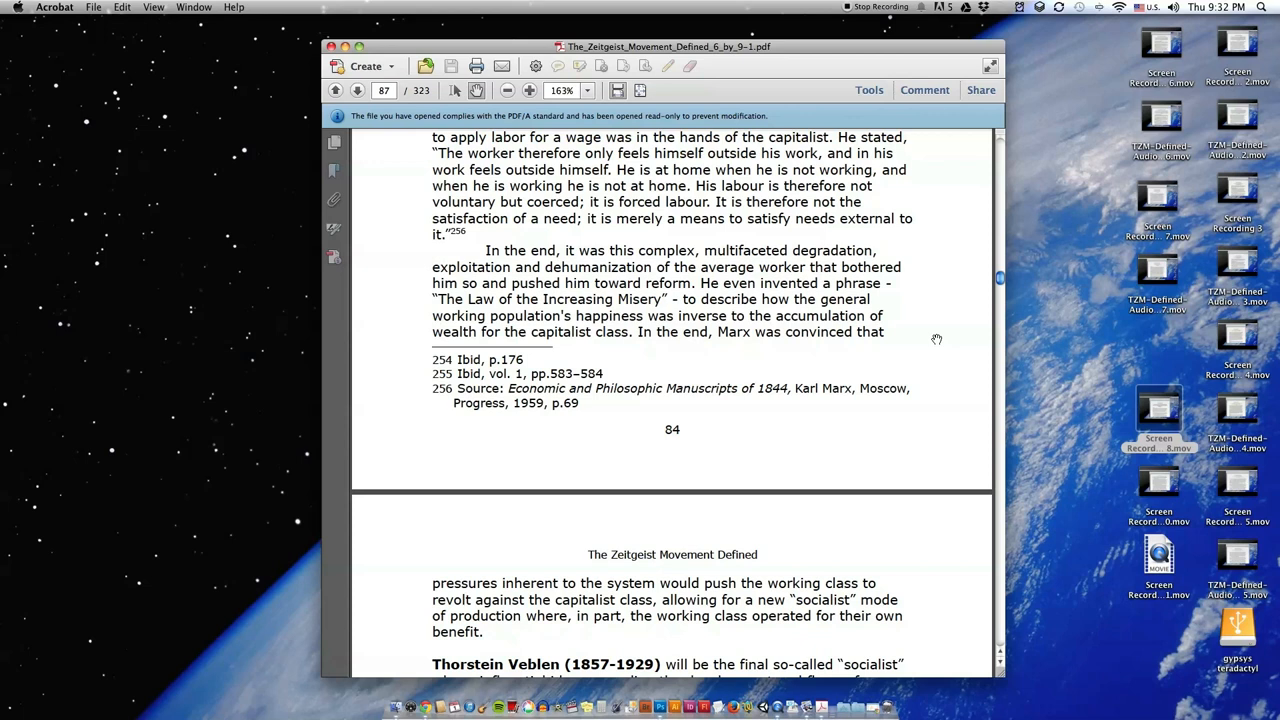
Step: Scroll through Veblen's habituation quote to page 85's footnotes 257–258 and the next page
{"action": "scroll", "scroll_direction": "down", "scroll_amount": 3}
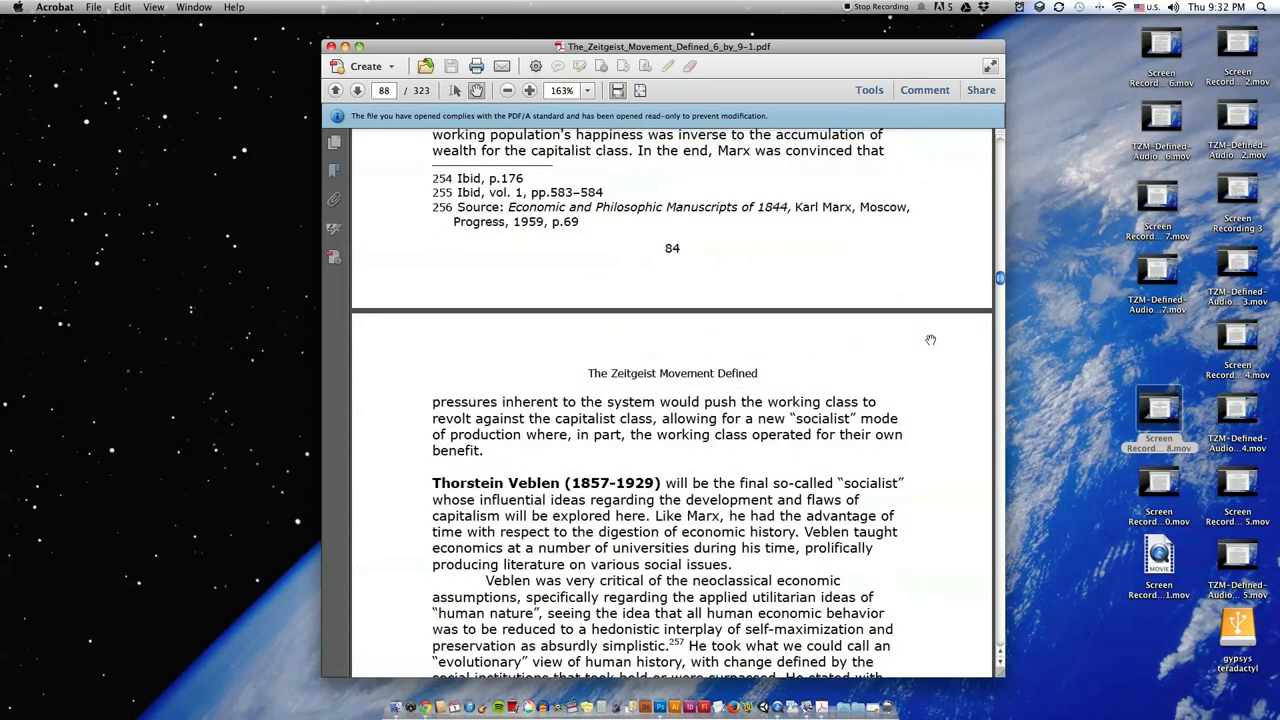
{"action": "scroll", "scroll_direction": "down", "scroll_amount": 3}
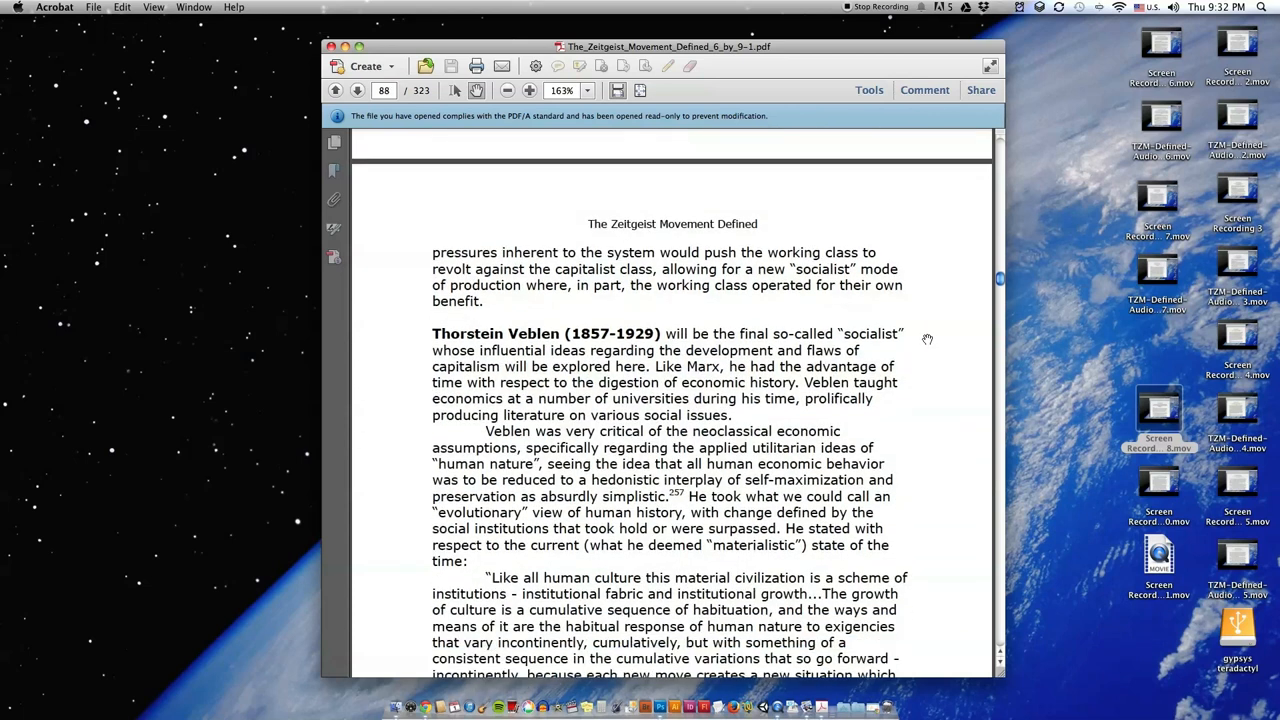
{"action": "scroll", "scroll_direction": "up", "scroll_amount": 3}
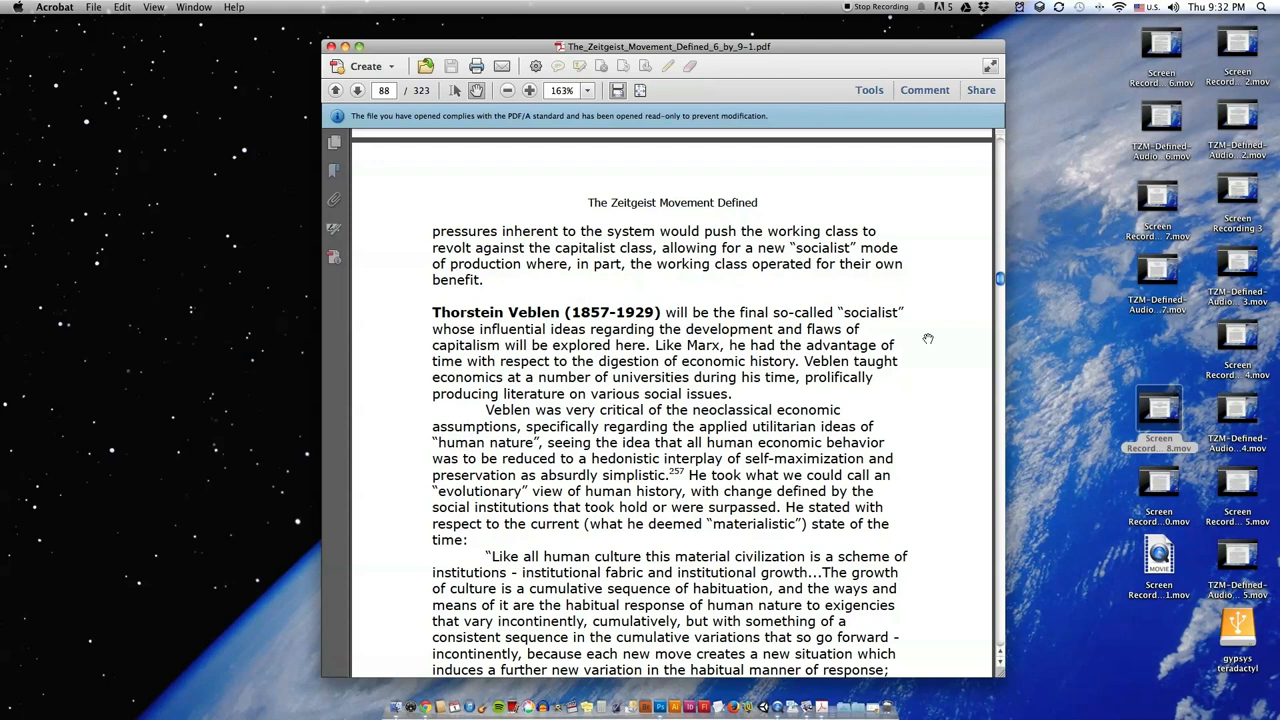
{"action": "mouse_move", "coordinate": [930, 330]}
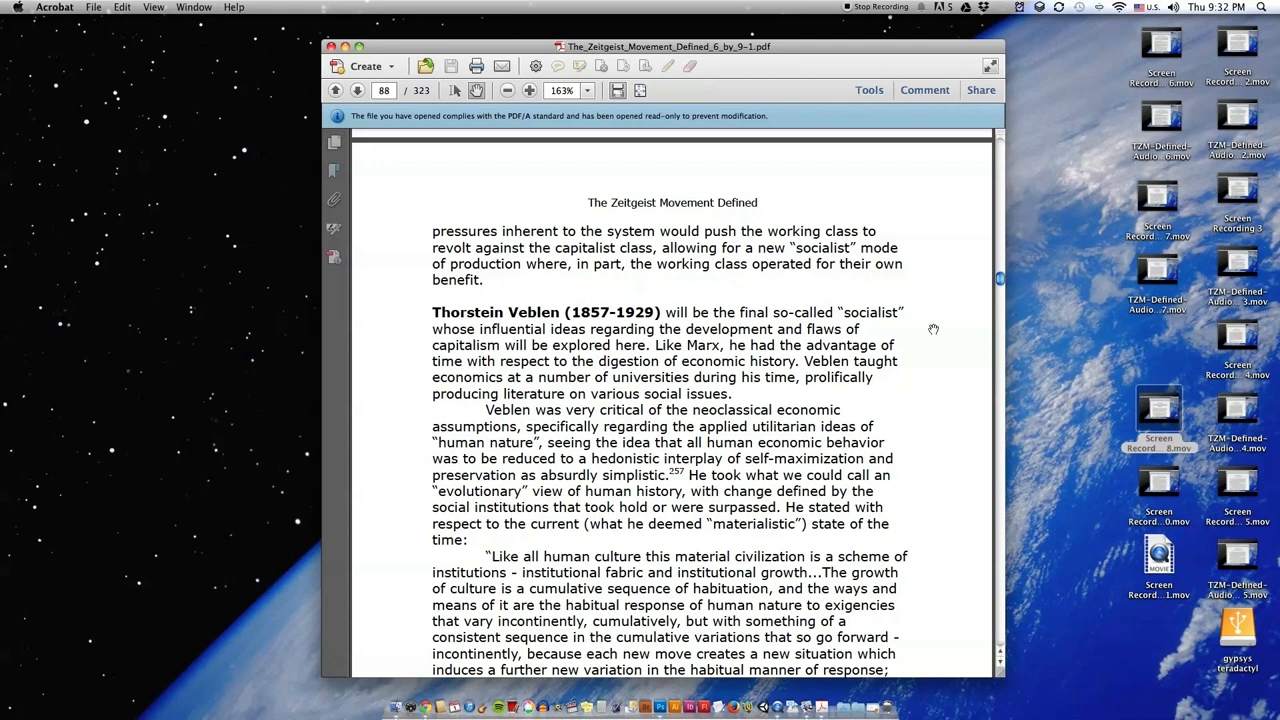
{"action": "scroll", "scroll_direction": "down", "scroll_amount": 3}
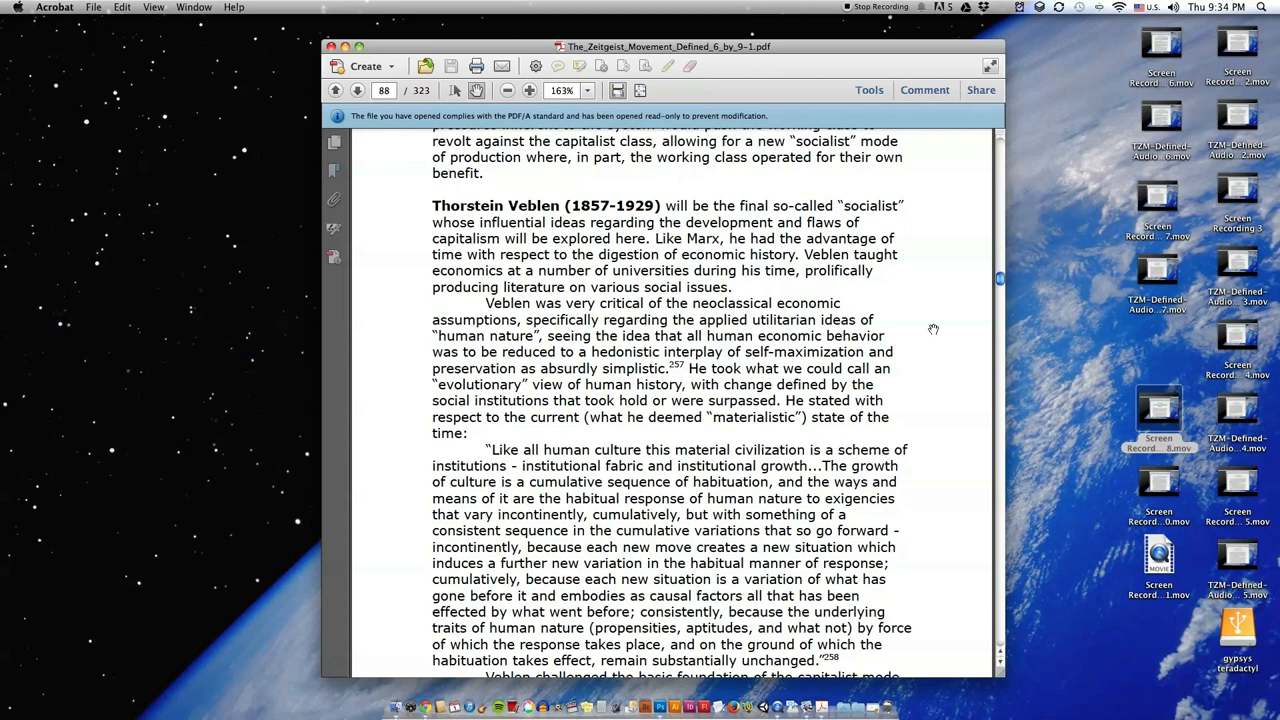
{"action": "scroll", "scroll_direction": "down", "scroll_amount": 3}
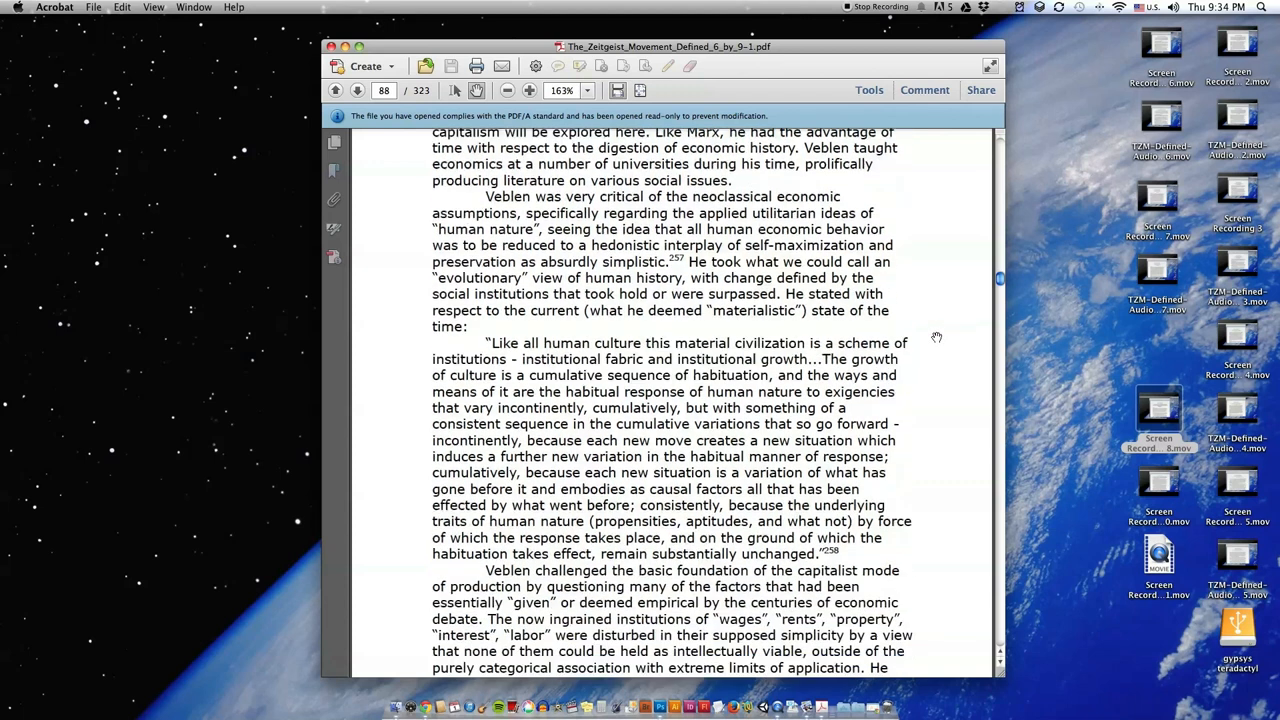
{"action": "scroll", "scroll_direction": "down", "scroll_amount": 3}
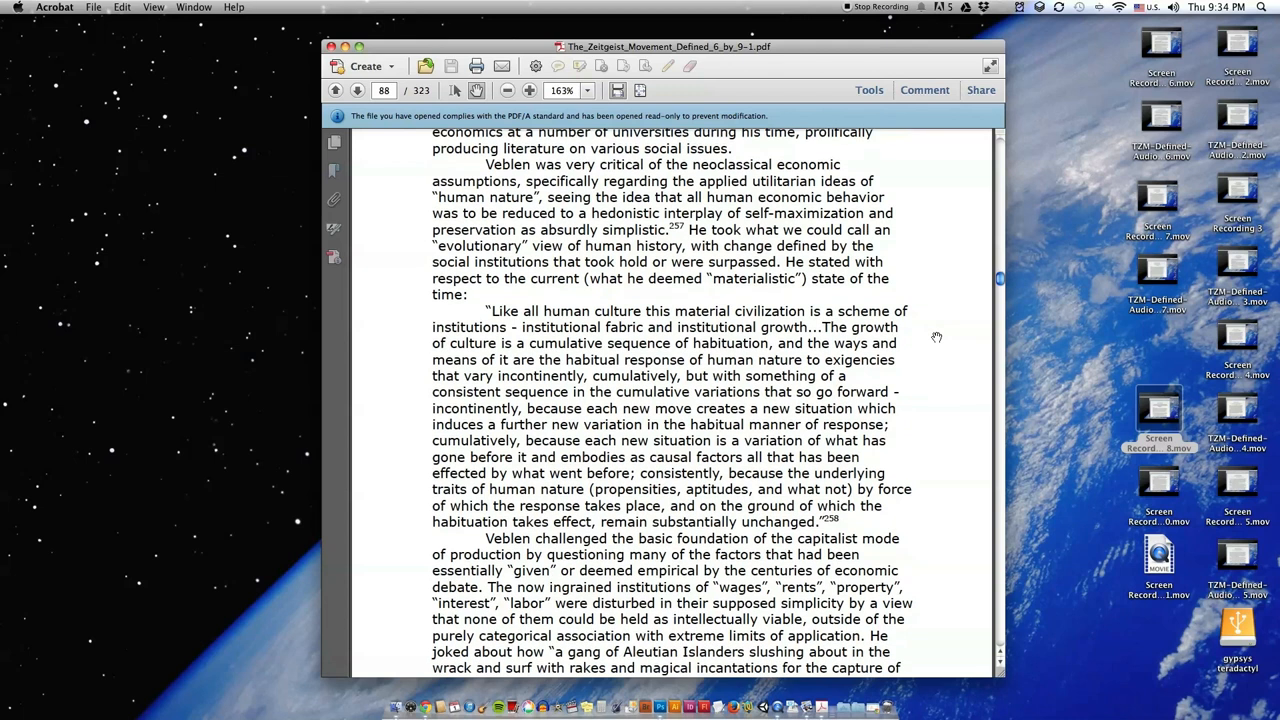
{"action": "scroll", "scroll_direction": "up", "scroll_amount": 3}
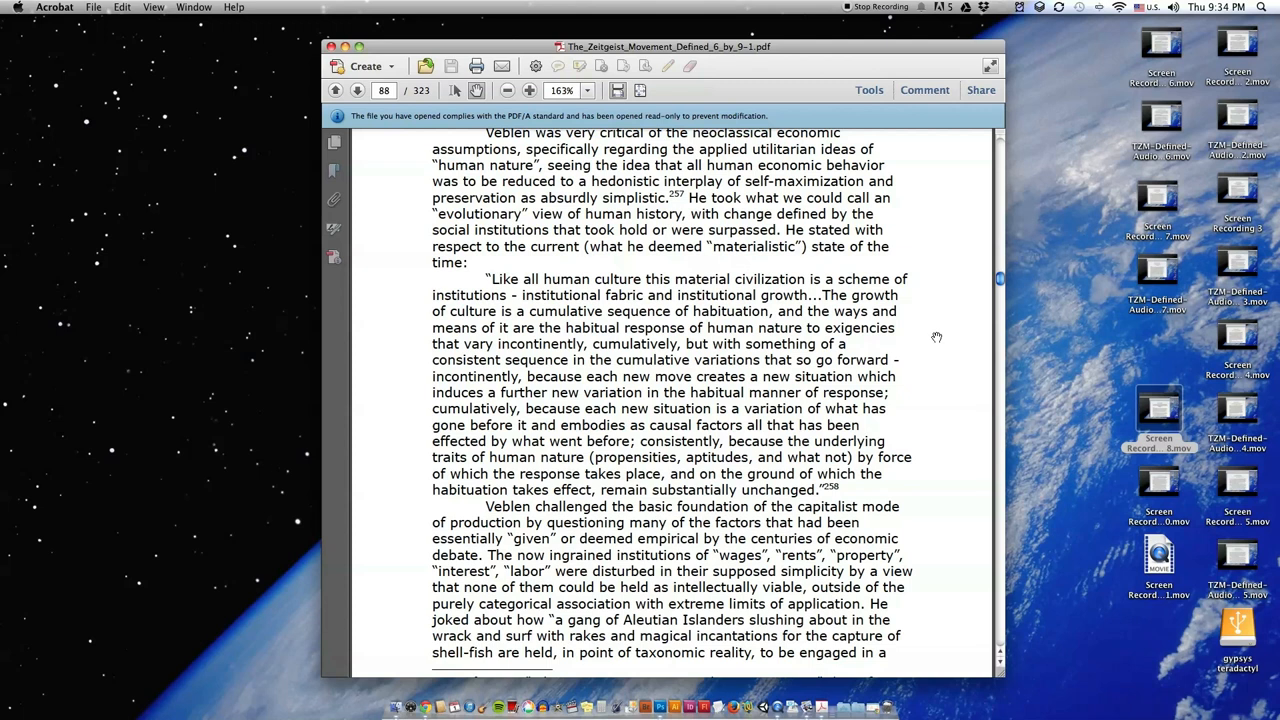
{"action": "mouse_move", "coordinate": [919, 404]}
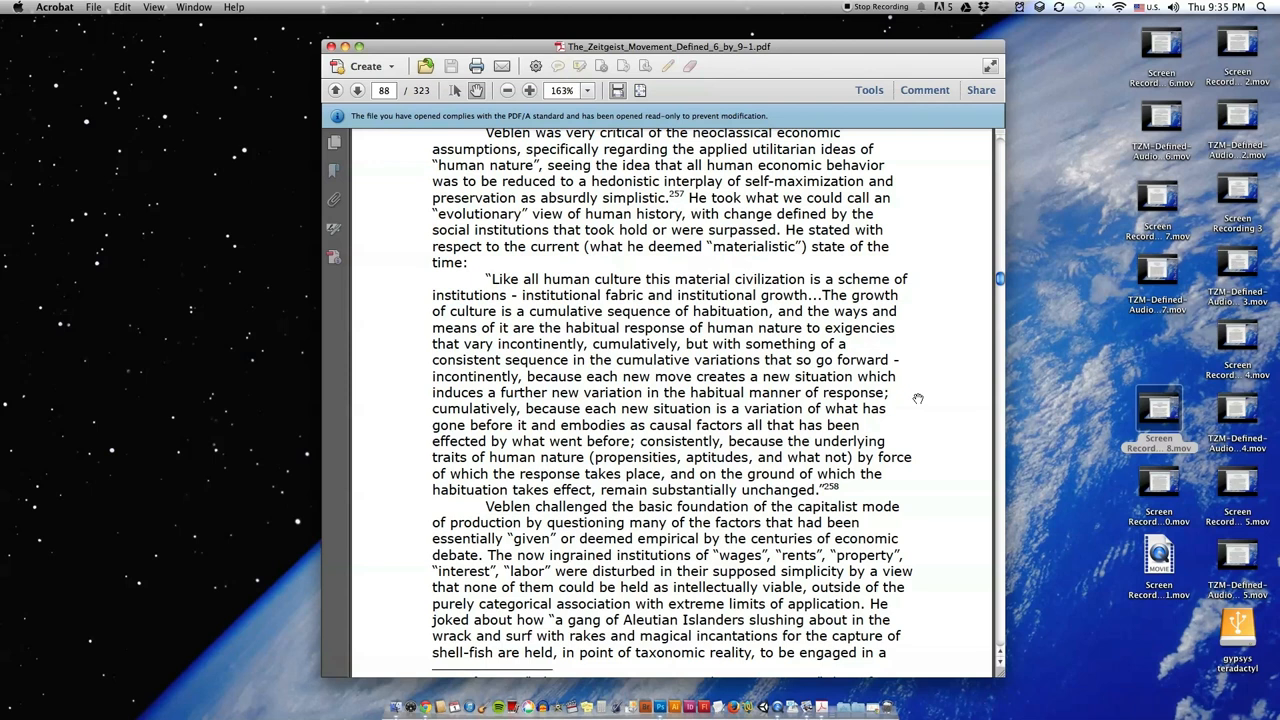
{"action": "mouse_move", "coordinate": [920, 424]}
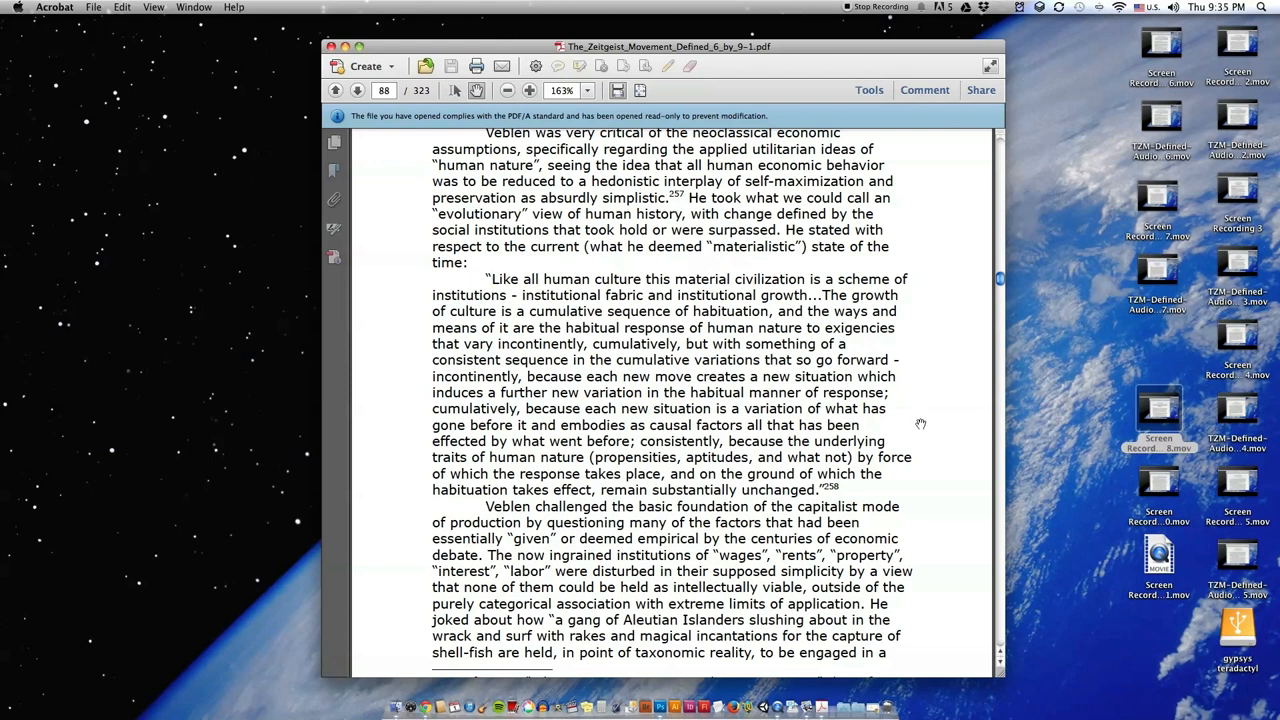
{"action": "mouse_move", "coordinate": [936, 418]}
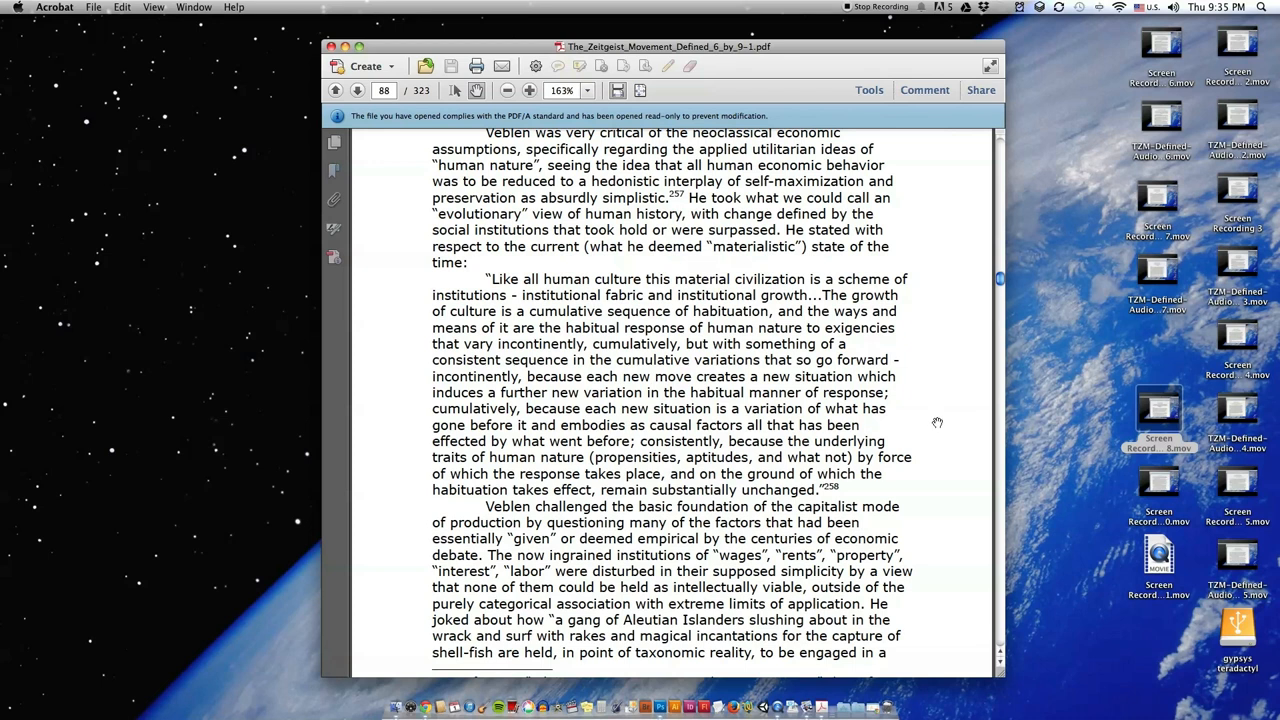
{"action": "scroll", "scroll_direction": "down", "scroll_amount": 3}
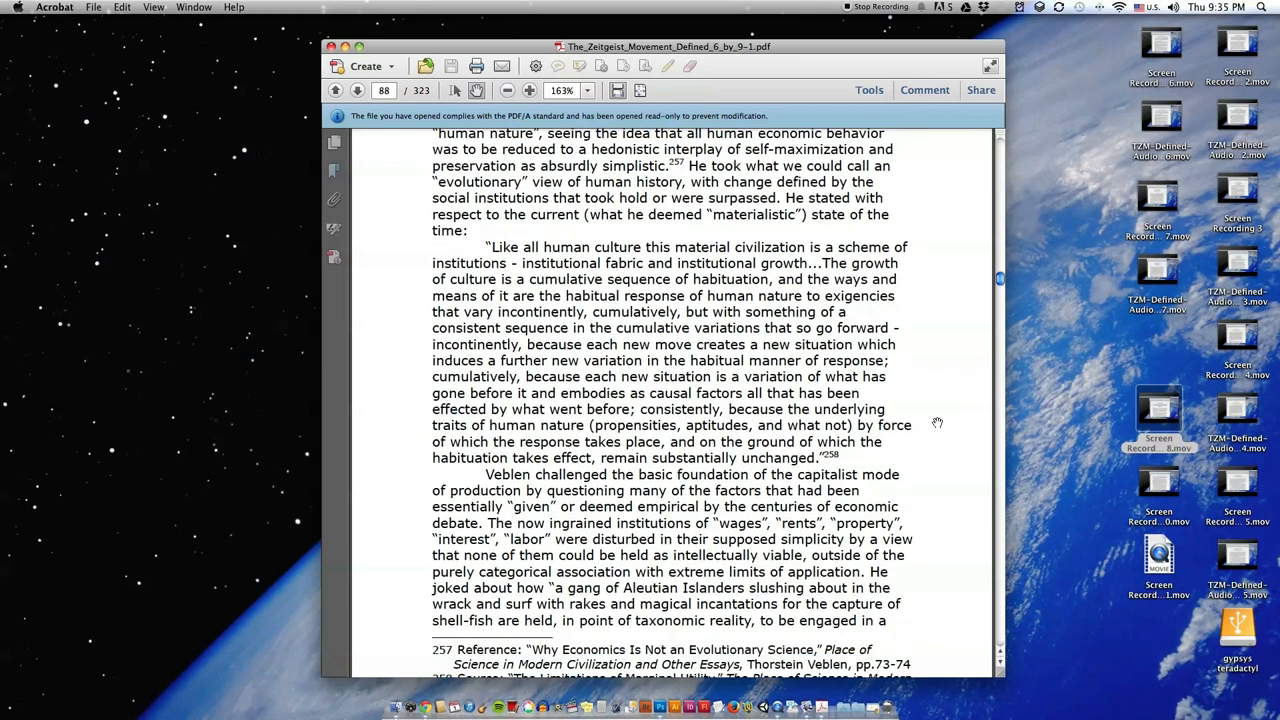
{"action": "scroll", "scroll_direction": "down", "scroll_amount": 3}
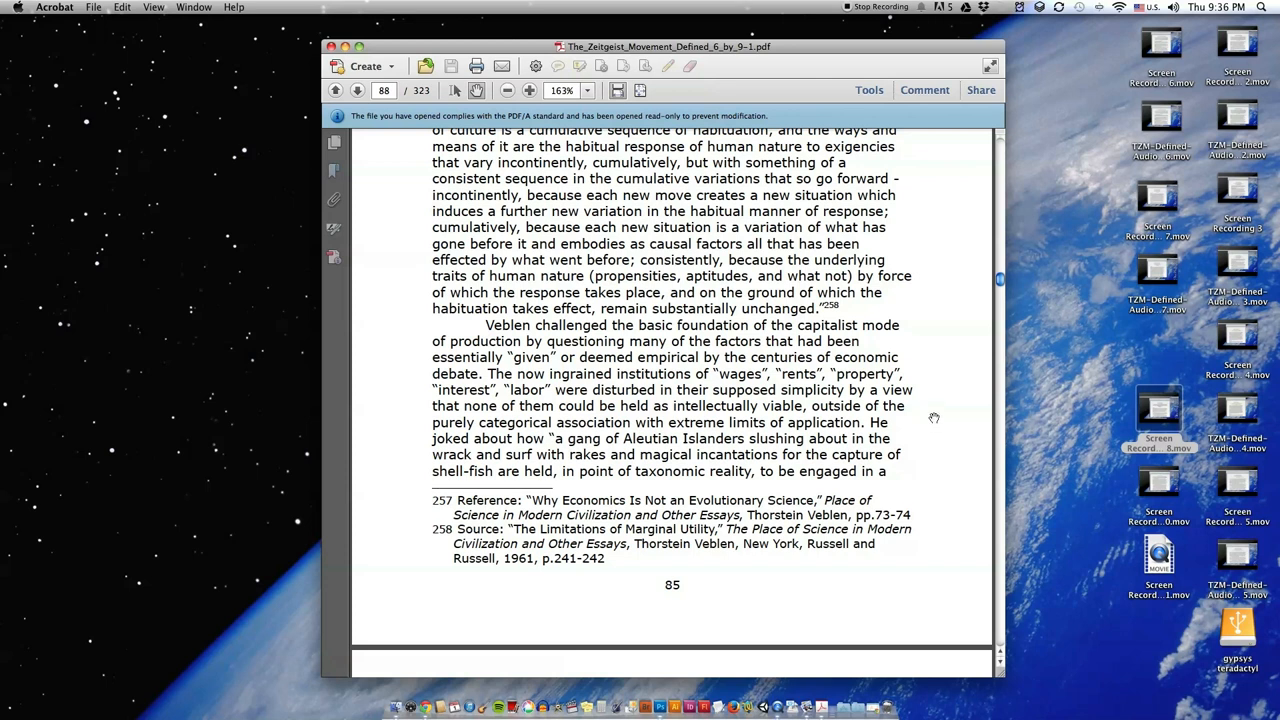
{"action": "scroll", "scroll_direction": "down", "scroll_amount": 3}
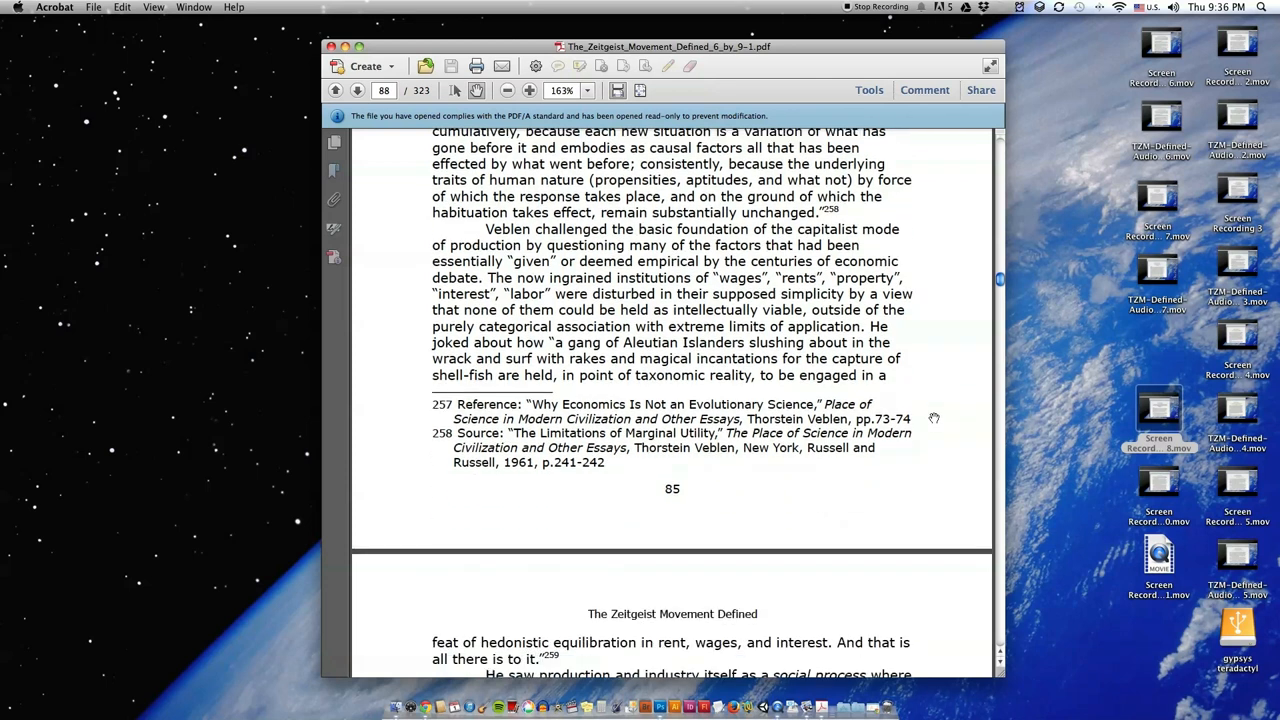
Step: Scroll to page 89, showing Veblen's social process passage and natural-rights property quote
{"action": "scroll", "scroll_direction": "down", "scroll_amount": 3}
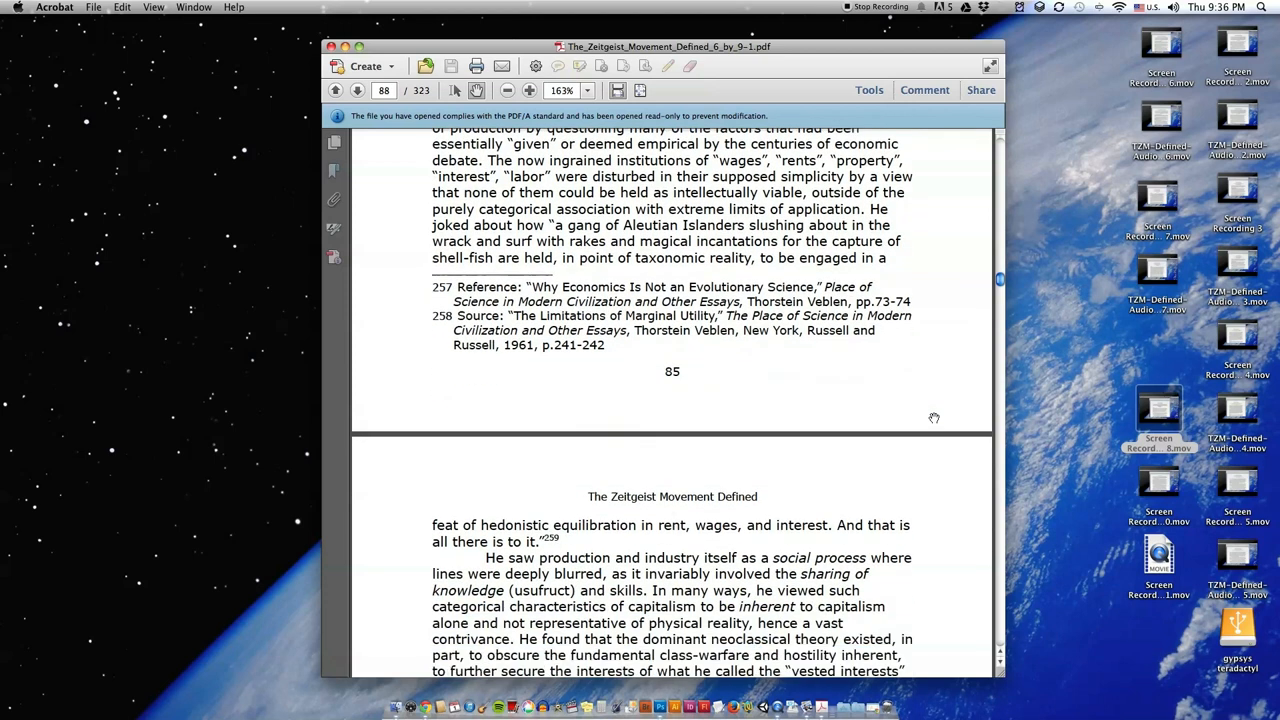
{"action": "scroll", "scroll_direction": "down", "scroll_amount": 3}
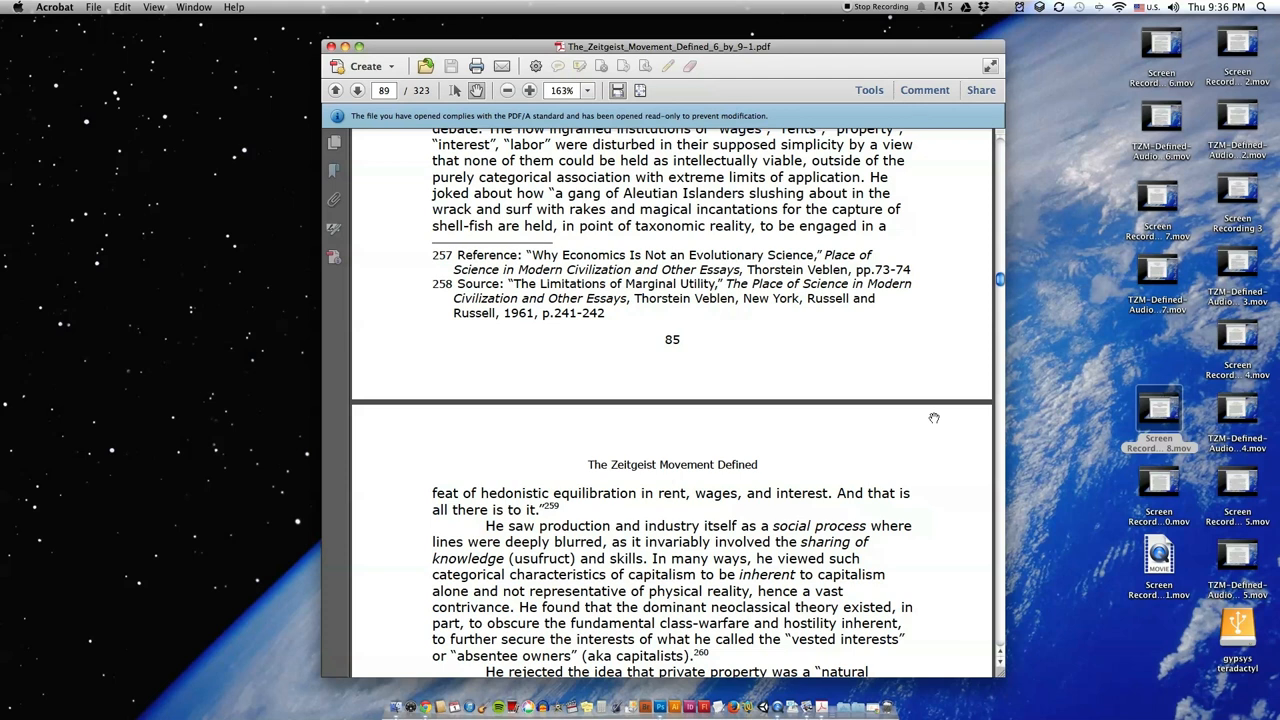
{"action": "scroll", "scroll_direction": "down", "scroll_amount": 3}
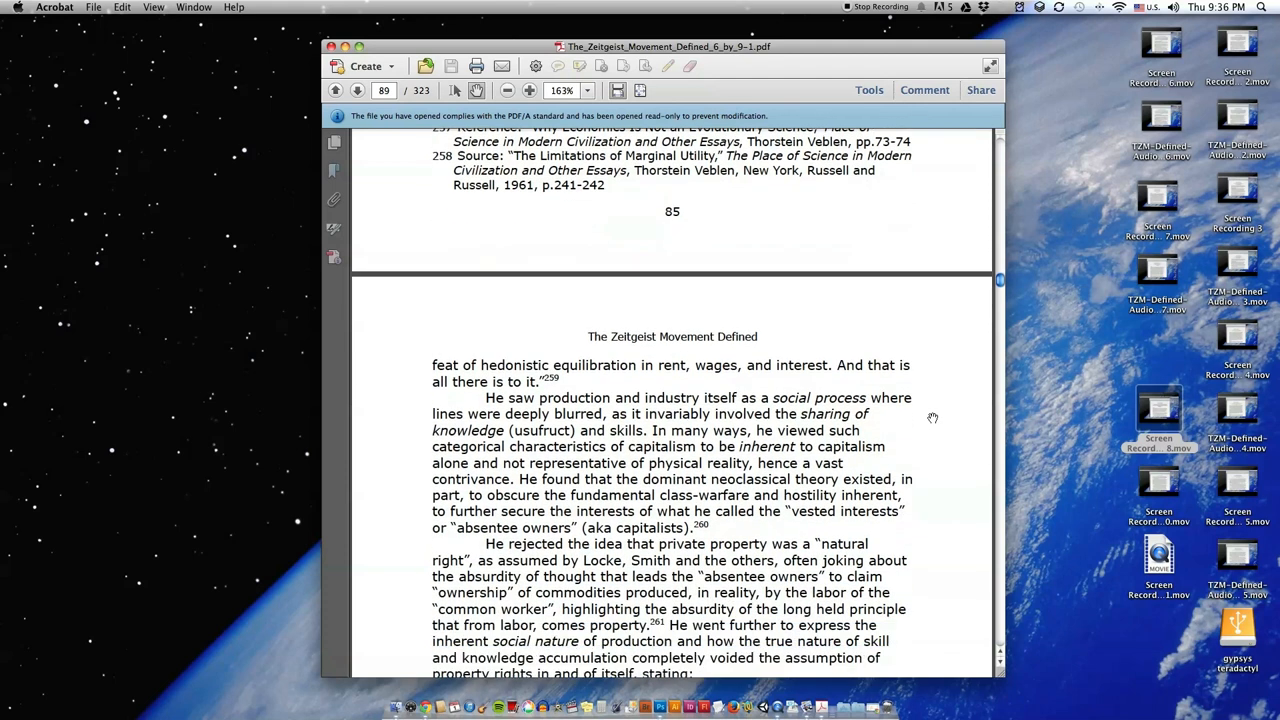
{"action": "scroll", "scroll_direction": "down", "scroll_amount": 3}
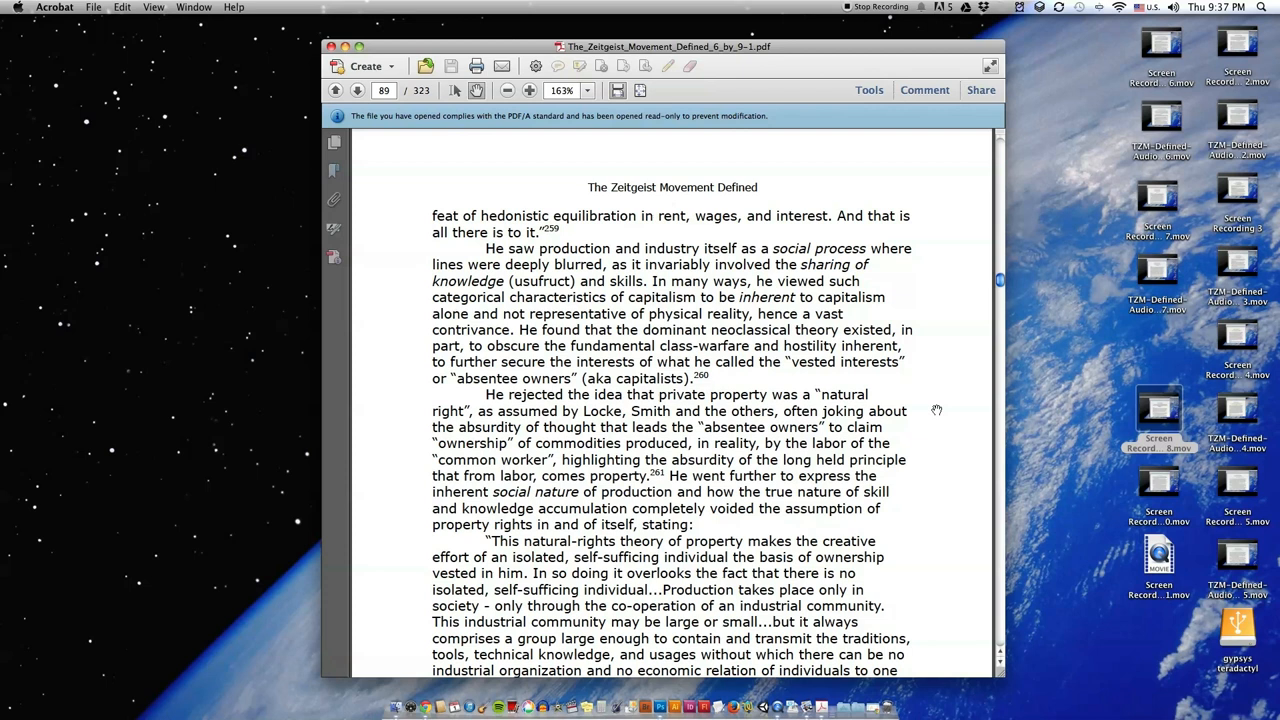
{"action": "mouse_move", "coordinate": [936, 464]}
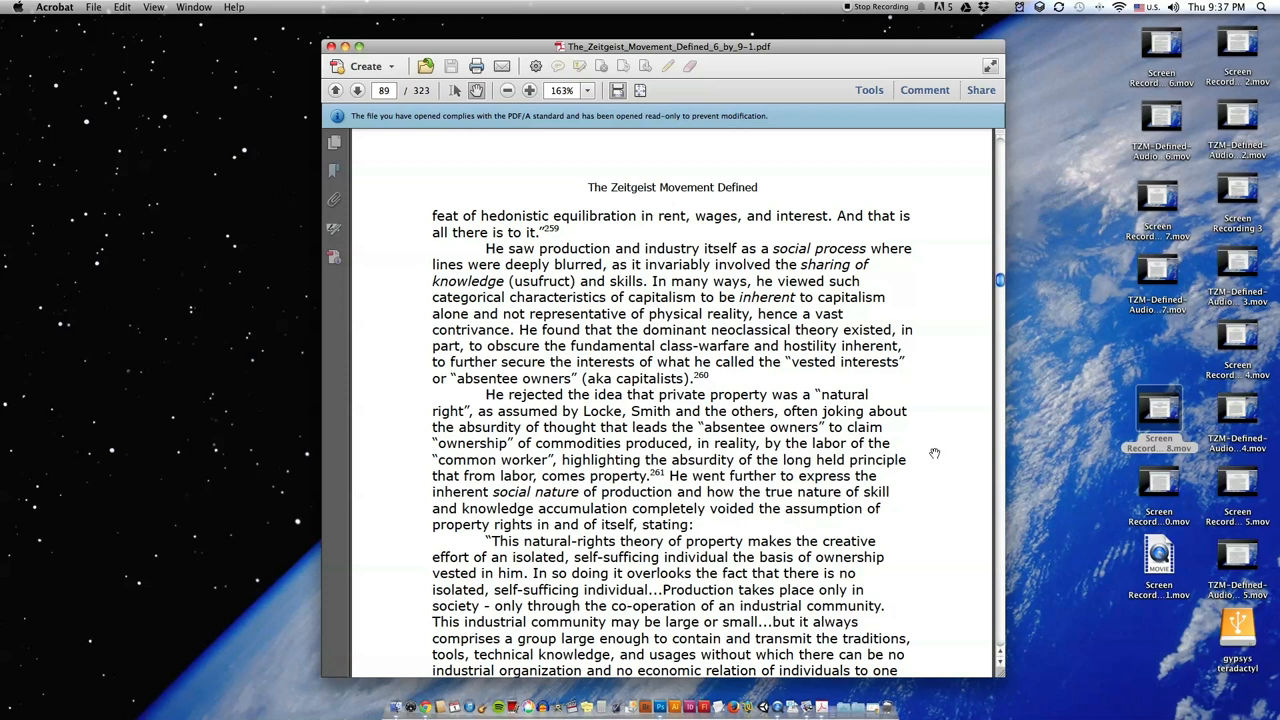
Step: Scroll to printed page 86's bottom, showing footnotes 259–263 and the next page's header
{"action": "scroll", "scroll_direction": "down", "scroll_amount": 3}
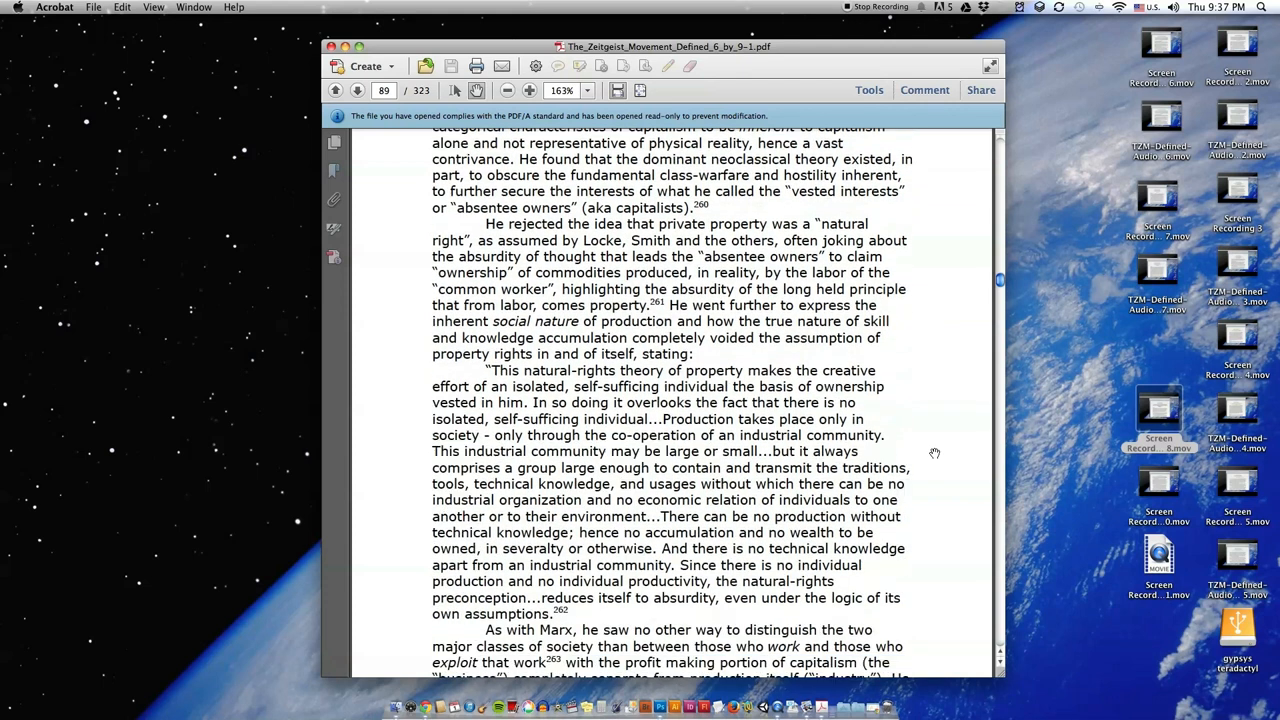
{"action": "scroll", "scroll_direction": "down", "scroll_amount": 3}
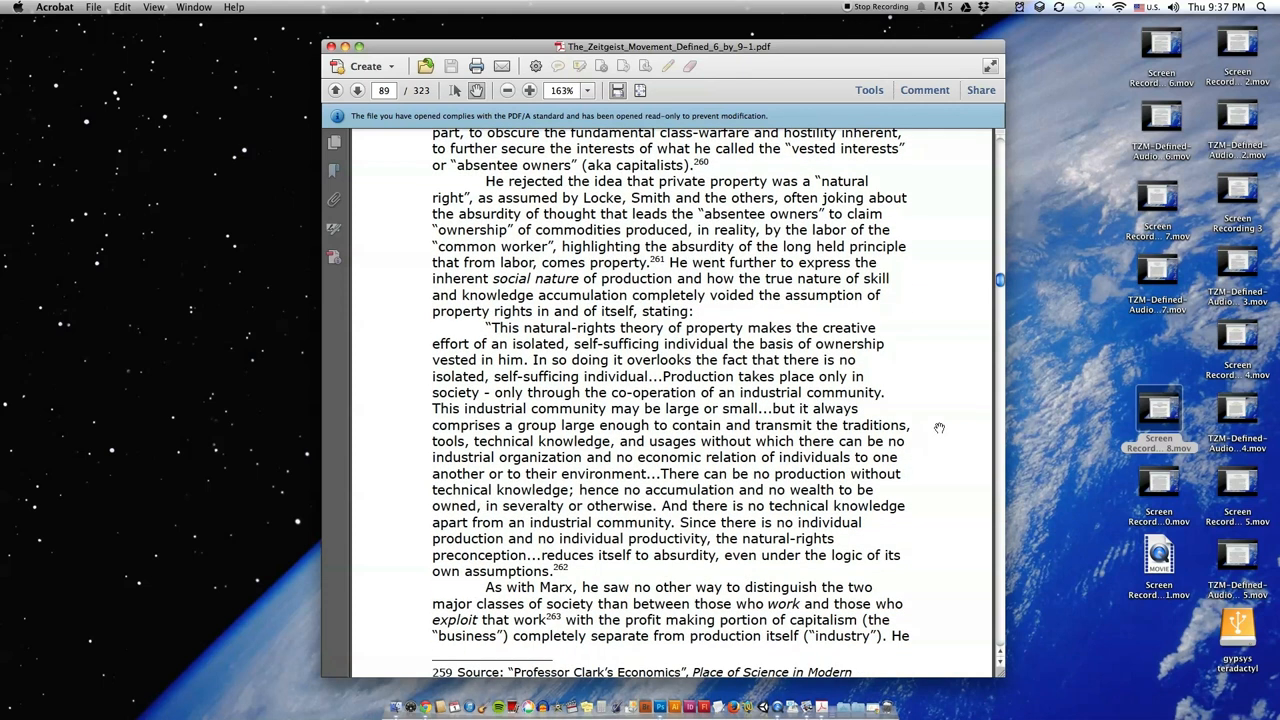
{"action": "scroll", "scroll_direction": "down", "scroll_amount": 3}
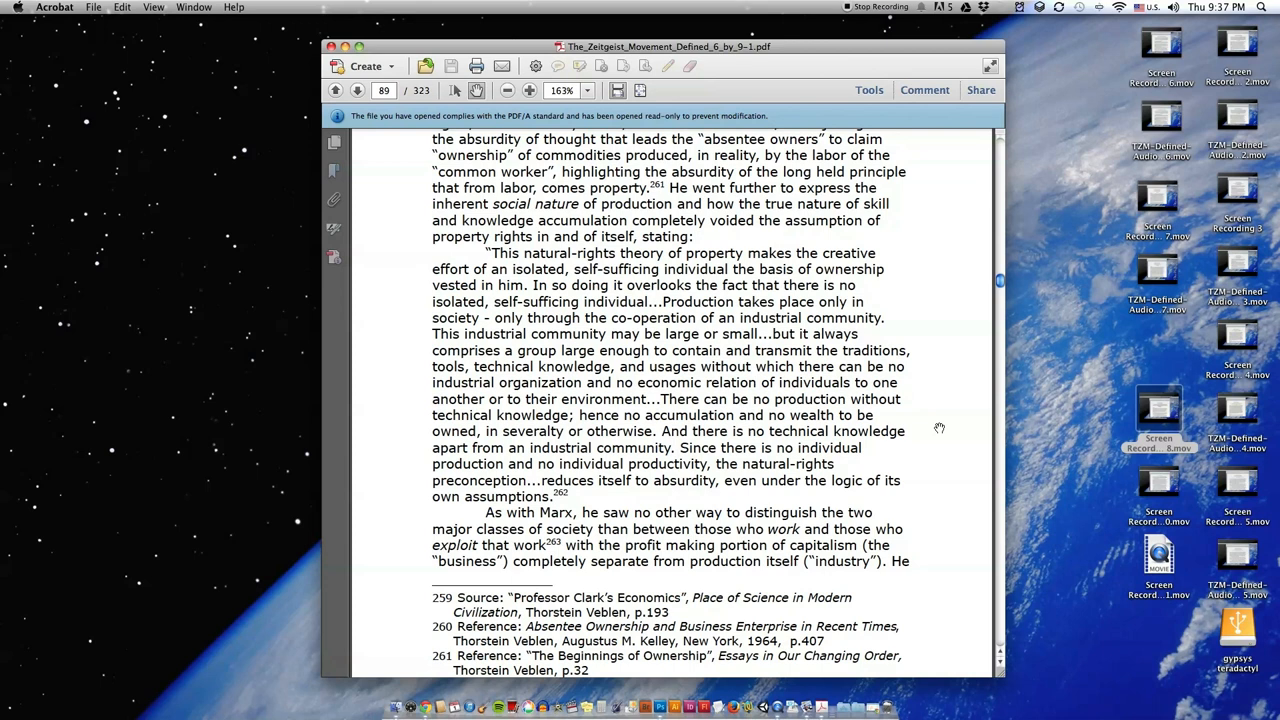
{"action": "mouse_move", "coordinate": [945, 424]}
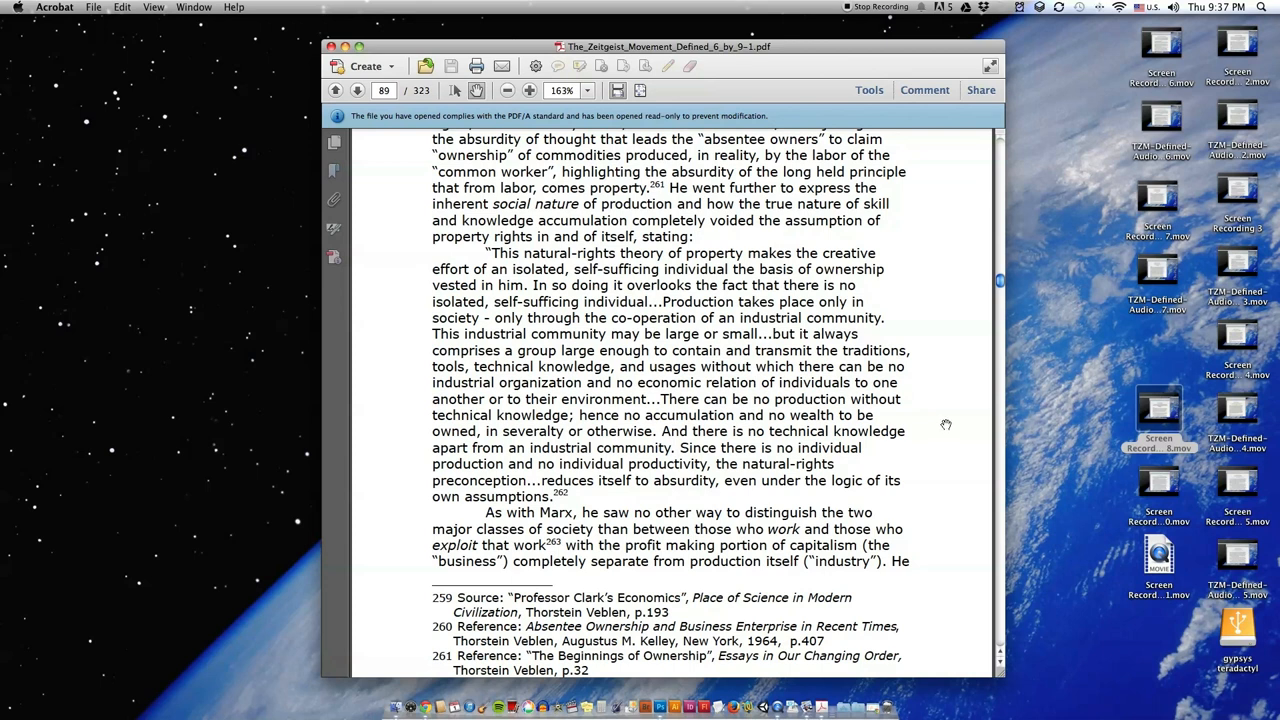
{"action": "scroll", "scroll_direction": "down", "scroll_amount": 3}
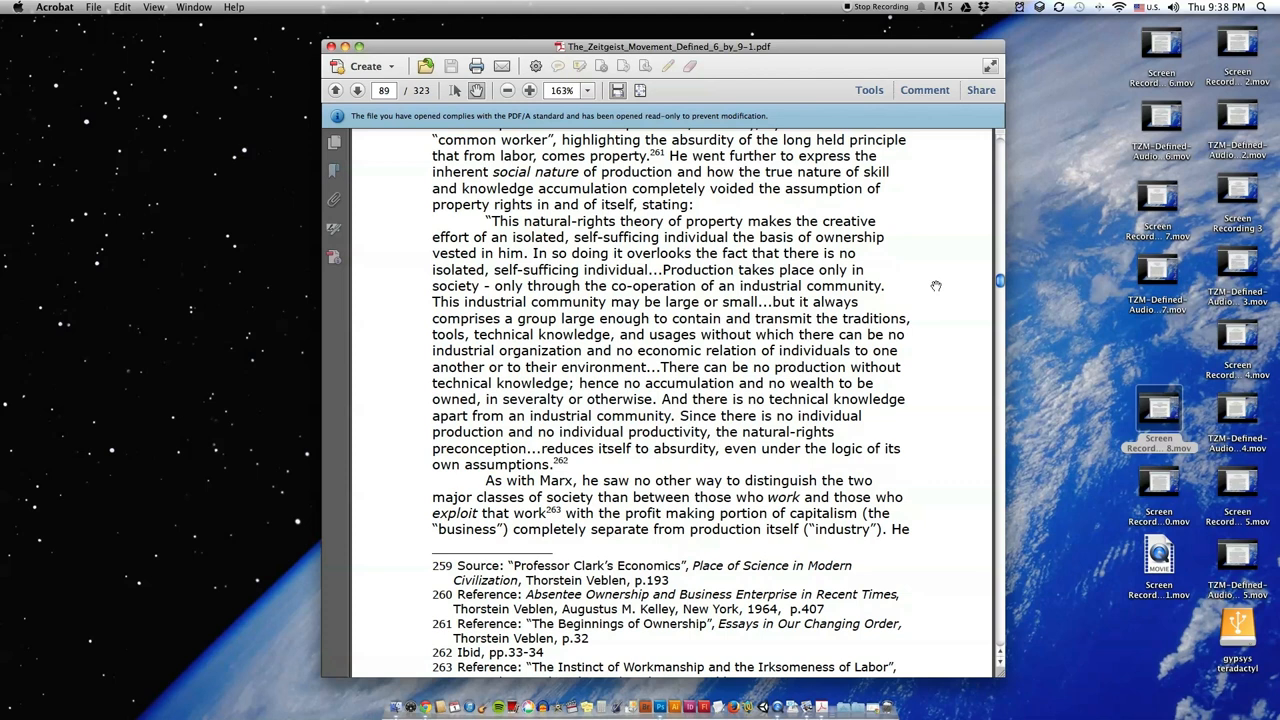
{"action": "scroll", "scroll_direction": "down", "scroll_amount": 3}
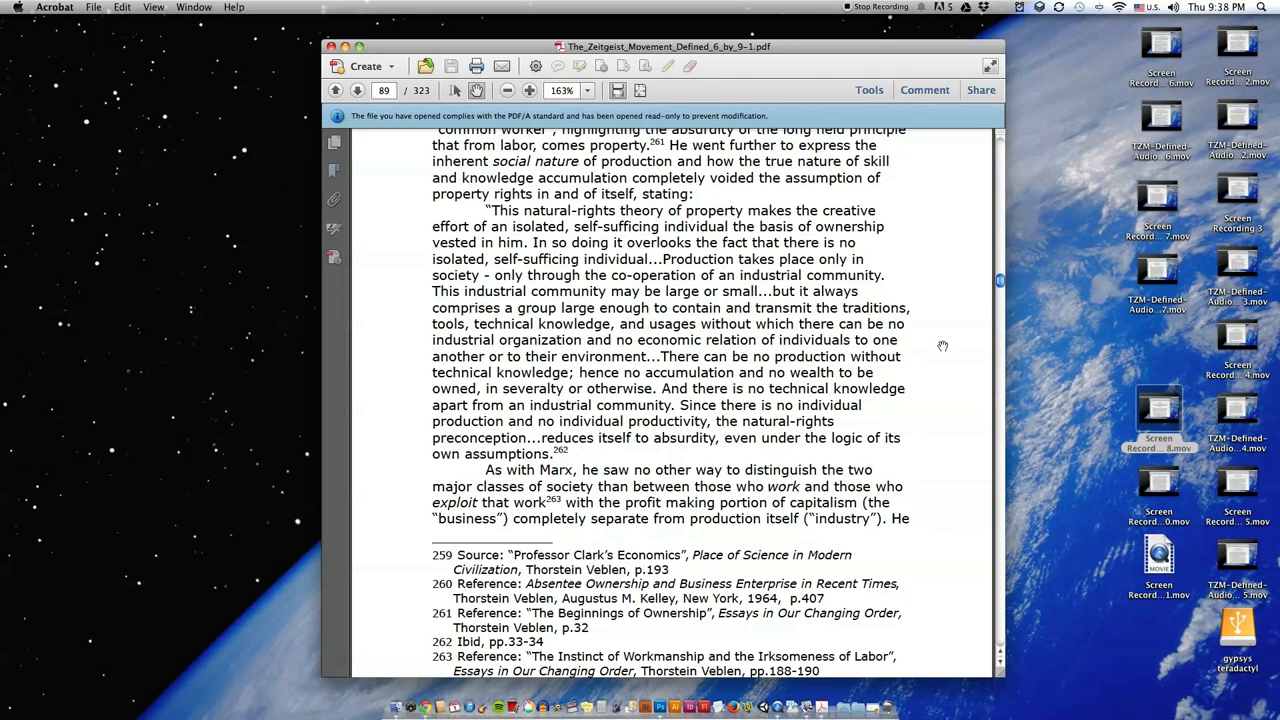
{"action": "scroll", "scroll_direction": "down", "scroll_amount": 3}
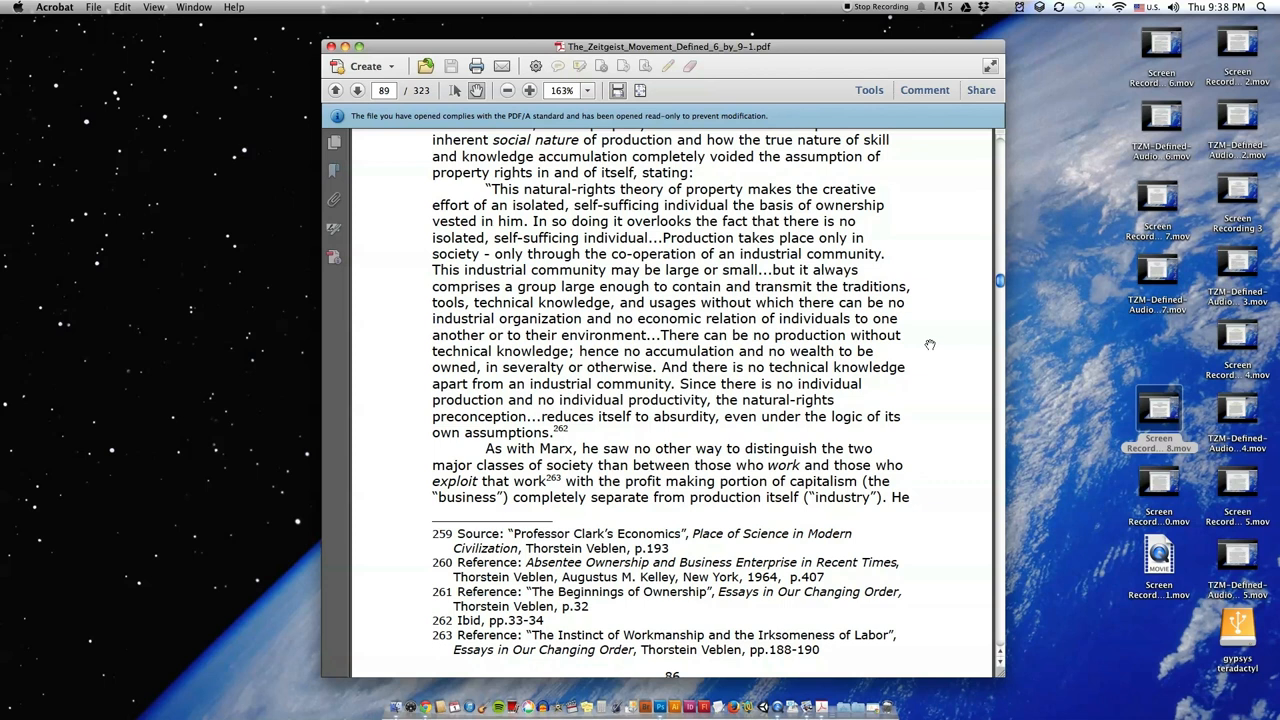
{"action": "scroll", "scroll_direction": "down", "scroll_amount": 3}
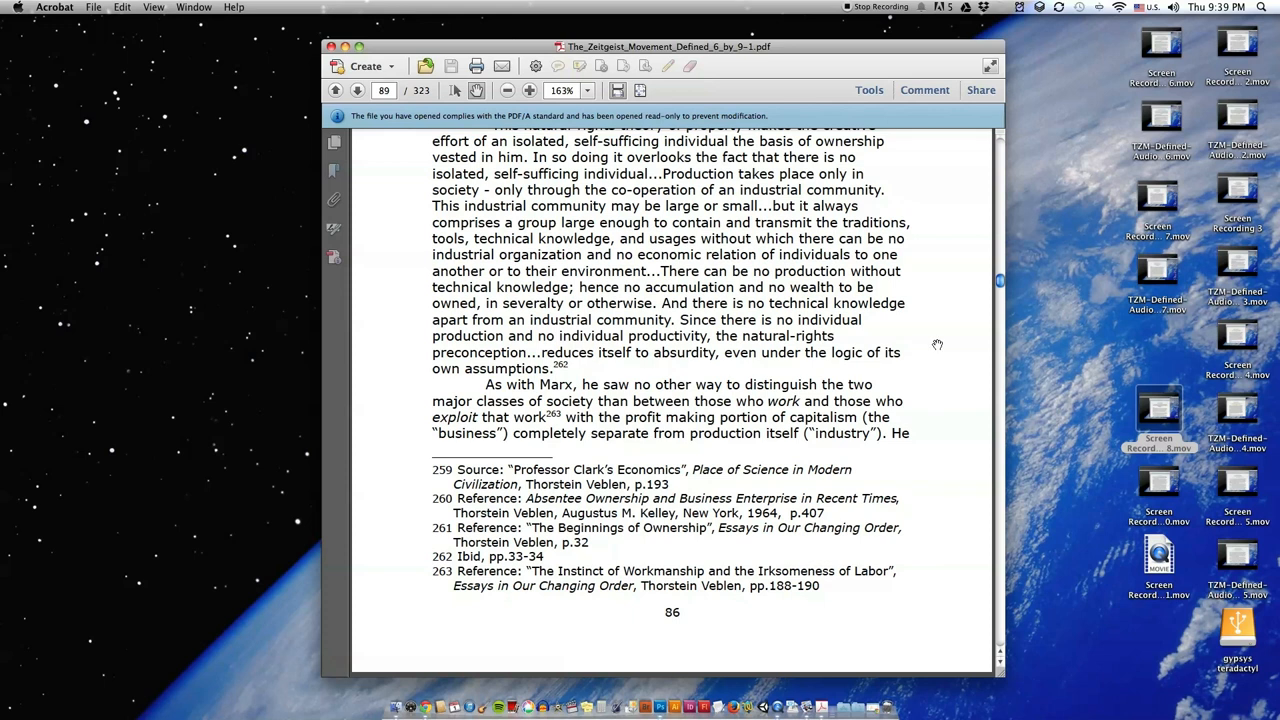
{"action": "scroll", "scroll_direction": "down", "scroll_amount": 3}
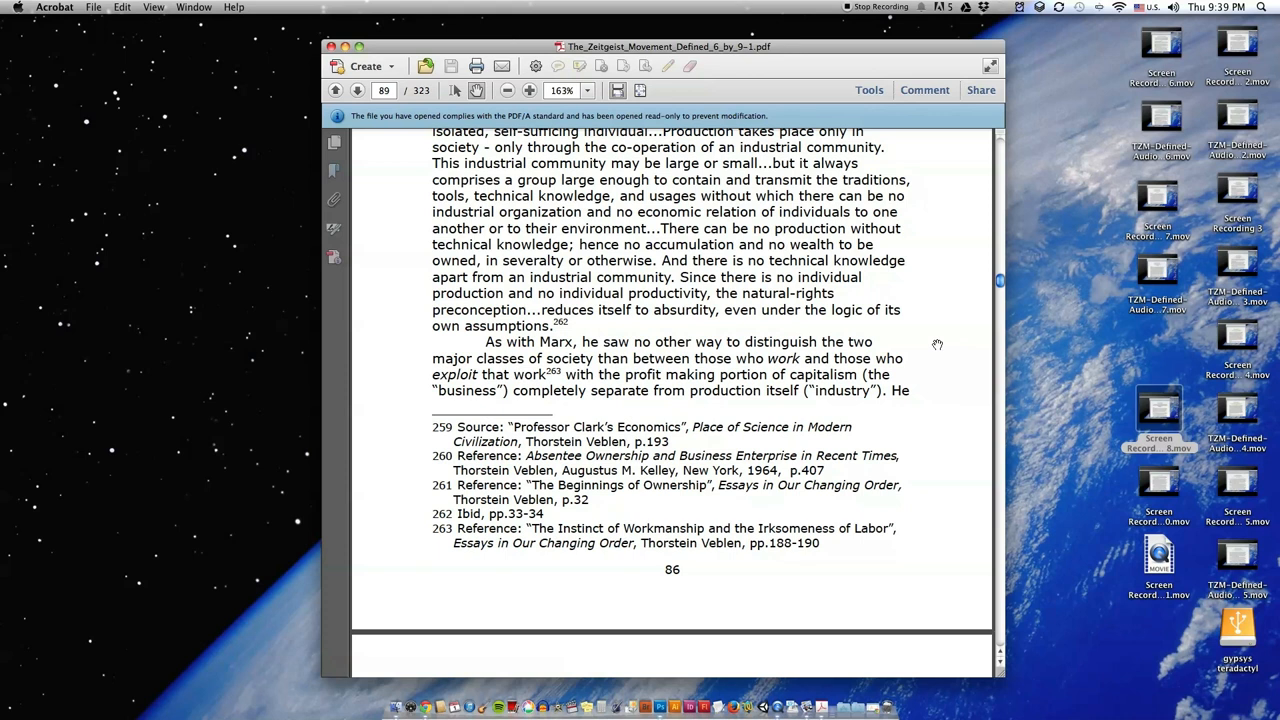
{"action": "scroll", "scroll_direction": "down", "scroll_amount": 3}
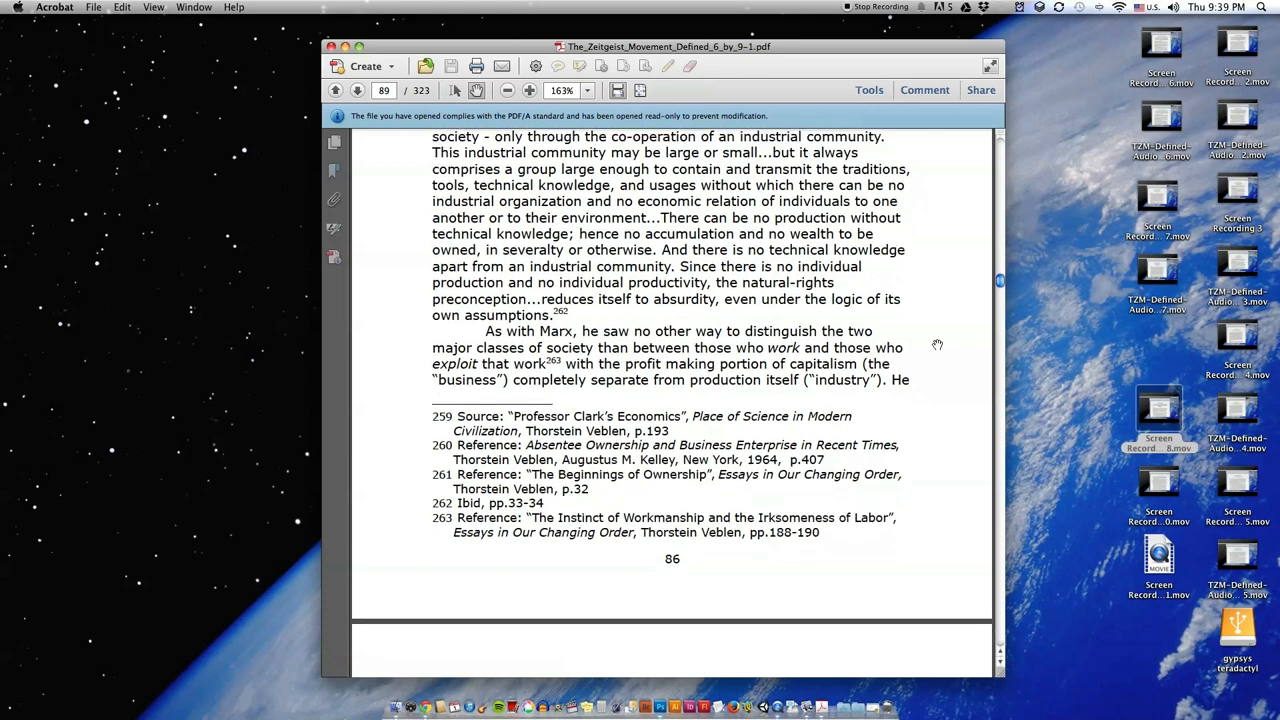
{"action": "scroll", "scroll_direction": "down", "scroll_amount": 3}
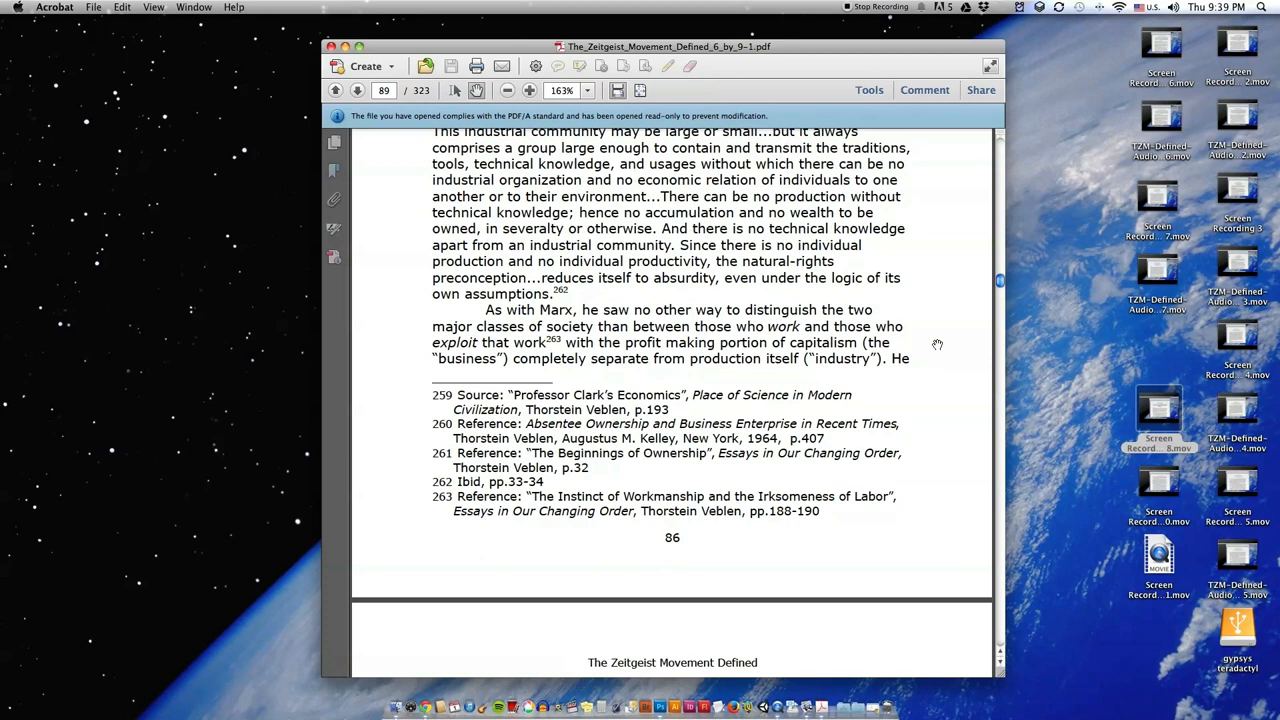
Step: Scroll through page 87's Veblen passage to the lobbying text and footnotes 264–268
{"action": "scroll", "scroll_direction": "down", "scroll_amount": 3}
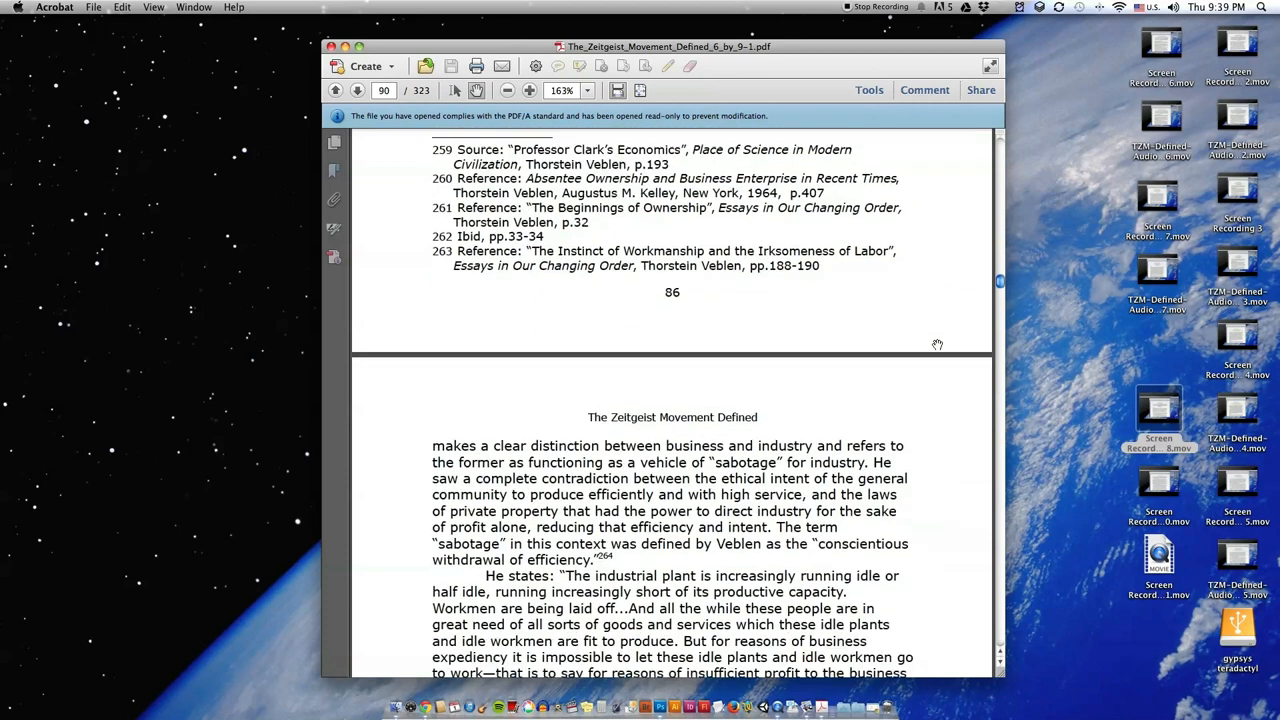
{"action": "scroll", "scroll_direction": "down", "scroll_amount": 3}
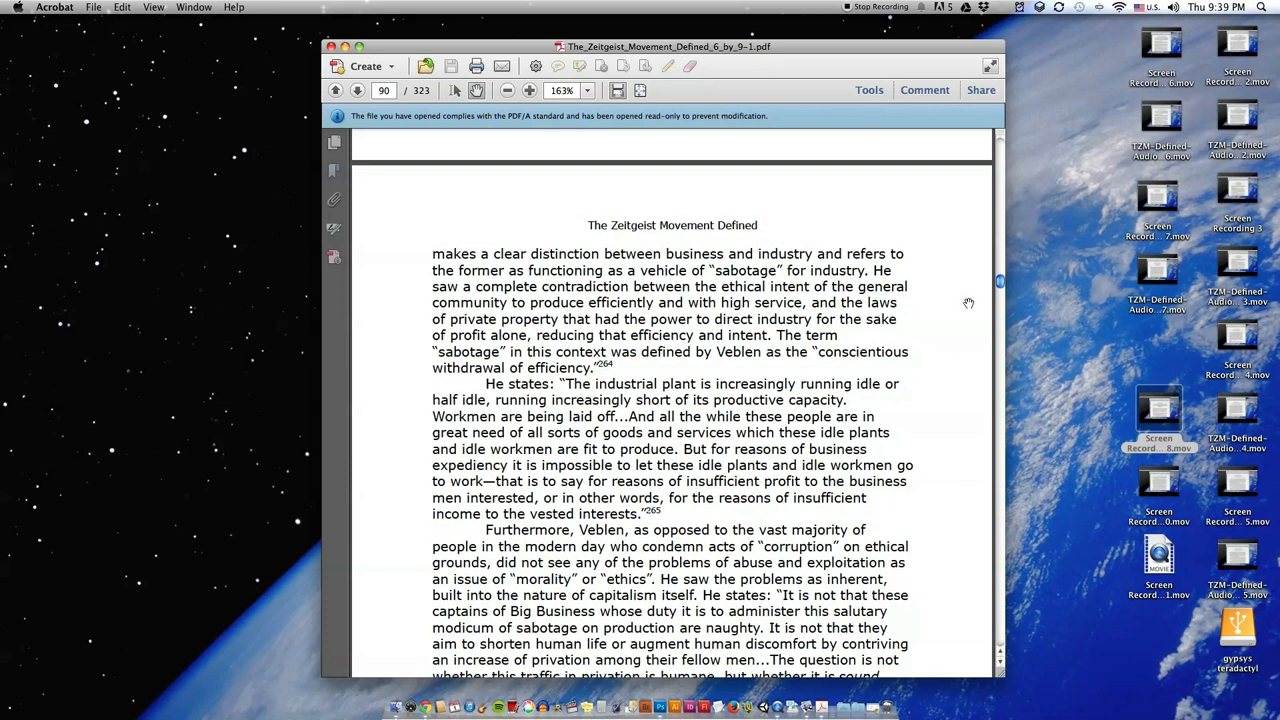
{"action": "scroll", "scroll_direction": "down", "scroll_amount": 3}
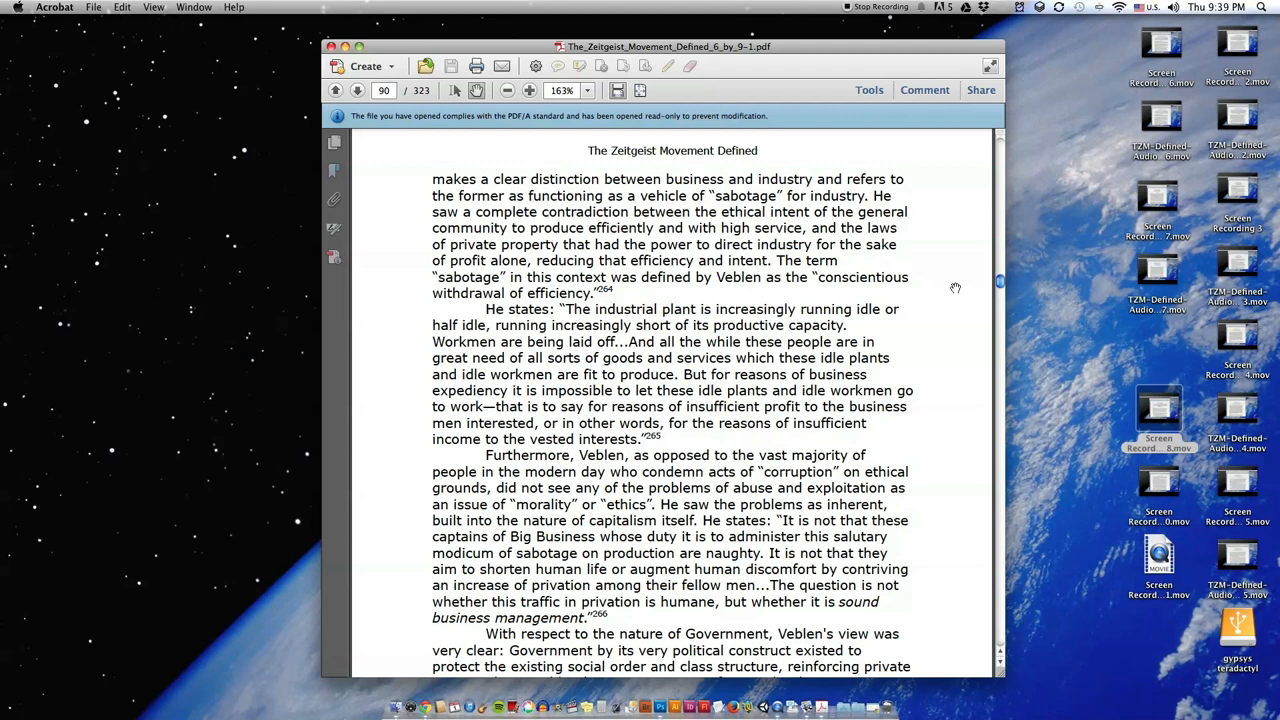
{"action": "scroll", "scroll_direction": "down", "scroll_amount": 3}
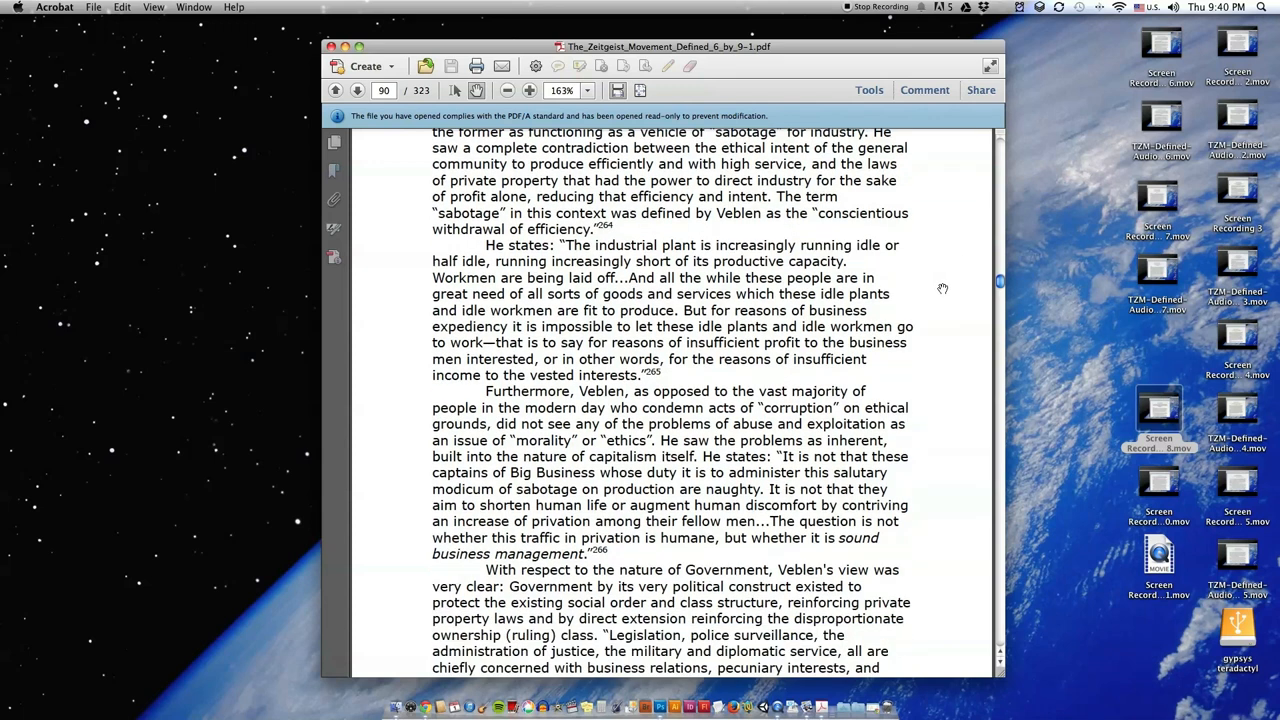
{"action": "scroll", "scroll_direction": "down", "scroll_amount": 3}
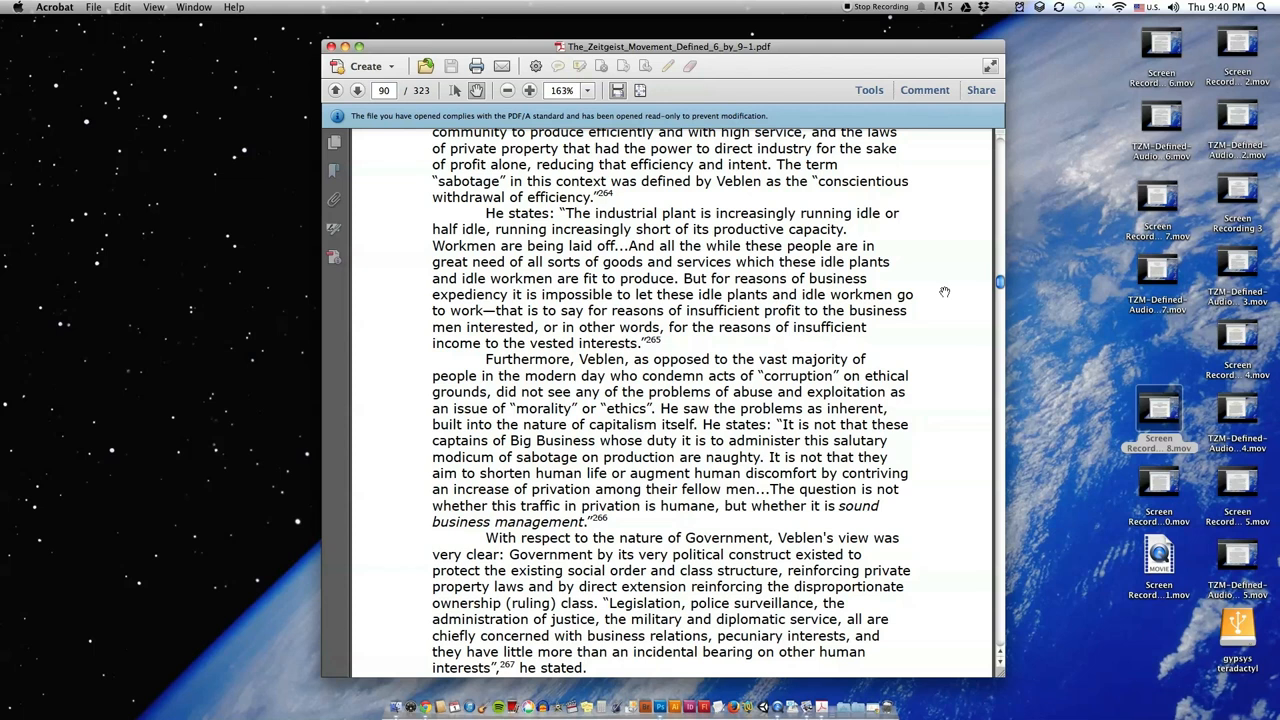
{"action": "scroll", "scroll_direction": "down", "scroll_amount": 3}
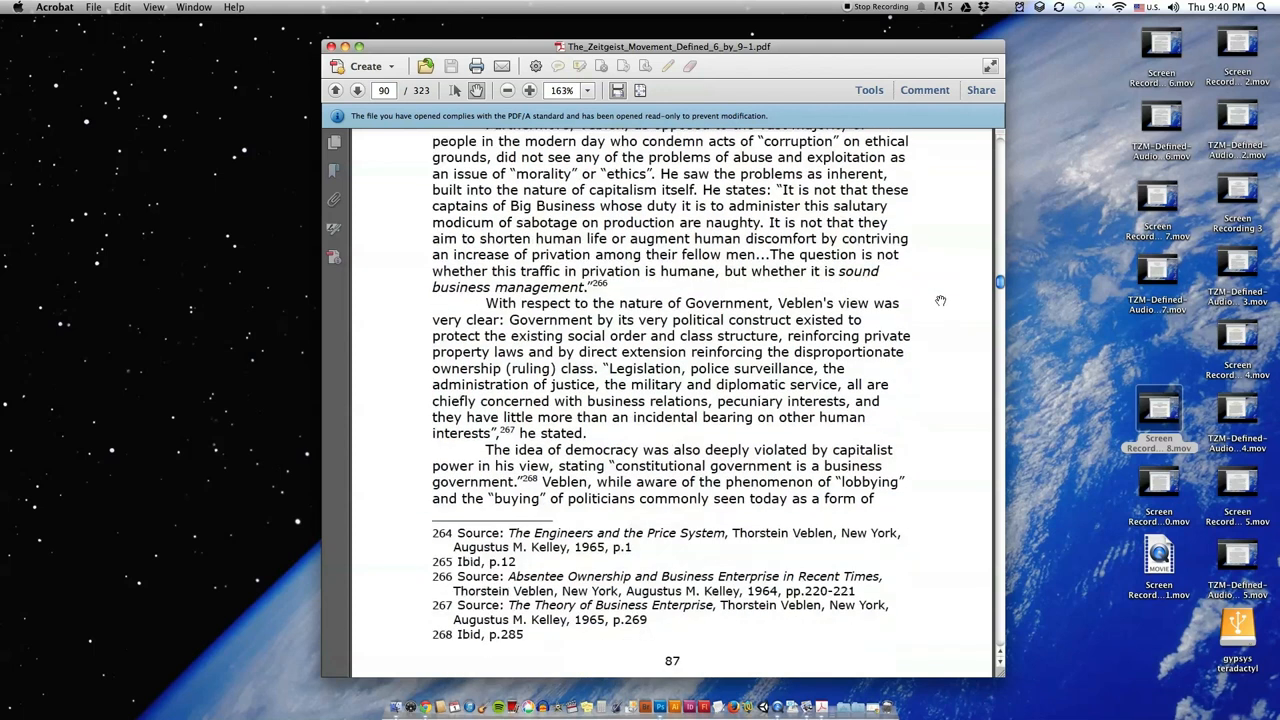
{"action": "scroll", "scroll_direction": "up", "scroll_amount": 3}
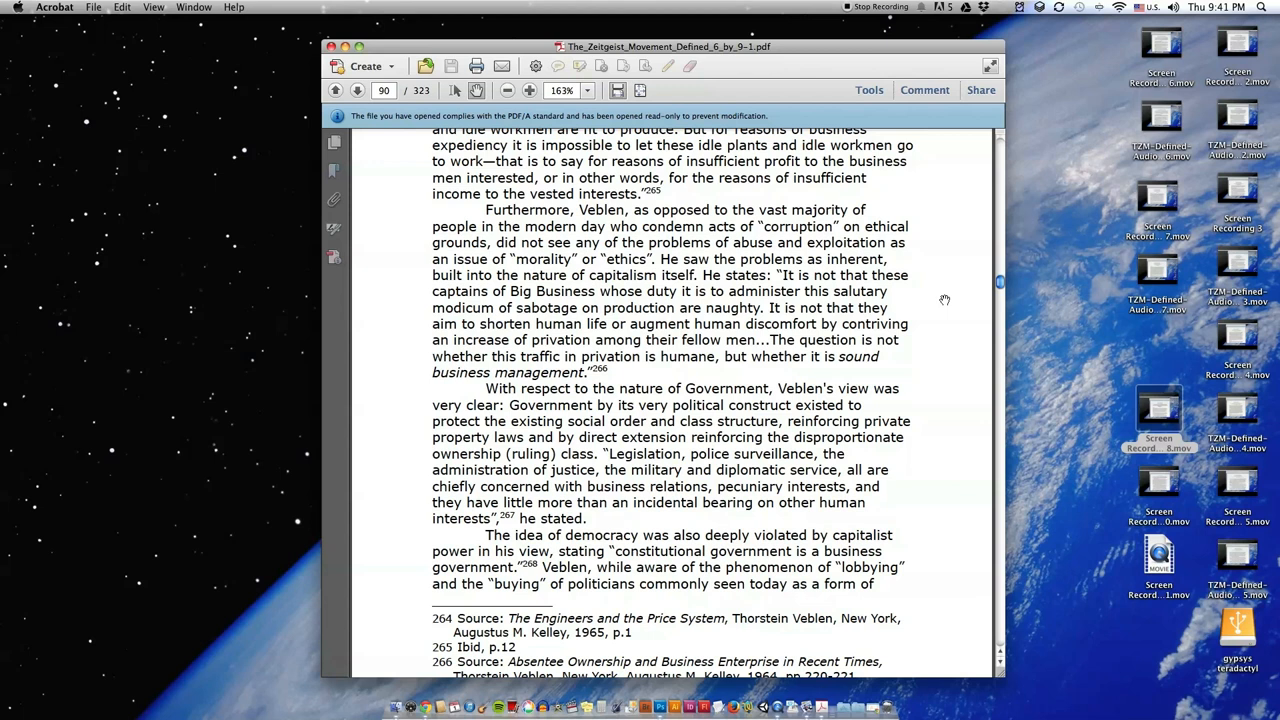
{"action": "mouse_move", "coordinate": [925, 241]}
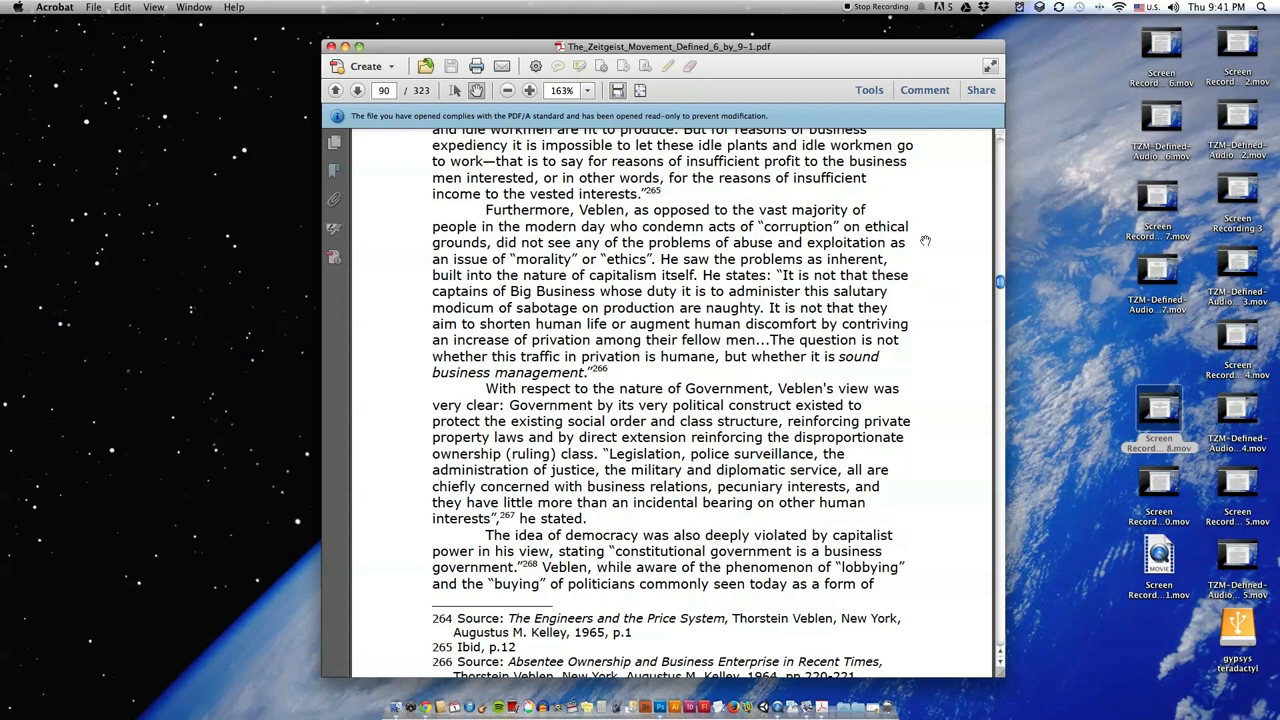
{"action": "mouse_move", "coordinate": [943, 248]}
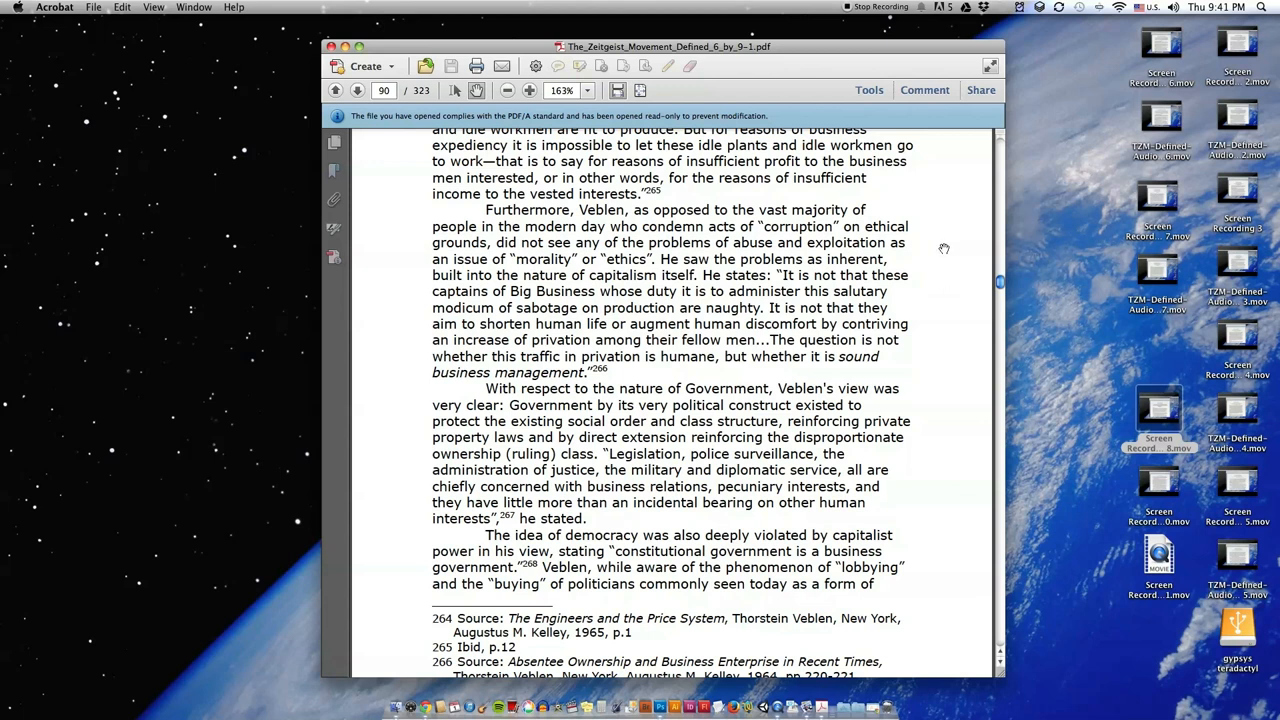
{"action": "scroll", "scroll_direction": "down", "scroll_amount": 3}
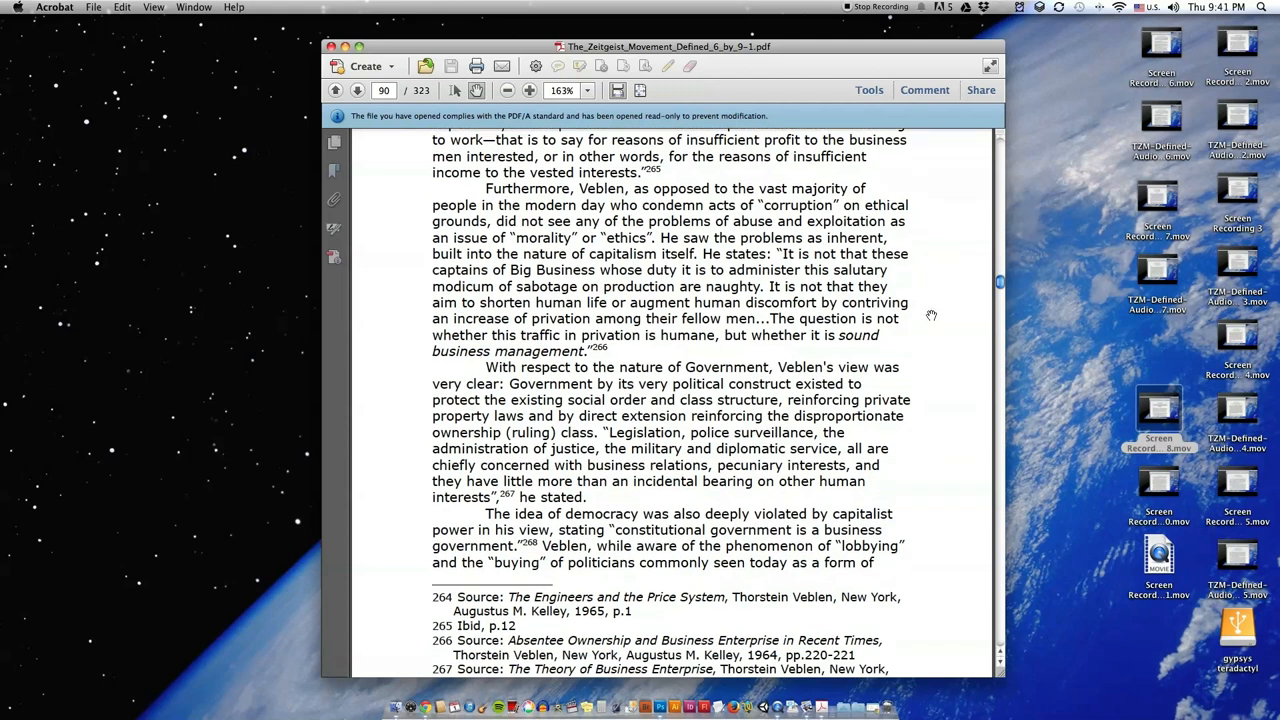
{"action": "mouse_move", "coordinate": [936, 290]}
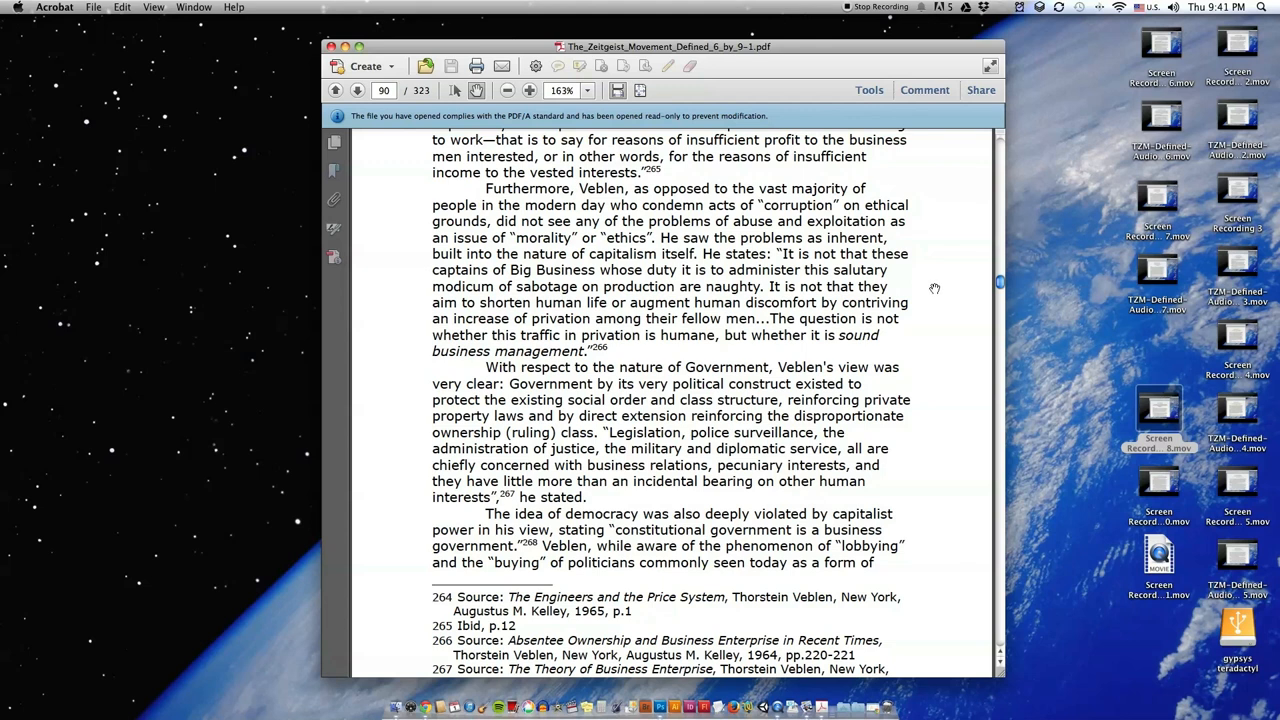
{"action": "scroll", "scroll_direction": "down", "scroll_amount": 3}
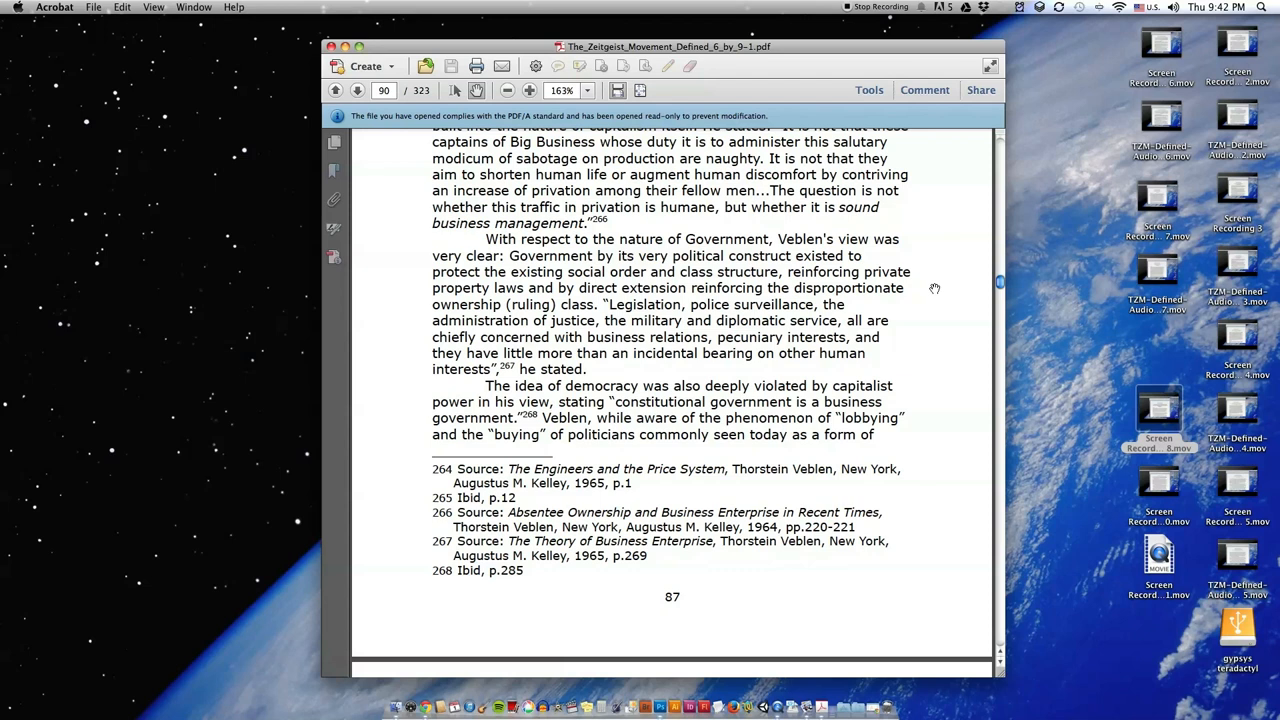
{"action": "mouse_move", "coordinate": [935, 280]}
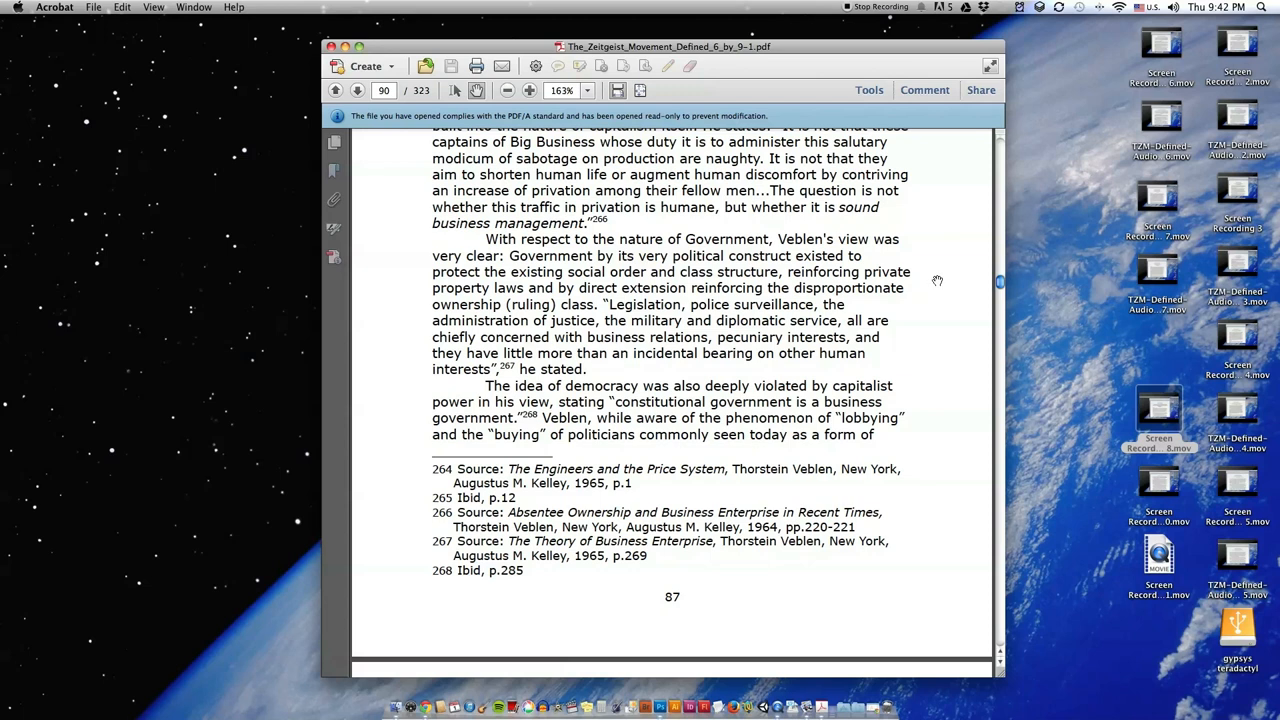
Step: Scroll past page 87 to the government-by-design passage and 'Capitalism as Social Pathology' heading
{"action": "scroll", "scroll_direction": "down", "scroll_amount": 3}
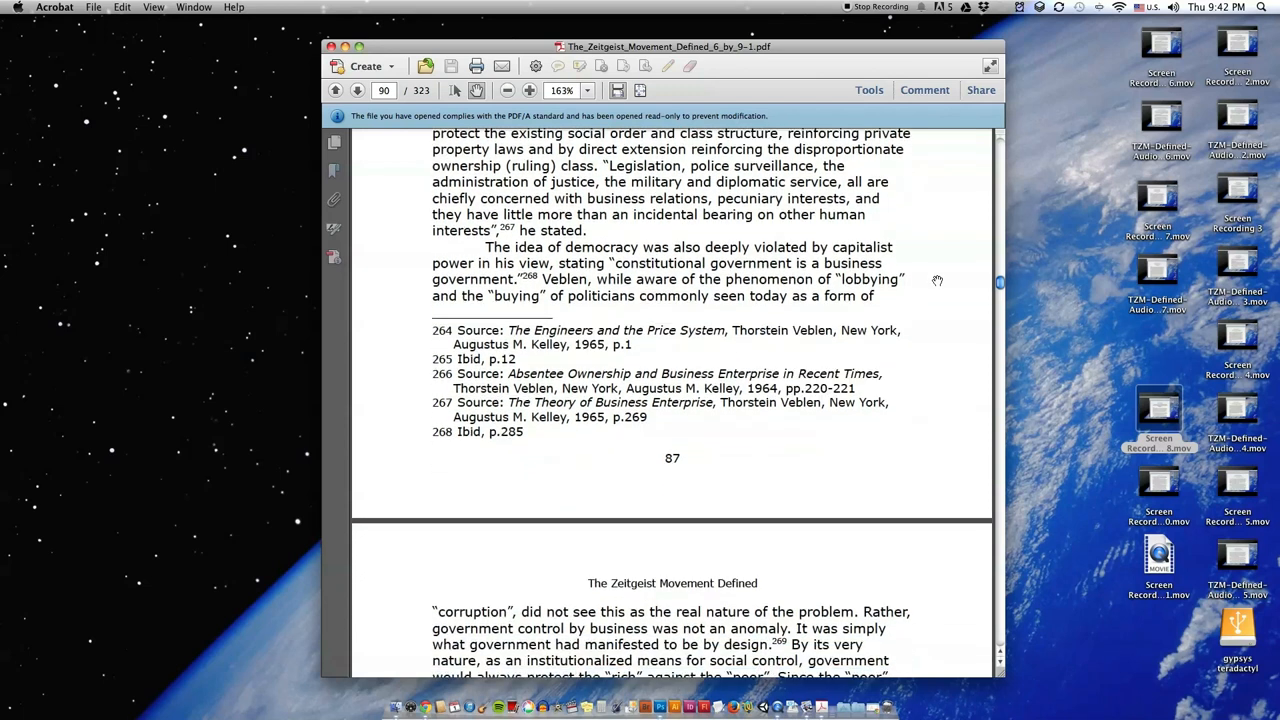
{"action": "scroll", "scroll_direction": "down", "scroll_amount": 3}
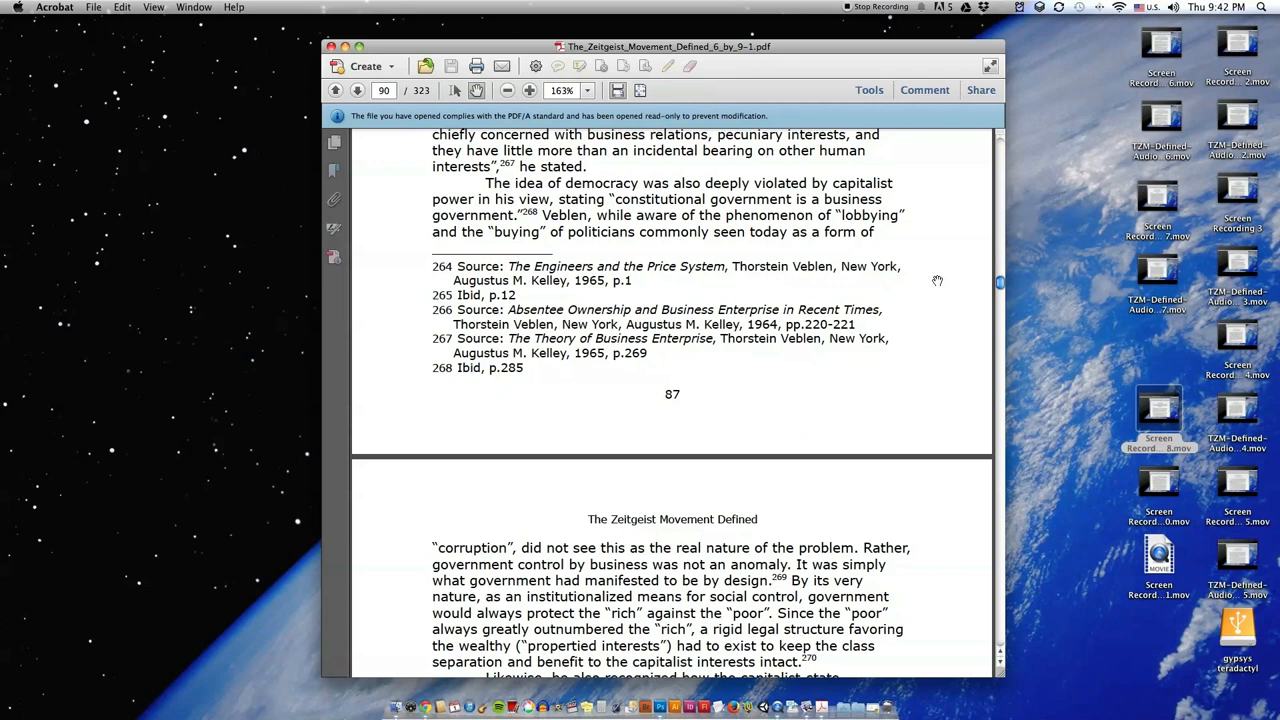
{"action": "mouse_move", "coordinate": [923, 313]}
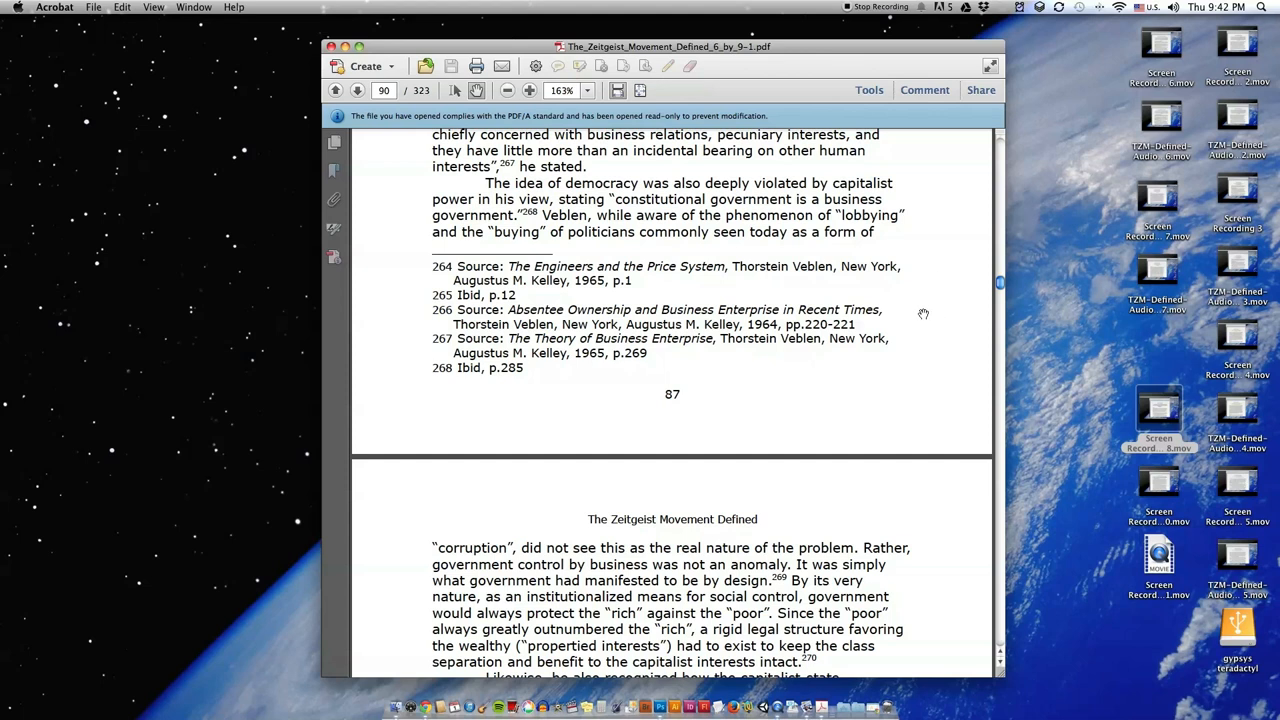
{"action": "scroll", "scroll_direction": "down", "scroll_amount": 3}
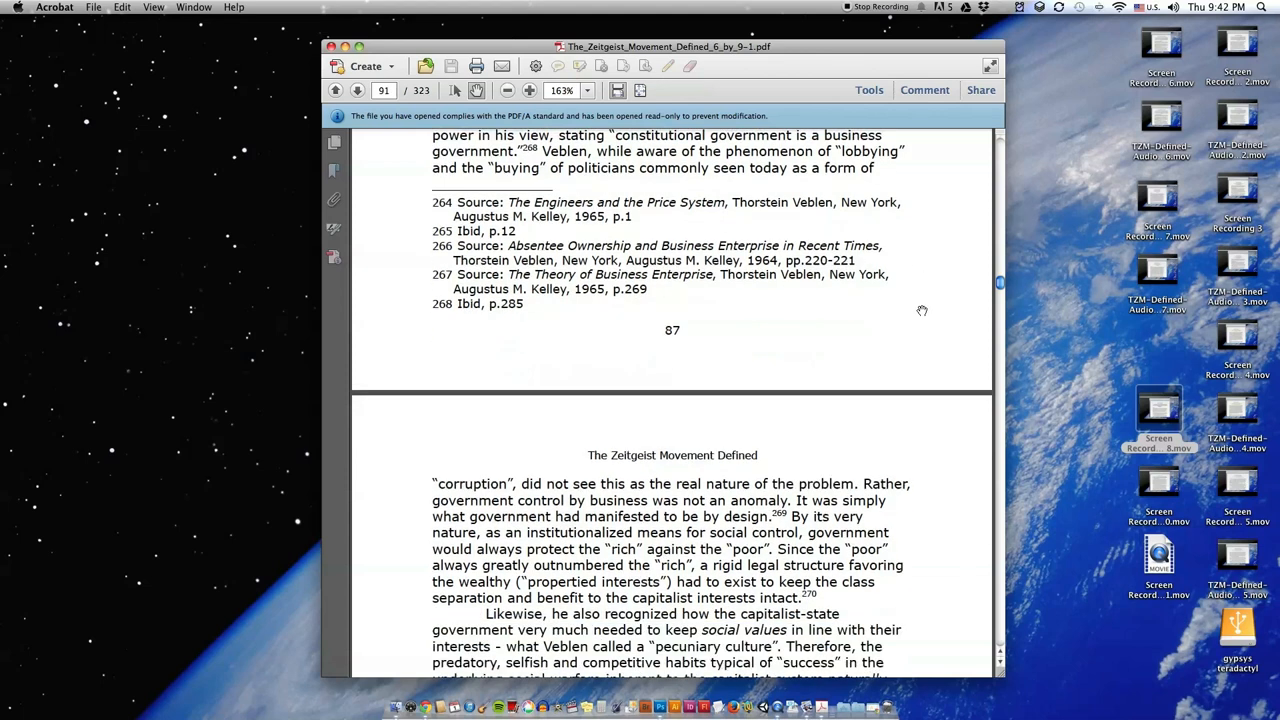
{"action": "scroll", "scroll_direction": "down", "scroll_amount": 3}
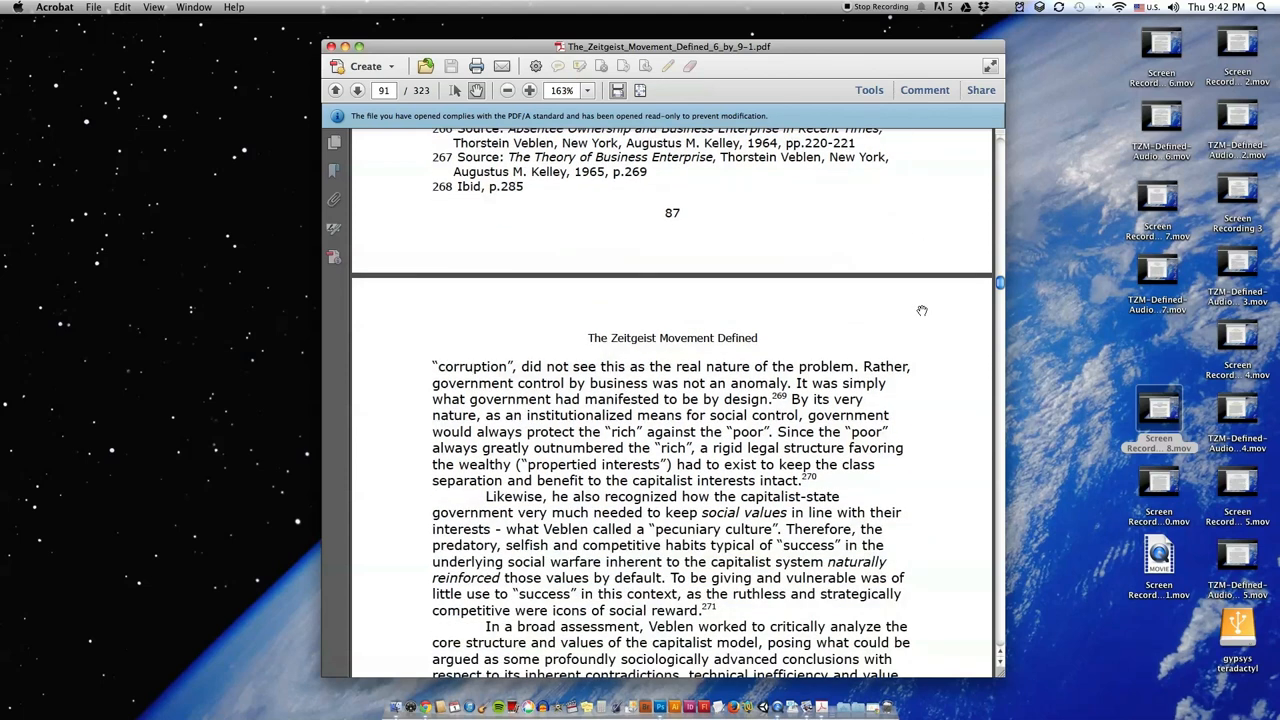
{"action": "scroll", "scroll_direction": "down", "scroll_amount": 3}
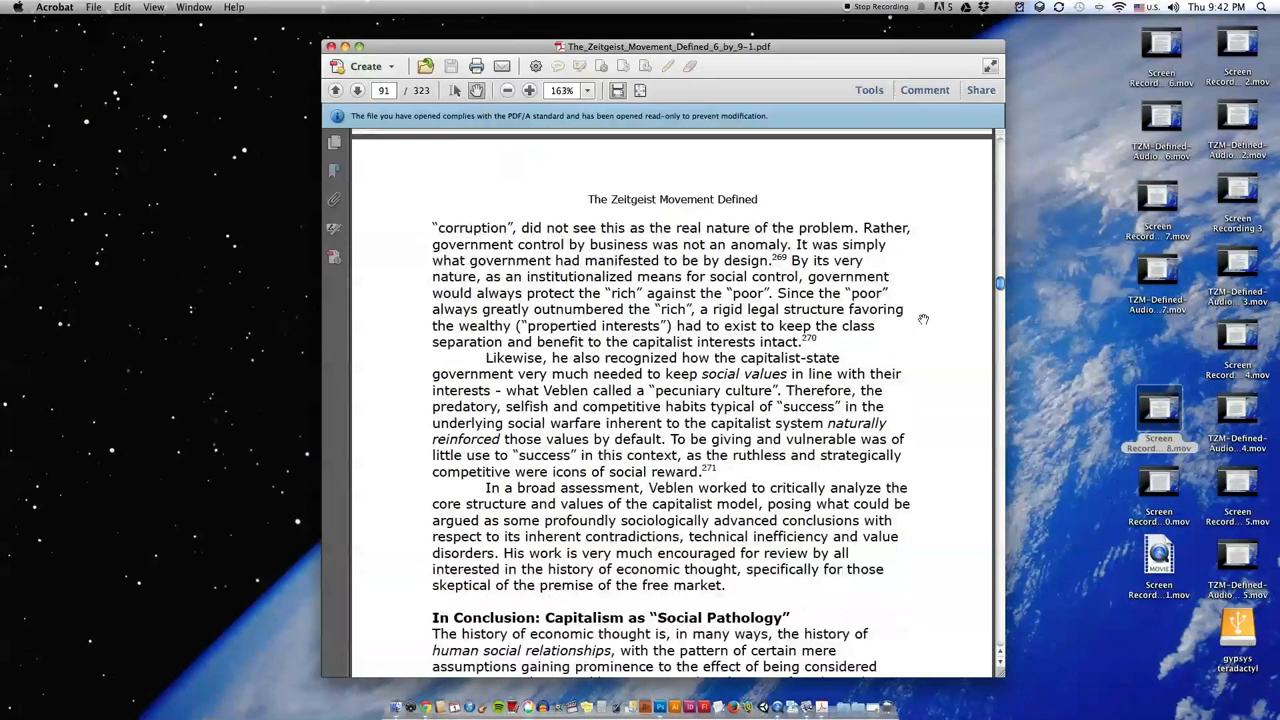
{"action": "scroll", "scroll_direction": "up", "scroll_amount": 3}
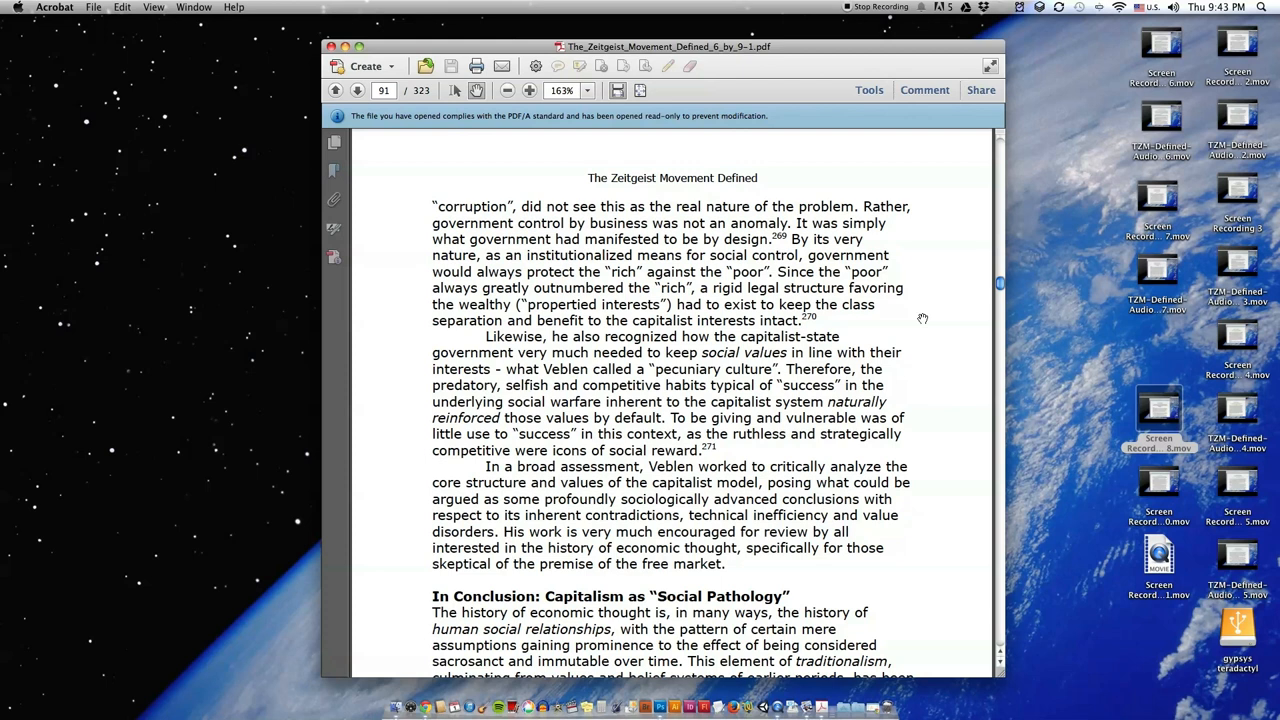
Step: Scroll through the conclusion's traditionalism passage to footnotes 269–271 and page number 88
{"action": "scroll", "scroll_direction": "down", "scroll_amount": 3}
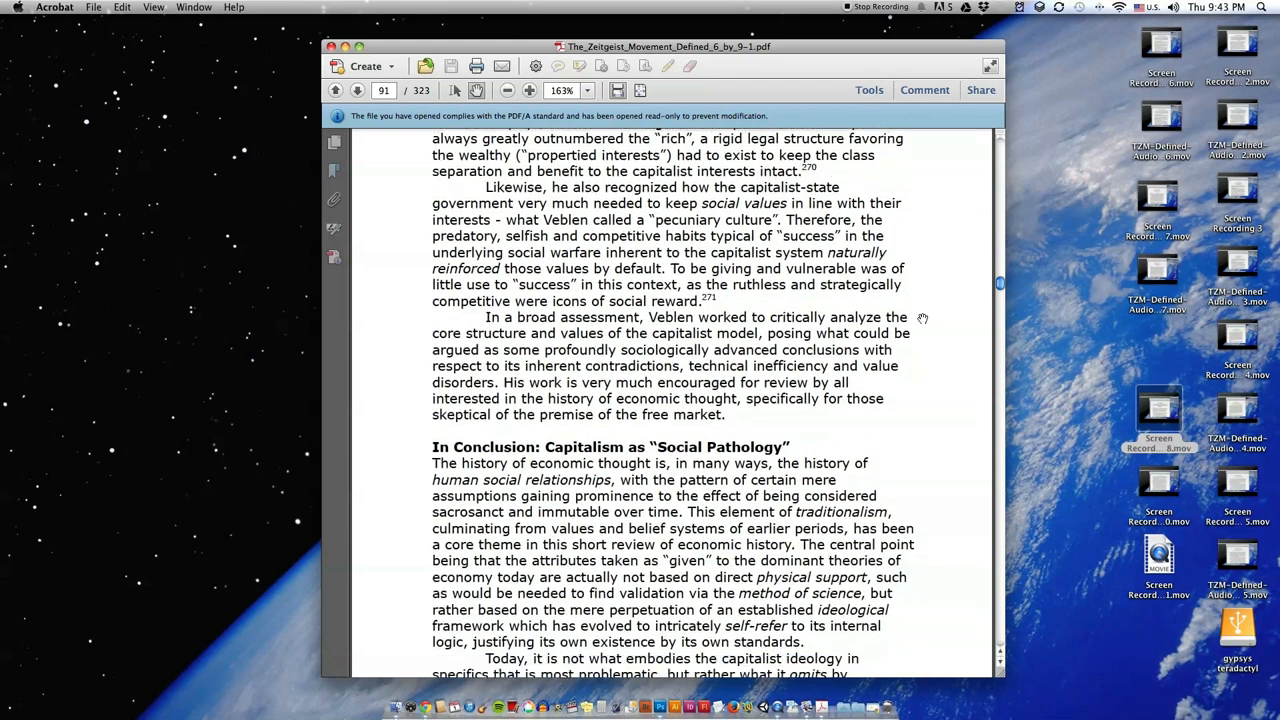
{"action": "scroll", "scroll_direction": "down", "scroll_amount": 3}
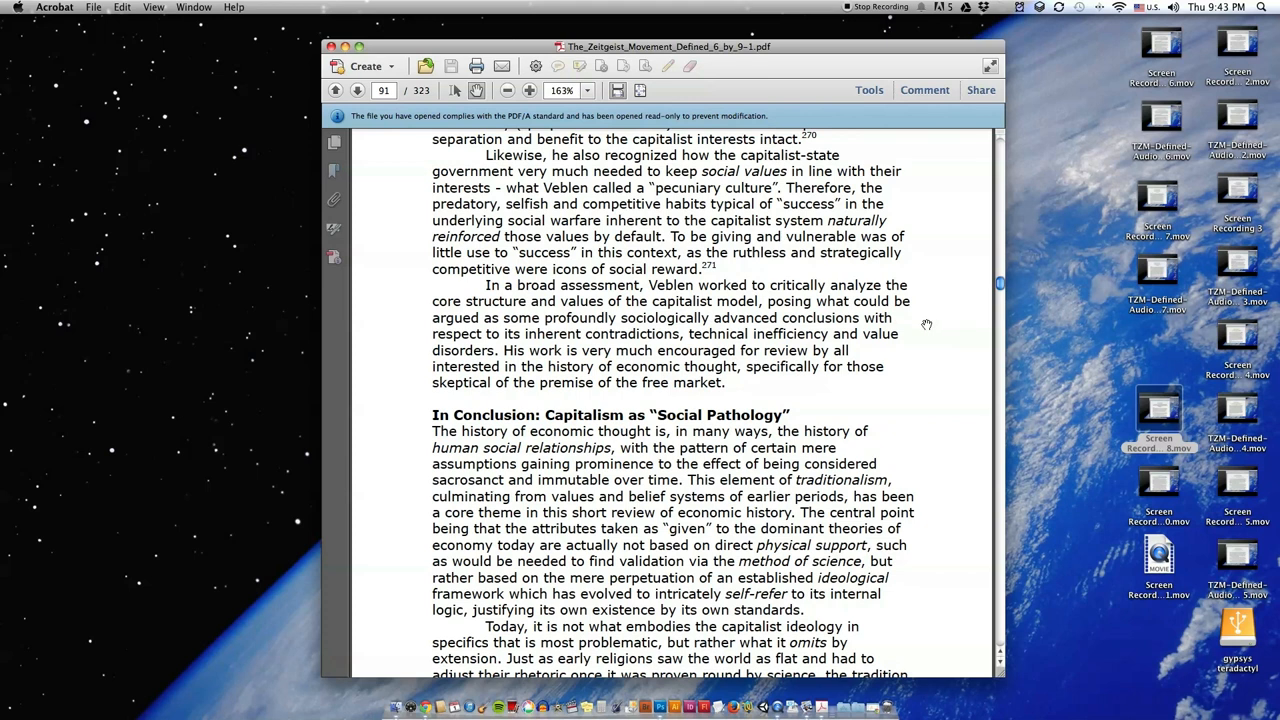
{"action": "scroll", "scroll_direction": "down", "scroll_amount": 3}
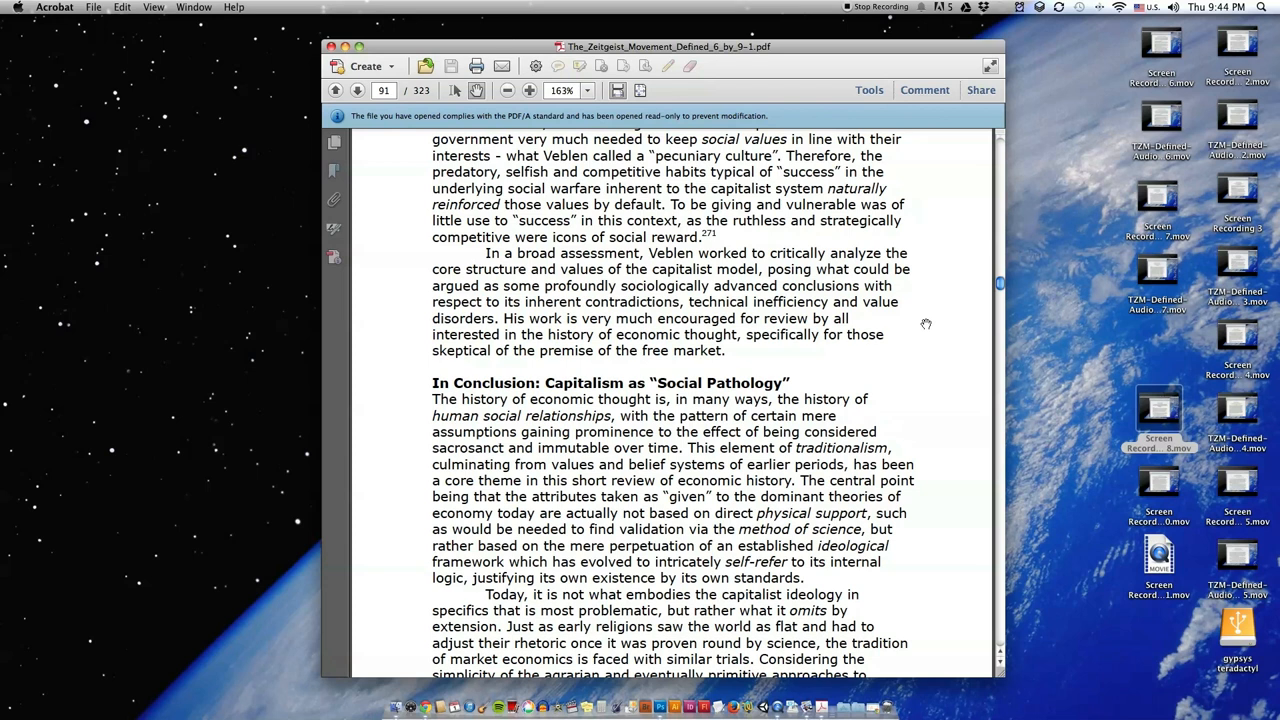
{"action": "scroll", "scroll_direction": "down", "scroll_amount": 3}
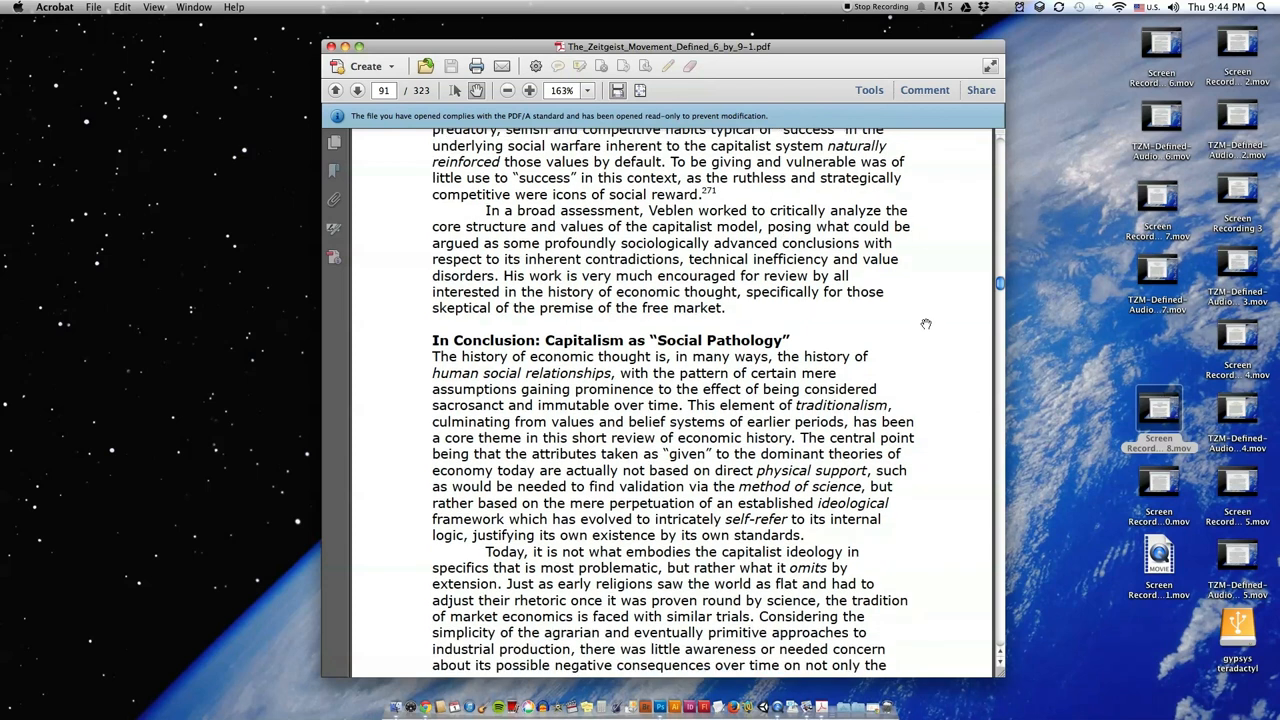
{"action": "scroll", "scroll_direction": "down", "scroll_amount": 3}
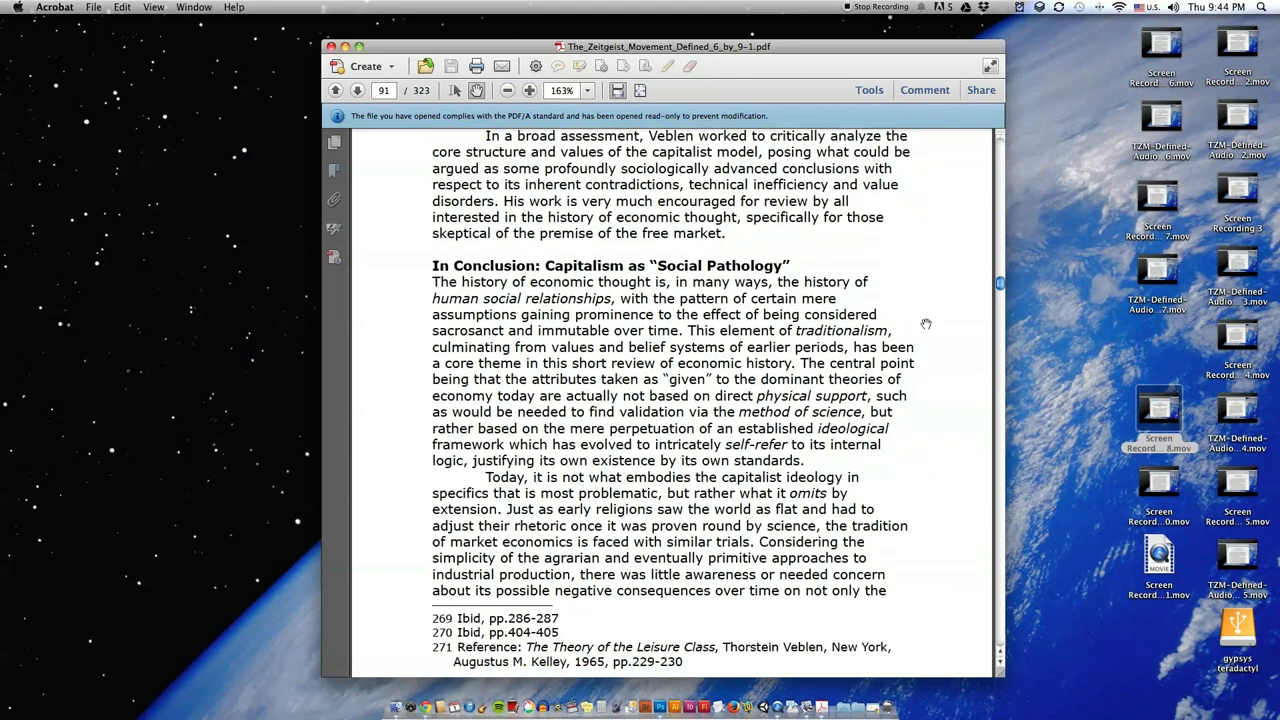
{"action": "scroll", "scroll_direction": "down", "scroll_amount": 3}
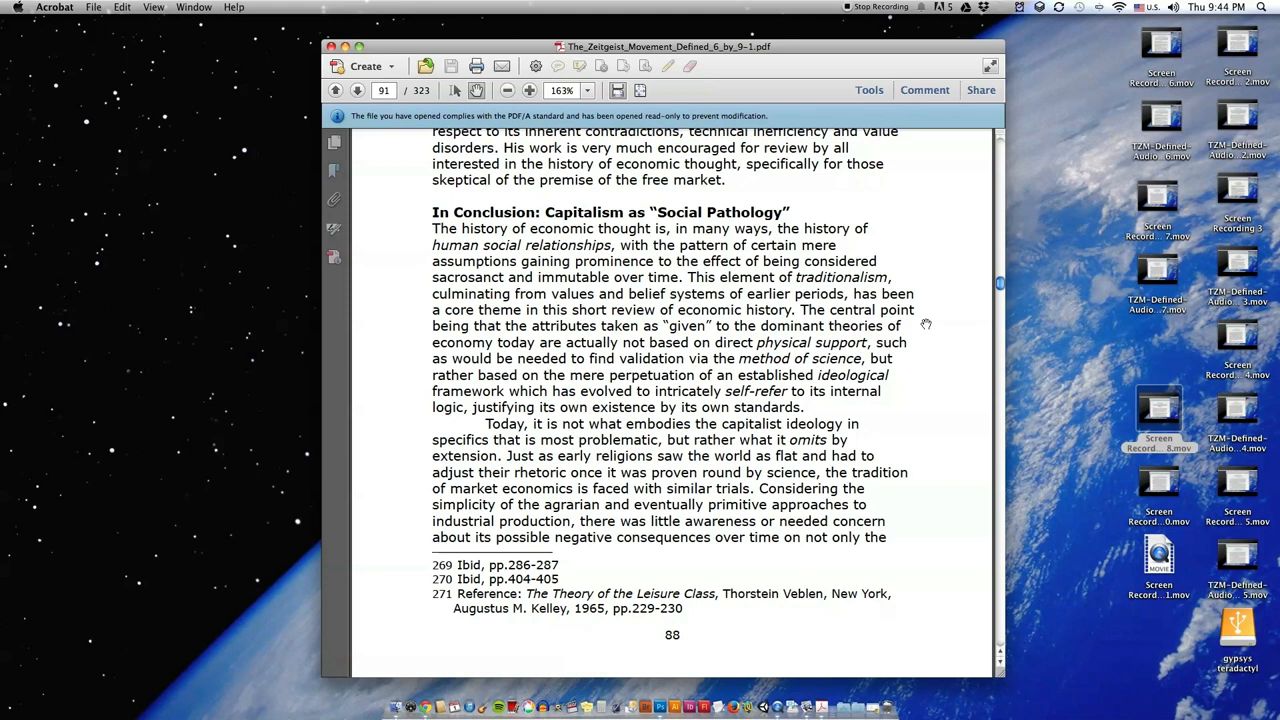
{"action": "mouse_move", "coordinate": [940, 318]}
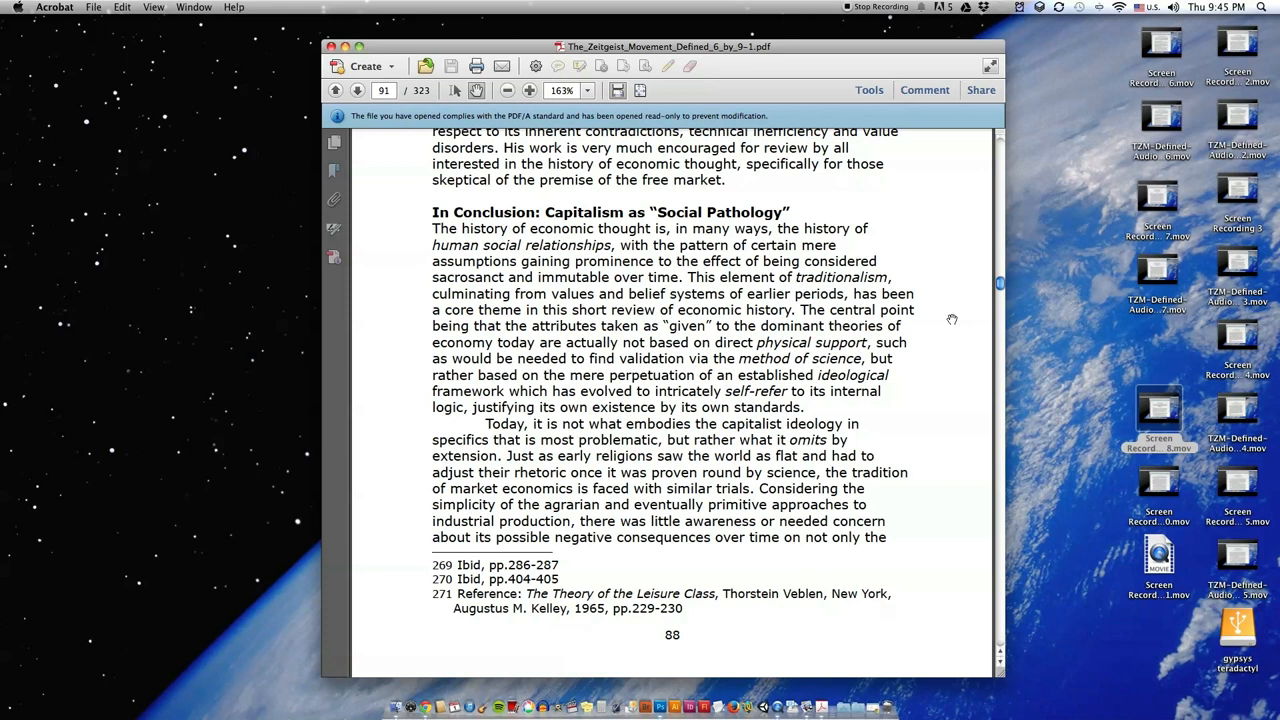
Step: Scroll to page 89's market-efficiency passage, social pathogen paragraph and Adam Smith mention
{"action": "scroll", "scroll_direction": "down", "scroll_amount": 3}
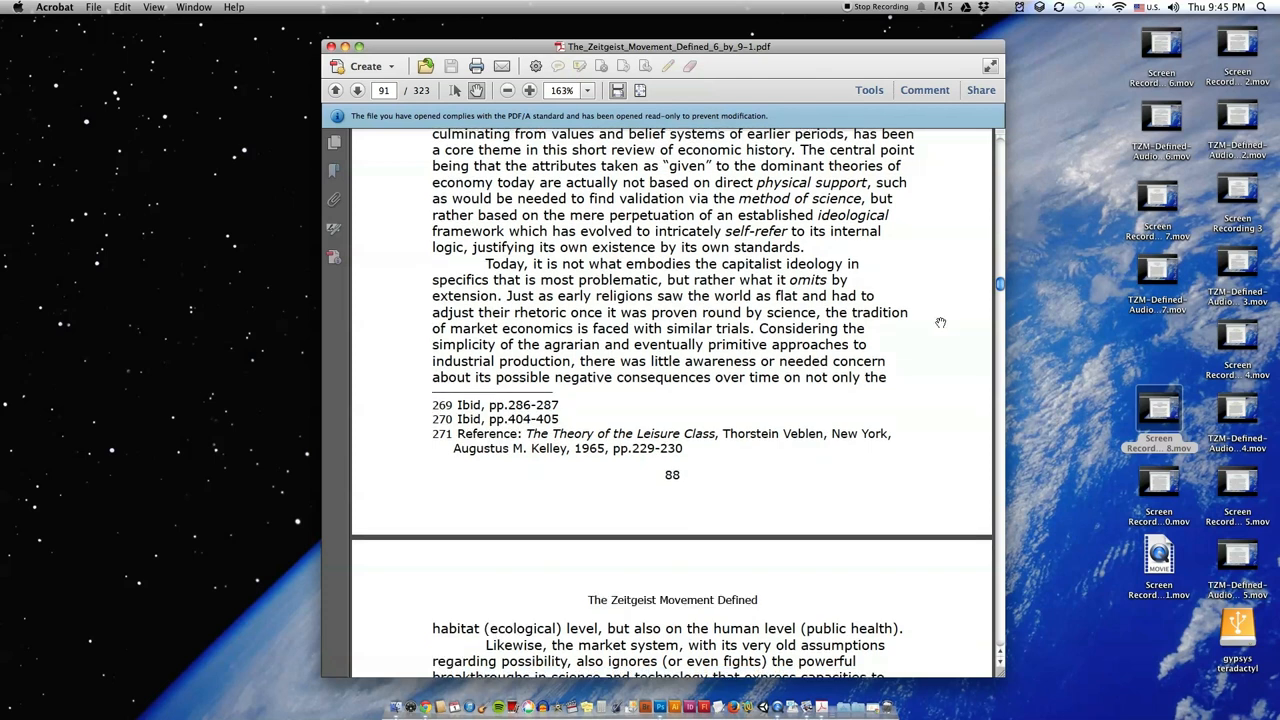
{"action": "scroll", "scroll_direction": "down", "scroll_amount": 3}
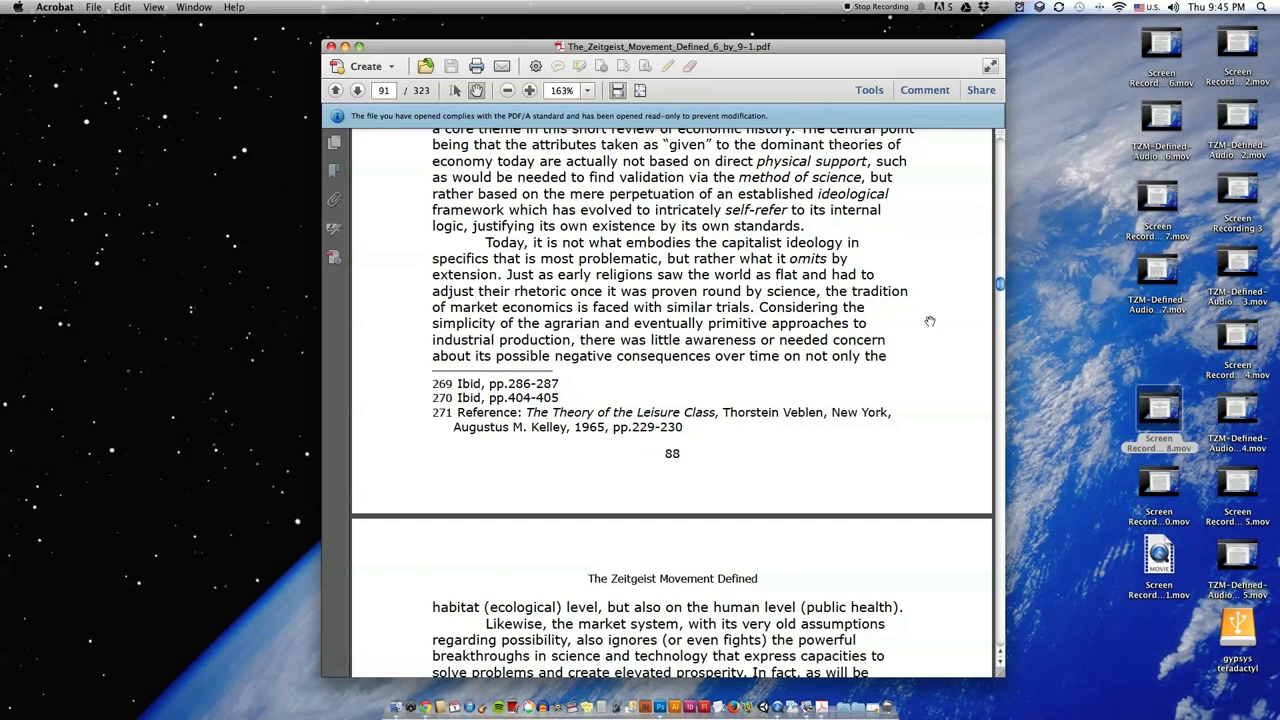
{"action": "scroll", "scroll_direction": "down", "scroll_amount": 3}
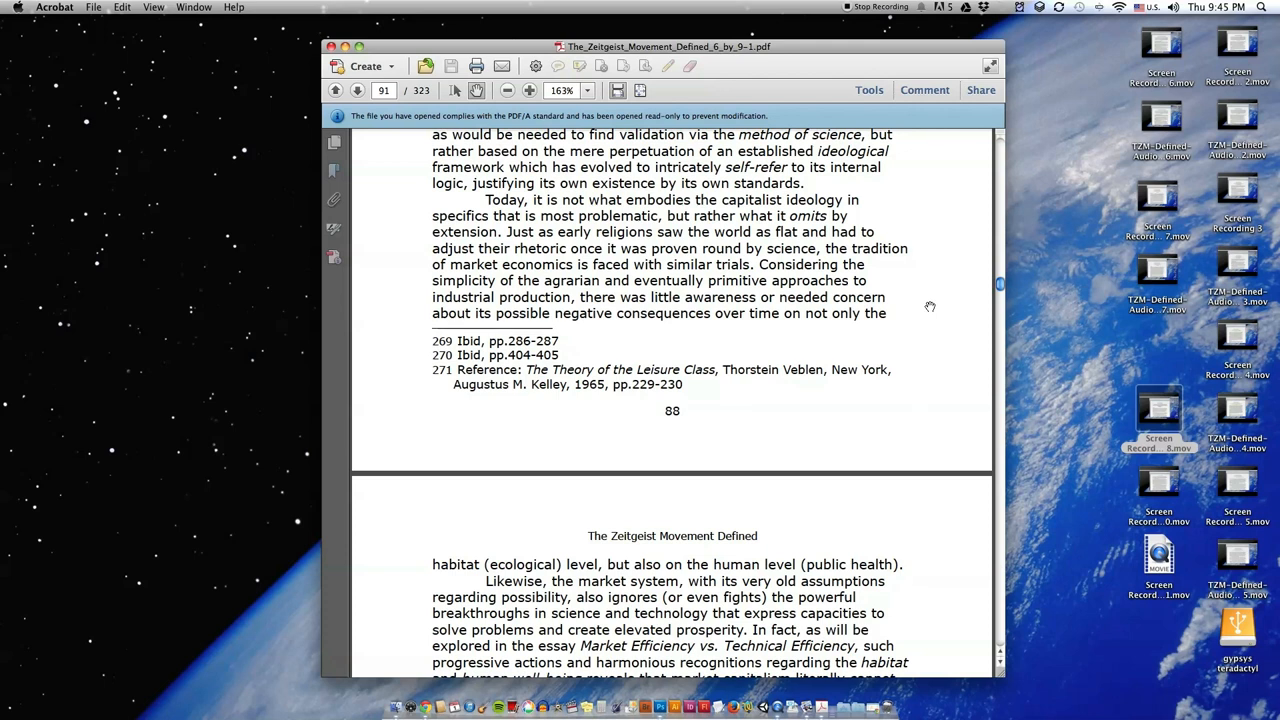
{"action": "scroll", "scroll_direction": "down", "scroll_amount": 3}
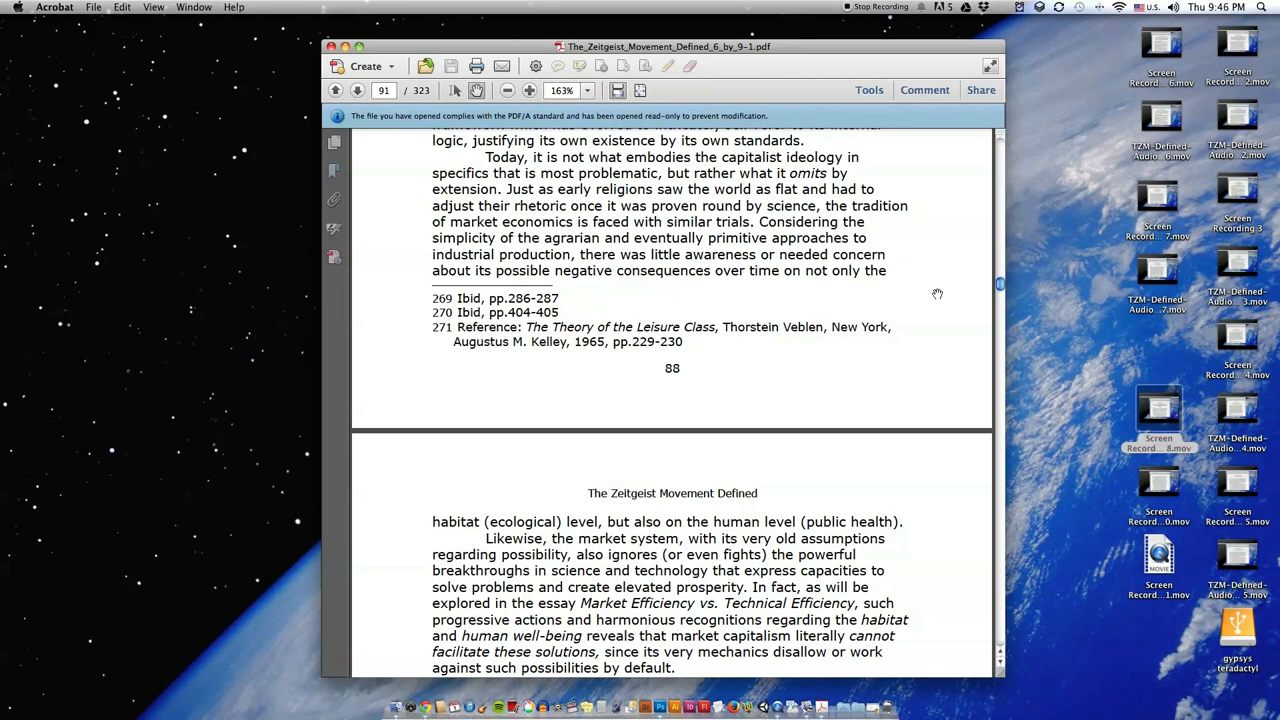
{"action": "scroll", "scroll_direction": "down", "scroll_amount": 3}
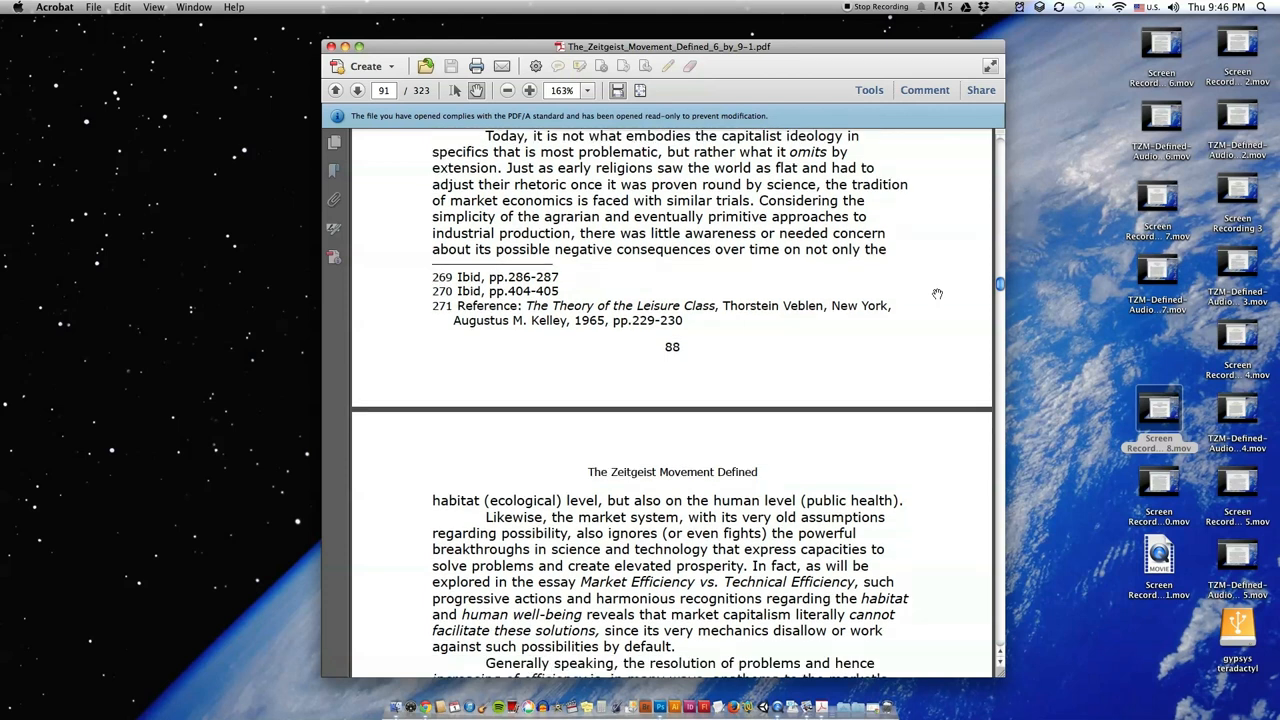
{"action": "scroll", "scroll_direction": "down", "scroll_amount": 3}
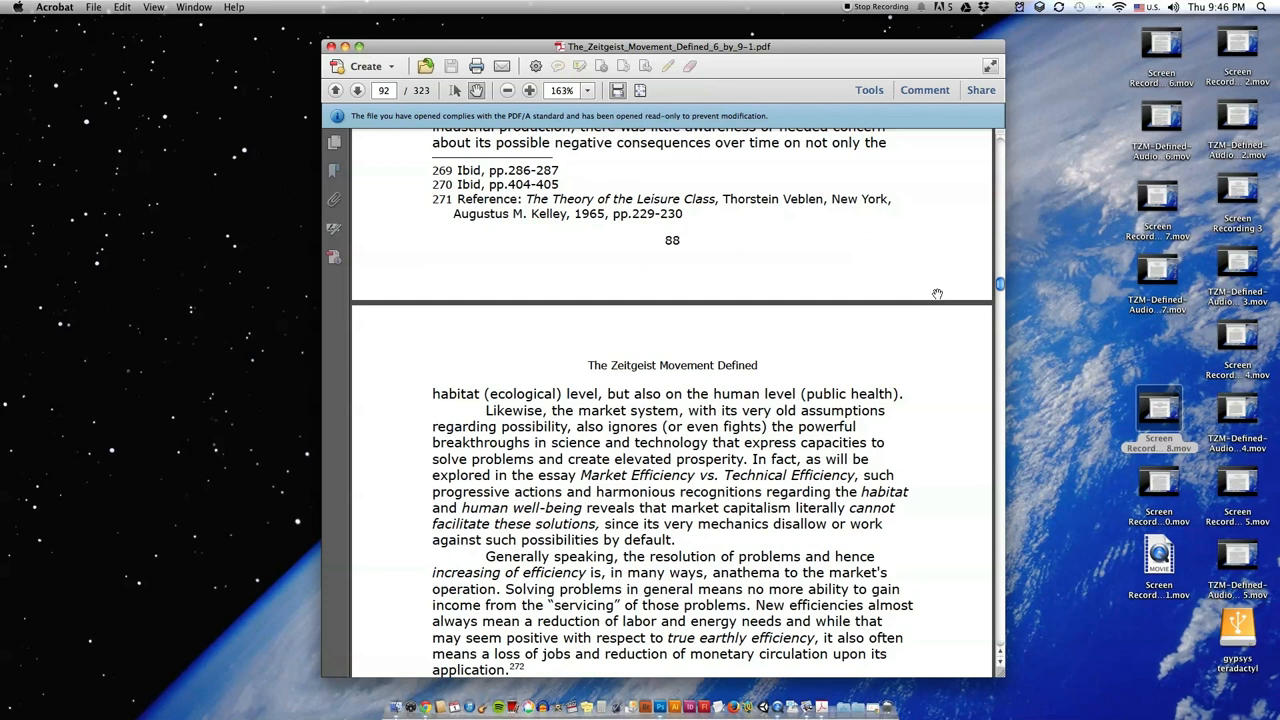
{"action": "scroll", "scroll_direction": "down", "scroll_amount": 3}
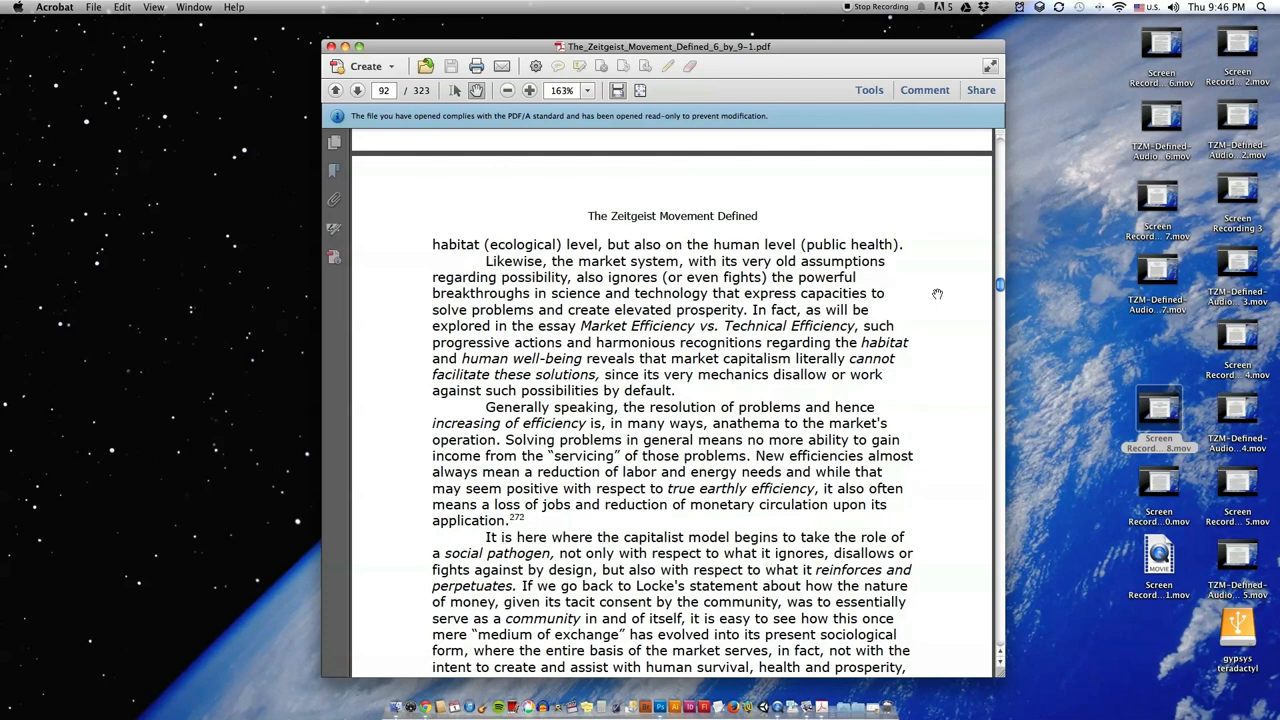
{"action": "scroll", "scroll_direction": "up", "scroll_amount": 3}
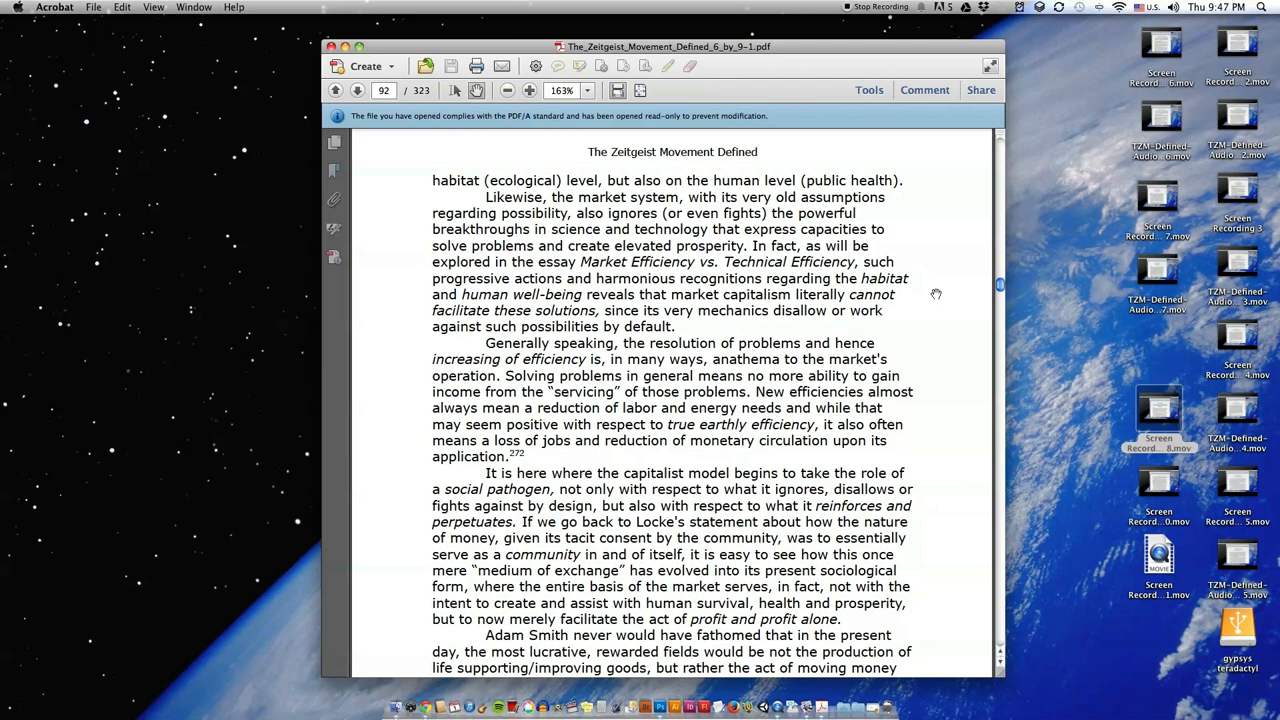
{"action": "mouse_move", "coordinate": [946, 326]}
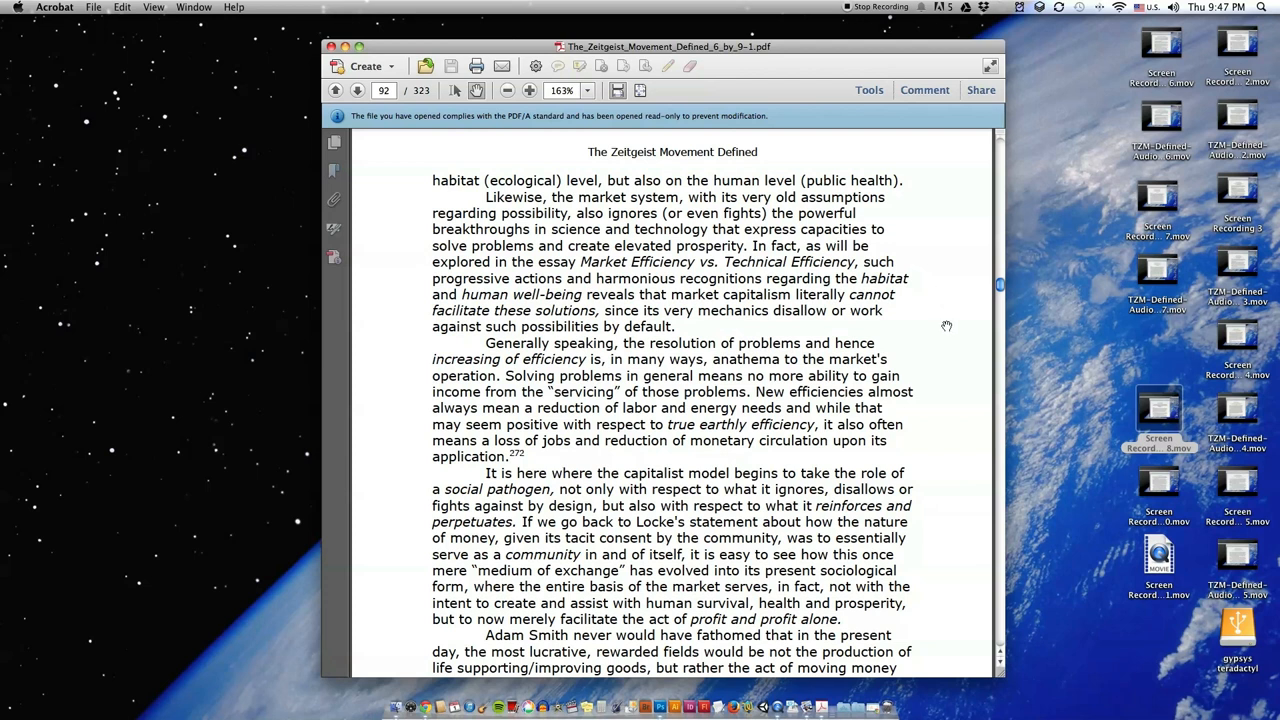
Step: Scroll through the money-seeking-money passage to page 89's footnotes 272 and 273
{"action": "scroll", "scroll_direction": "down", "scroll_amount": 3}
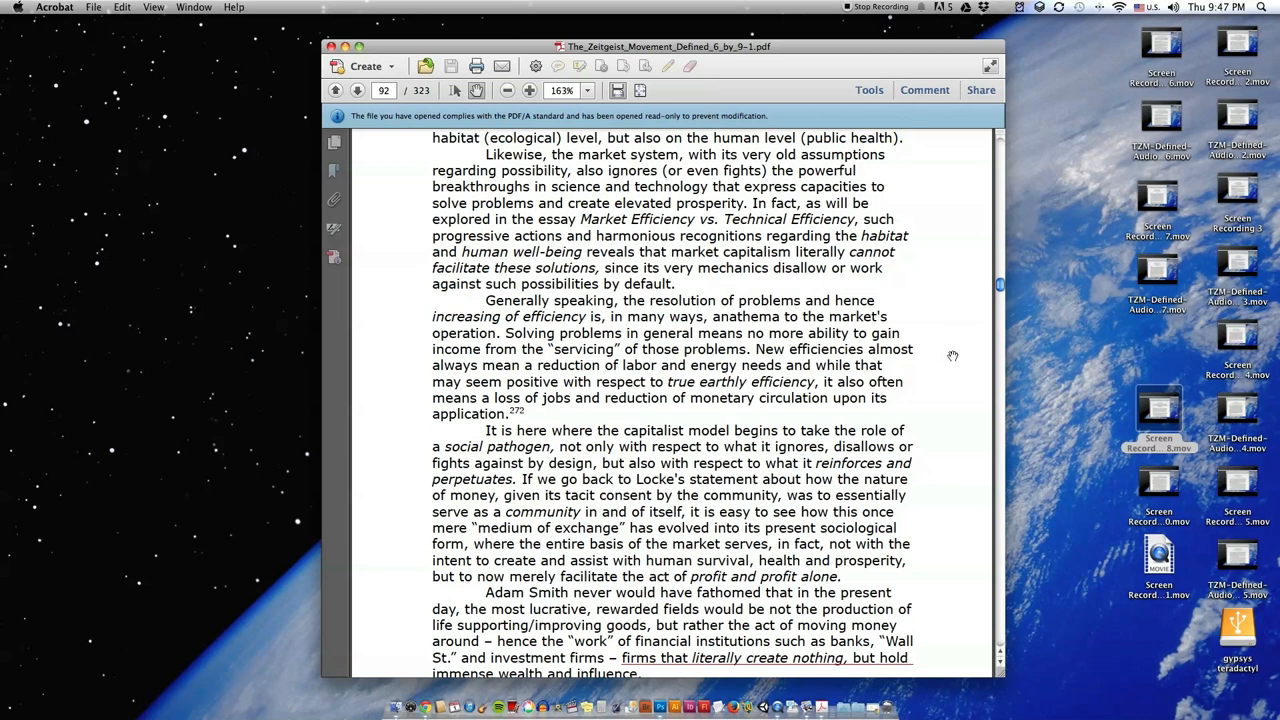
{"action": "scroll", "scroll_direction": "down", "scroll_amount": 3}
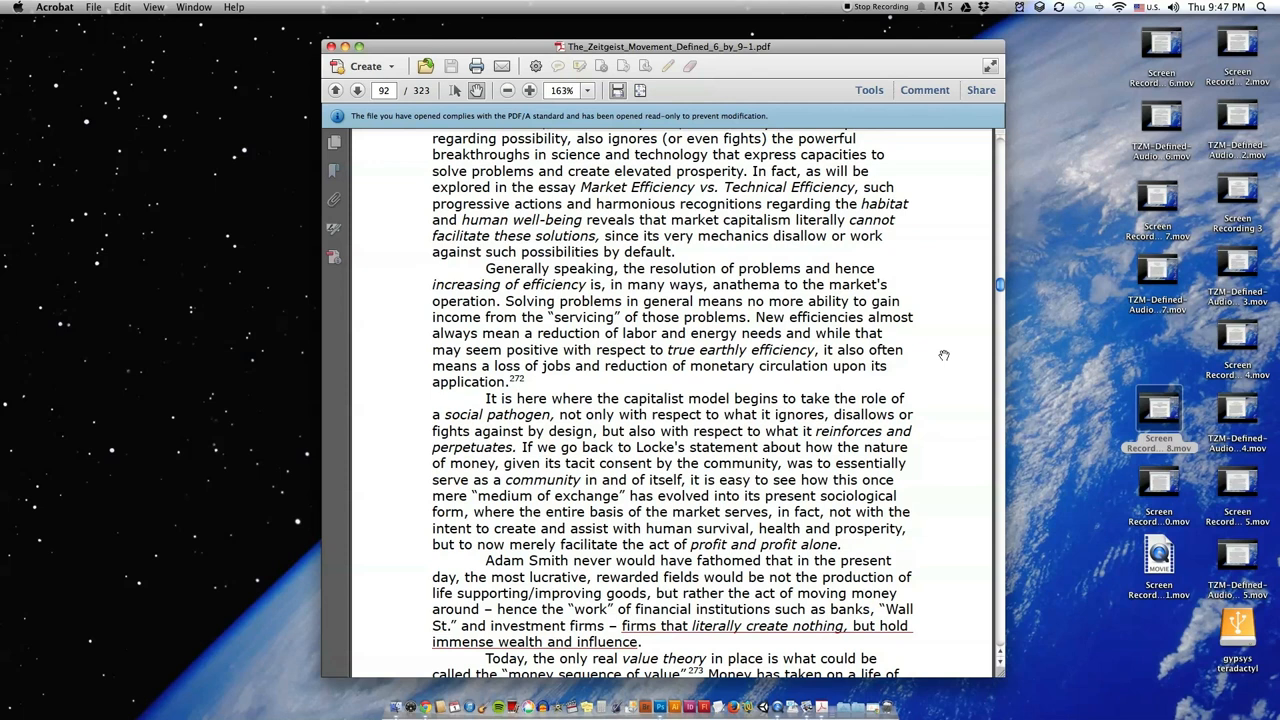
{"action": "scroll", "scroll_direction": "down", "scroll_amount": 3}
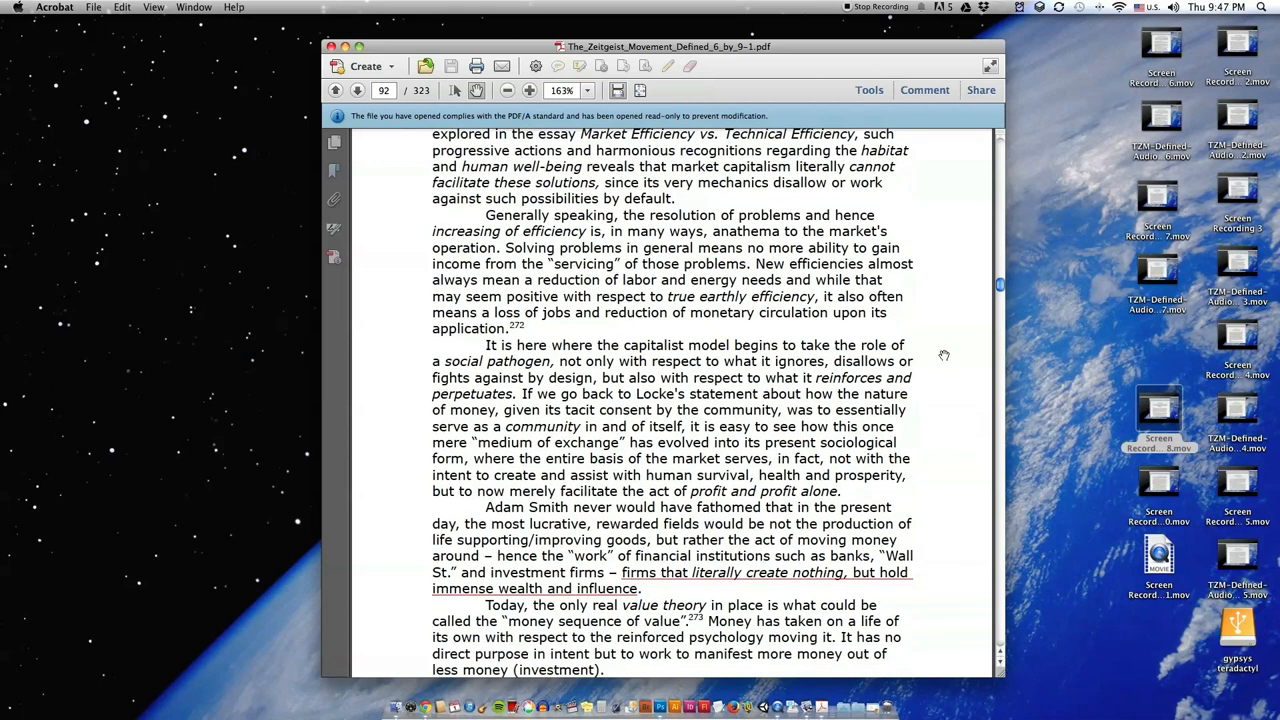
{"action": "scroll", "scroll_direction": "down", "scroll_amount": 3}
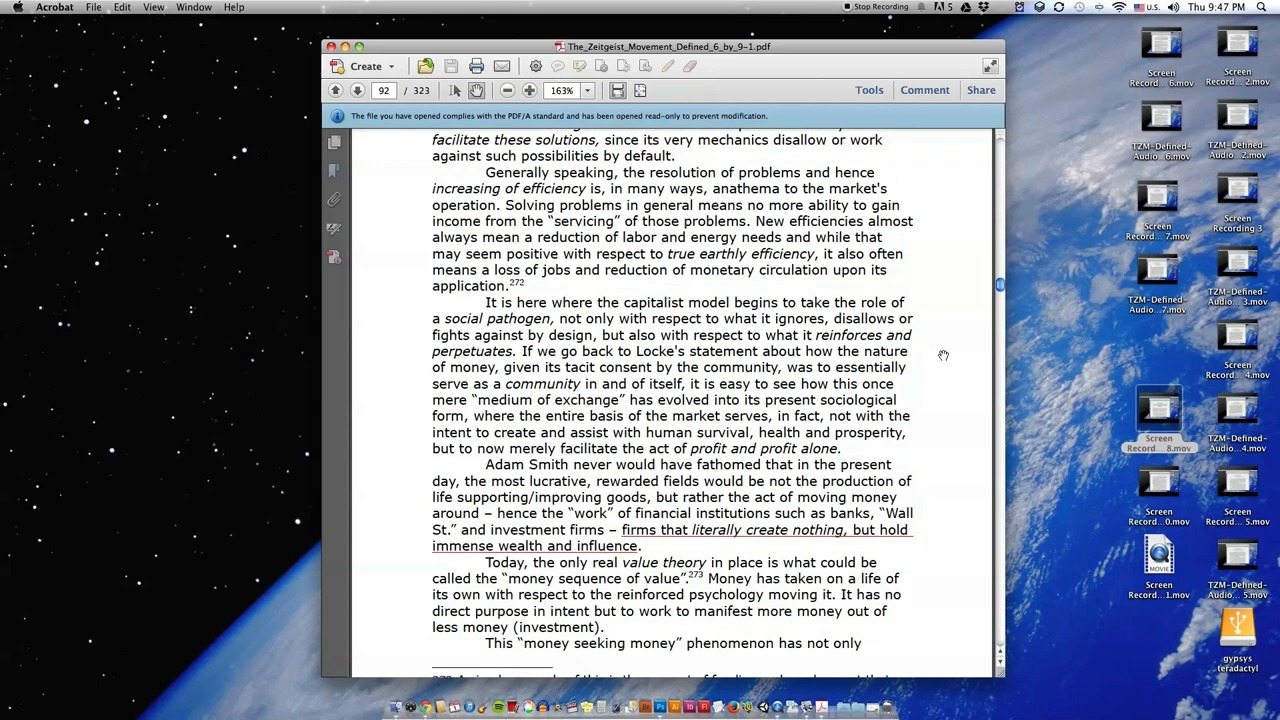
{"action": "scroll", "scroll_direction": "down", "scroll_amount": 3}
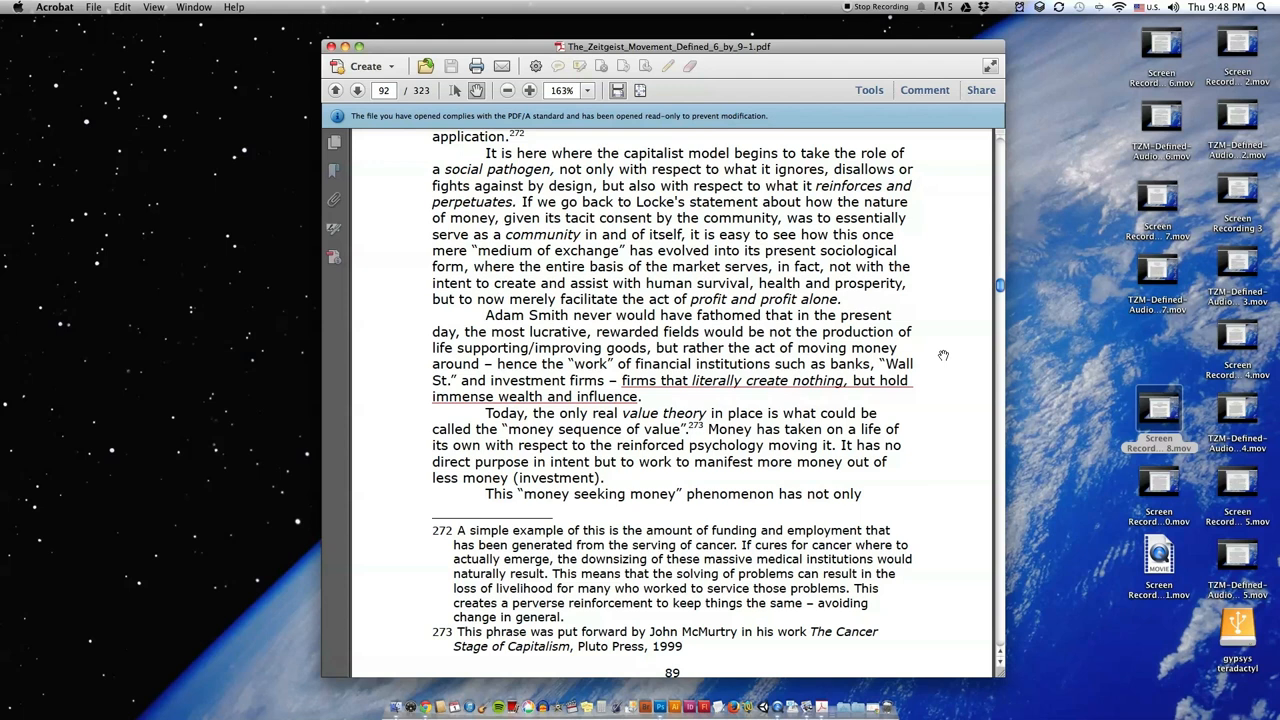
{"action": "mouse_move", "coordinate": [957, 280]}
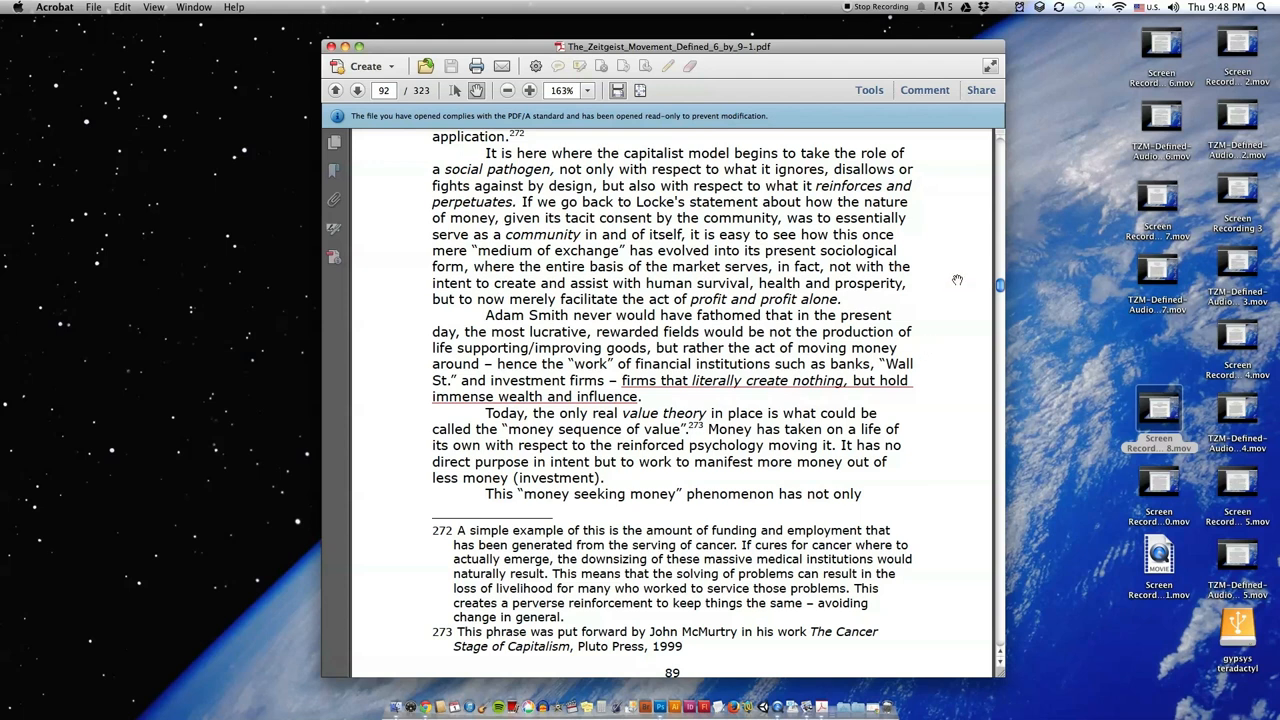
{"action": "mouse_move", "coordinate": [975, 270]}
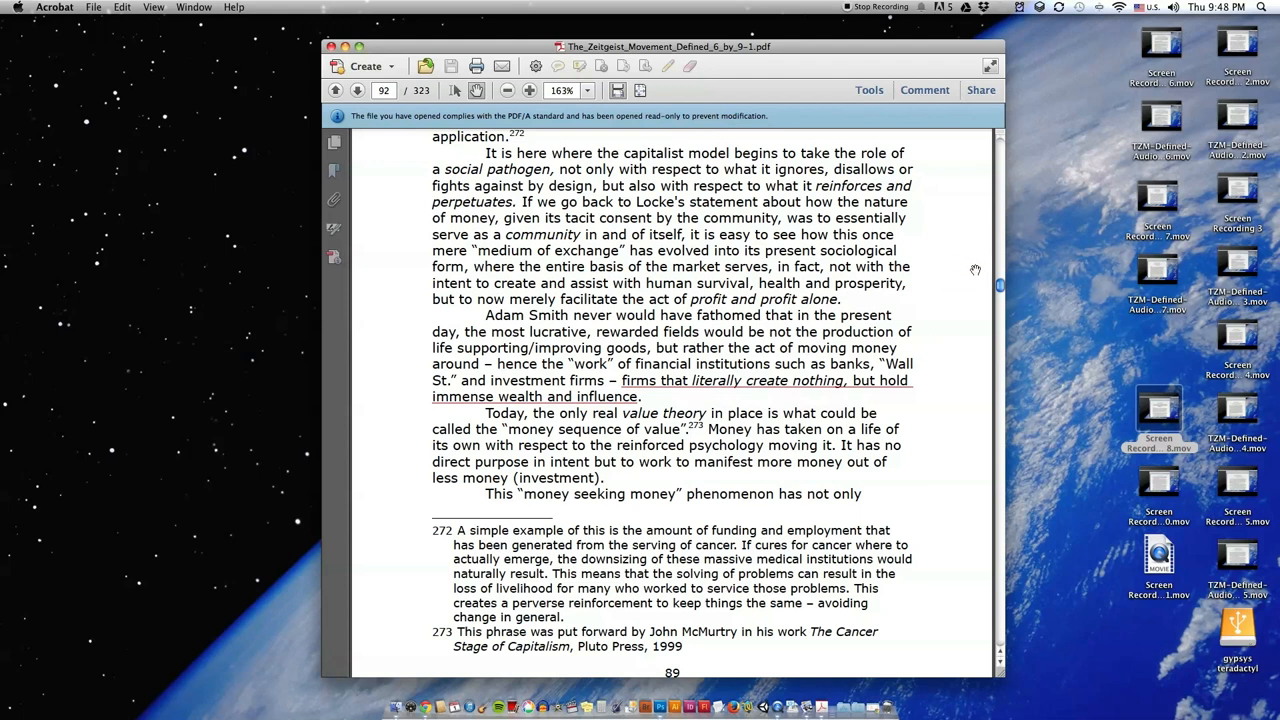
{"action": "mouse_move", "coordinate": [960, 275]}
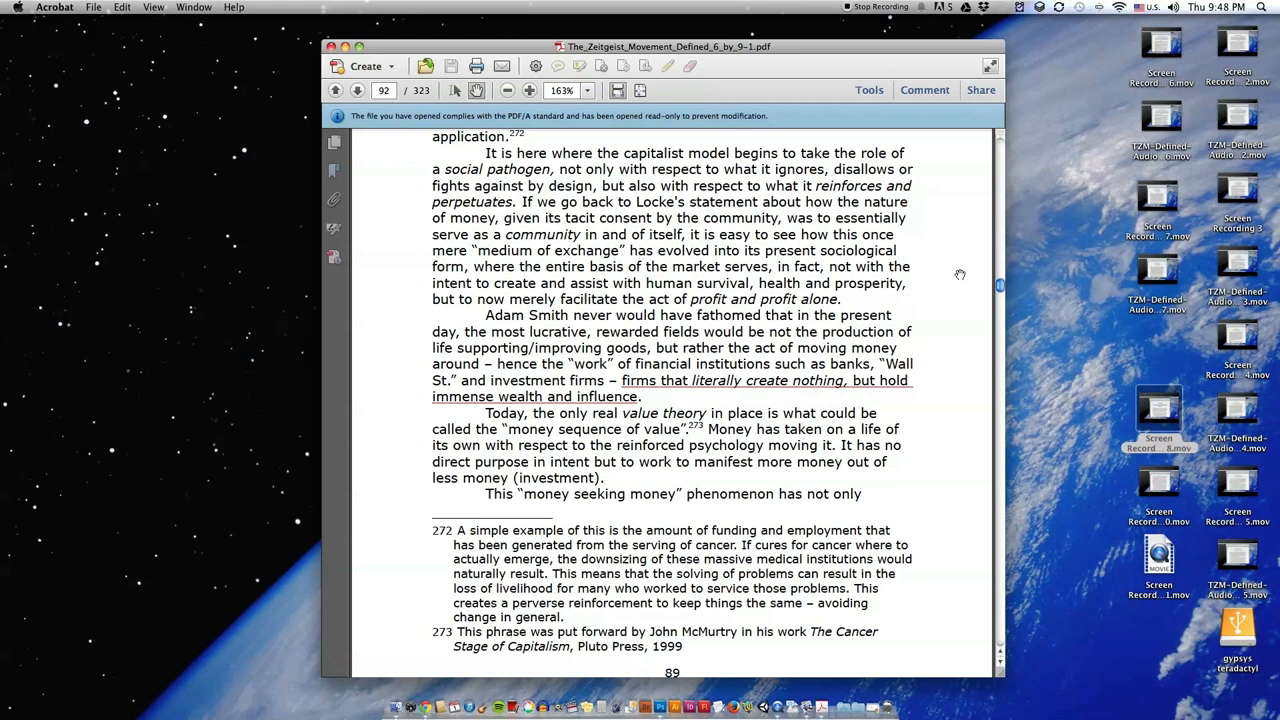
Step: Scroll to page 90's opening 'value system disorder' passage and debt system paragraph
{"action": "scroll", "scroll_direction": "down", "scroll_amount": 3}
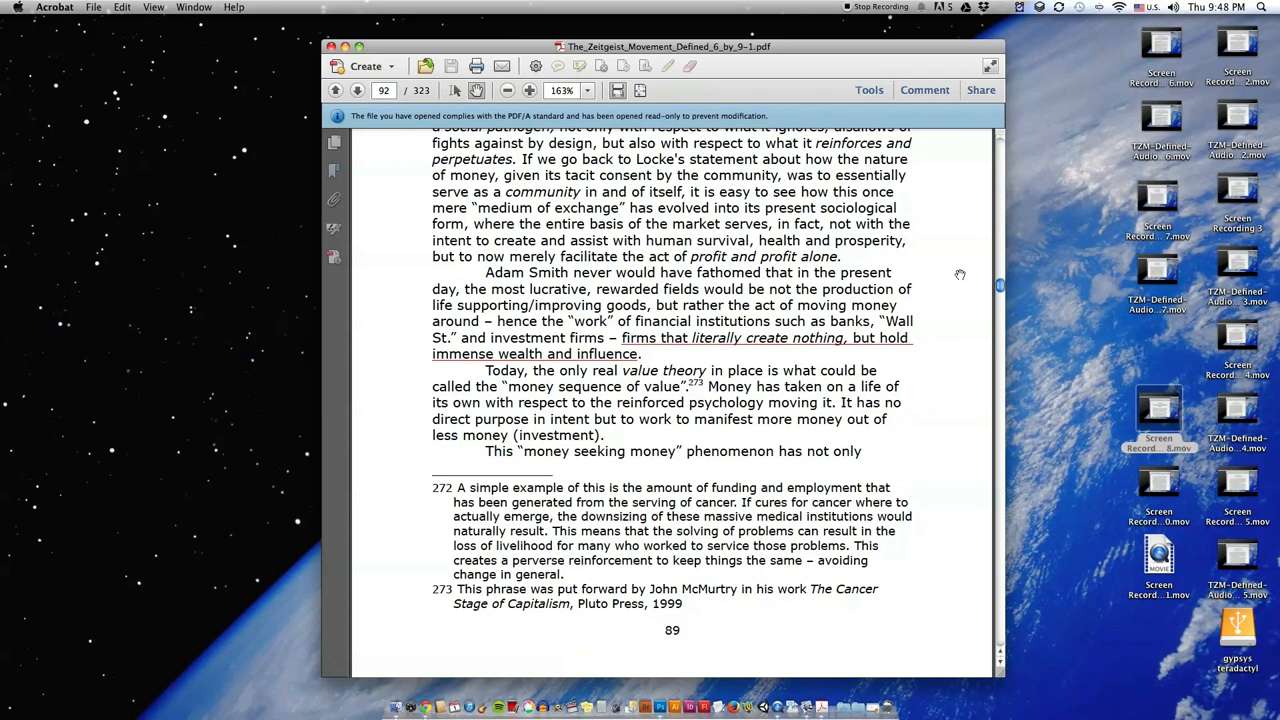
{"action": "scroll", "scroll_direction": "down", "scroll_amount": 3}
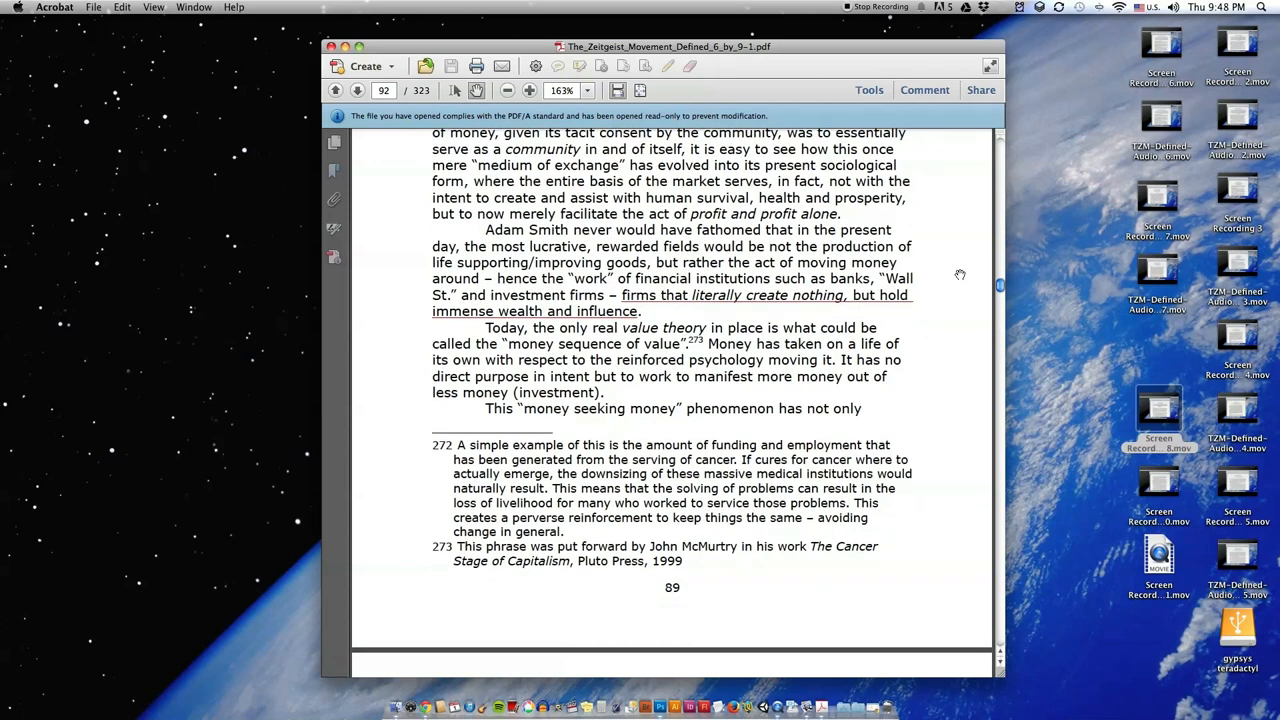
{"action": "scroll", "scroll_direction": "down", "scroll_amount": 3}
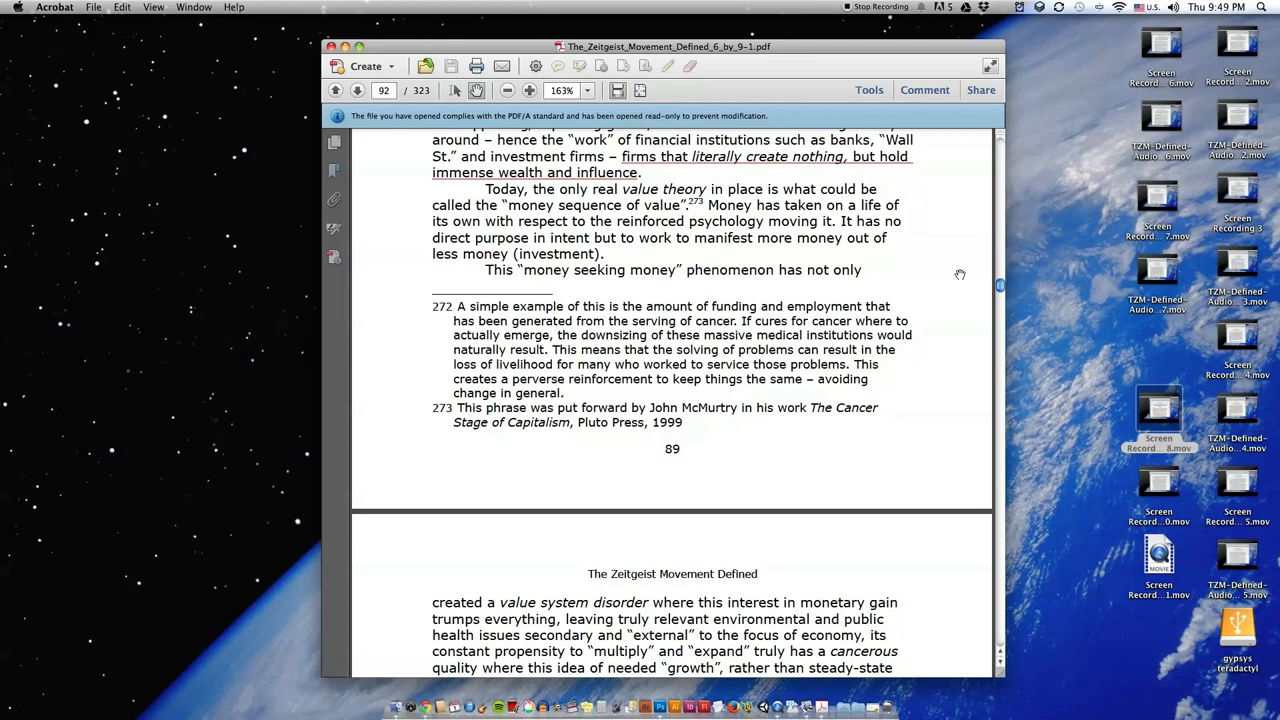
{"action": "scroll", "scroll_direction": "up", "scroll_amount": 3}
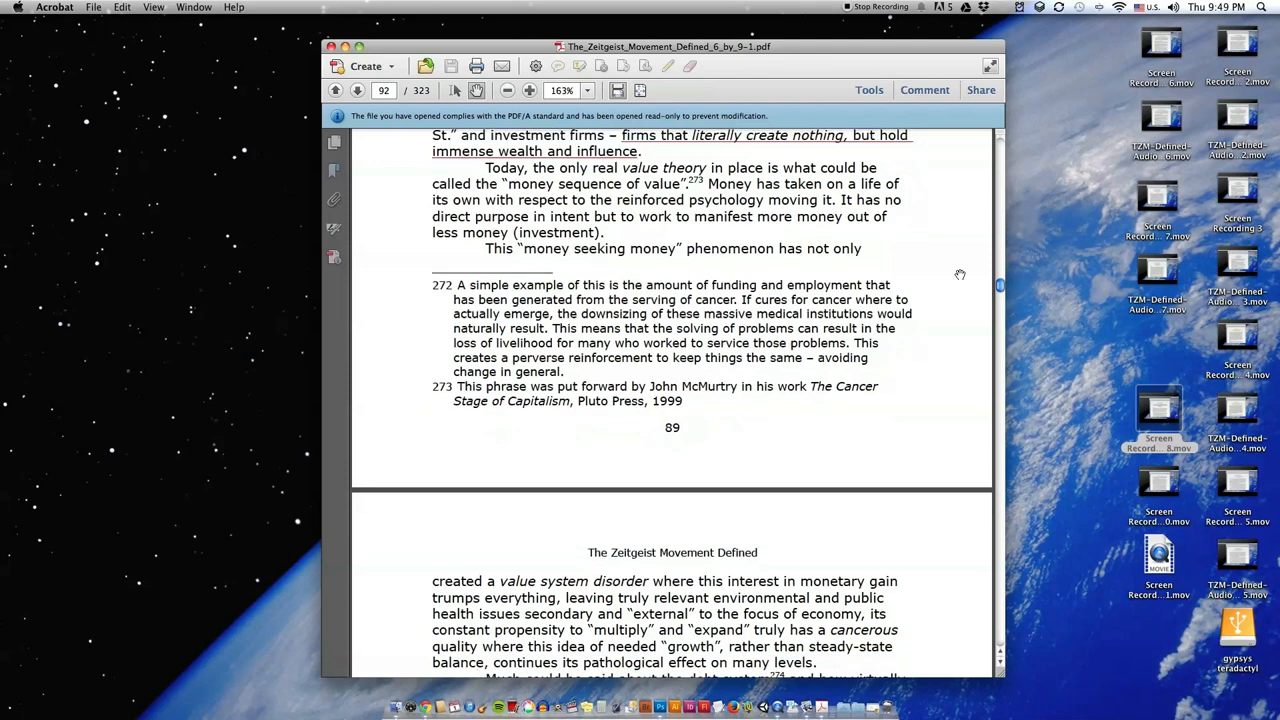
{"action": "scroll", "scroll_direction": "down", "scroll_amount": 3}
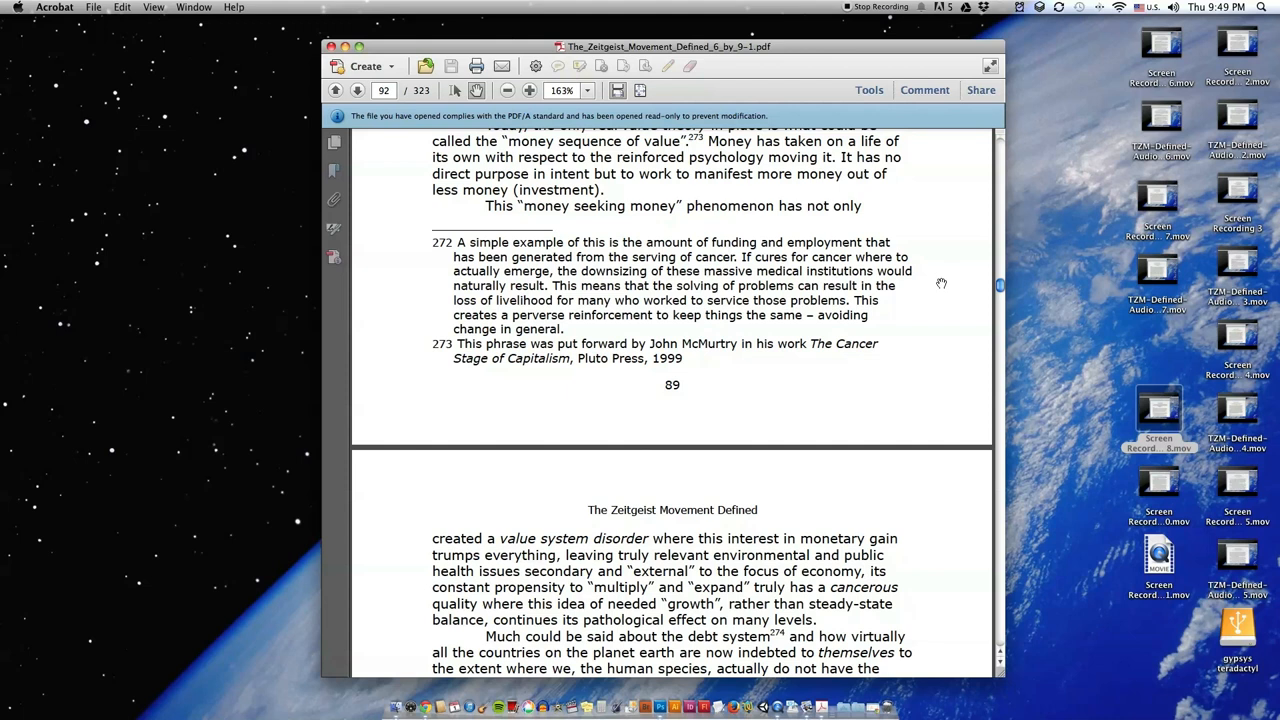
{"action": "scroll", "scroll_direction": "down", "scroll_amount": 3}
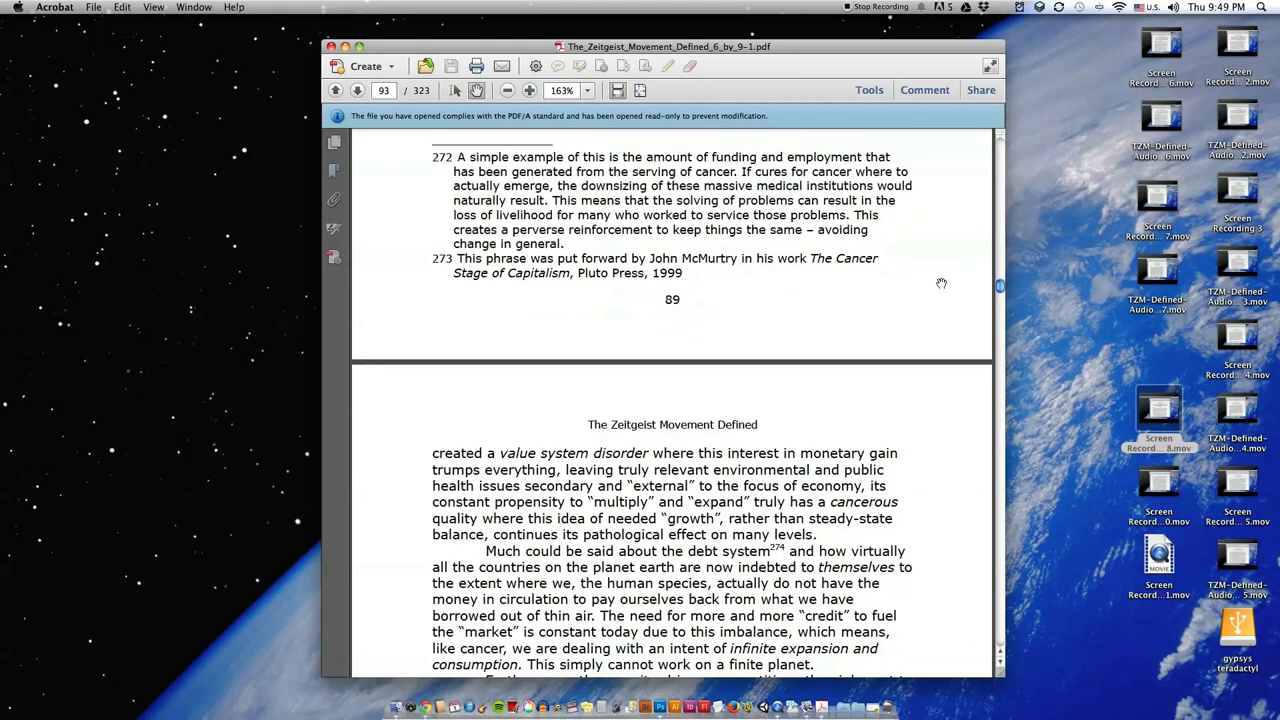
Step: Scroll to the class warfare paragraph and the 'fairness' passage citing Smith and Veblen
{"action": "scroll", "scroll_direction": "down", "scroll_amount": 3}
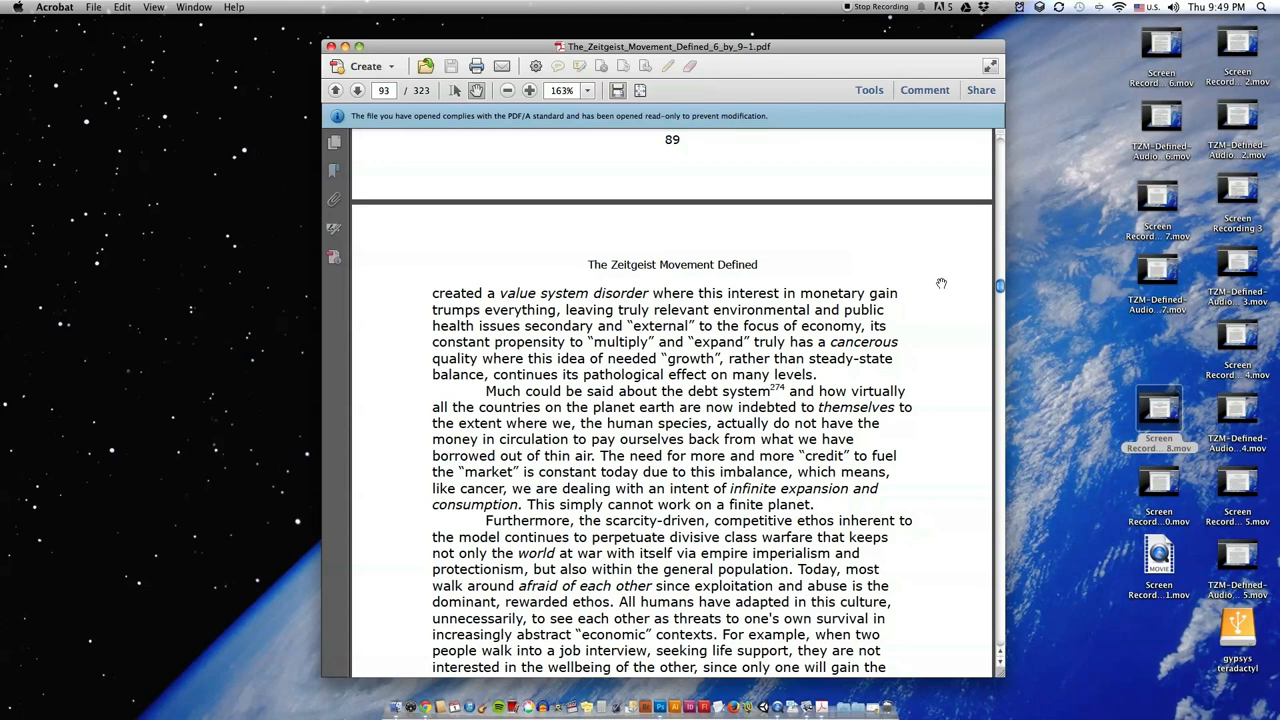
{"action": "scroll", "scroll_direction": "down", "scroll_amount": 3}
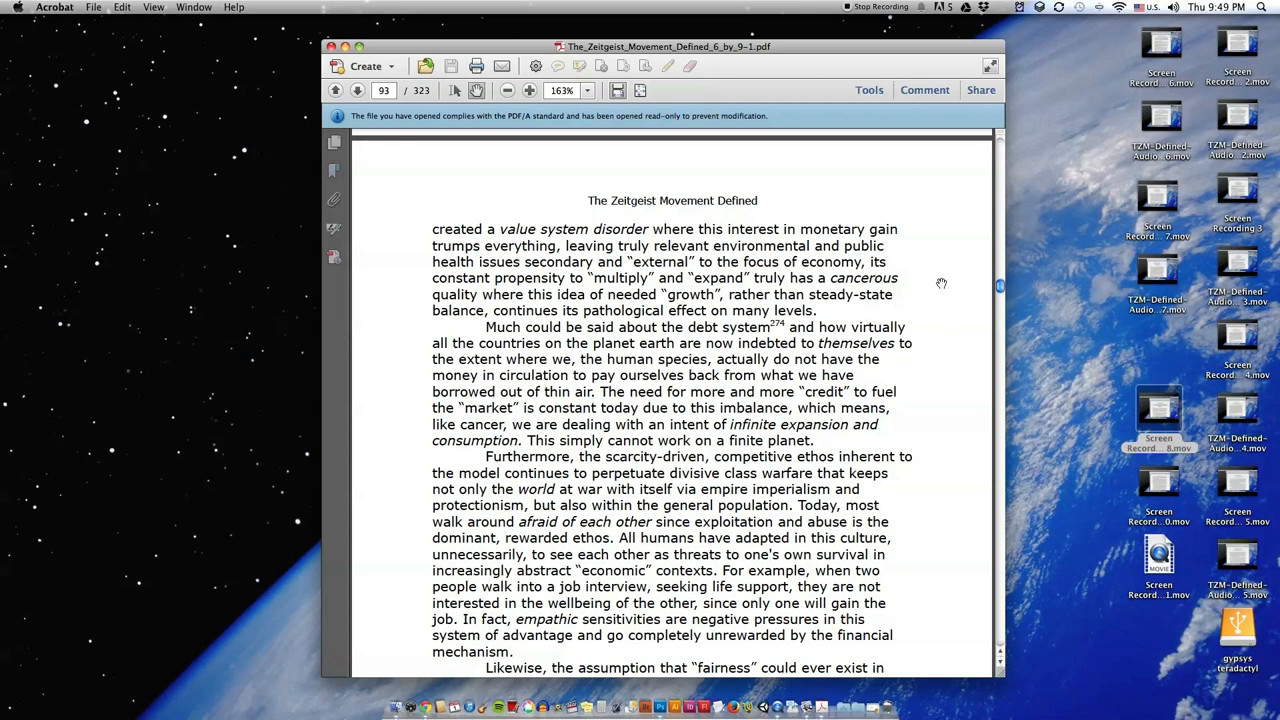
{"action": "scroll", "scroll_direction": "down", "scroll_amount": 3}
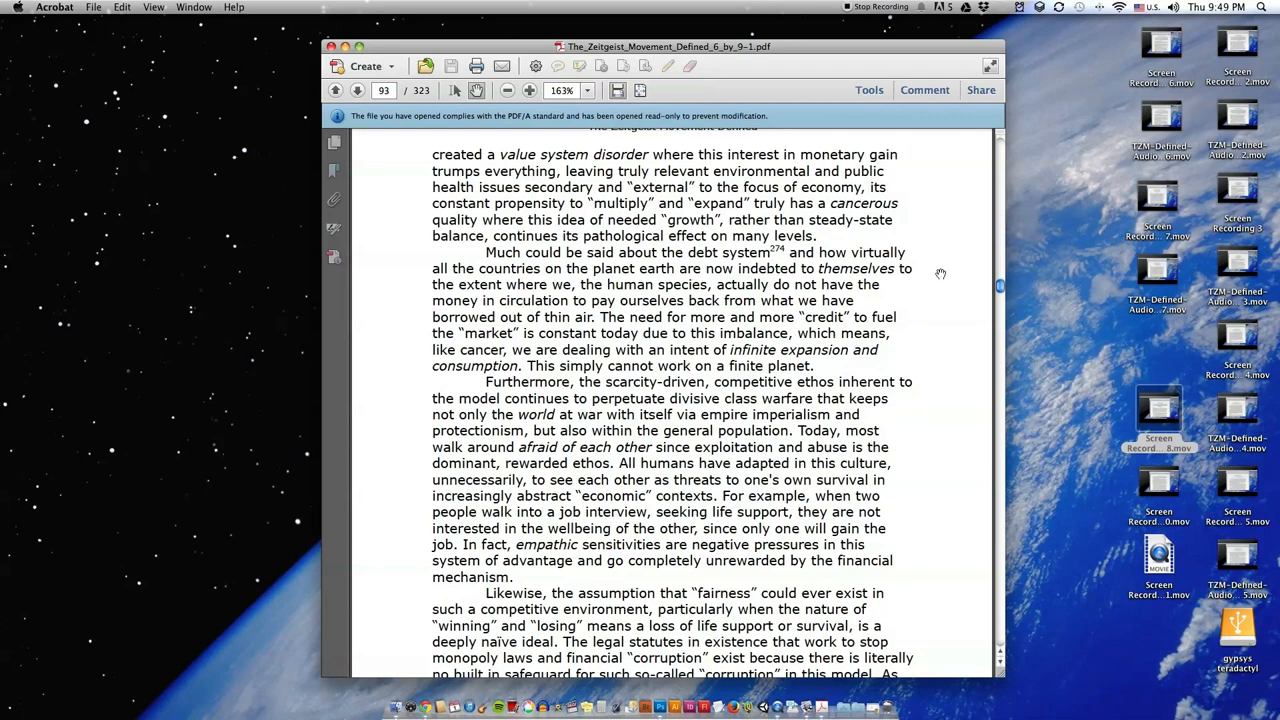
{"action": "scroll", "scroll_direction": "down", "scroll_amount": 3}
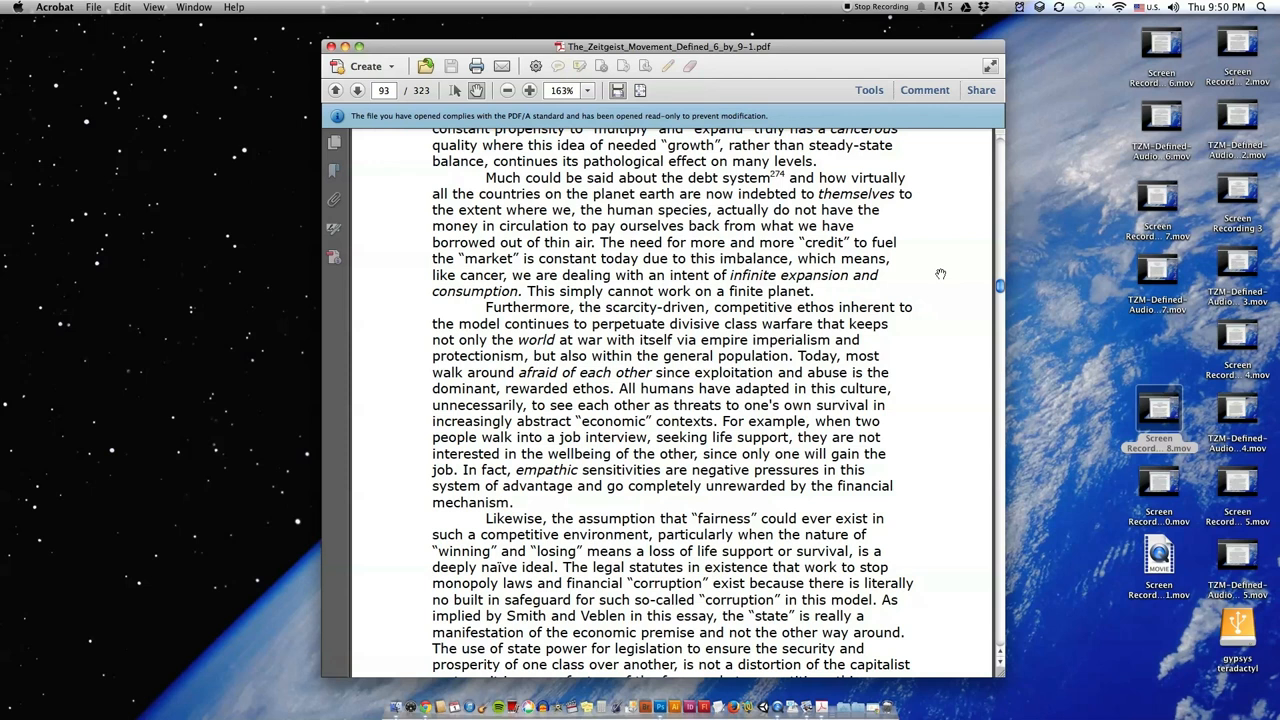
{"action": "mouse_move", "coordinate": [945, 265]}
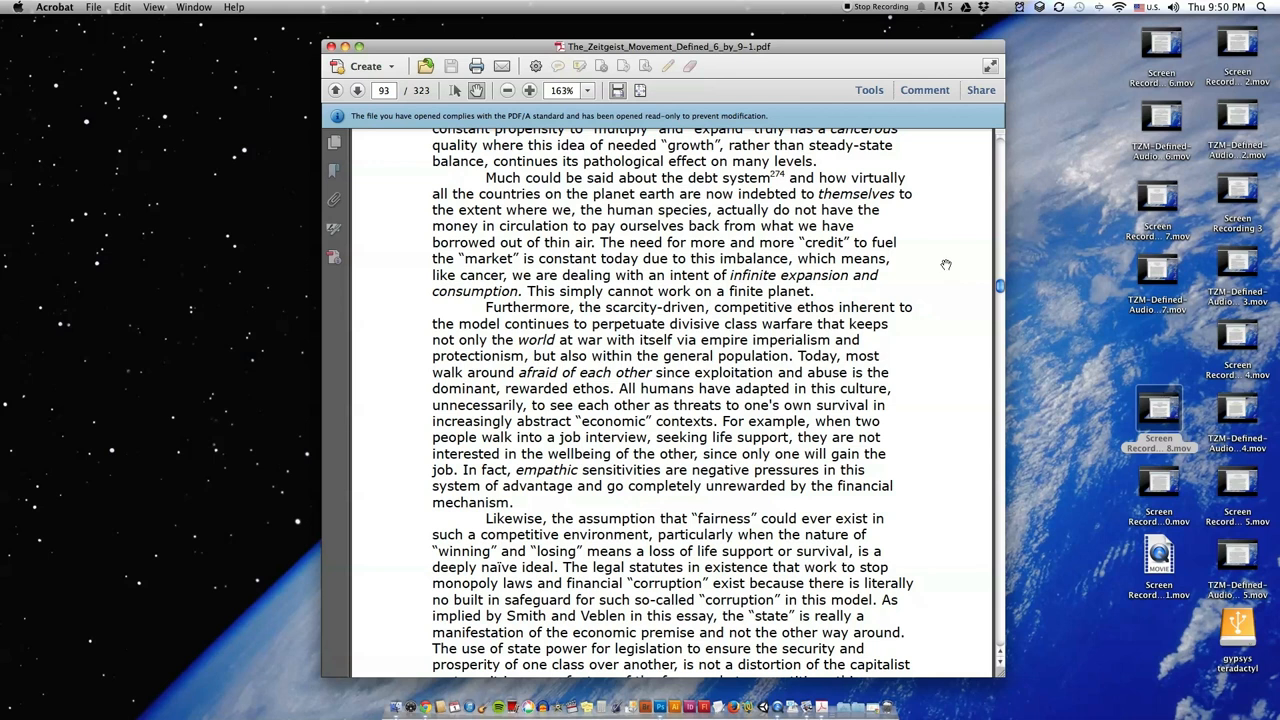
Step: Scroll to page 90's bottom with footnote 274 and the next page's 'warring' start
{"action": "scroll", "scroll_direction": "down", "scroll_amount": 3}
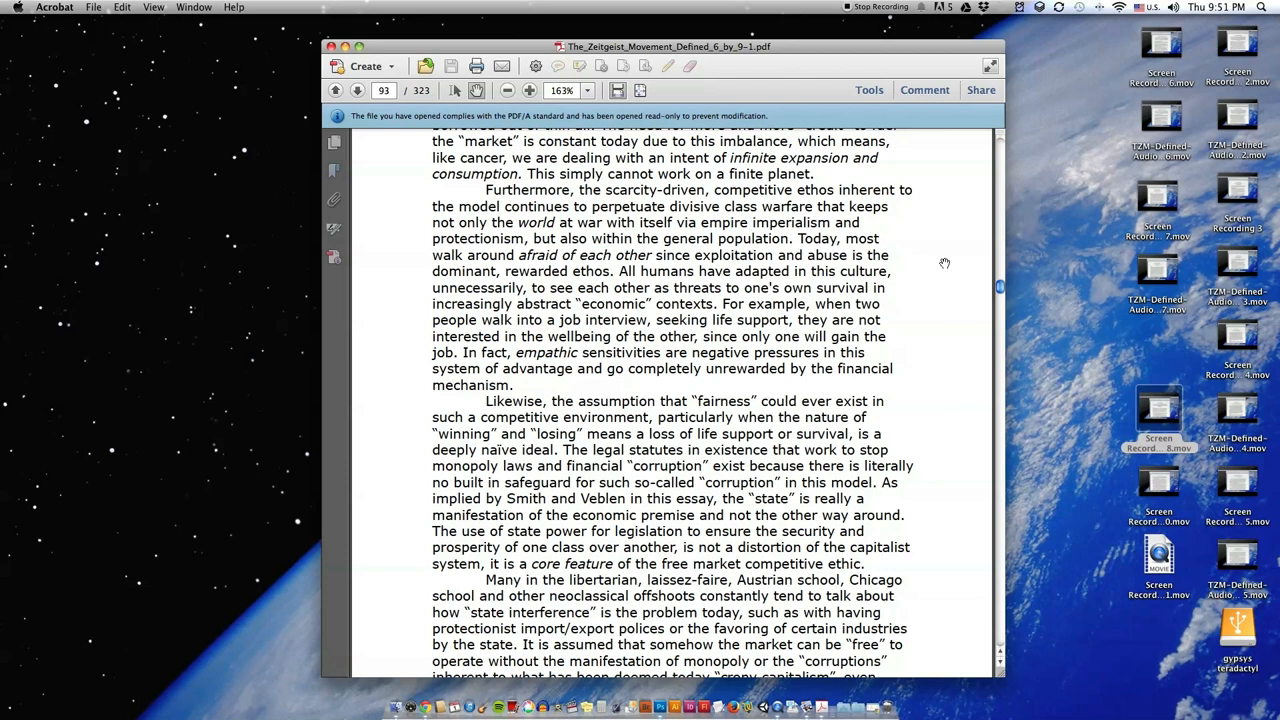
{"action": "scroll", "scroll_direction": "down", "scroll_amount": 3}
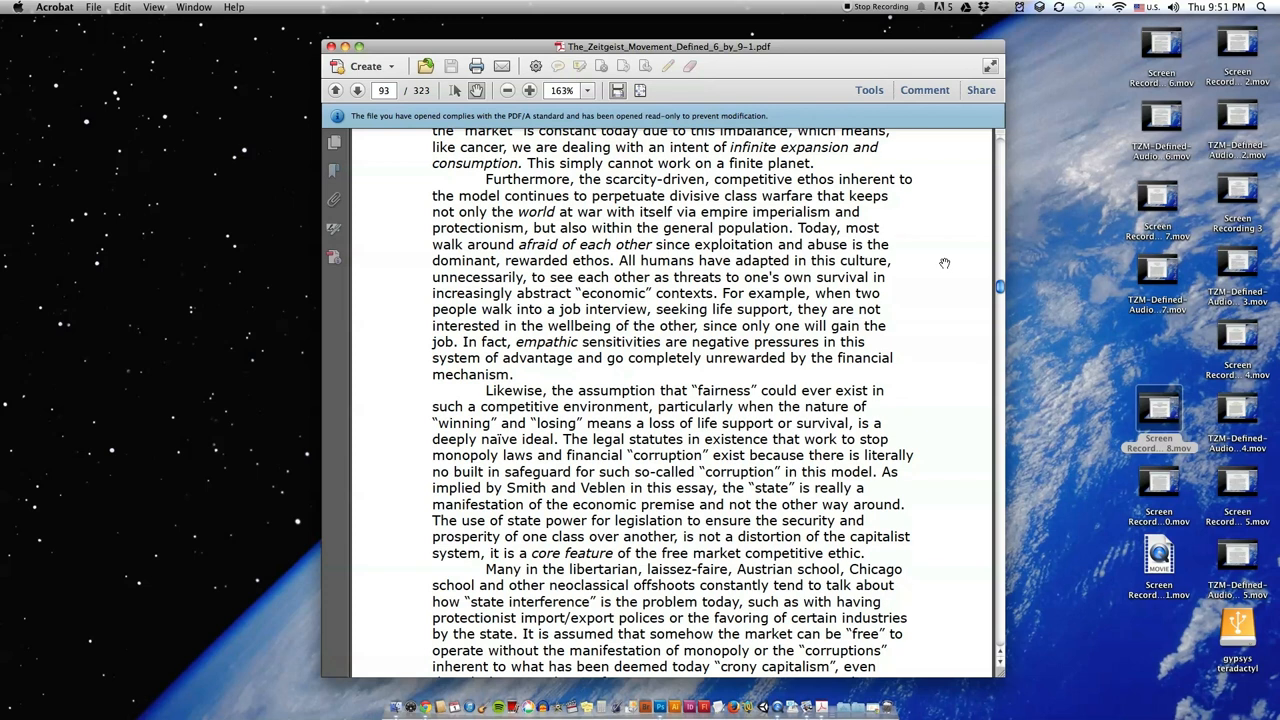
{"action": "scroll", "scroll_direction": "down", "scroll_amount": 3}
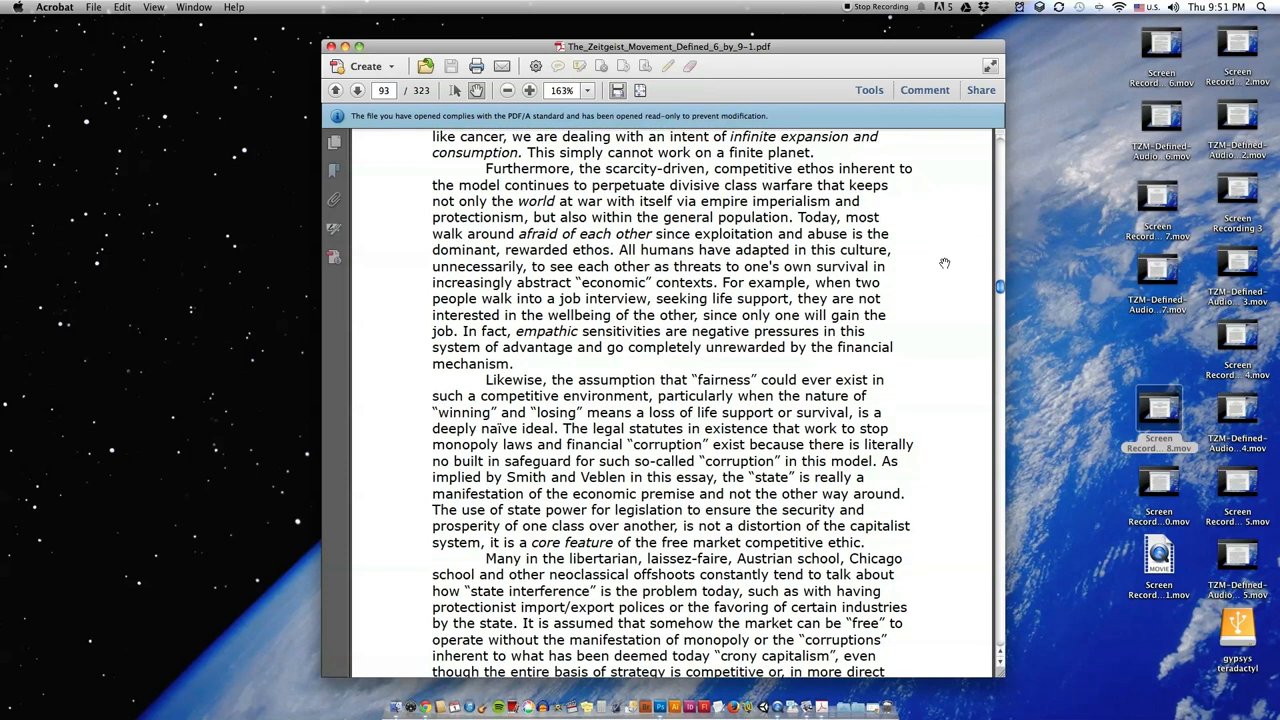
{"action": "scroll", "scroll_direction": "down", "scroll_amount": 3}
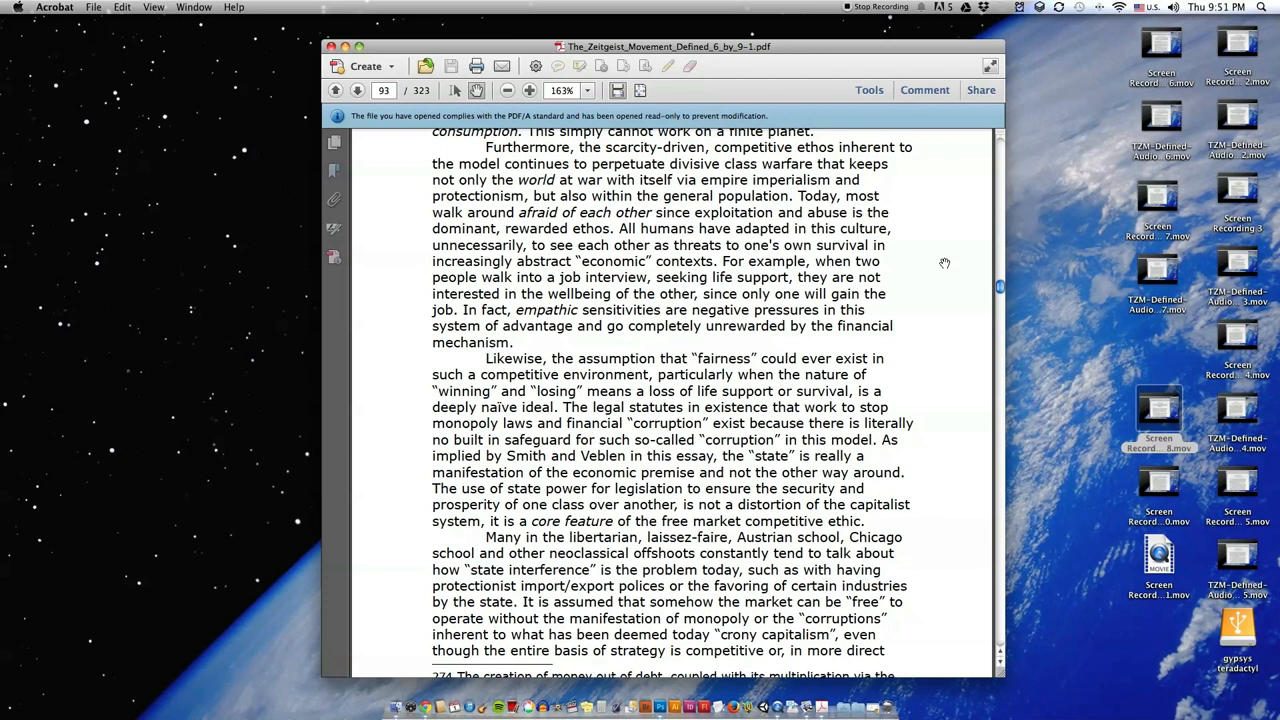
{"action": "scroll", "scroll_direction": "down", "scroll_amount": 3}
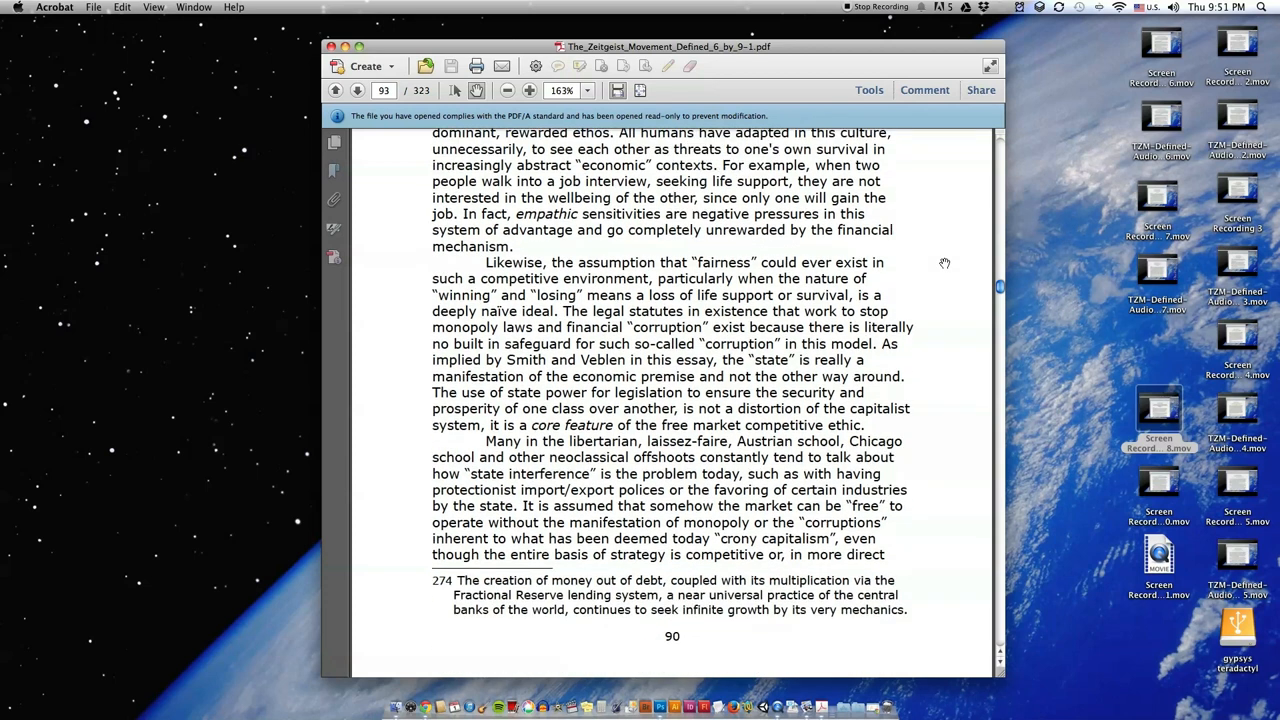
{"action": "scroll", "scroll_direction": "down", "scroll_amount": 3}
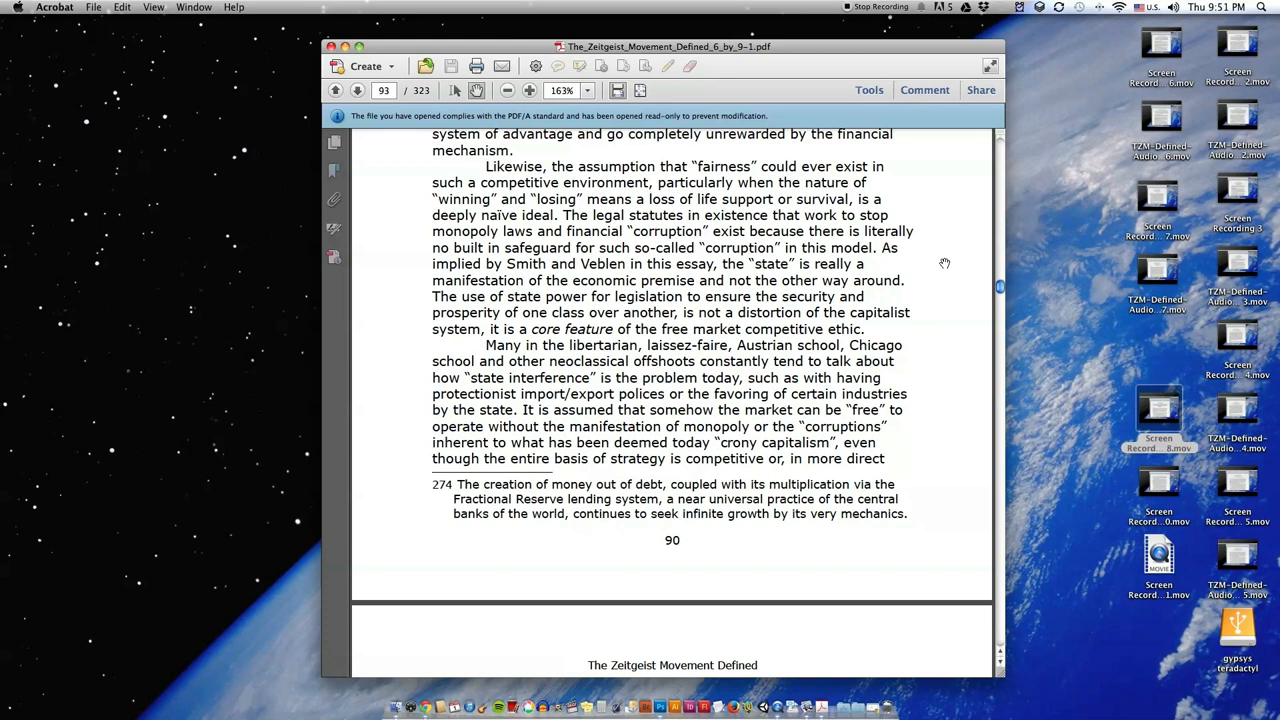
{"action": "mouse_move", "coordinate": [888, 261]}
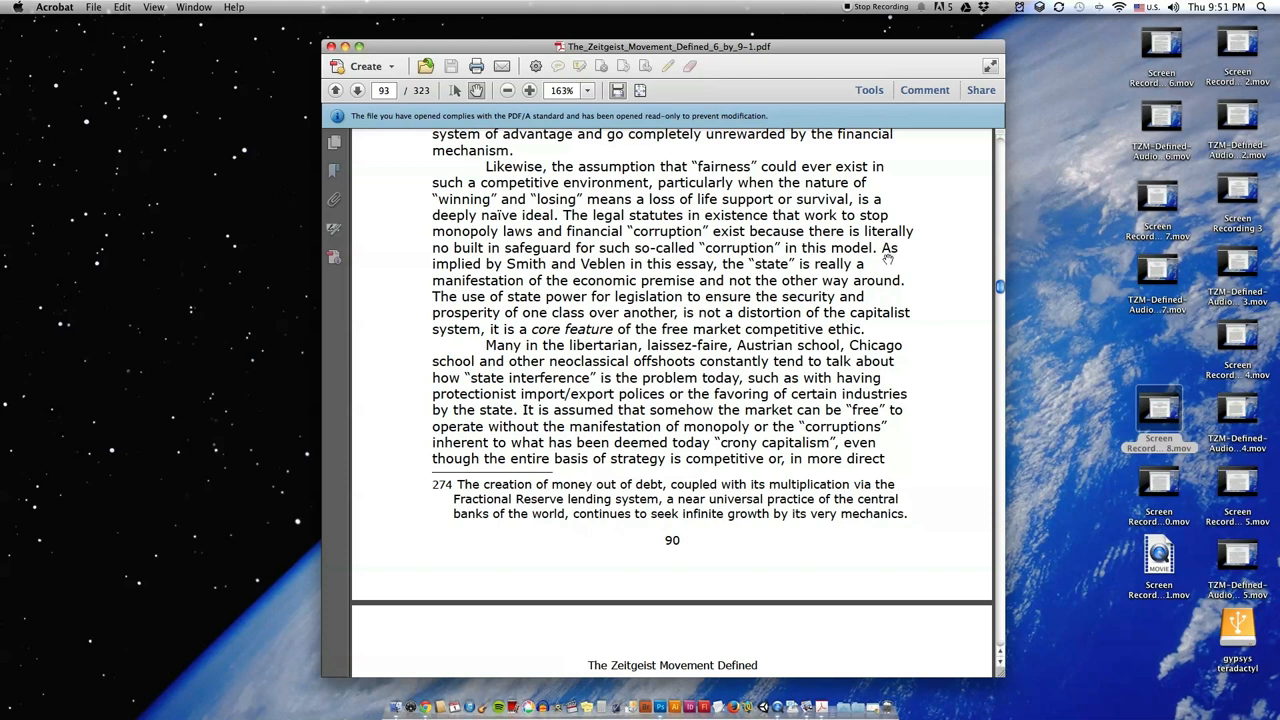
{"action": "mouse_move", "coordinate": [935, 239]}
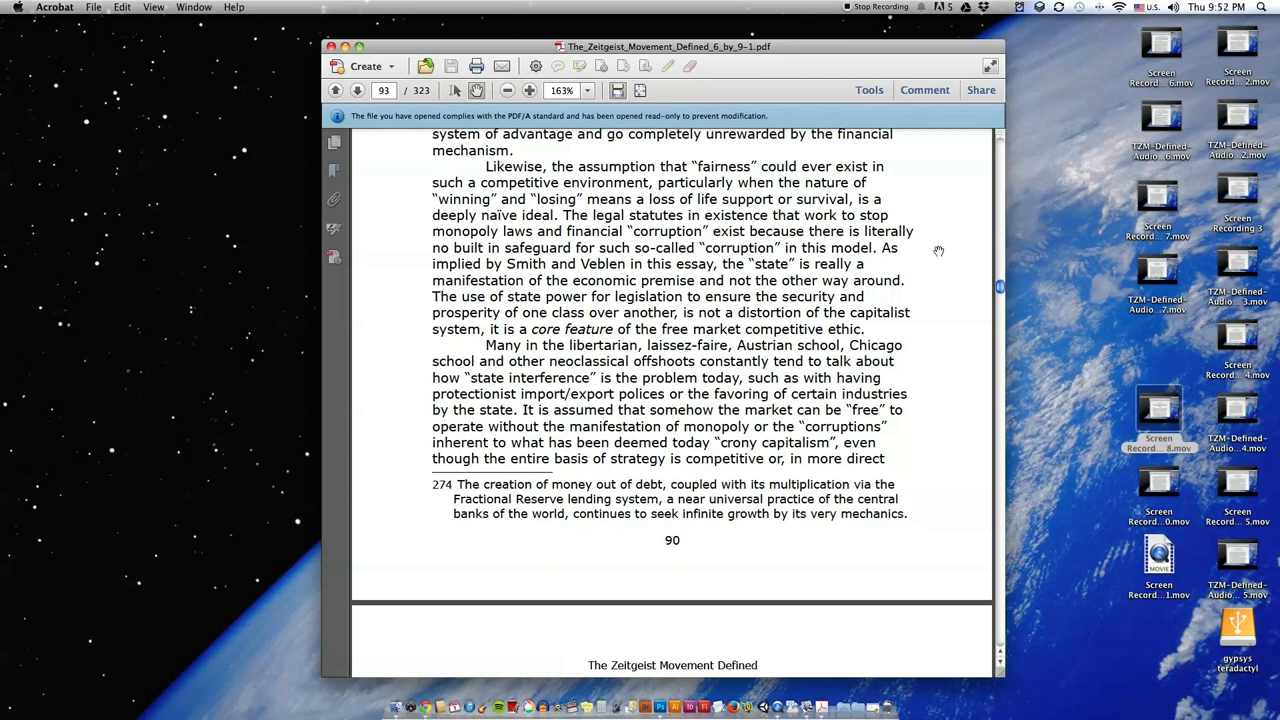
{"action": "scroll", "scroll_direction": "down", "scroll_amount": 3}
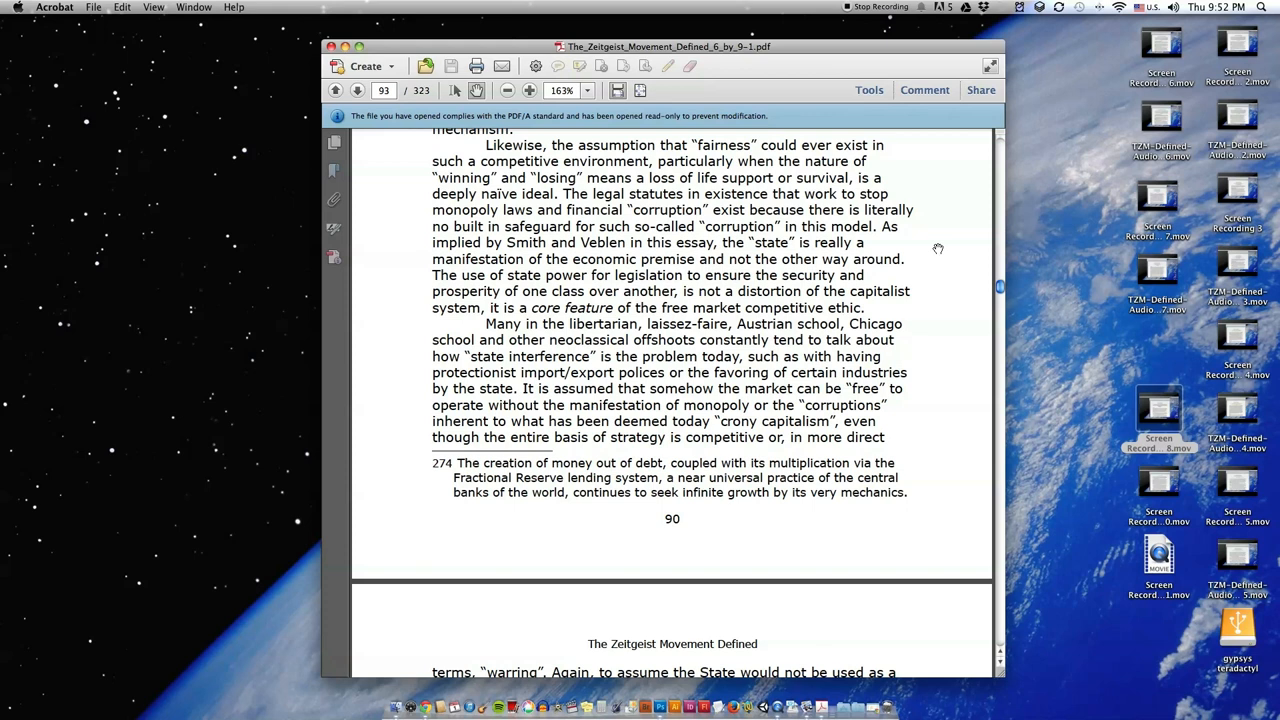
{"action": "mouse_move", "coordinate": [945, 247]}
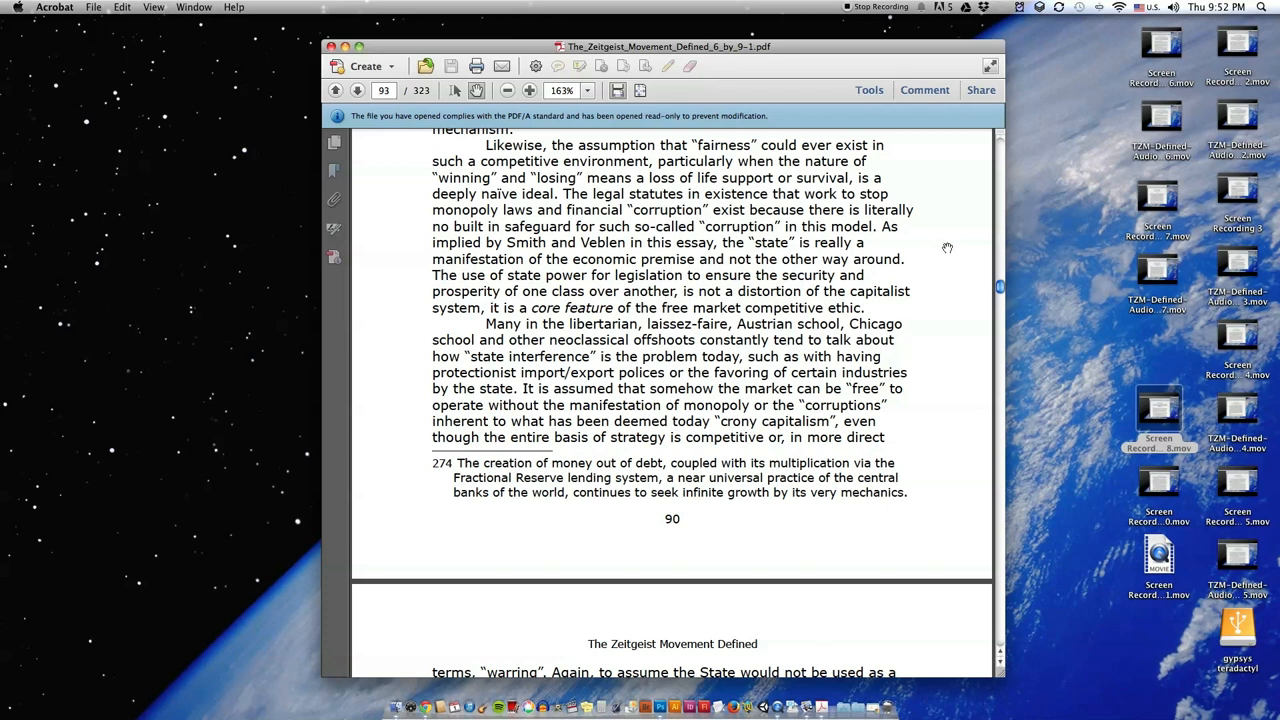
Step: Adjust the view to show page 91's 'warring' passage, illusion of equality and mechanistic perspective paragraph
{"action": "scroll", "scroll_direction": "down", "scroll_amount": 3}
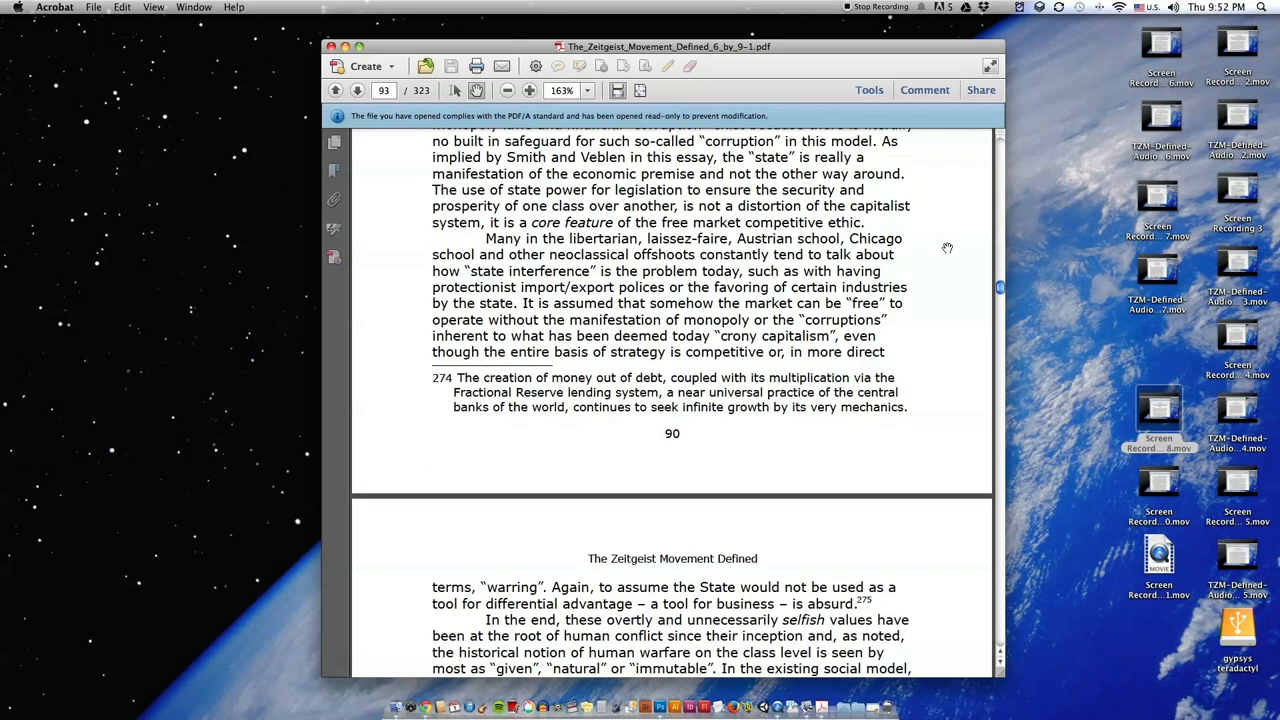
{"action": "scroll", "scroll_direction": "up", "scroll_amount": 3}
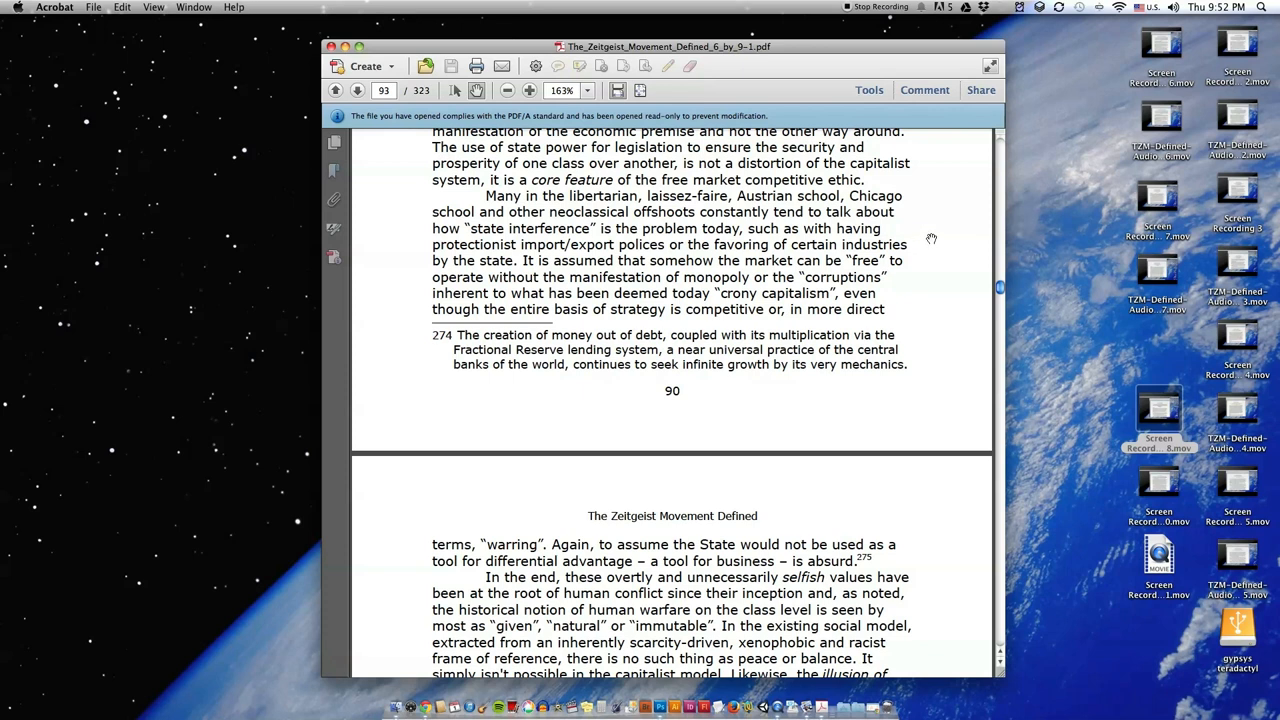
{"action": "scroll", "scroll_direction": "up", "scroll_amount": 3}
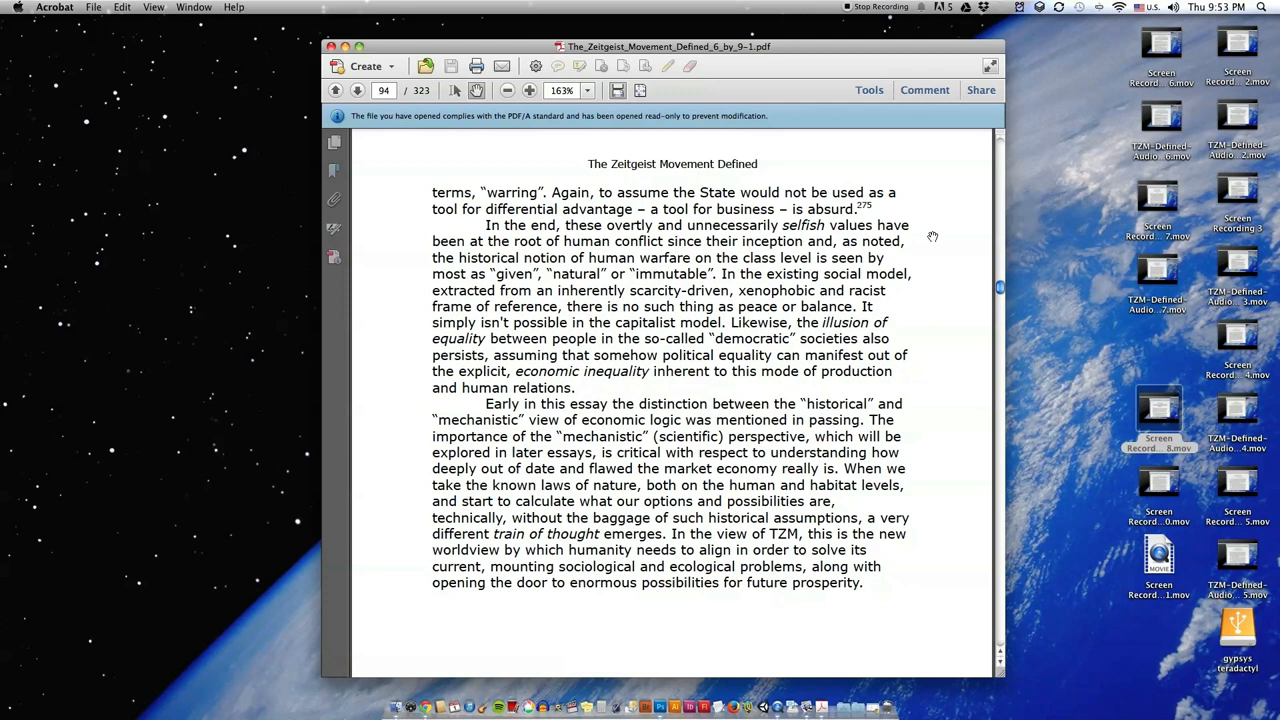
Step: Scroll to the mechanistic-perspective paragraph's end and footnote 275 on market discipline
{"action": "scroll", "scroll_direction": "up", "scroll_amount": 3}
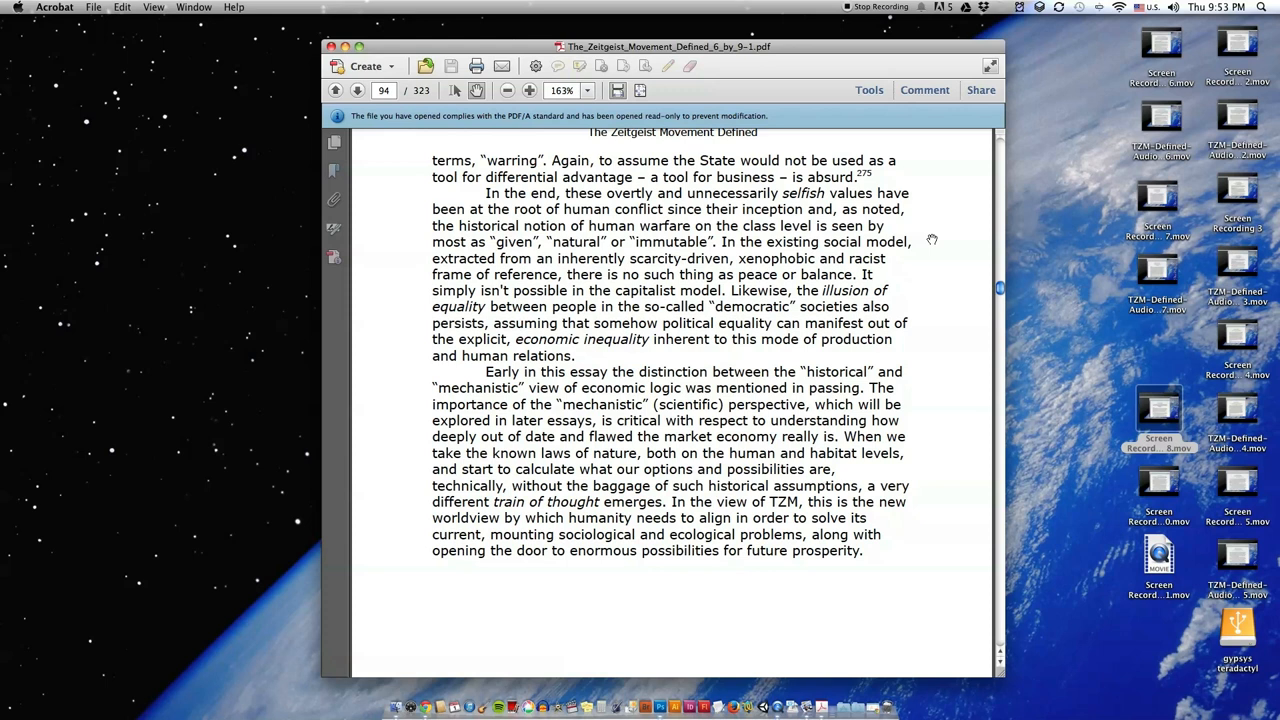
{"action": "mouse_move", "coordinate": [943, 265]}
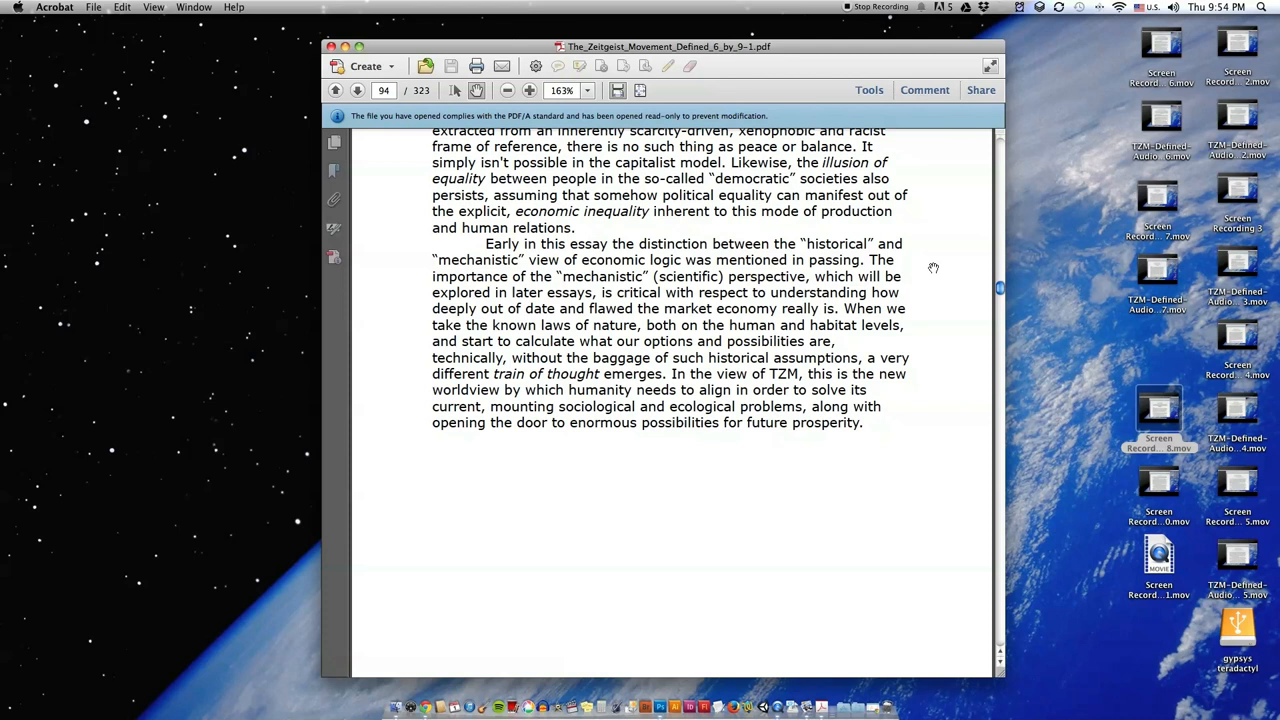
{"action": "scroll", "scroll_direction": "down", "scroll_amount": 3}
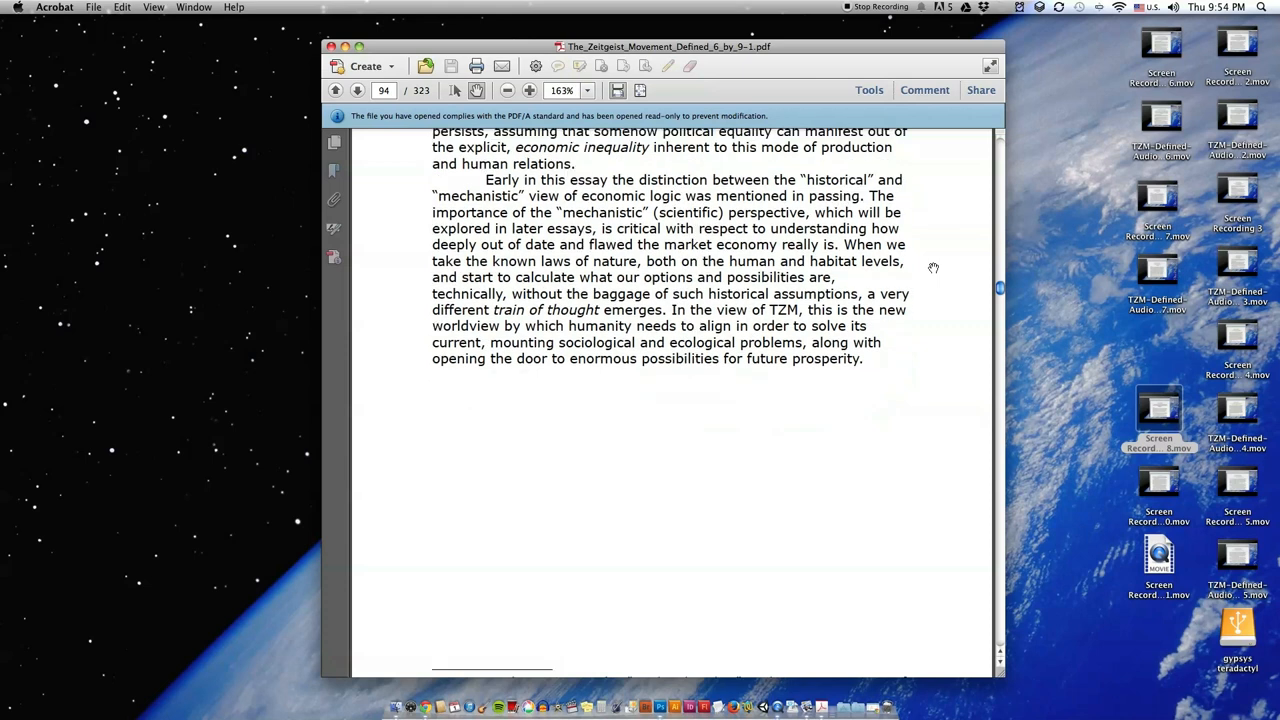
{"action": "scroll", "scroll_direction": "down", "scroll_amount": 3}
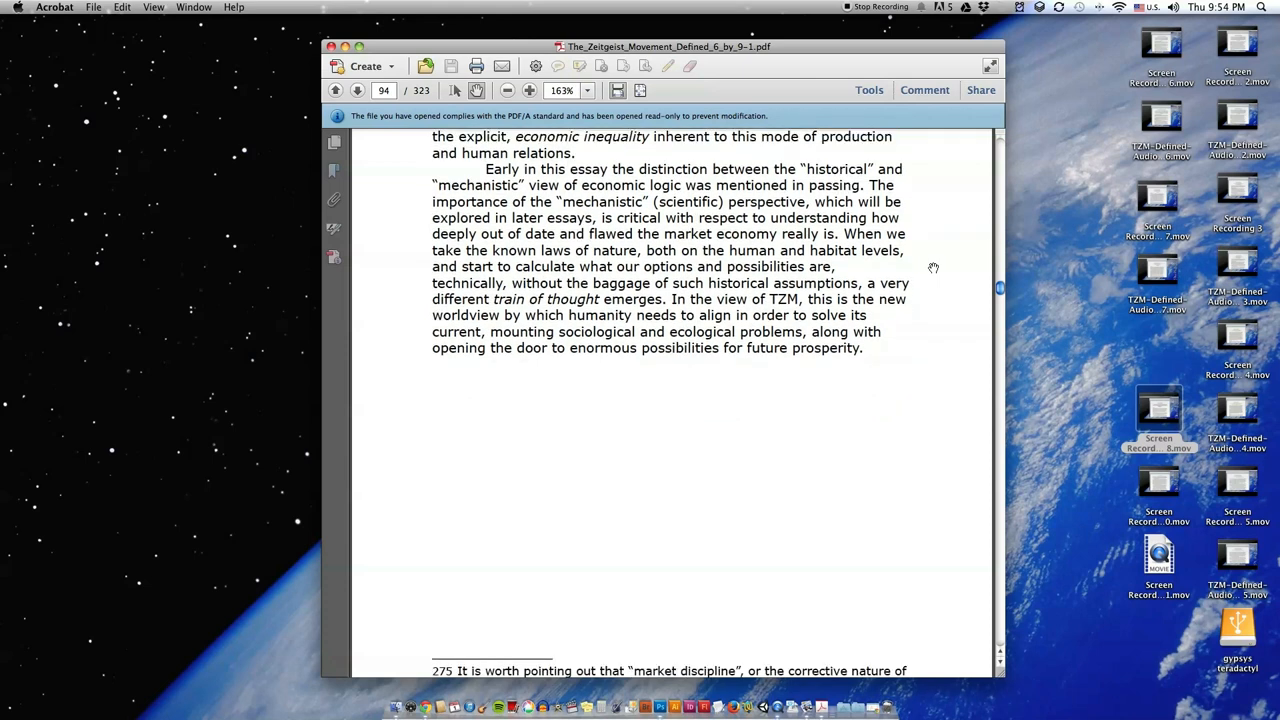
{"action": "scroll", "scroll_direction": "down", "scroll_amount": 3}
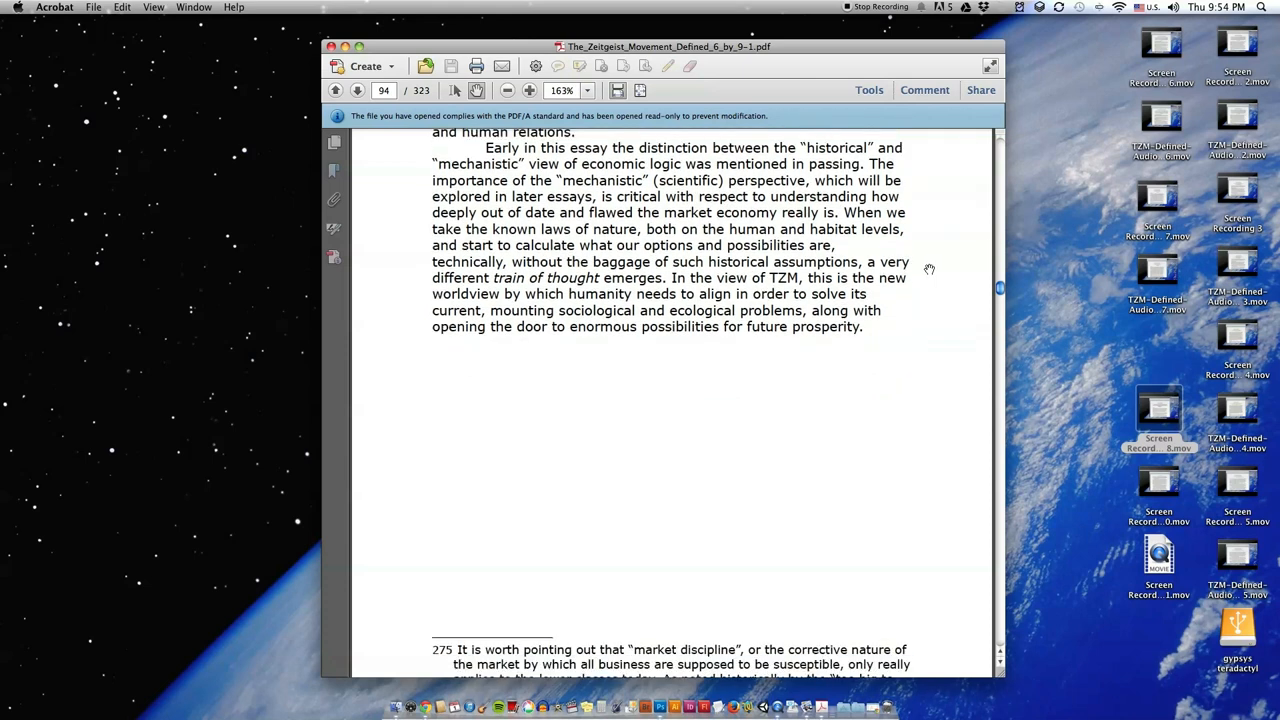
{"action": "scroll", "scroll_direction": "down", "scroll_amount": 3}
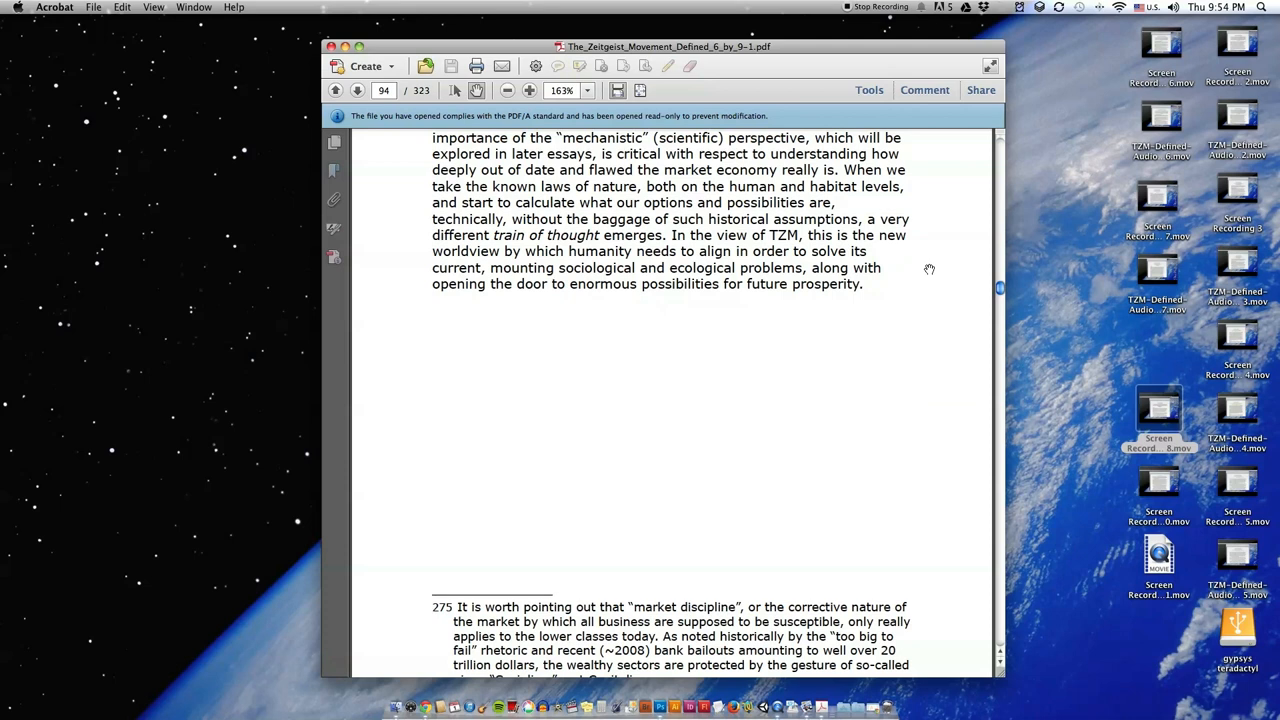